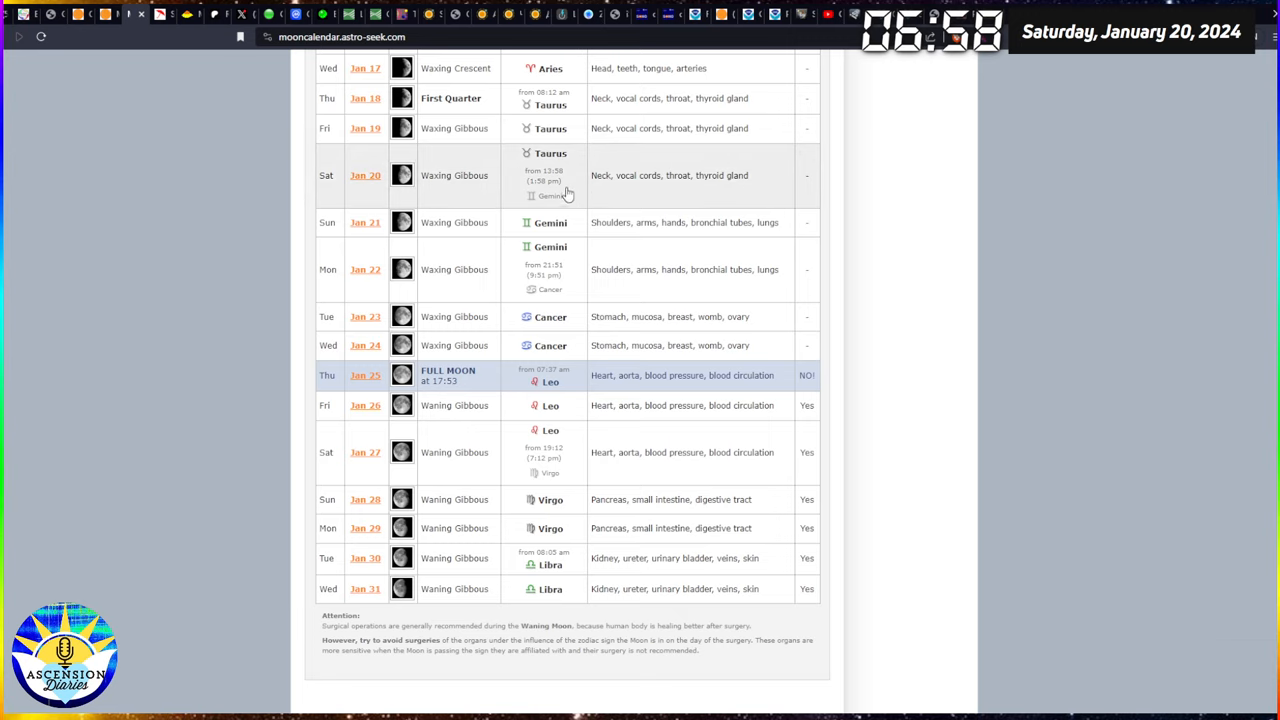
{"action": "mouse_move", "coordinate": [355, 222]}
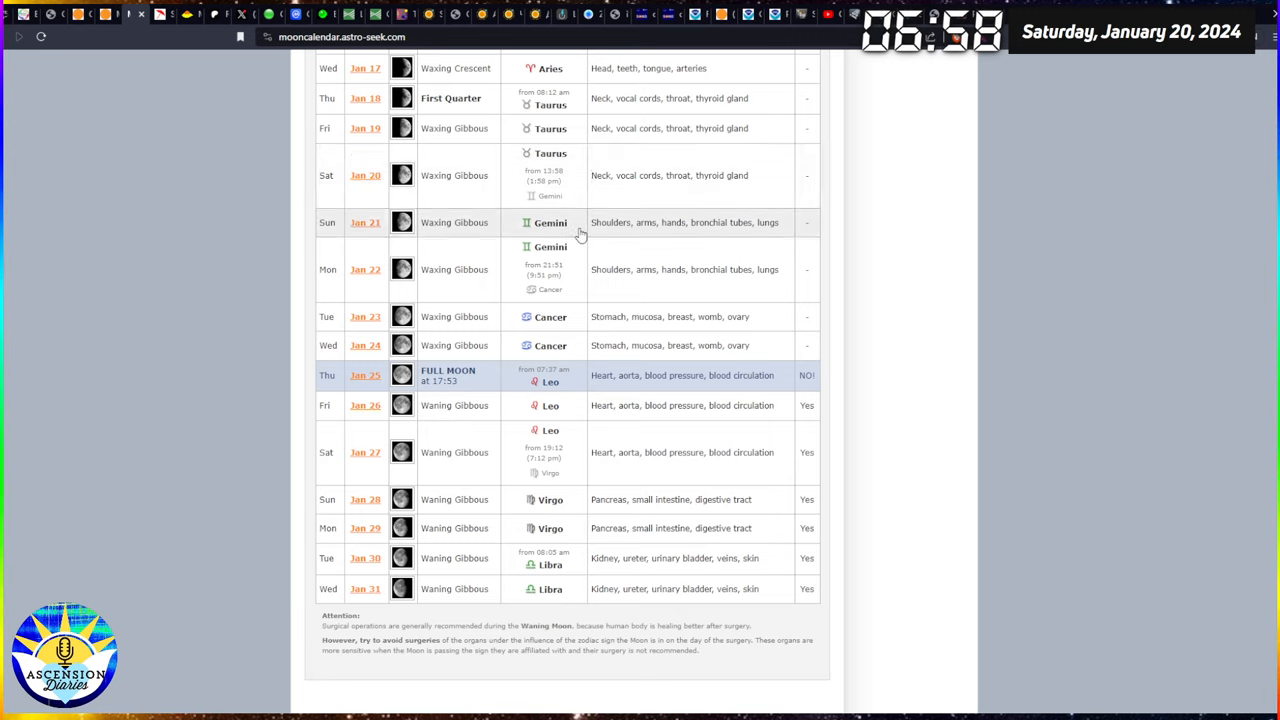
{"action": "mouse_move", "coordinate": [114, 103]}
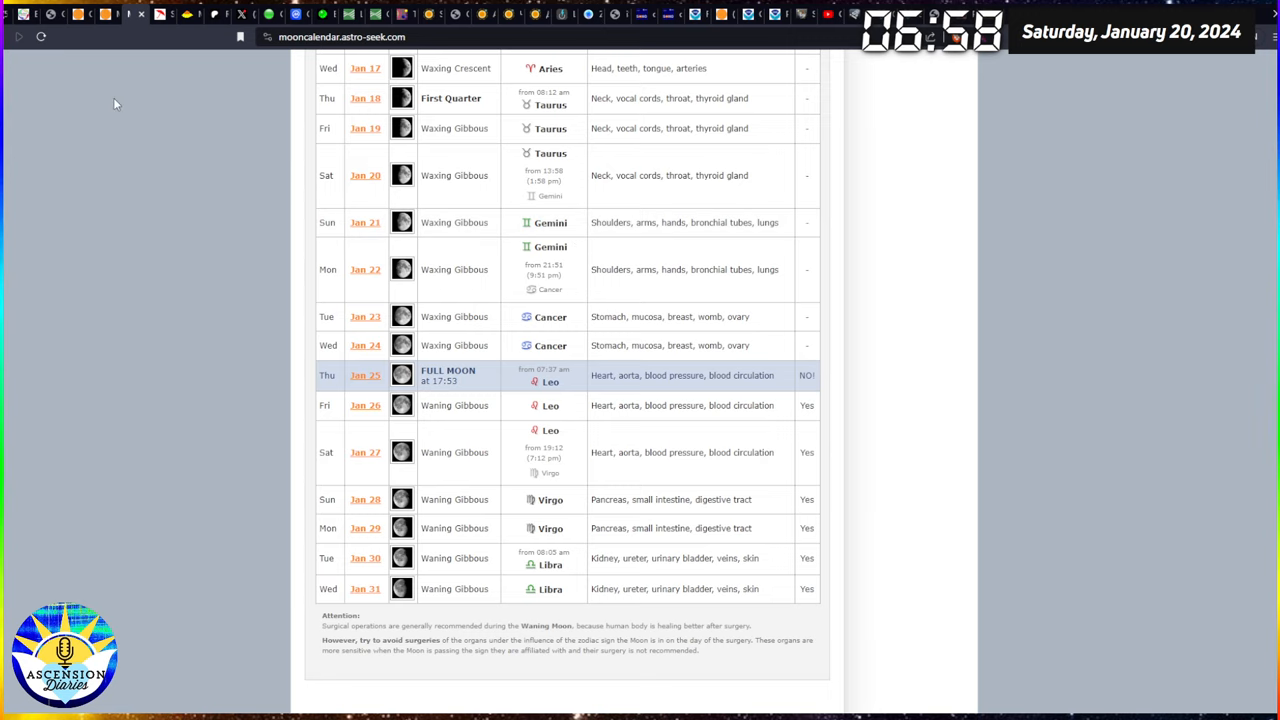
{"action": "mouse_move", "coordinate": [150, 137]}
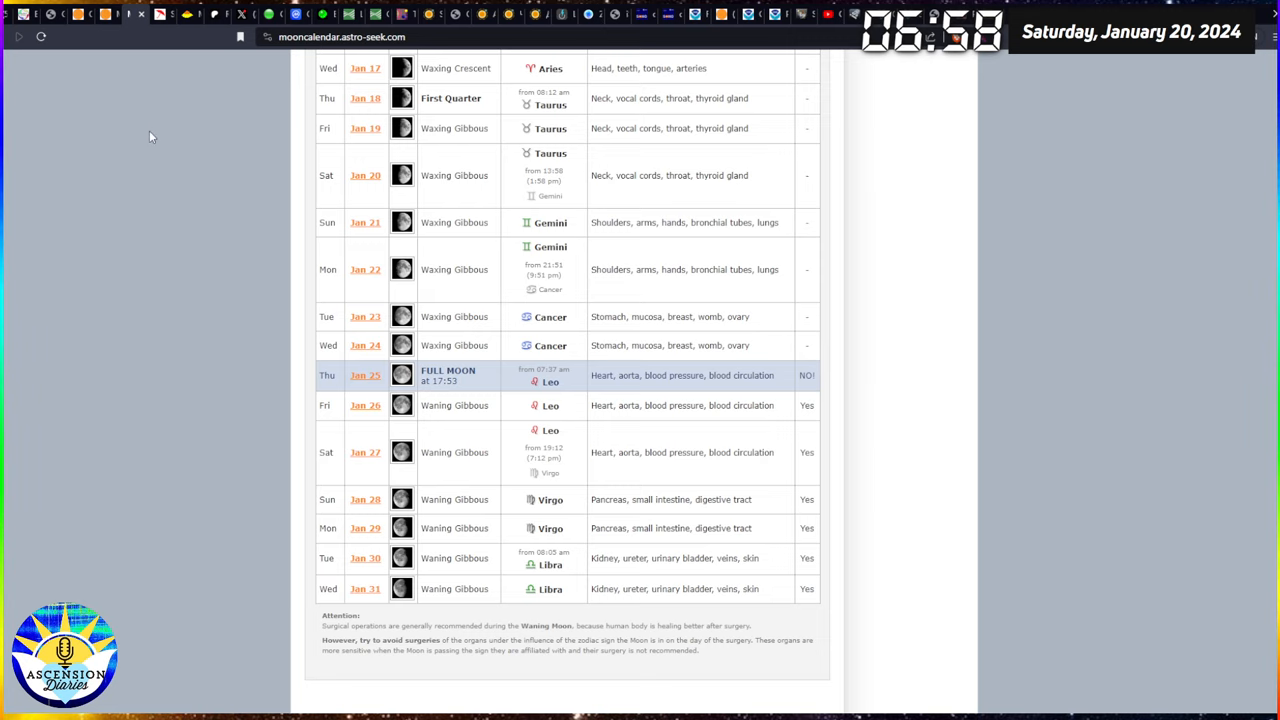
{"action": "mouse_move", "coordinate": [155, 123]}
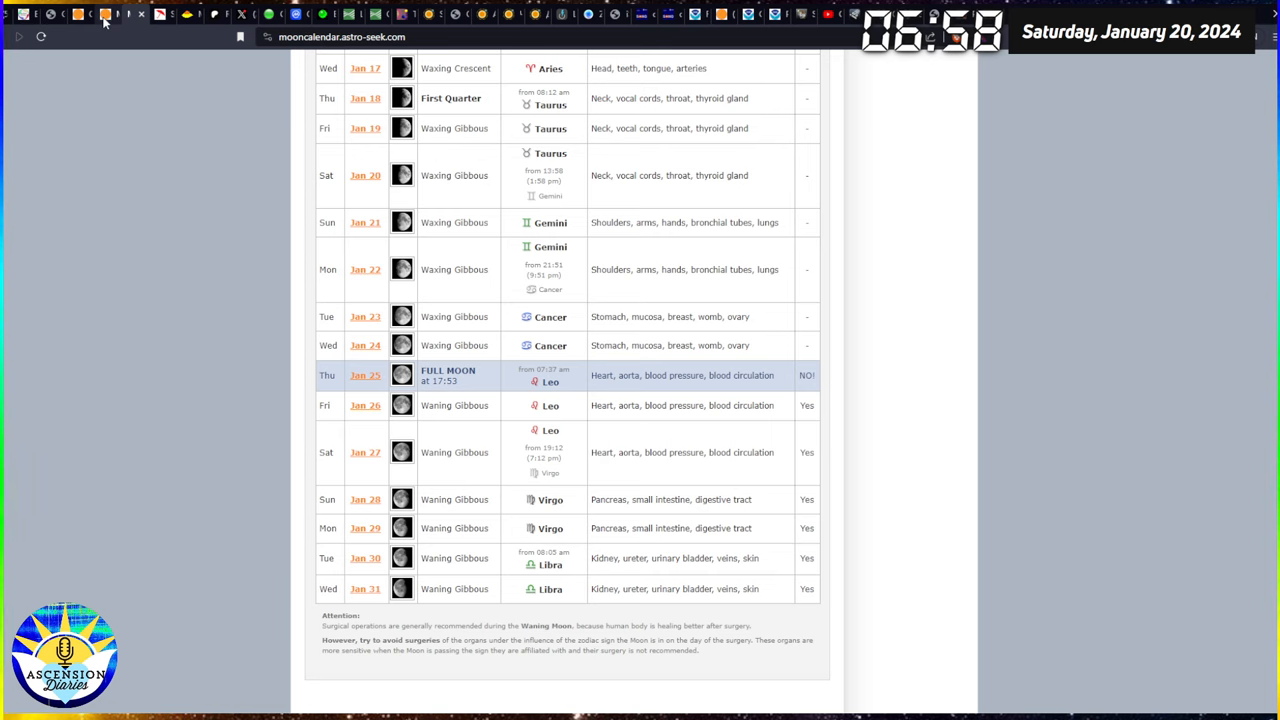
Step: Bring up SolarHam's January 20, 2024 coronal hole map showing narrow coronal hole #93
{"action": "left_click", "coordinate": [98, 14]}
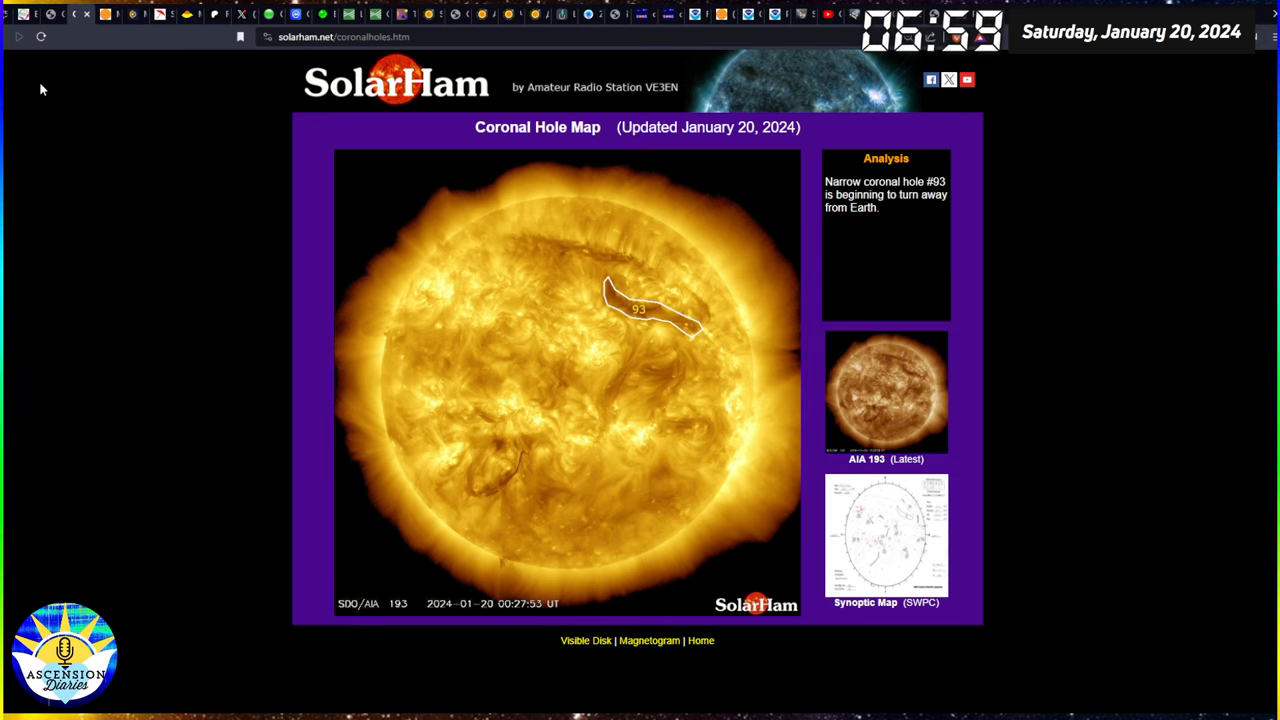
{"action": "mouse_move", "coordinate": [548, 474]}
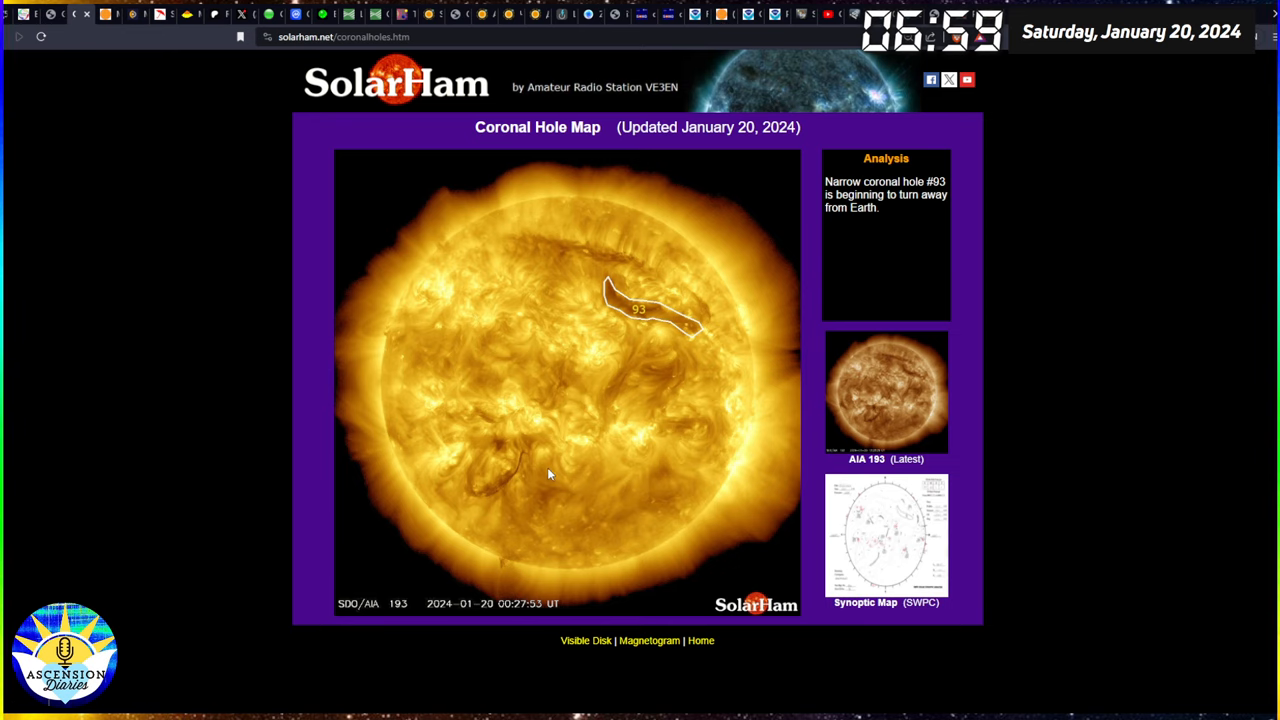
{"action": "mouse_move", "coordinate": [531, 459]}
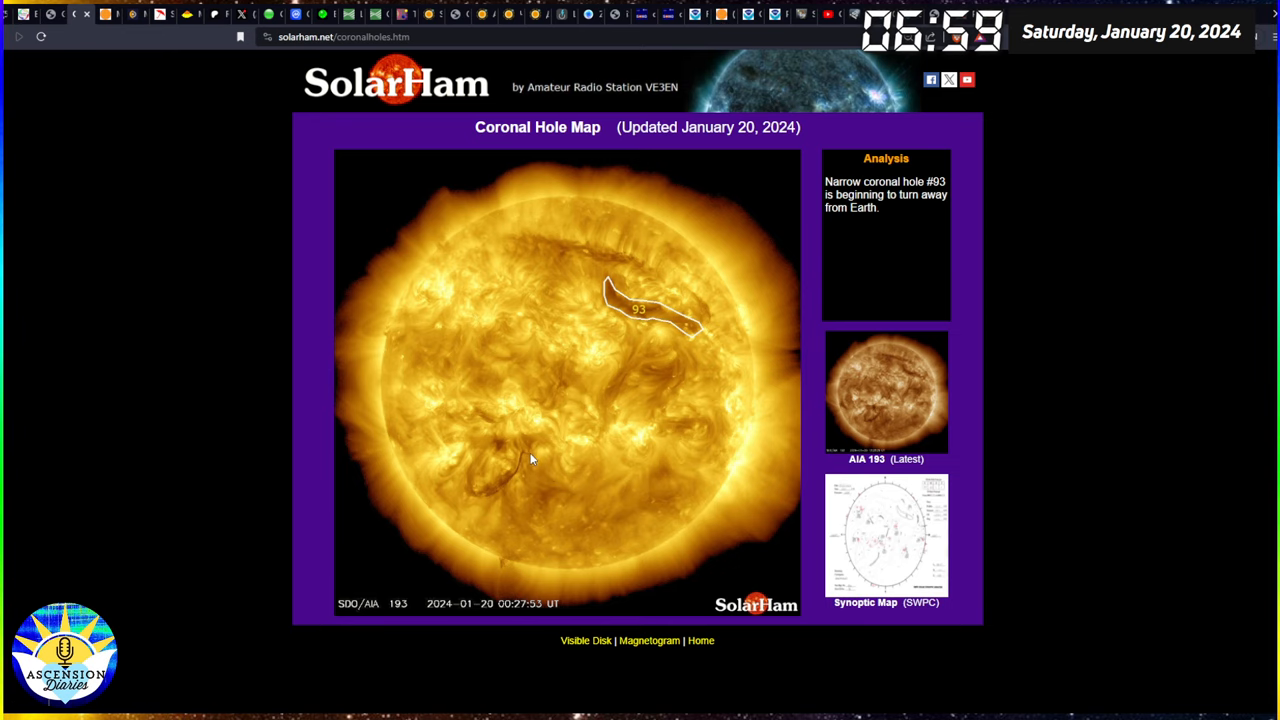
{"action": "mouse_move", "coordinate": [535, 450]}
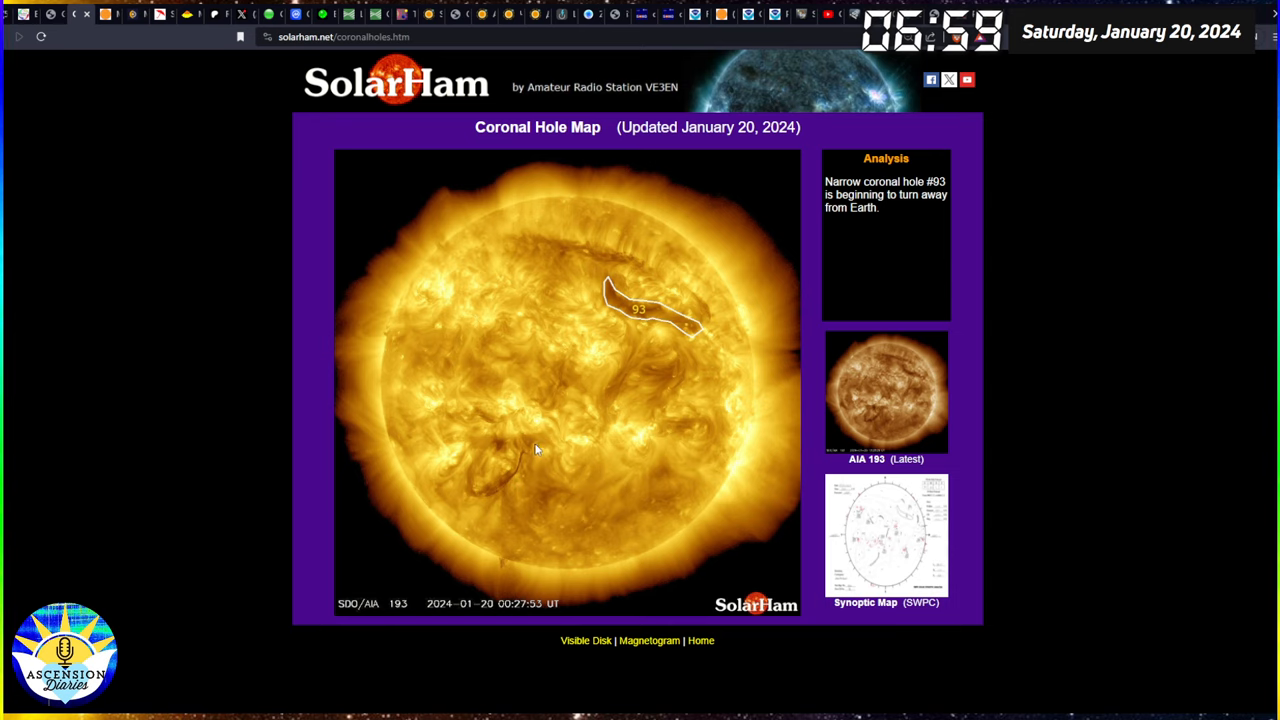
{"action": "mouse_move", "coordinate": [644, 229]}
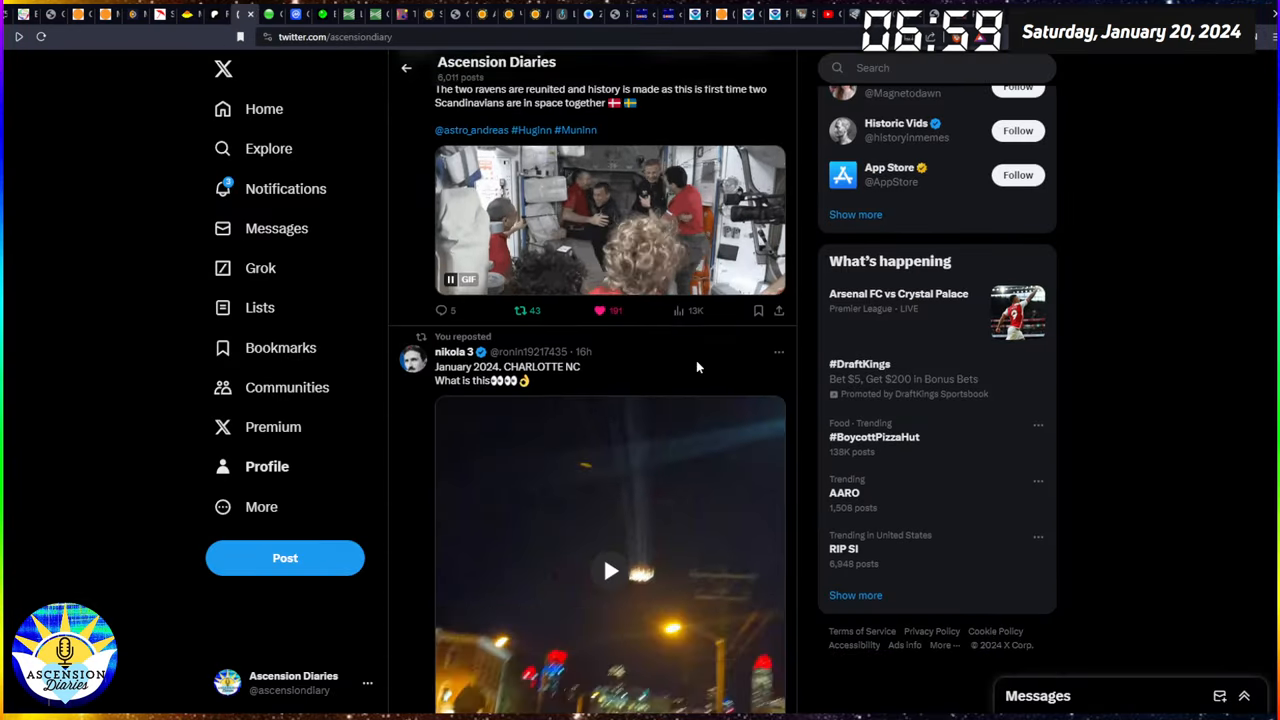
Step: Move down the Ascension Diaries timeline to the reposted three-solar-flares and CME posts
{"action": "scroll", "scroll_direction": "down", "scroll_amount": 3}
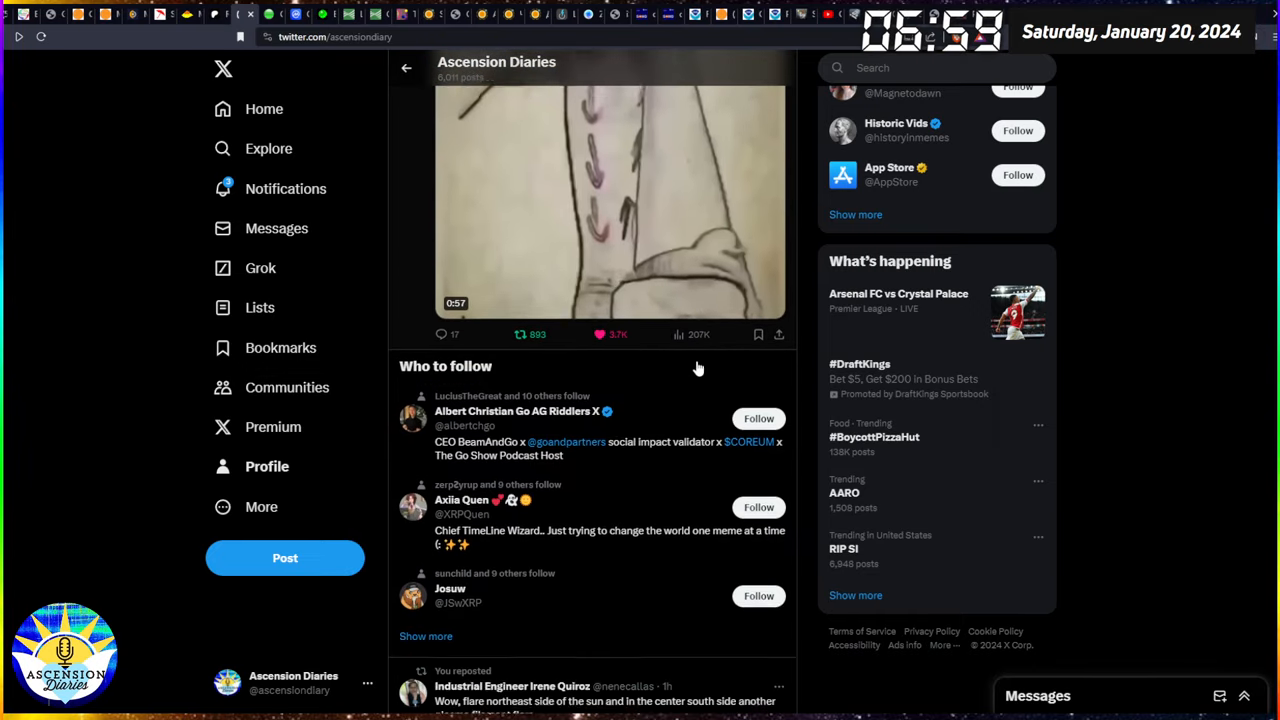
{"action": "scroll", "scroll_direction": "down", "scroll_amount": 3}
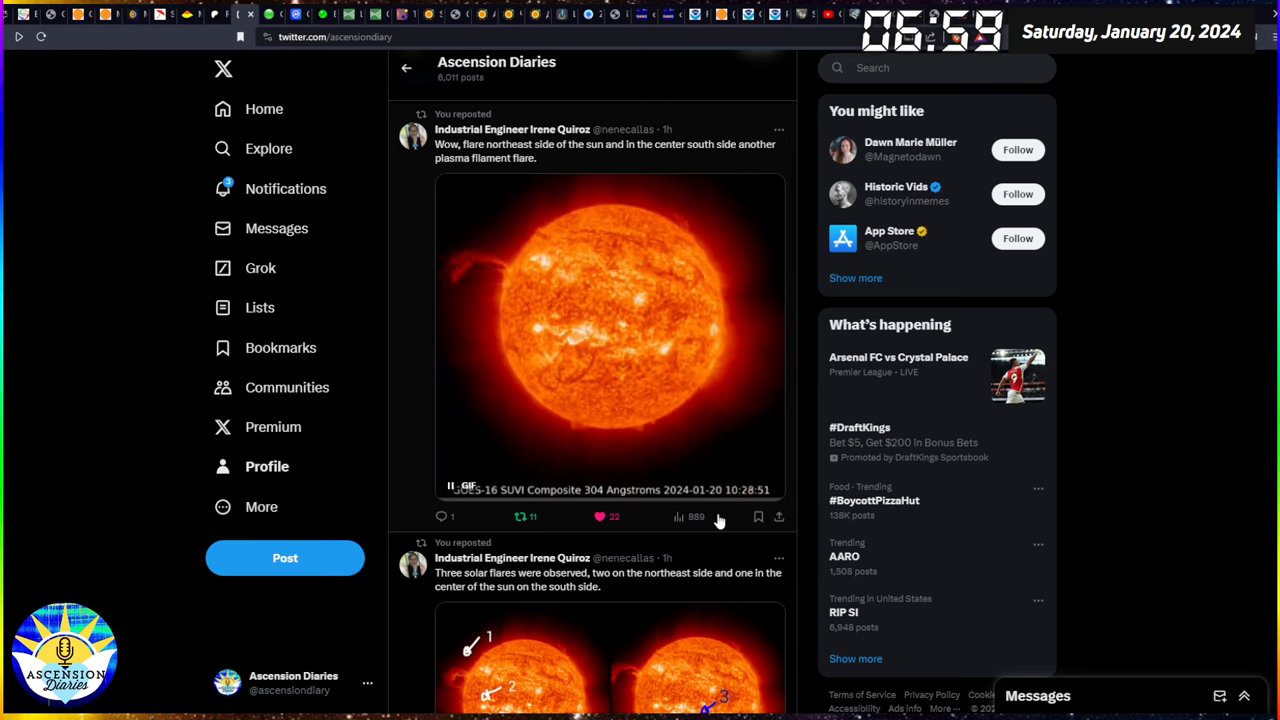
{"action": "scroll", "scroll_direction": "down", "scroll_amount": 3}
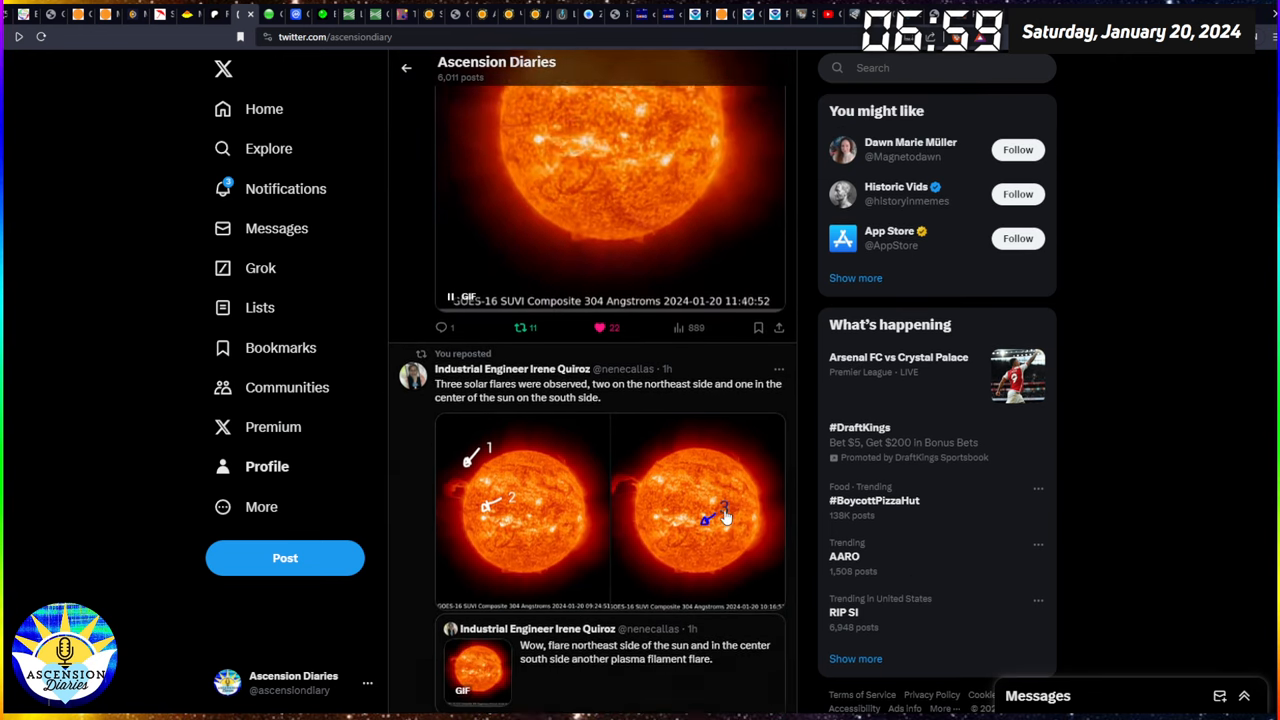
{"action": "scroll", "scroll_direction": "down", "scroll_amount": 3}
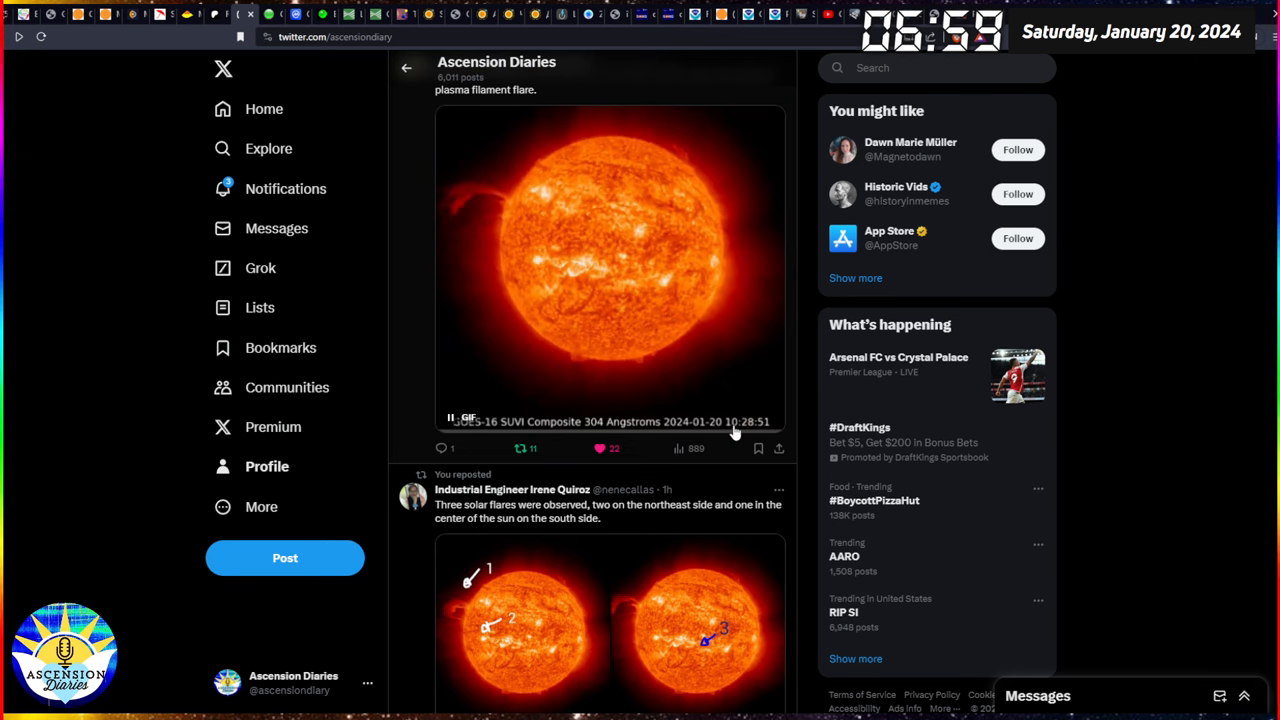
{"action": "scroll", "scroll_direction": "down", "scroll_amount": 3}
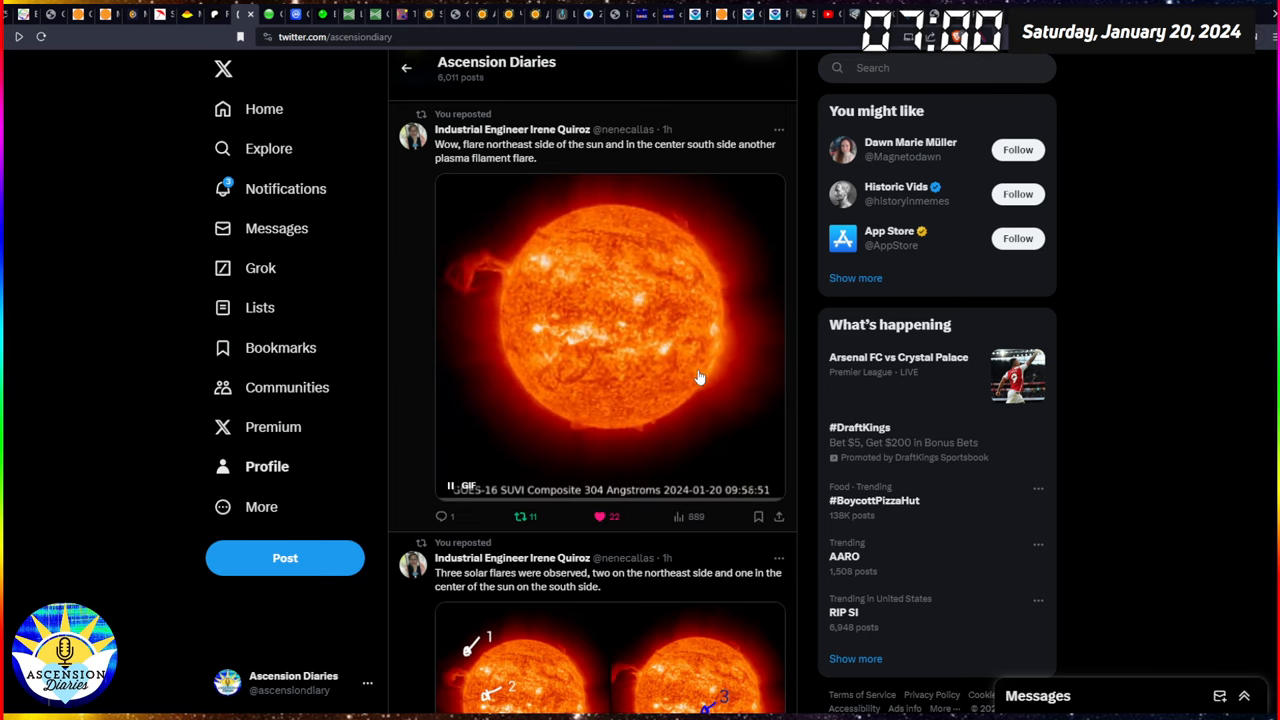
{"action": "scroll", "scroll_direction": "down", "scroll_amount": 3}
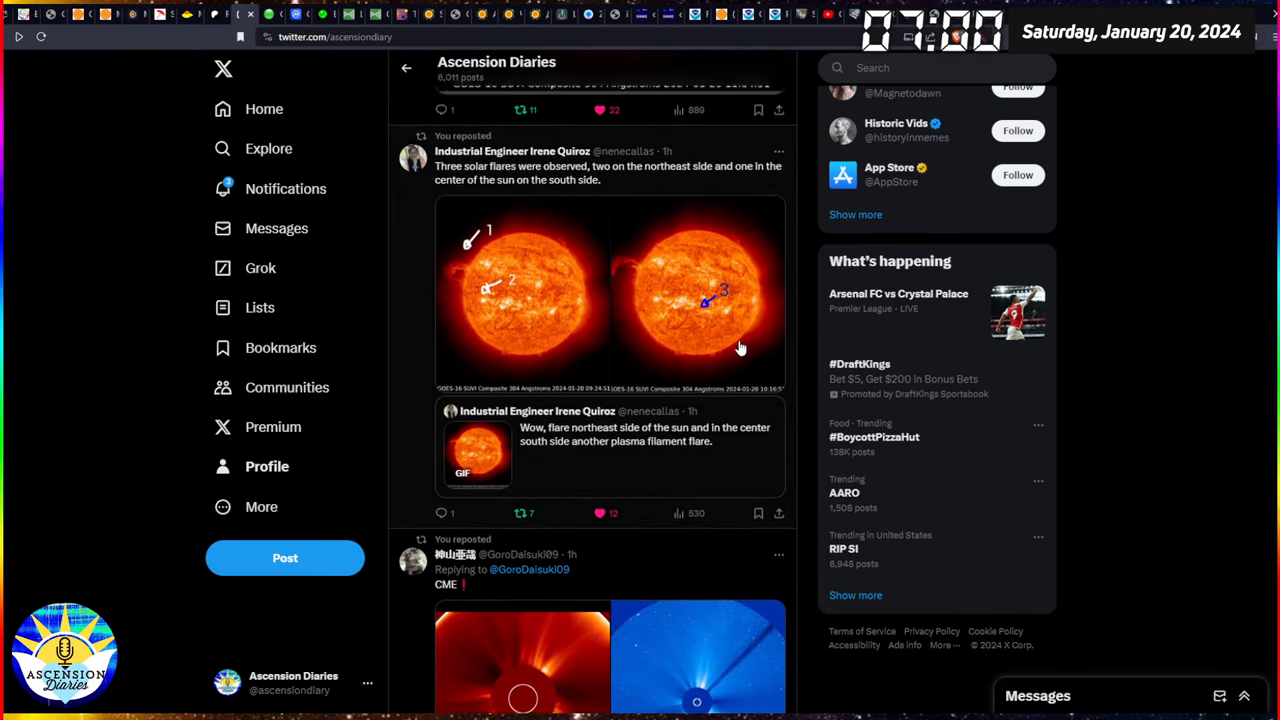
Step: View the annotated flare images full size through to the one marking flare 3, then go to the Global Consciousness Project dot page
{"action": "left_click", "coordinate": [520, 290]}
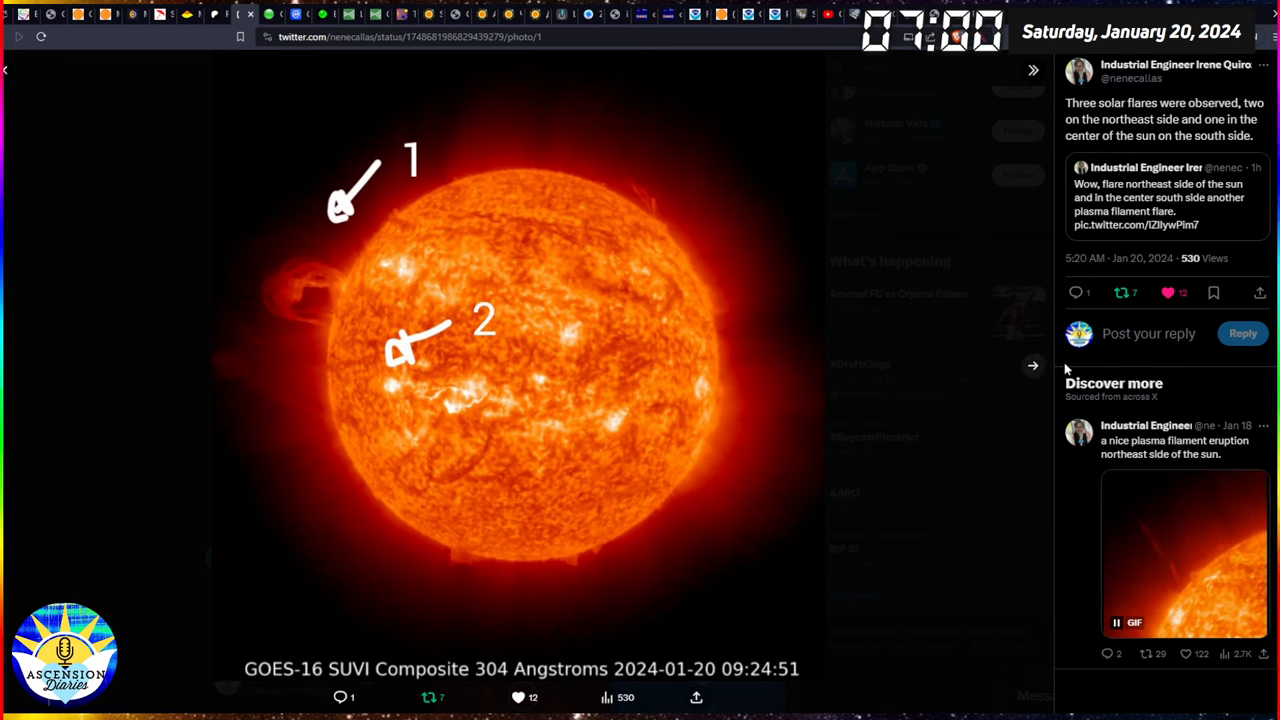
{"action": "left_click", "coordinate": [1032, 364]}
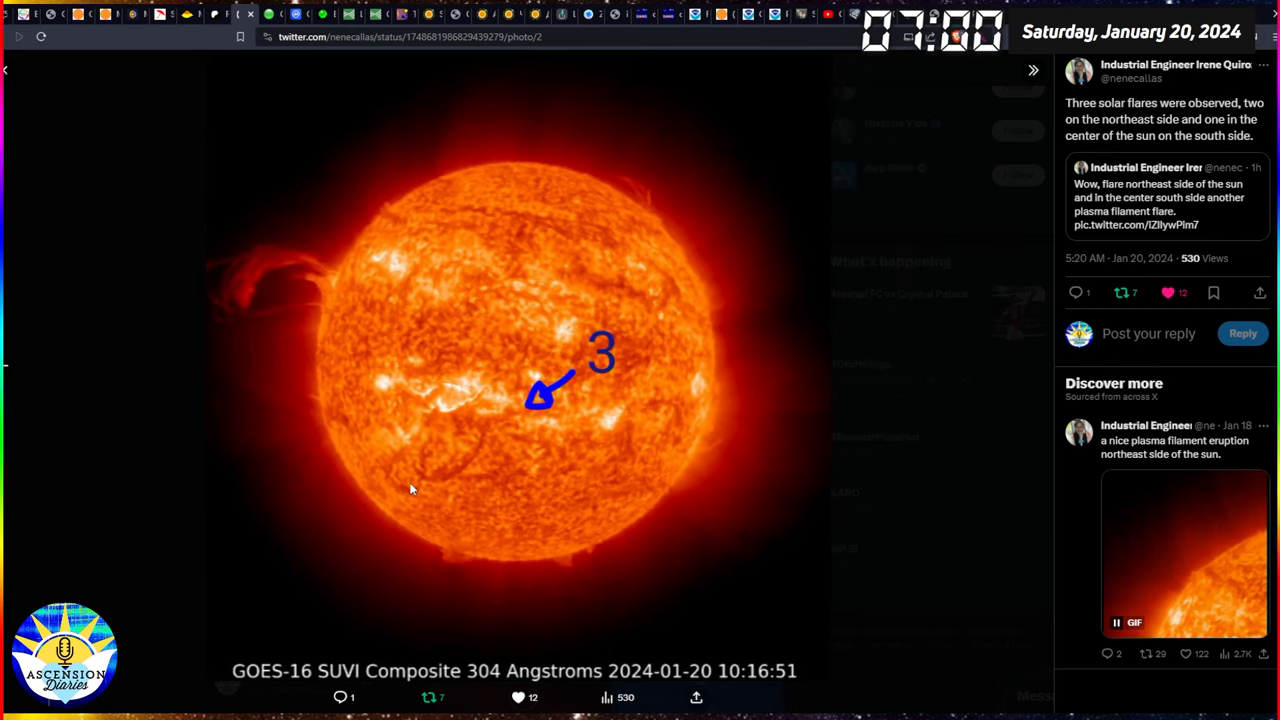
{"action": "mouse_move", "coordinate": [335, 278]}
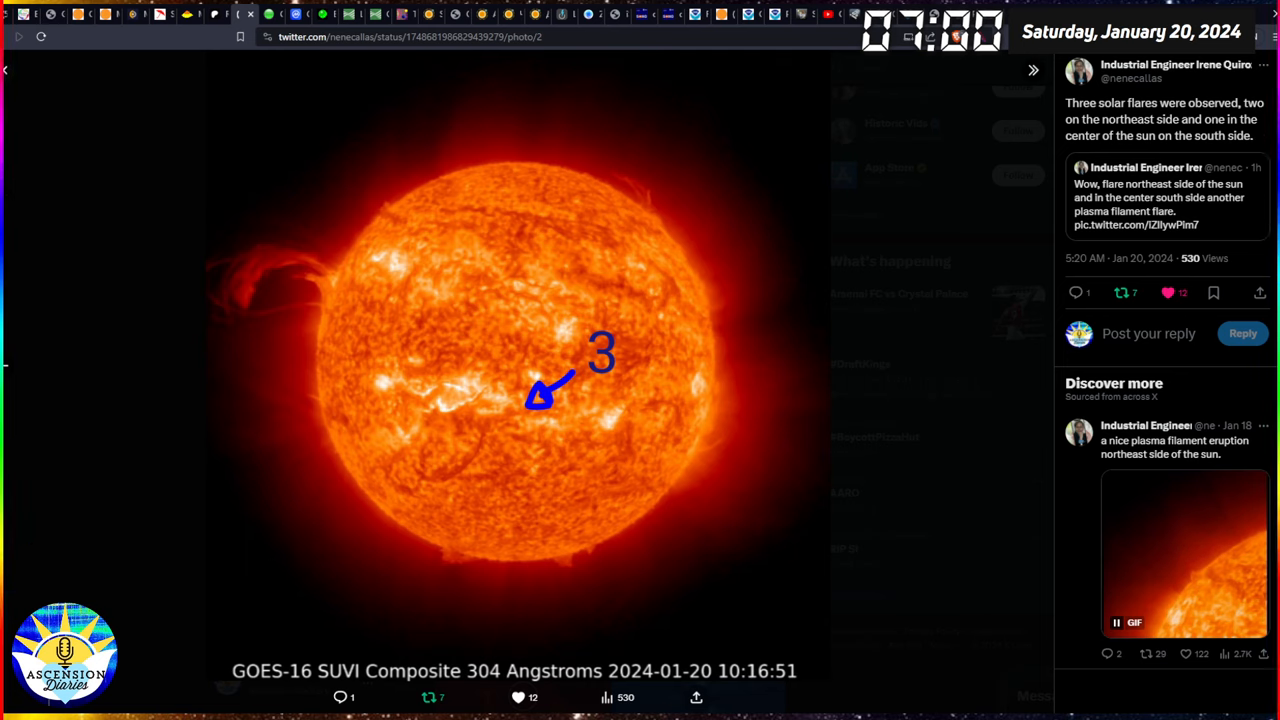
{"action": "mouse_move", "coordinate": [402, 225]}
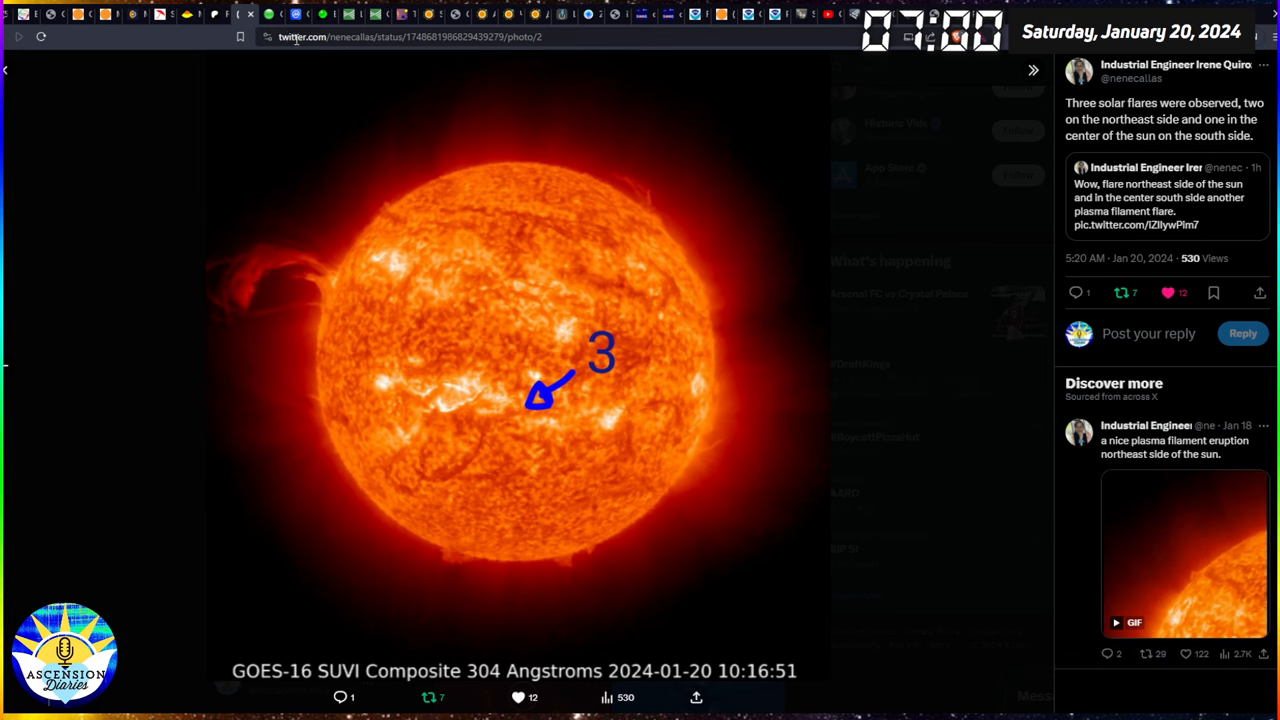
{"action": "left_click", "coordinate": [271, 14]}
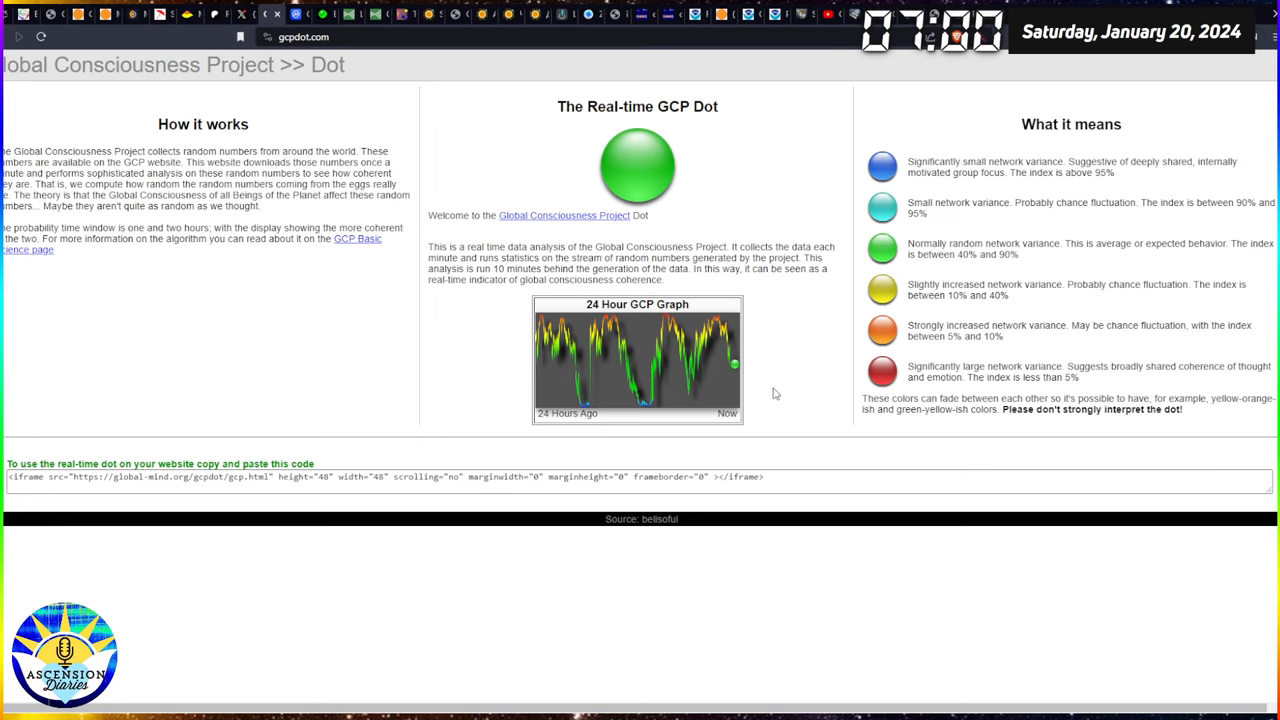
{"action": "mouse_move", "coordinate": [652, 410]}
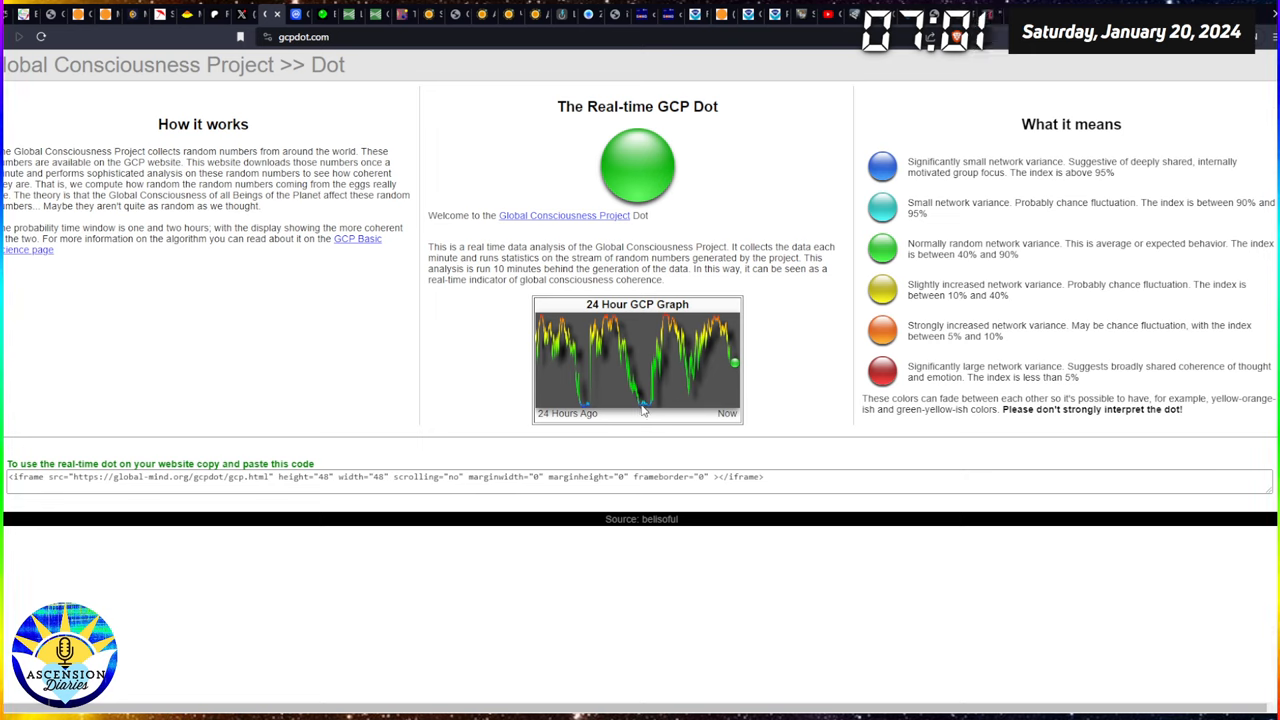
{"action": "mouse_move", "coordinate": [630, 384]}
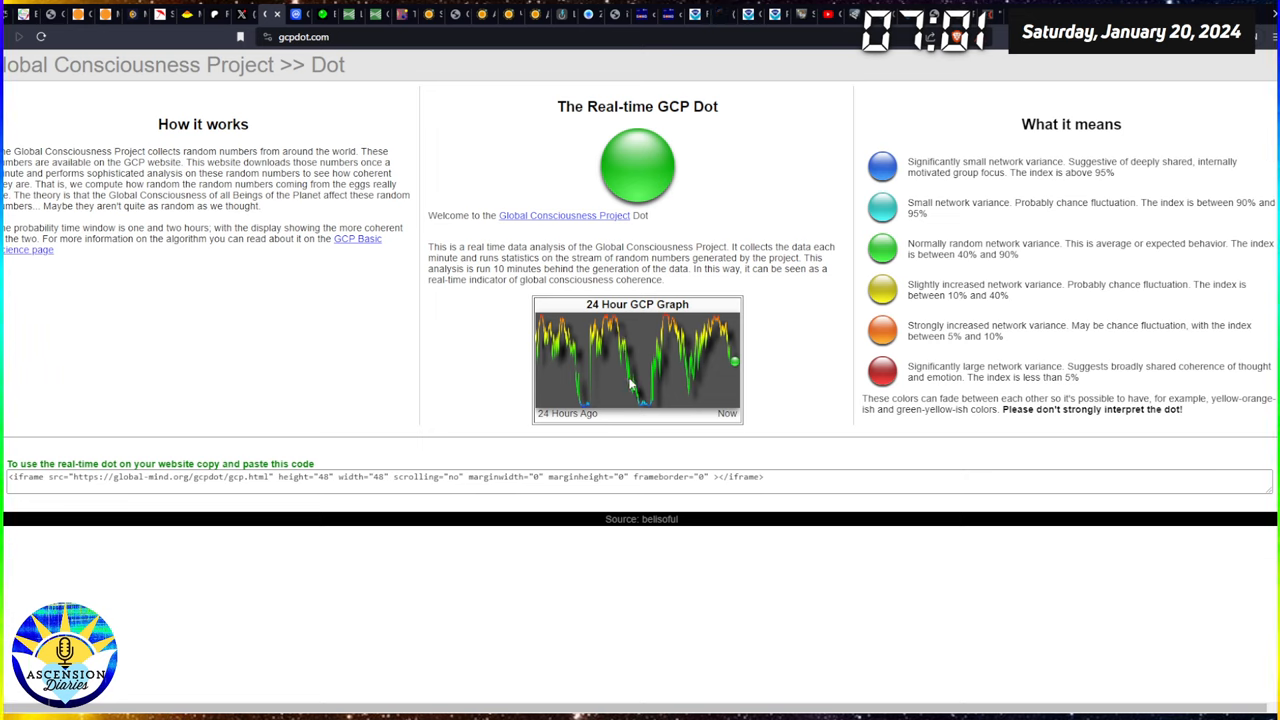
{"action": "mouse_move", "coordinate": [612, 383]}
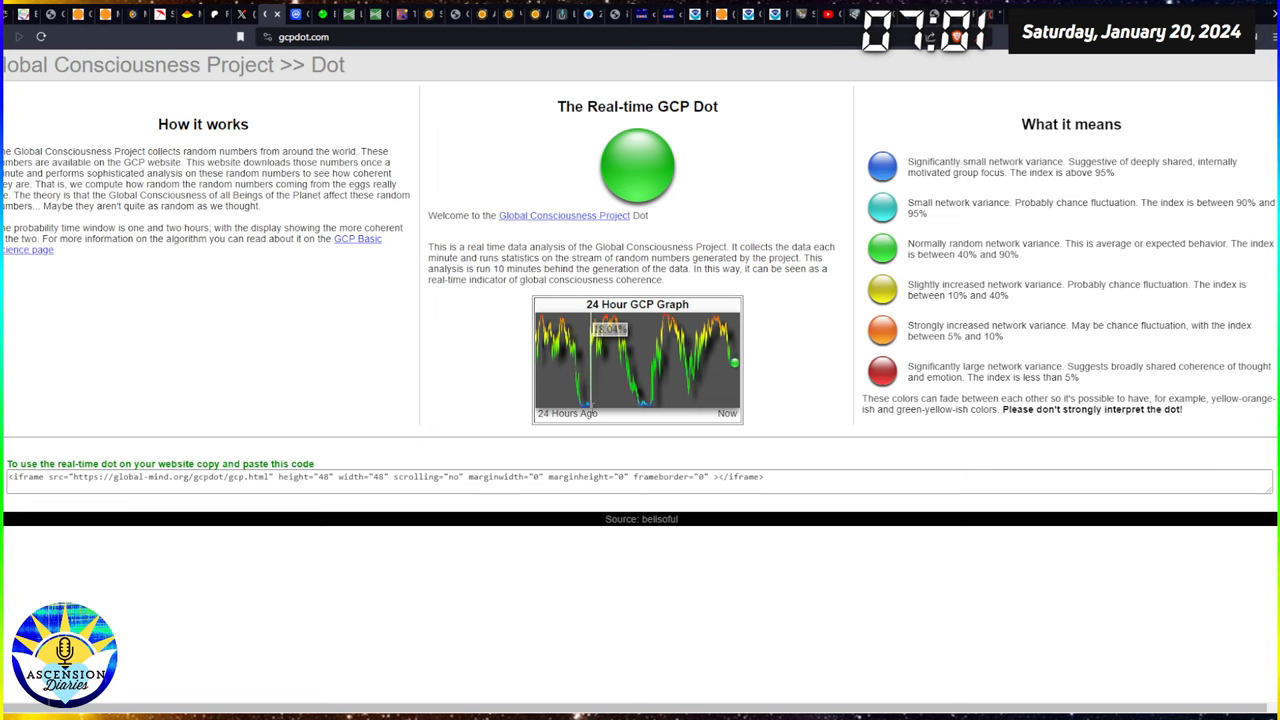
{"action": "mouse_move", "coordinate": [575, 370]}
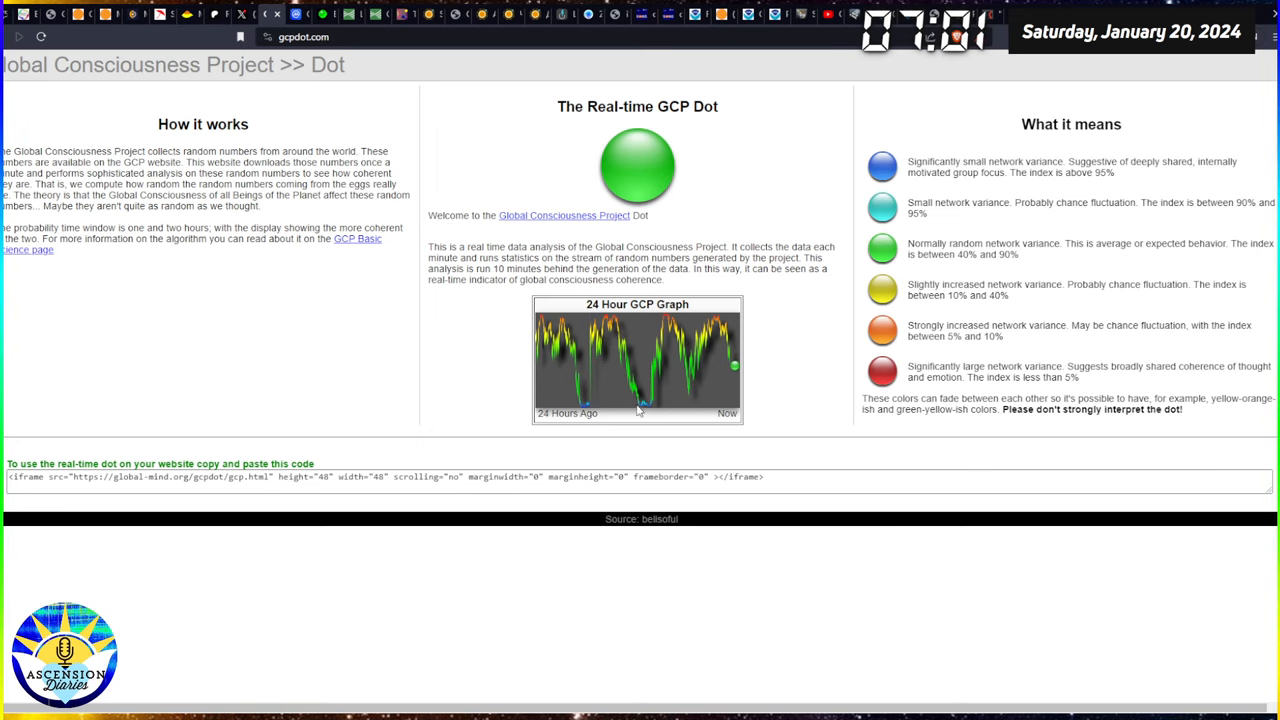
{"action": "mouse_move", "coordinate": [644, 406]}
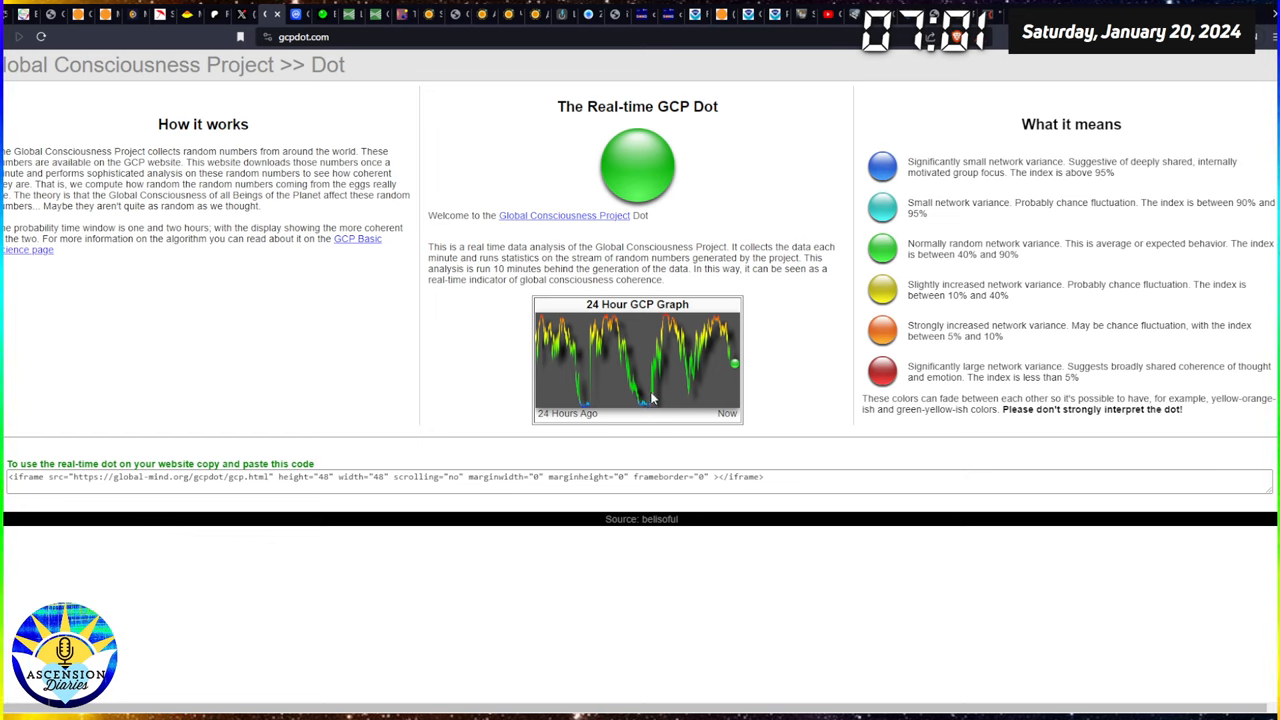
{"action": "mouse_move", "coordinate": [634, 367]}
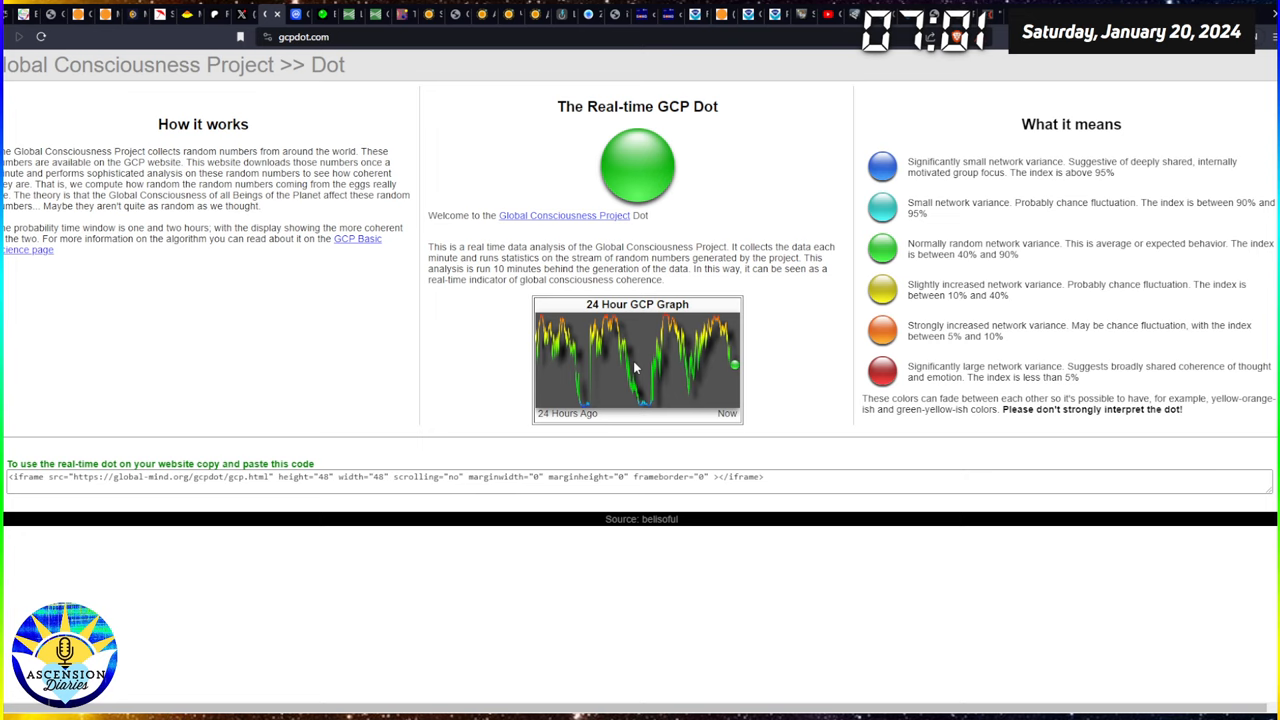
{"action": "mouse_move", "coordinate": [735, 384]}
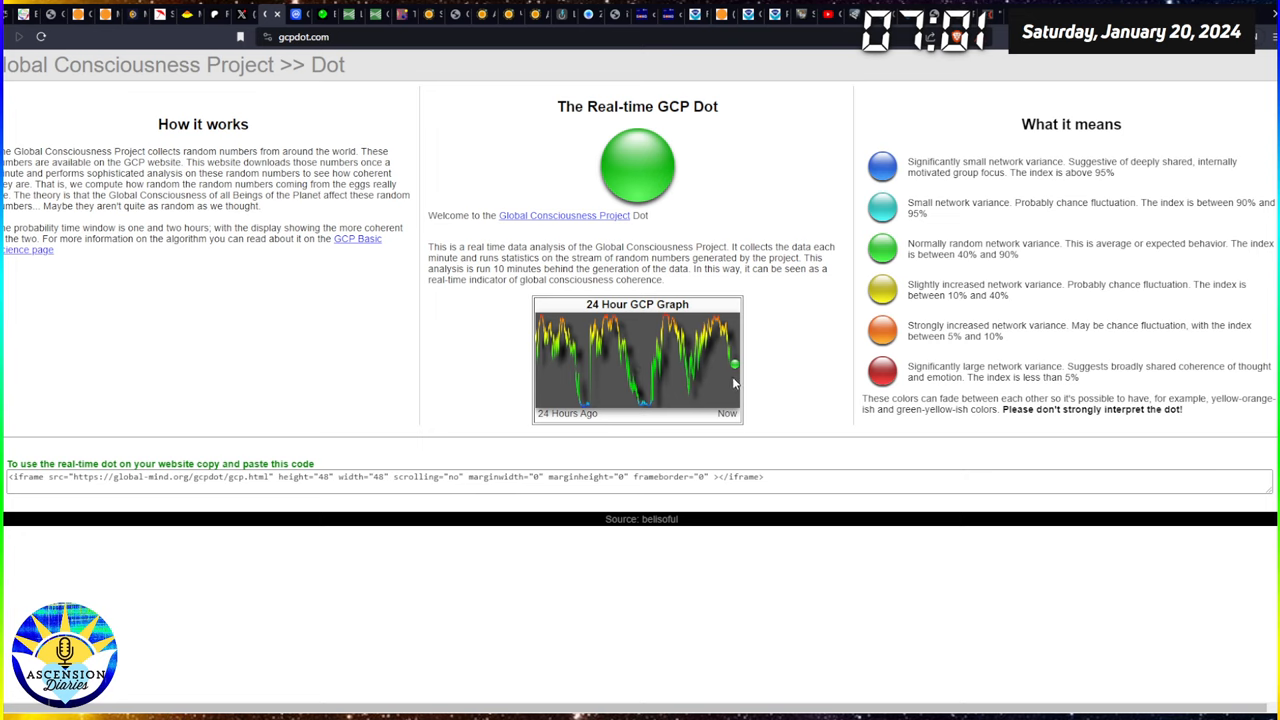
{"action": "mouse_move", "coordinate": [680, 371]}
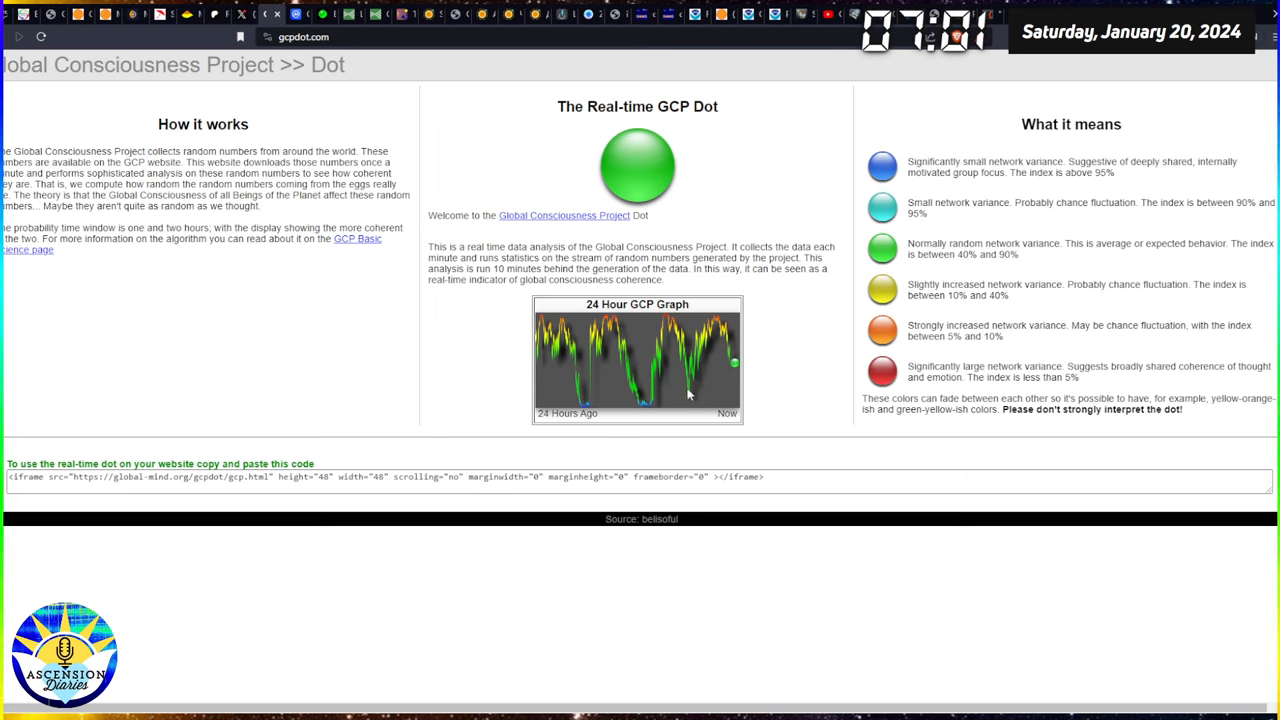
{"action": "mouse_move", "coordinate": [688, 392]}
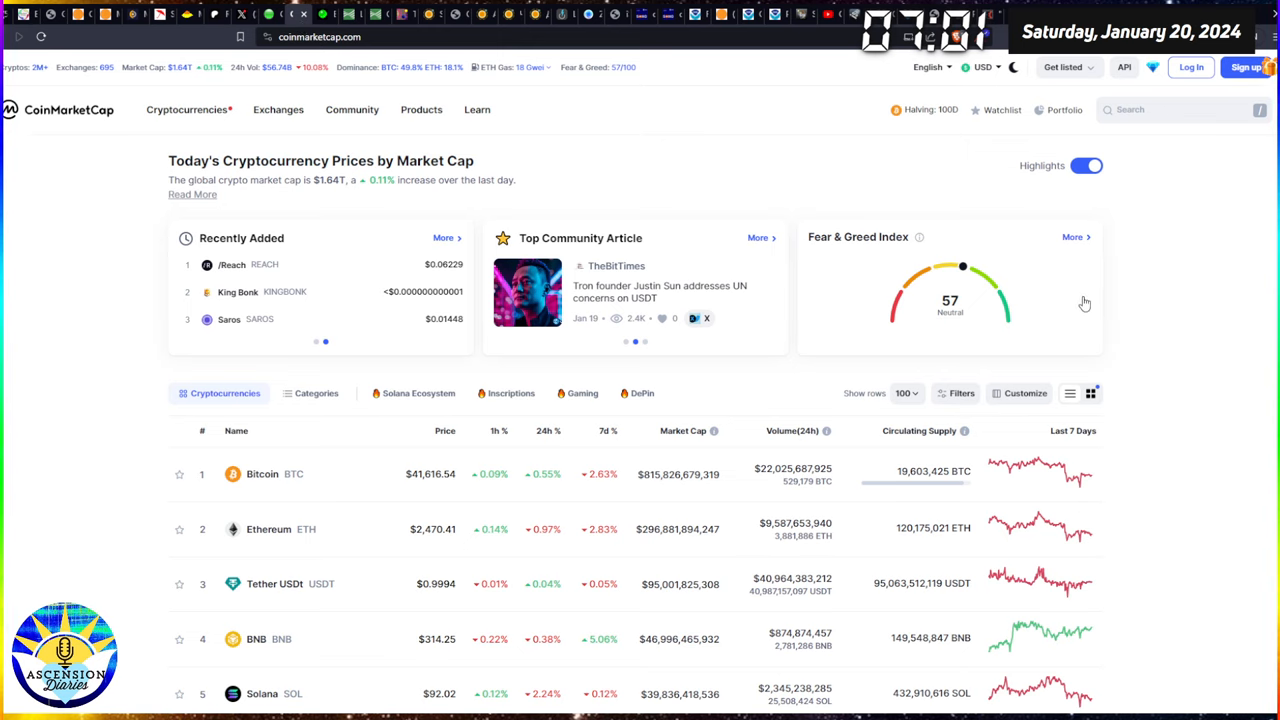
{"action": "mouse_move", "coordinate": [968, 275]}
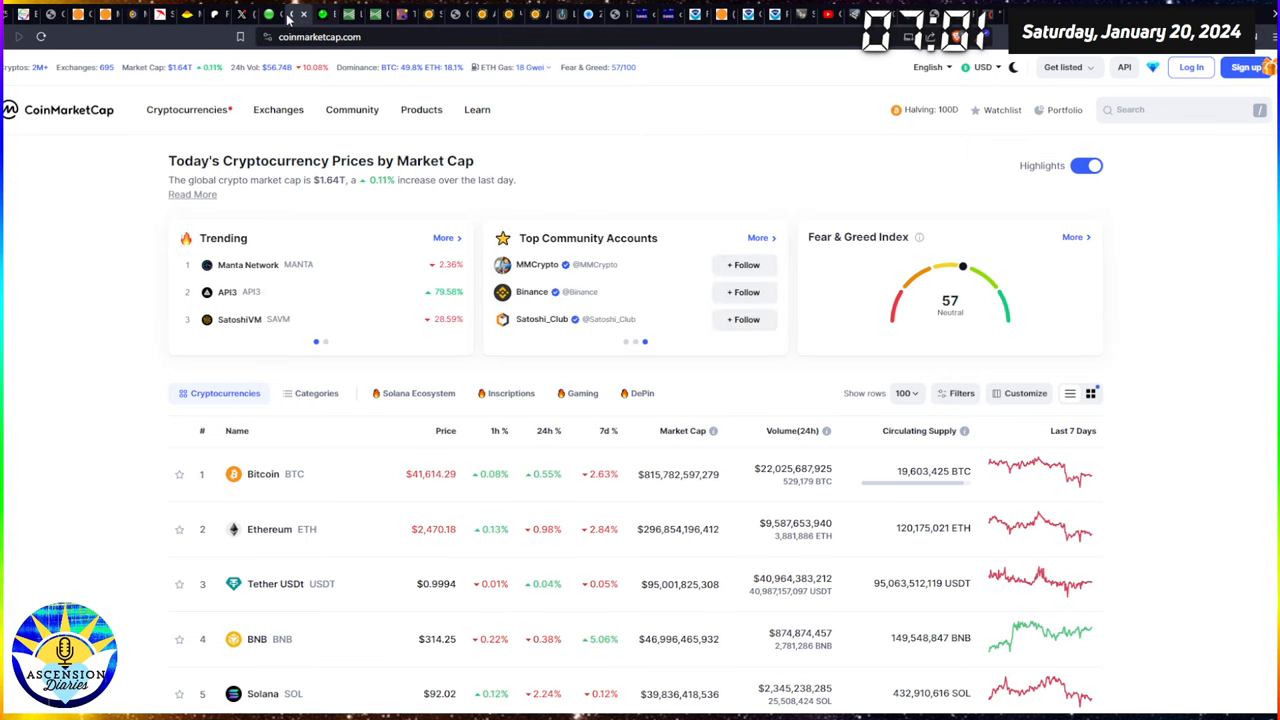
{"action": "left_click", "coordinate": [296, 14]}
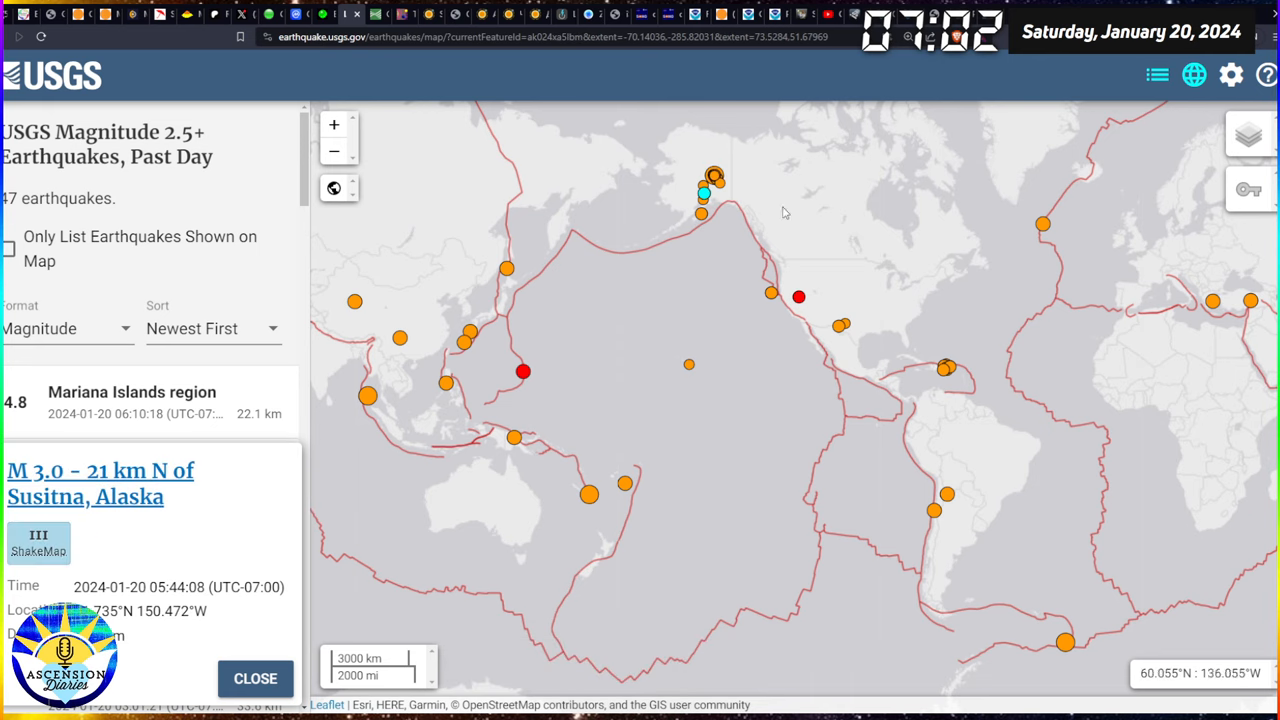
Step: Check details of the Dominican Republic quake and the Lovelock, Nevada quake on the USGS map
{"action": "left_click", "coordinate": [947, 370]}
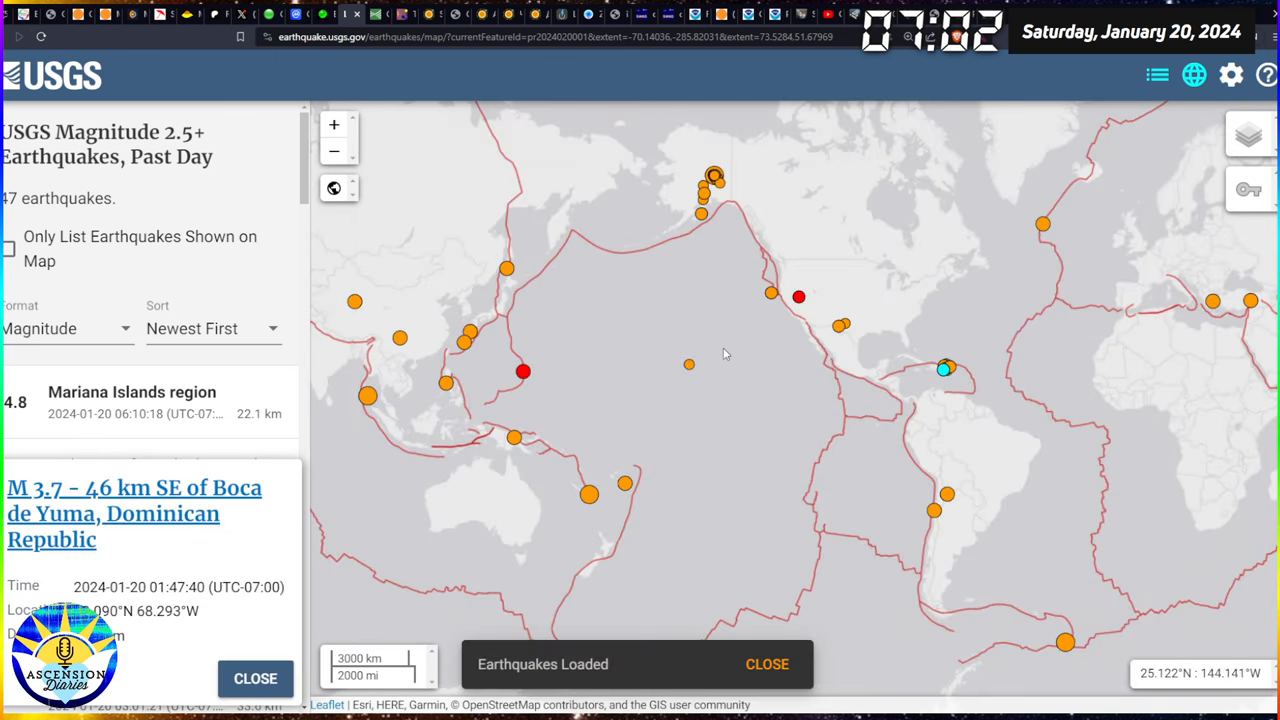
{"action": "mouse_move", "coordinate": [857, 300]}
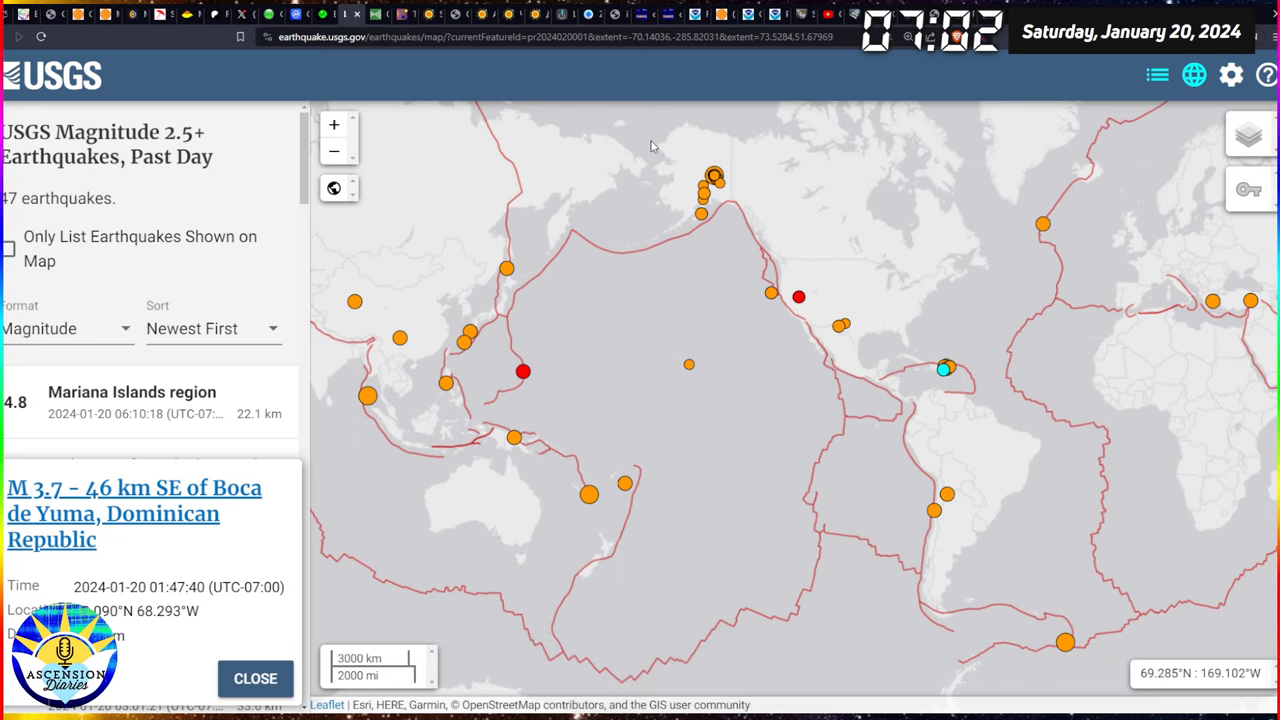
{"action": "mouse_move", "coordinate": [647, 196]}
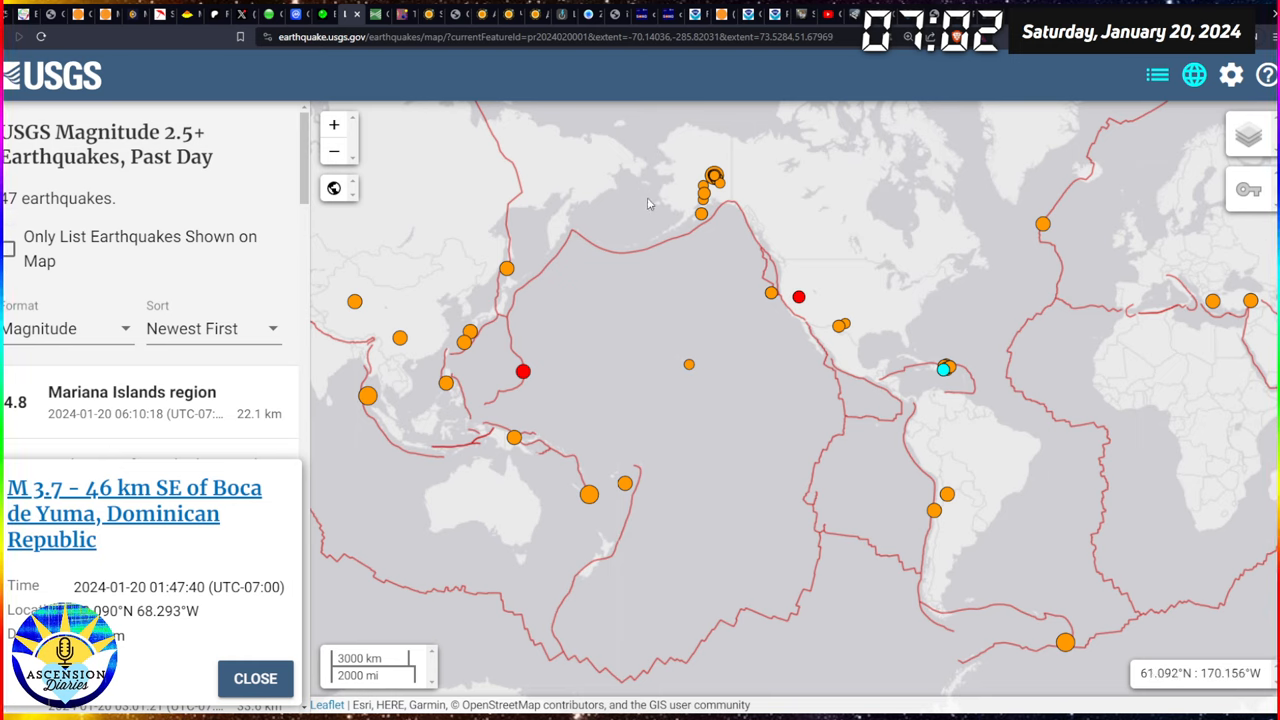
{"action": "mouse_move", "coordinate": [648, 224]}
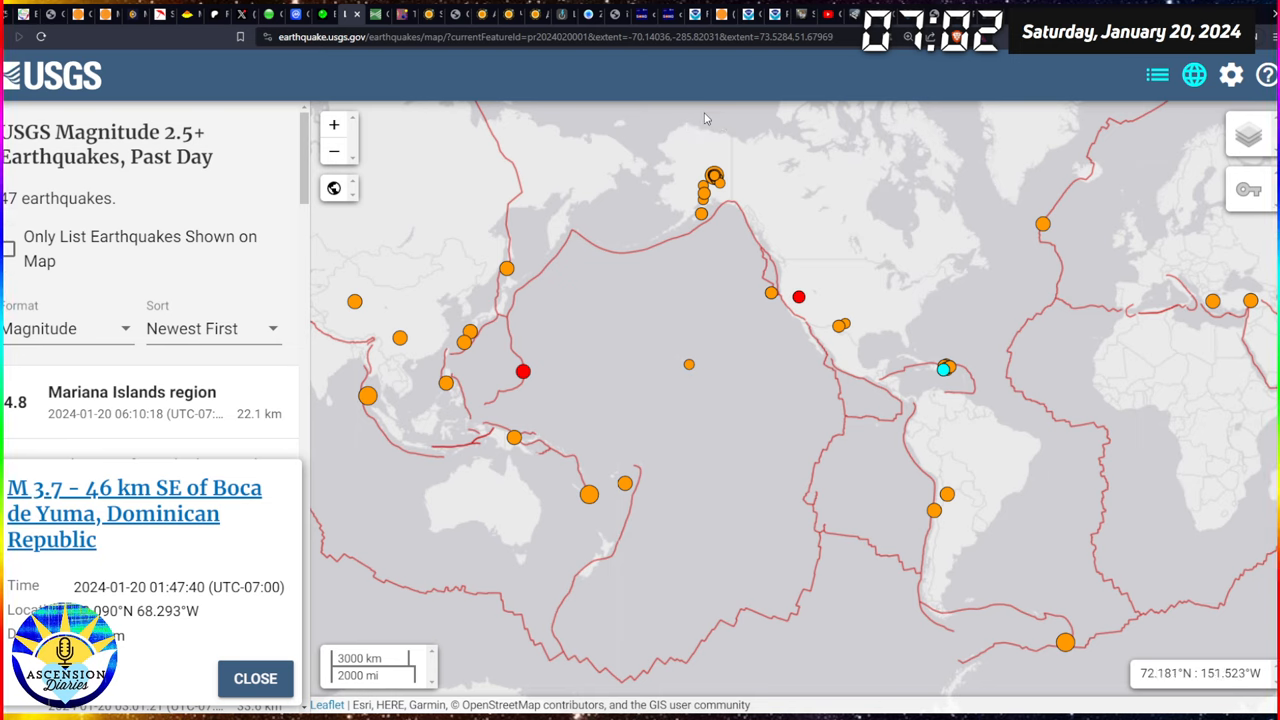
{"action": "mouse_move", "coordinate": [649, 233]}
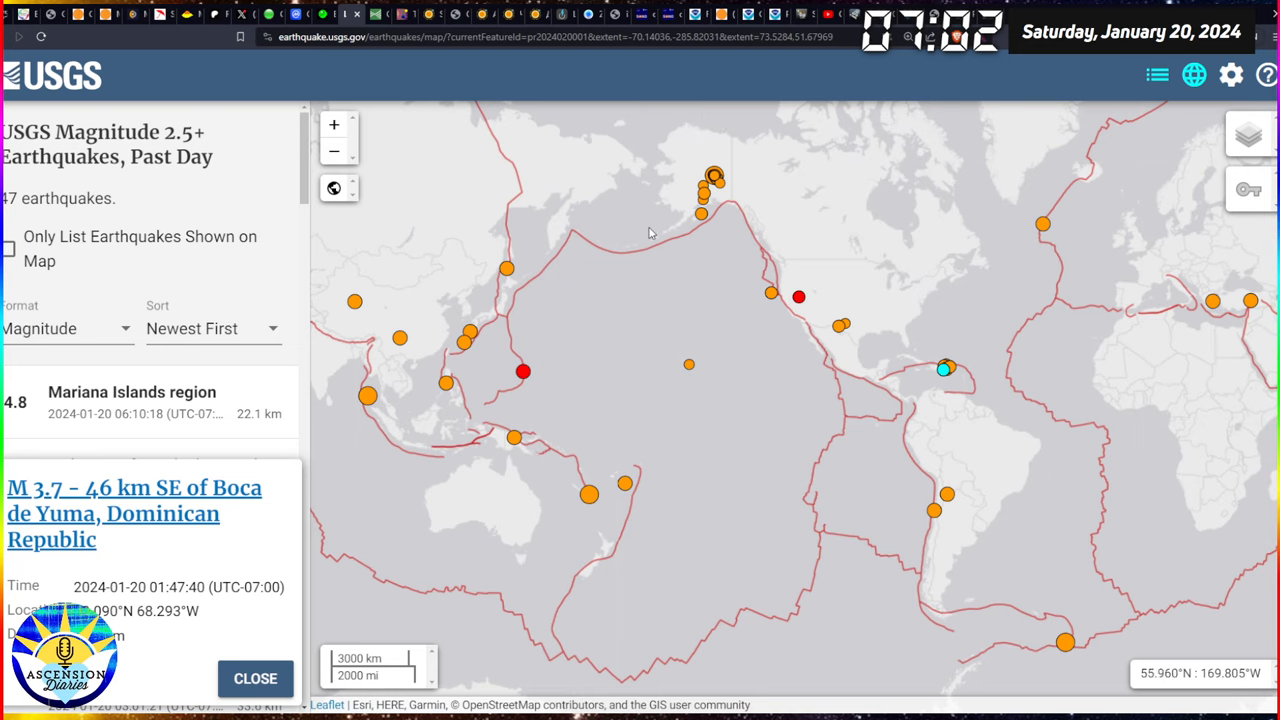
{"action": "mouse_move", "coordinate": [665, 207]}
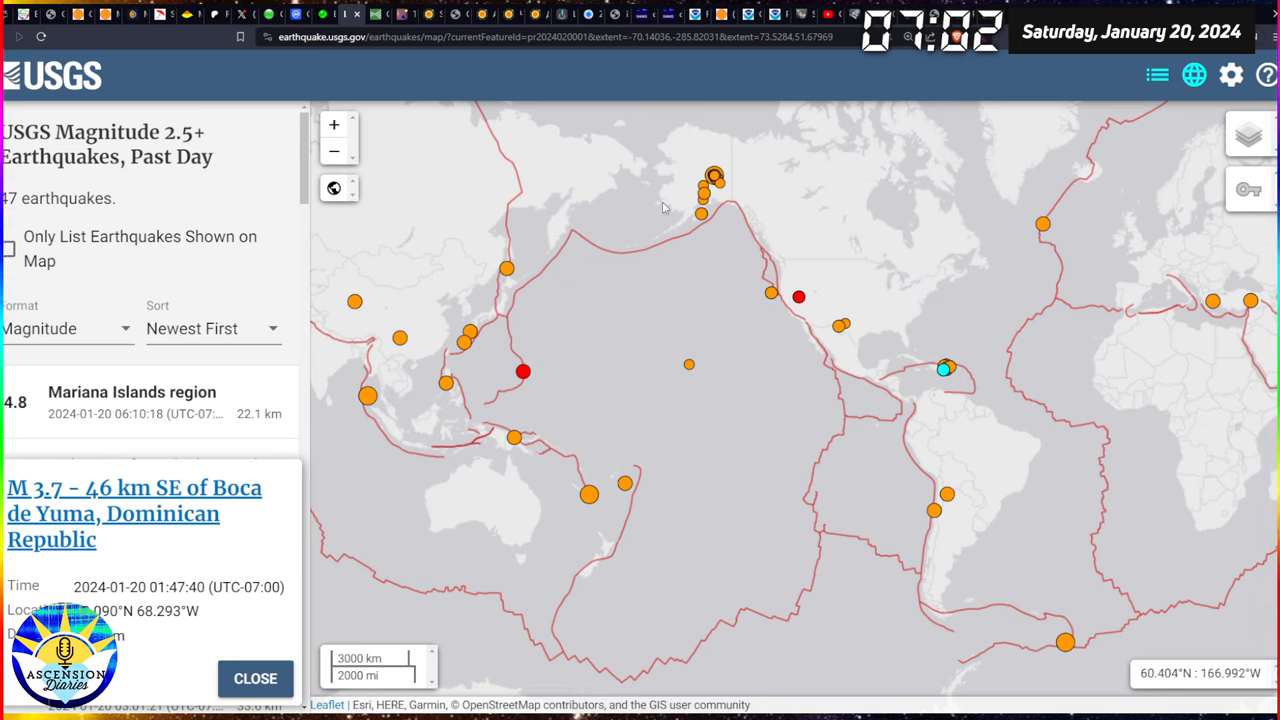
{"action": "mouse_move", "coordinate": [795, 132]}
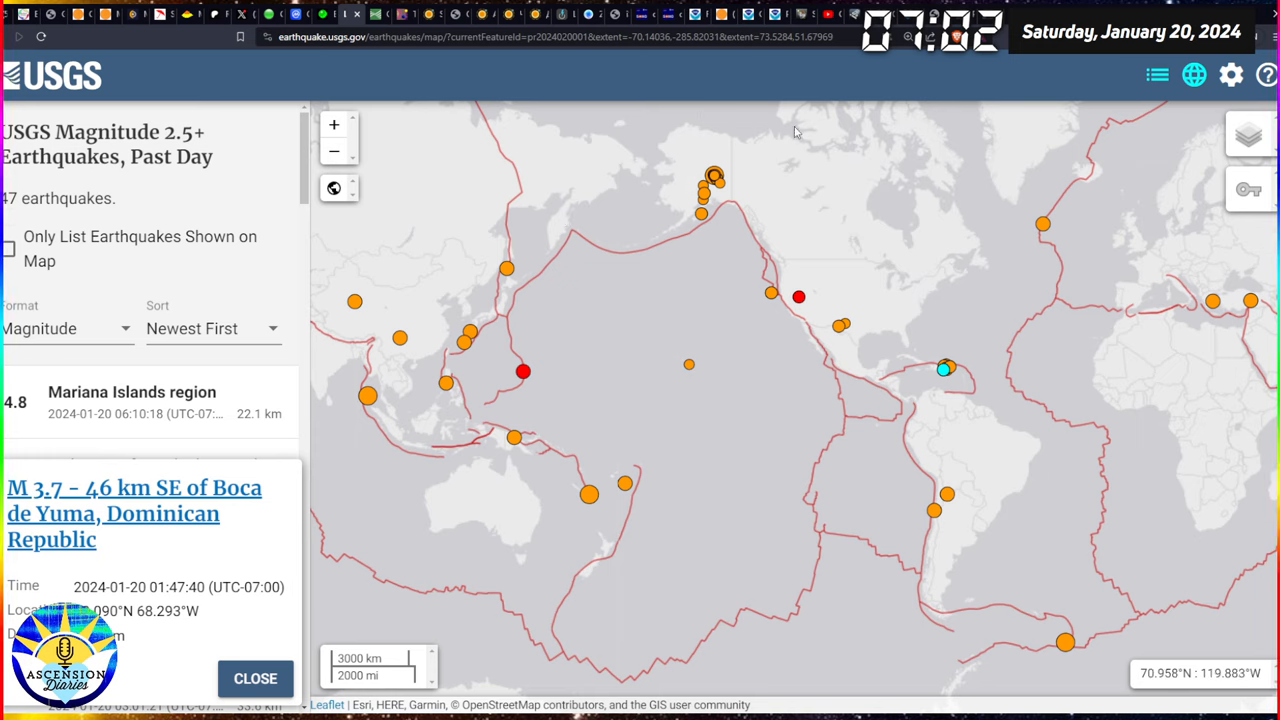
{"action": "mouse_move", "coordinate": [724, 357]}
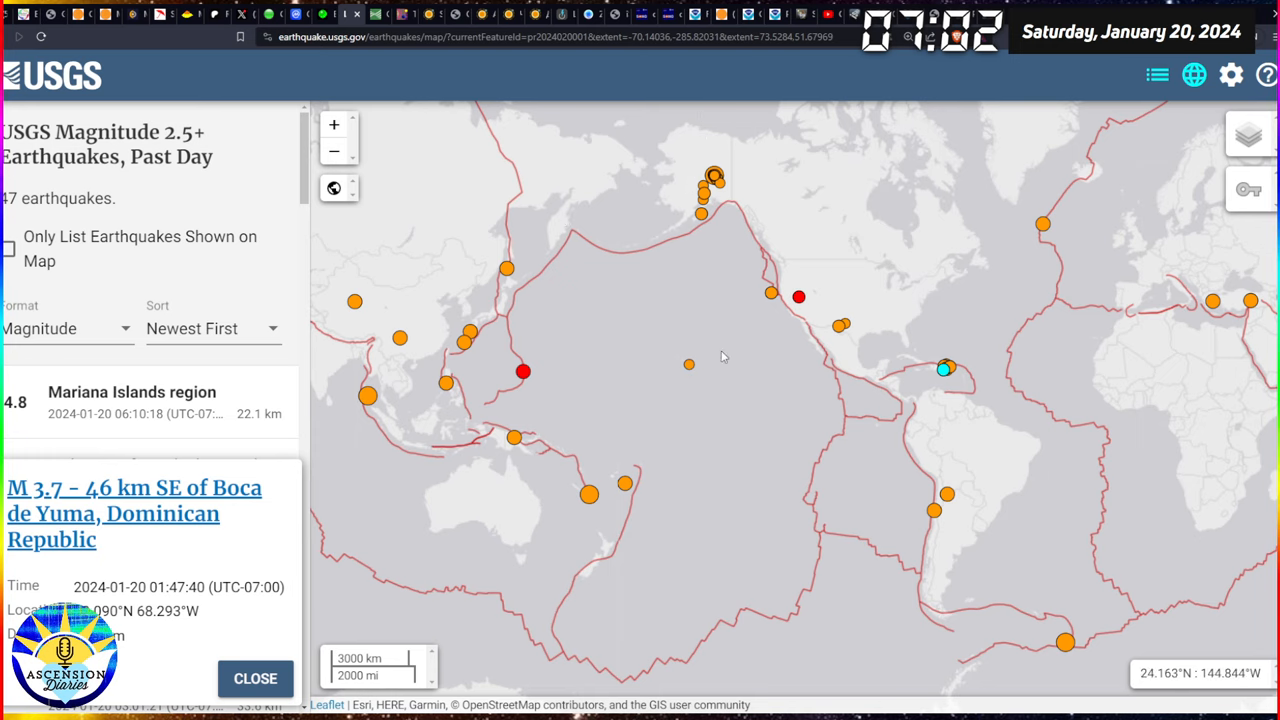
{"action": "mouse_move", "coordinate": [760, 327]}
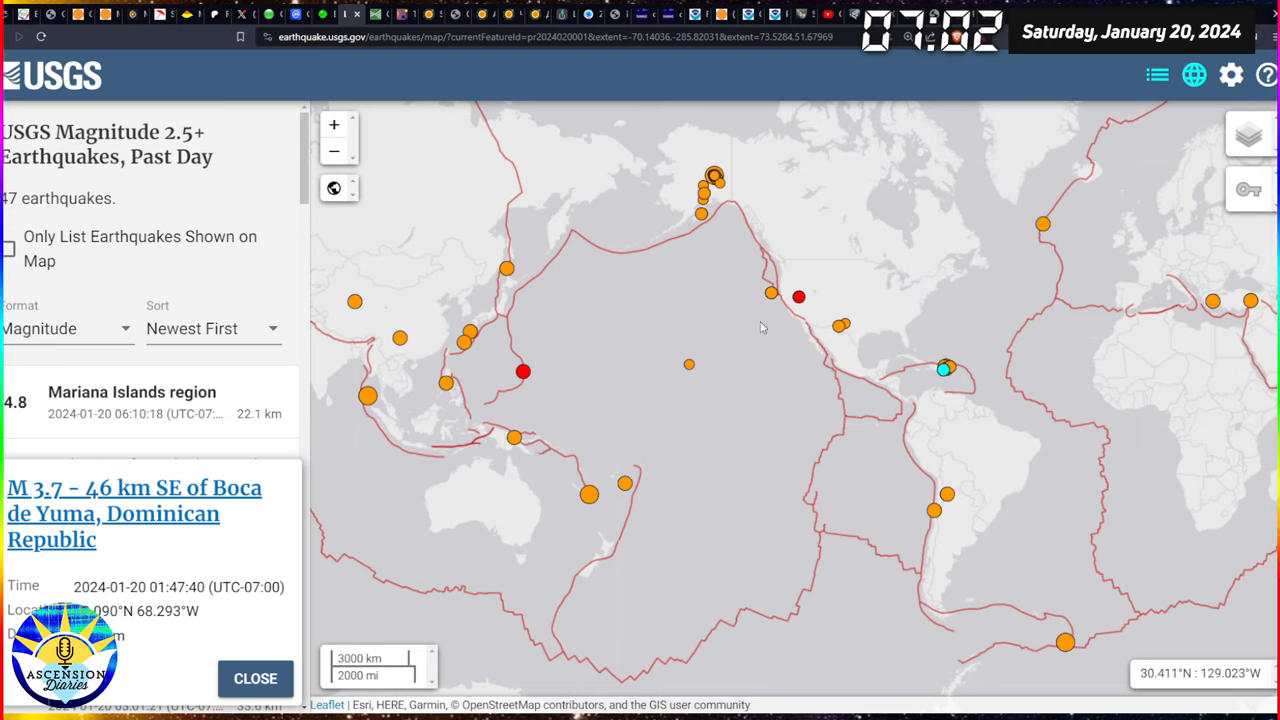
{"action": "mouse_move", "coordinate": [965, 283]}
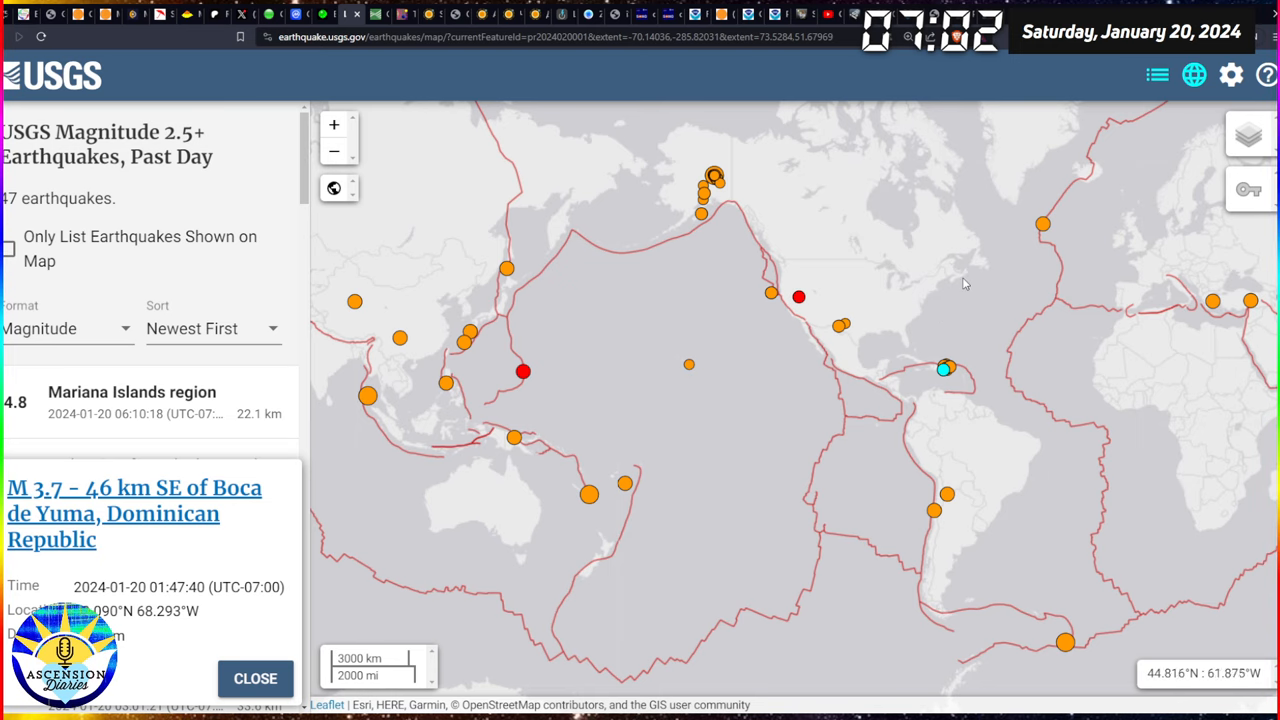
{"action": "mouse_move", "coordinate": [800, 285]}
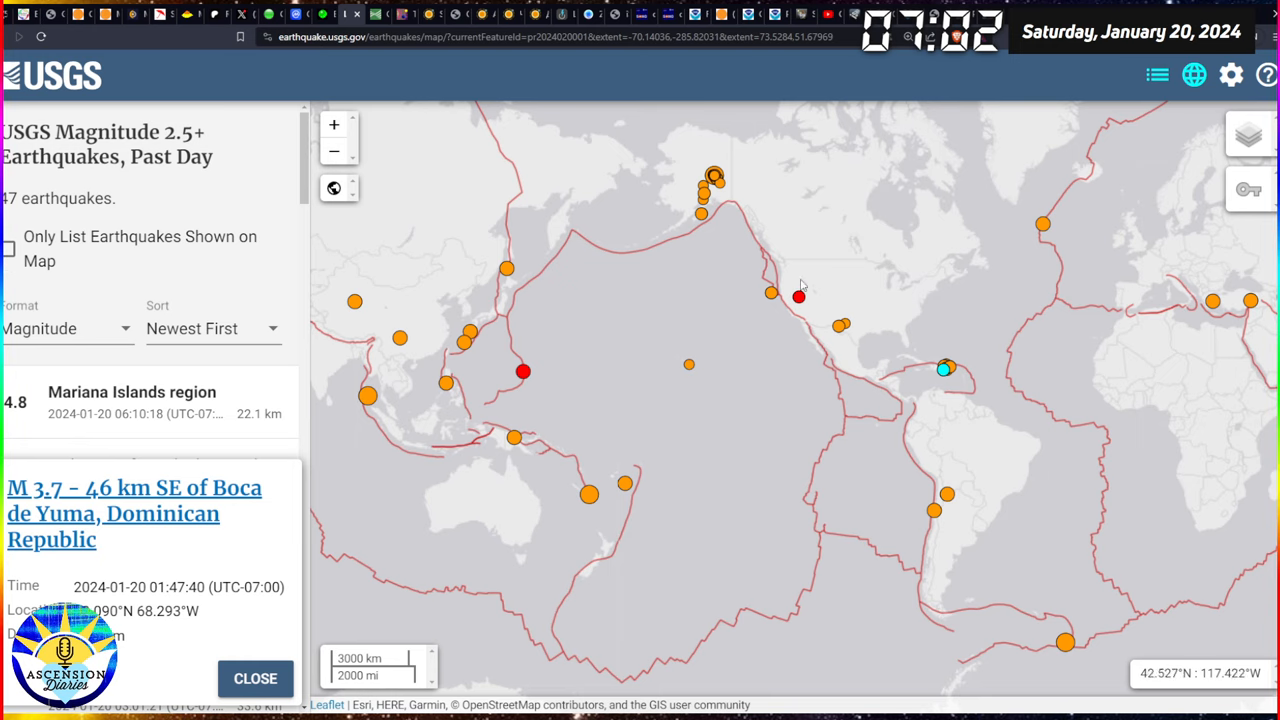
{"action": "mouse_move", "coordinate": [730, 285]}
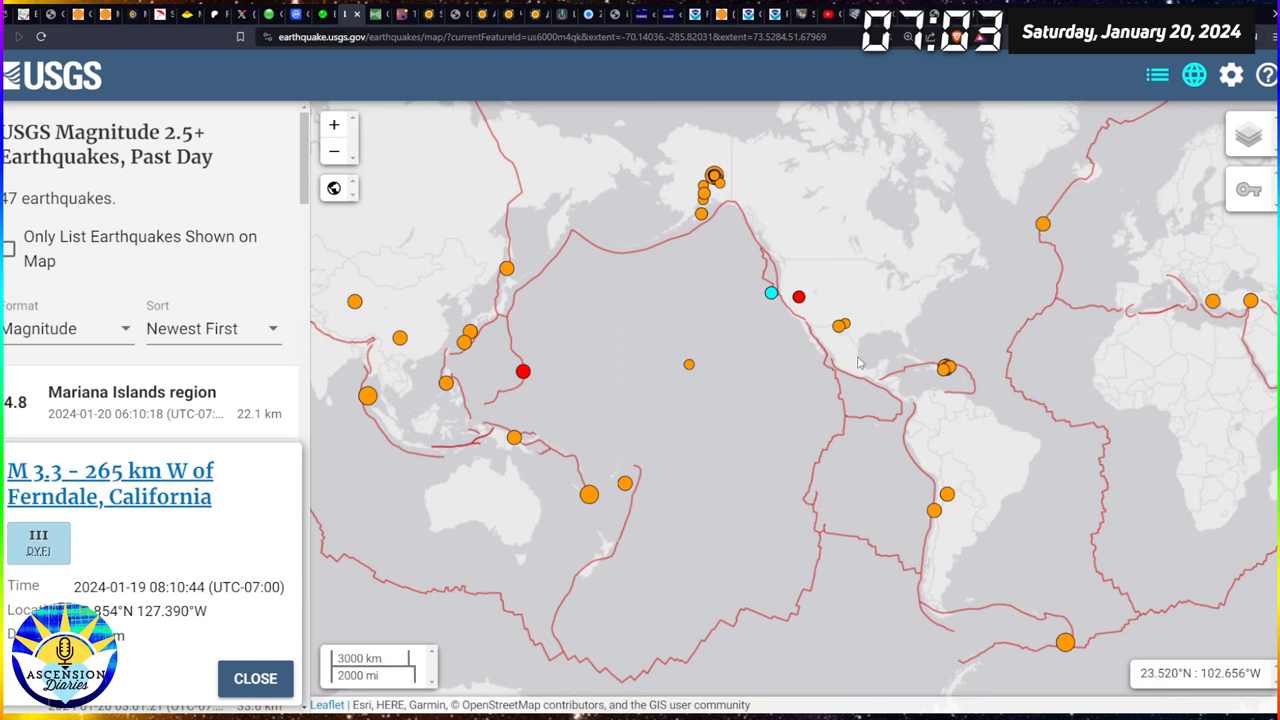
{"action": "mouse_move", "coordinate": [799, 299]}
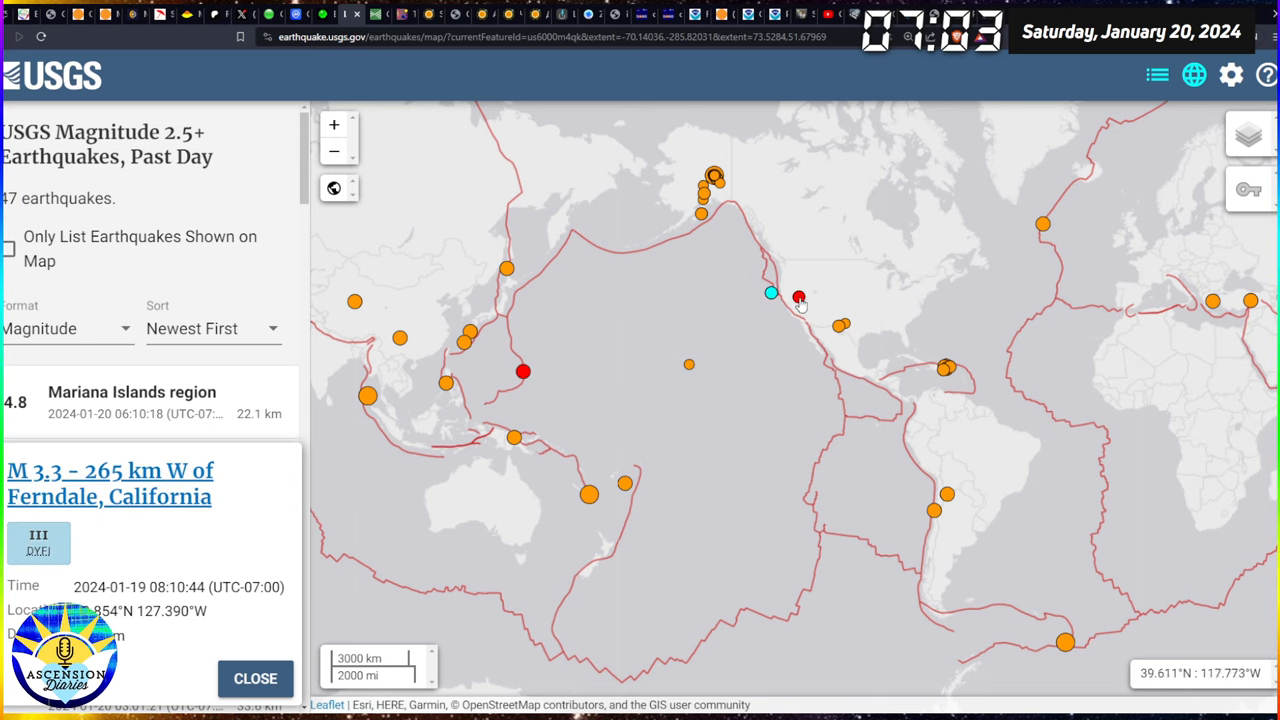
{"action": "left_click", "coordinate": [798, 297]}
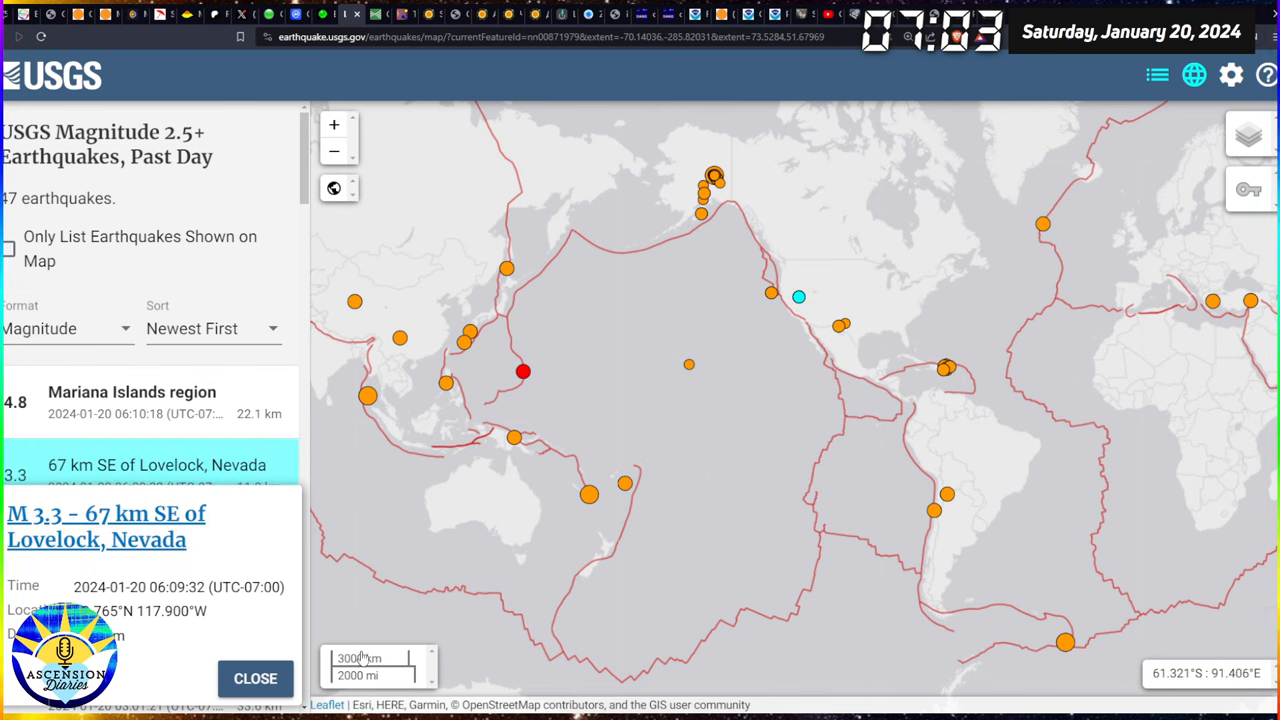
{"action": "left_click", "coordinate": [255, 678]}
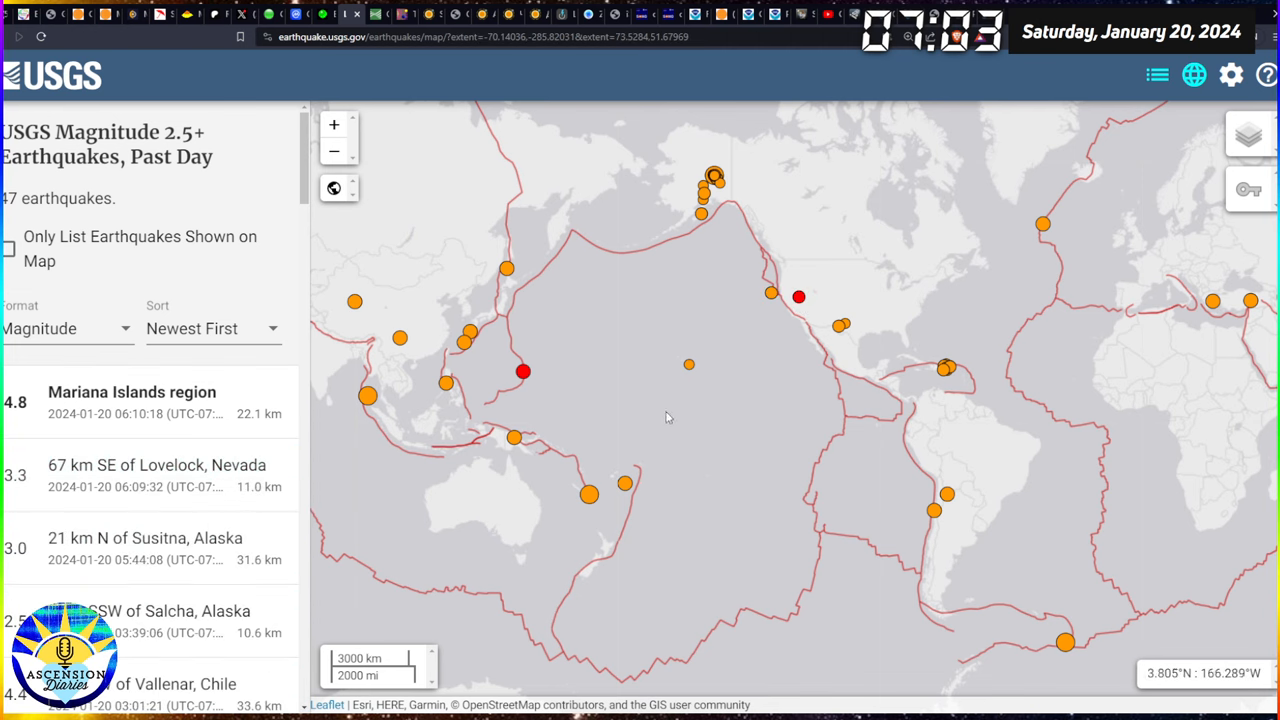
{"action": "left_click", "coordinate": [798, 296]}
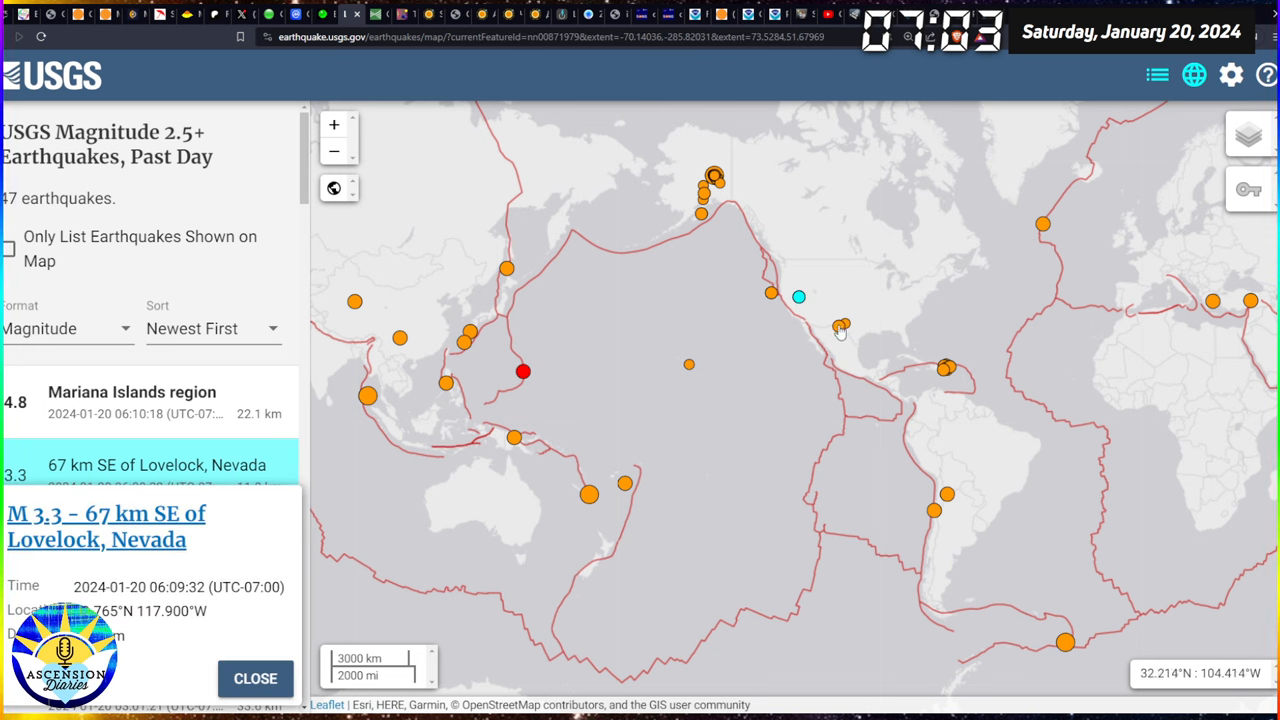
Step: Show details of the M 3.4 quake 53 km NW of Toyah, Texas
{"action": "left_click", "coordinate": [840, 326]}
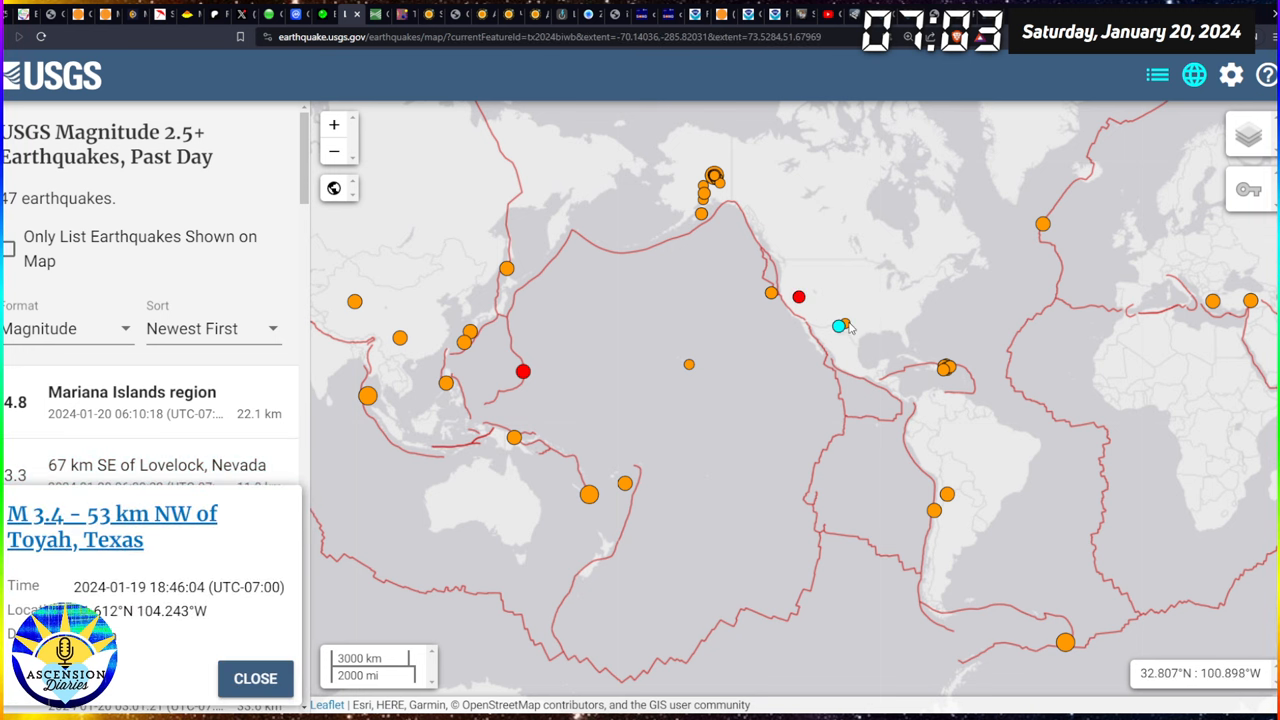
{"action": "left_click", "coordinate": [838, 326]}
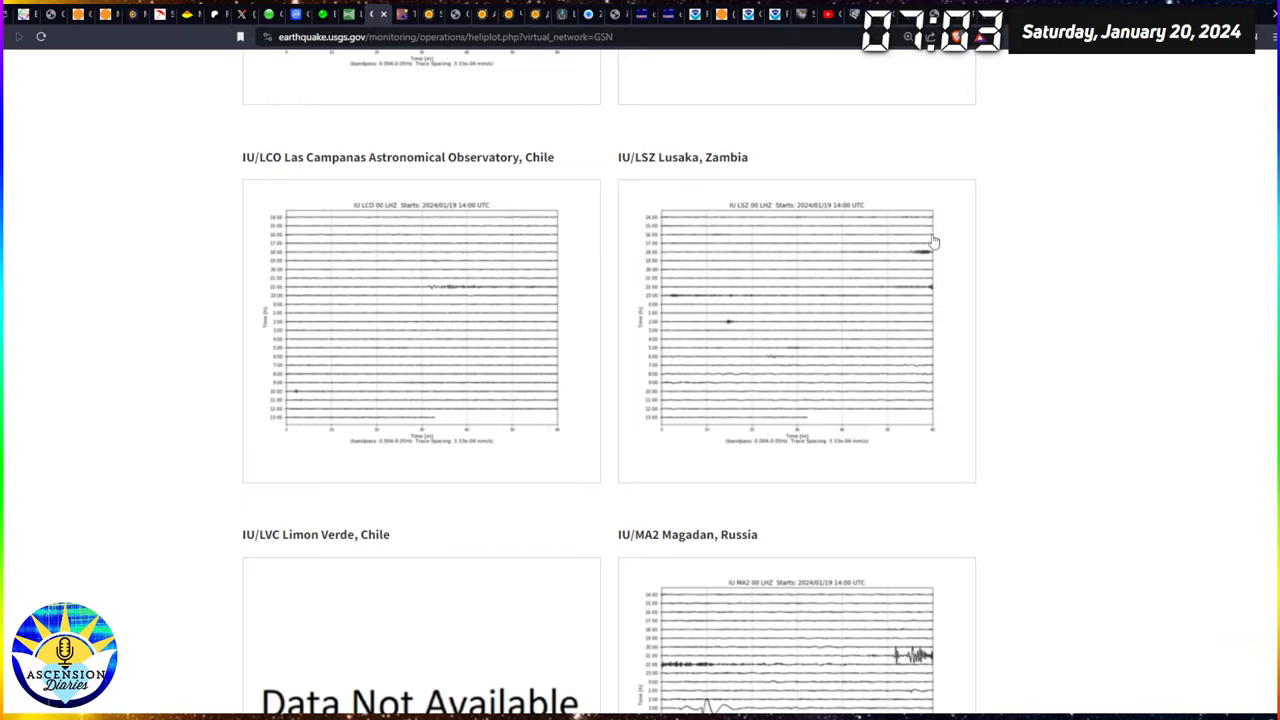
Step: Review the GSN station heliplots down the page, including Las Campanas, Chile and Lusaka, Zambia
{"action": "scroll", "scroll_direction": "down", "scroll_amount": 3}
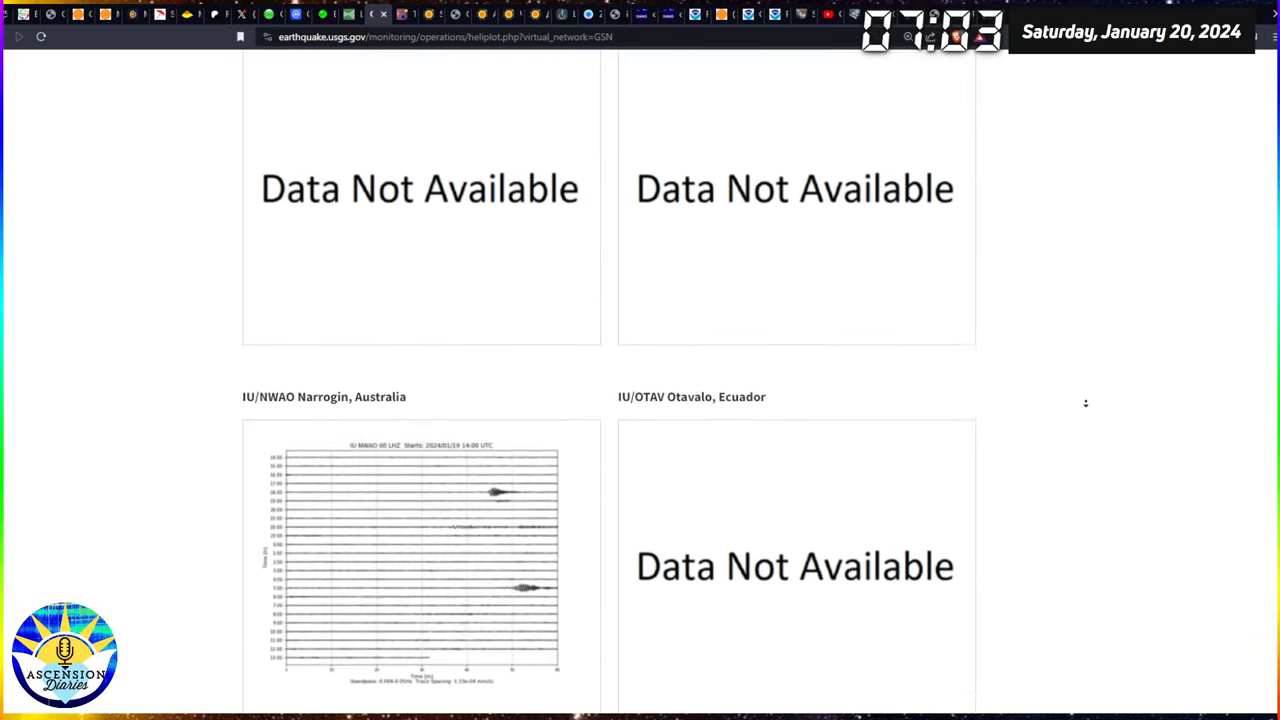
{"action": "scroll", "scroll_direction": "down", "scroll_amount": 3}
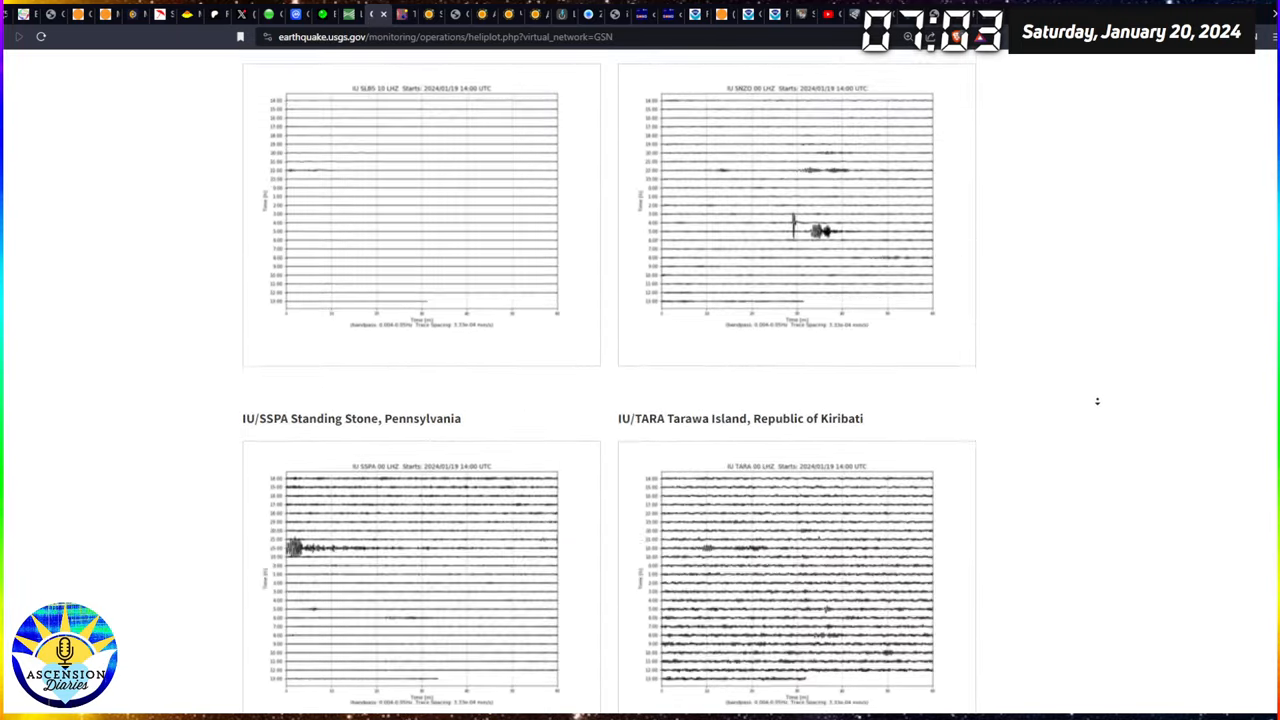
{"action": "scroll", "scroll_direction": "down", "scroll_amount": 3}
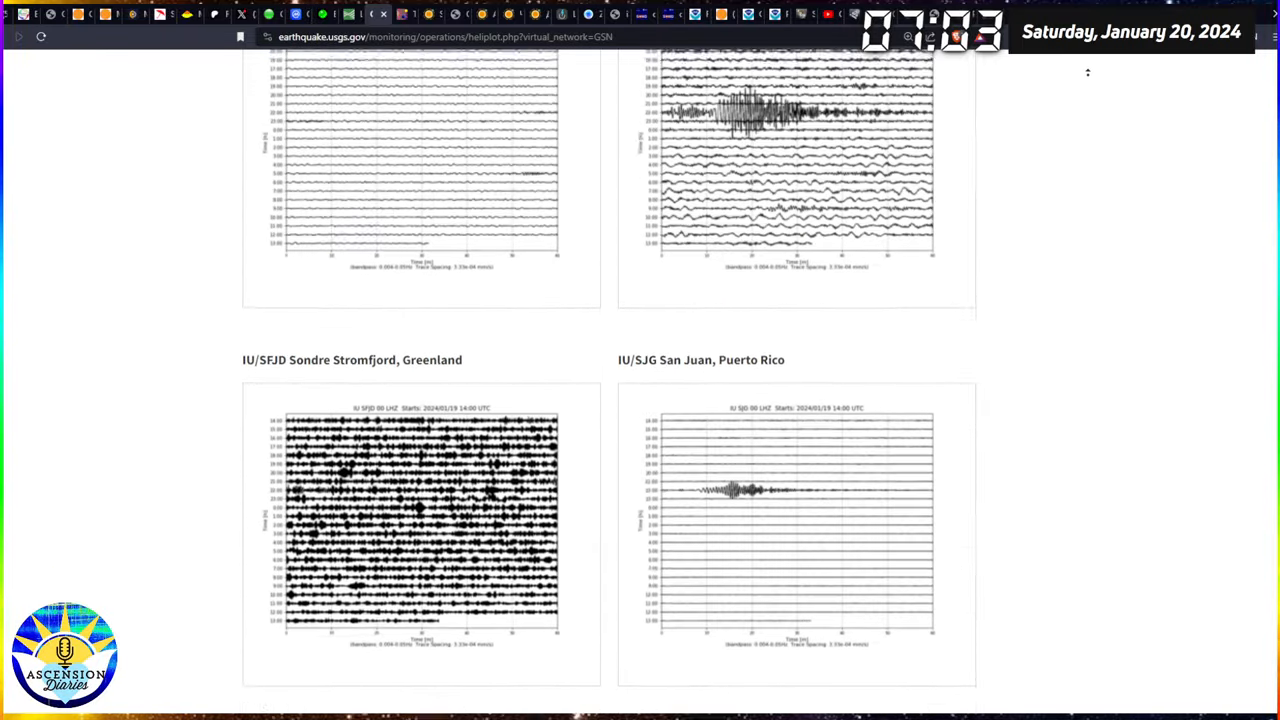
{"action": "scroll", "scroll_direction": "down", "scroll_amount": 3}
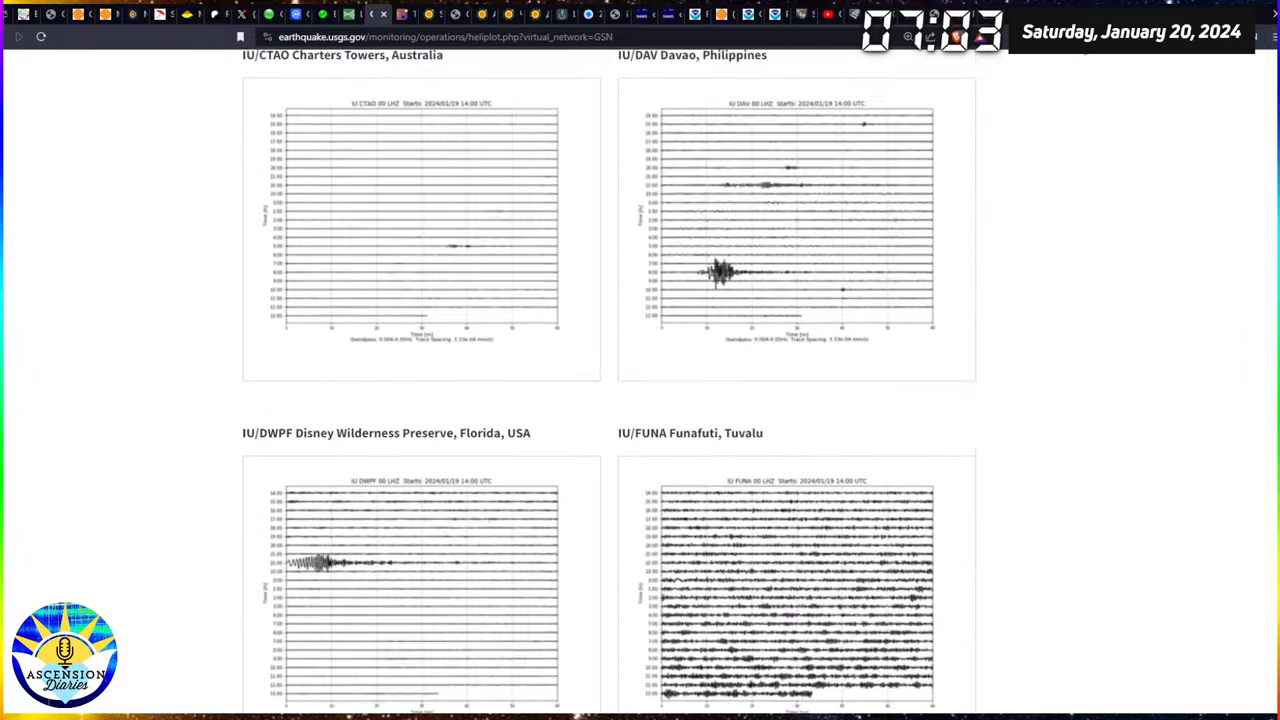
{"action": "scroll", "scroll_direction": "down", "scroll_amount": 3}
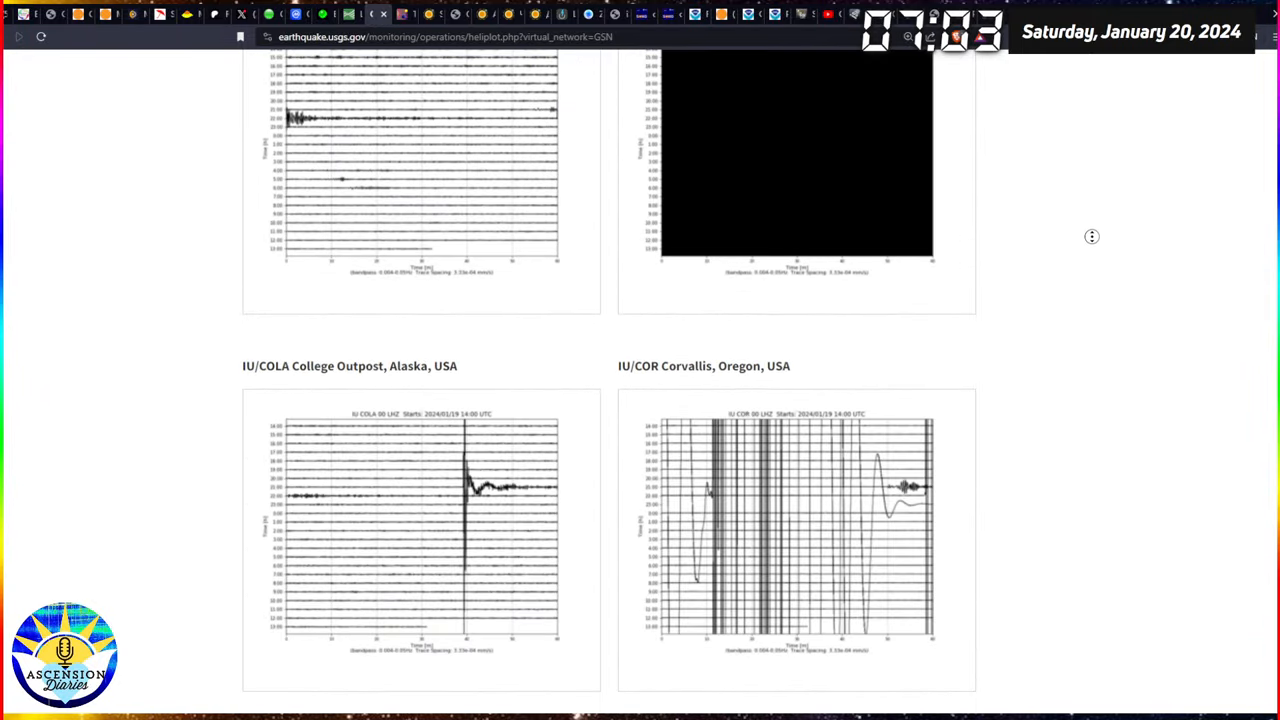
{"action": "scroll", "scroll_direction": "down", "scroll_amount": 3}
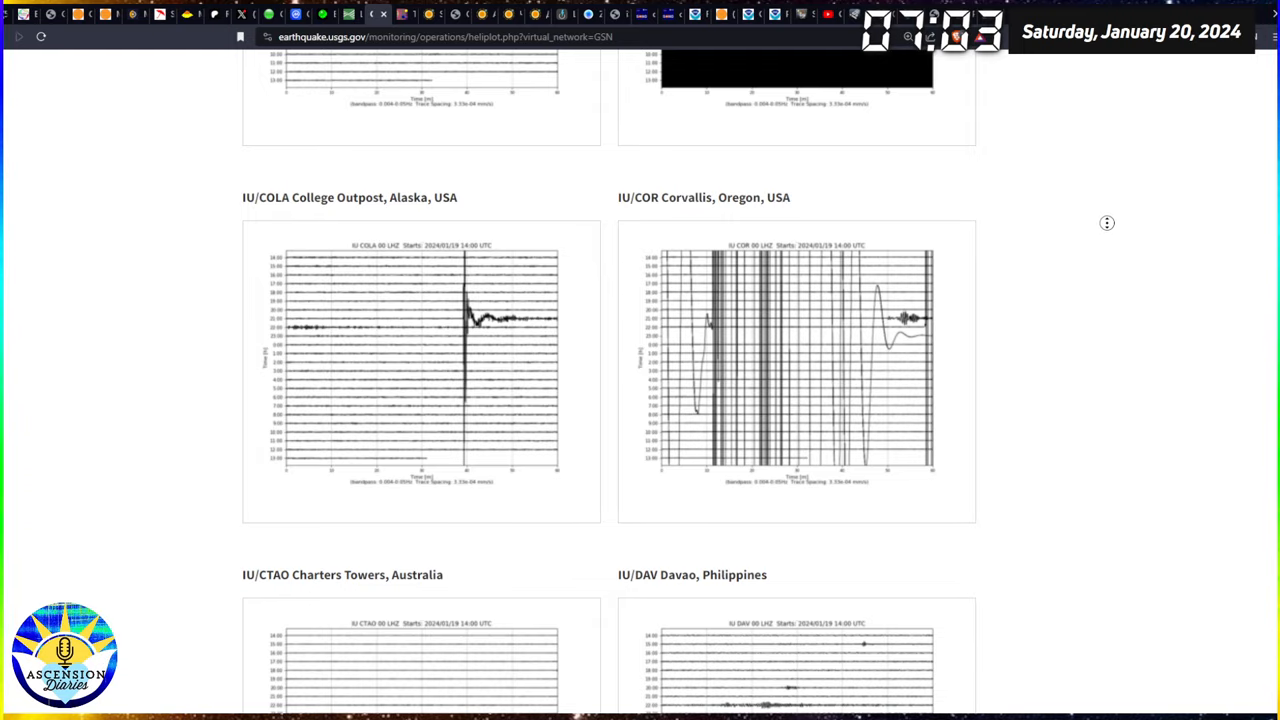
{"action": "scroll", "scroll_direction": "down", "scroll_amount": 3}
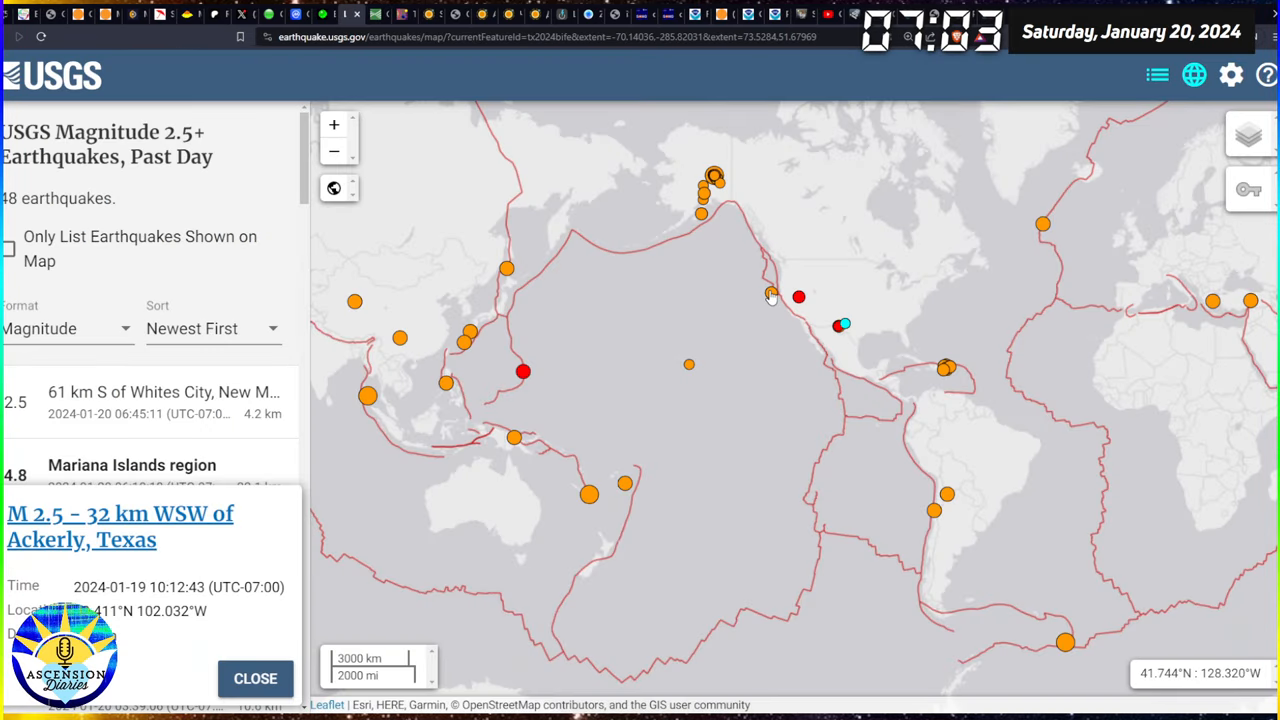
Step: Compare the Lovelock, Nevada quake with the M 3.3 quake 265 km W of Ferndale, California, ending on Ferndale's details
{"action": "left_click", "coordinate": [770, 295]}
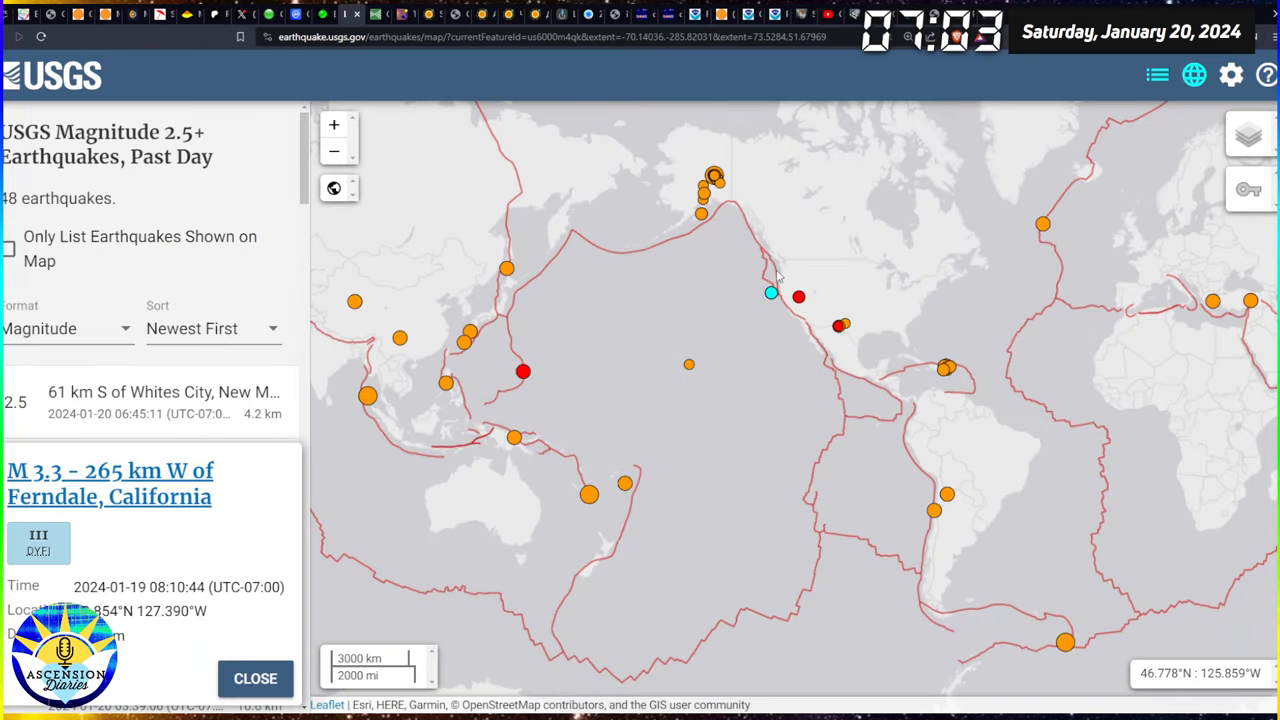
{"action": "left_click", "coordinate": [798, 297]}
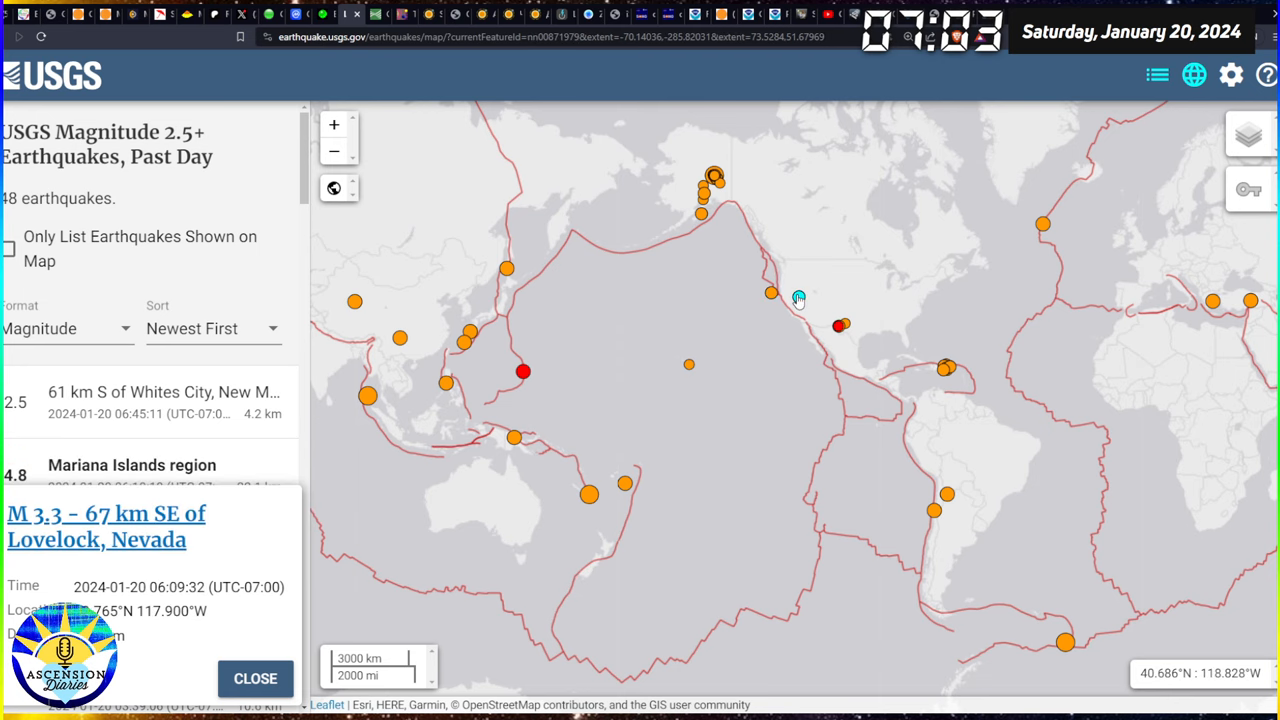
{"action": "left_click", "coordinate": [771, 293]}
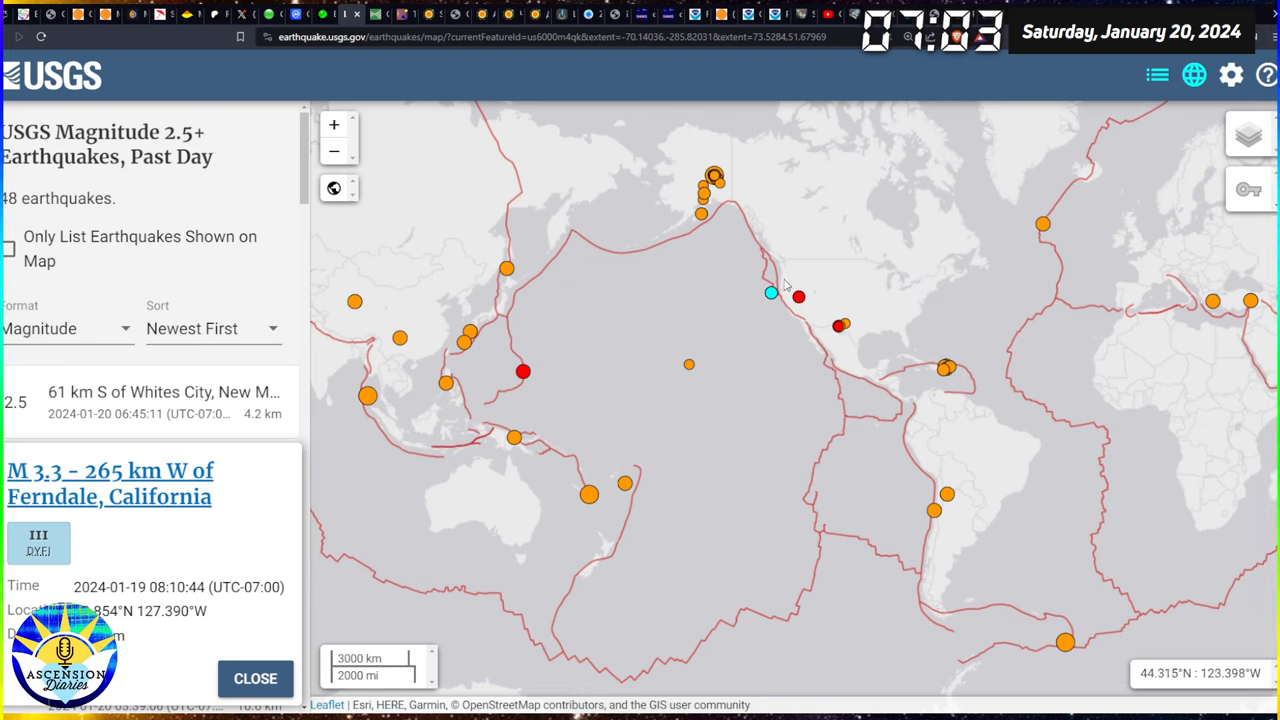
{"action": "mouse_move", "coordinate": [808, 247]}
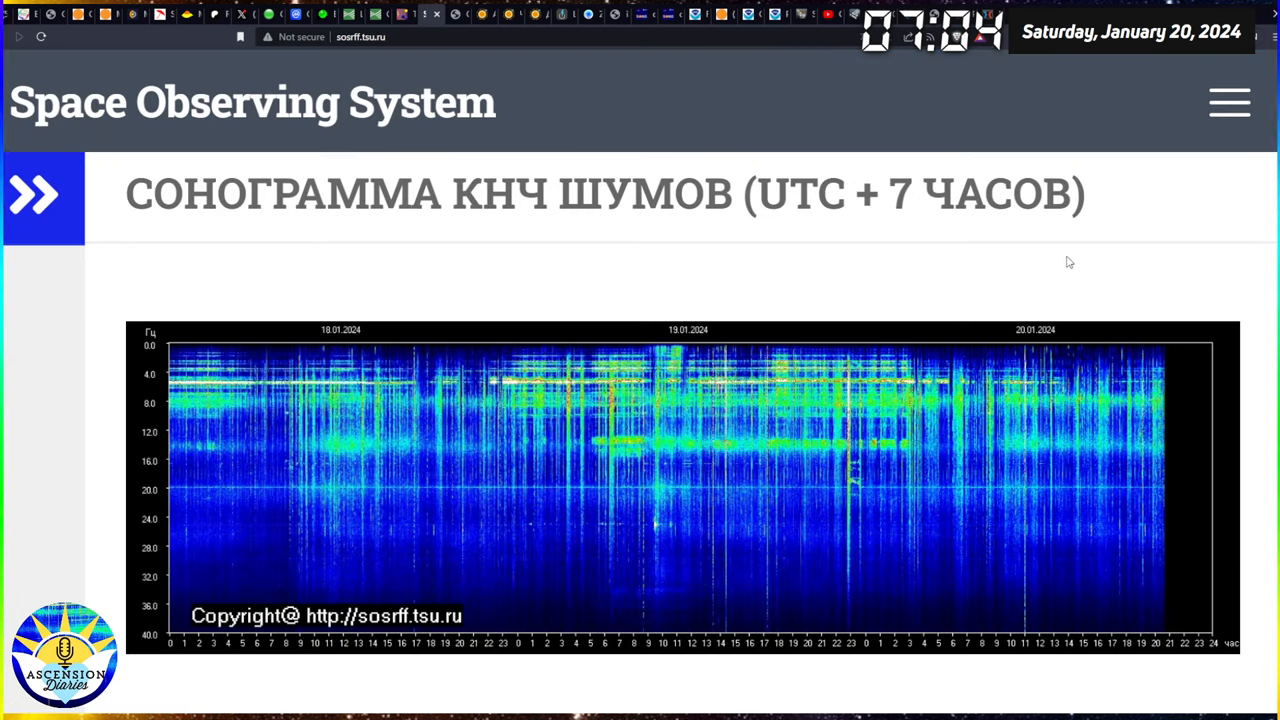
{"action": "mouse_move", "coordinate": [1040, 138]}
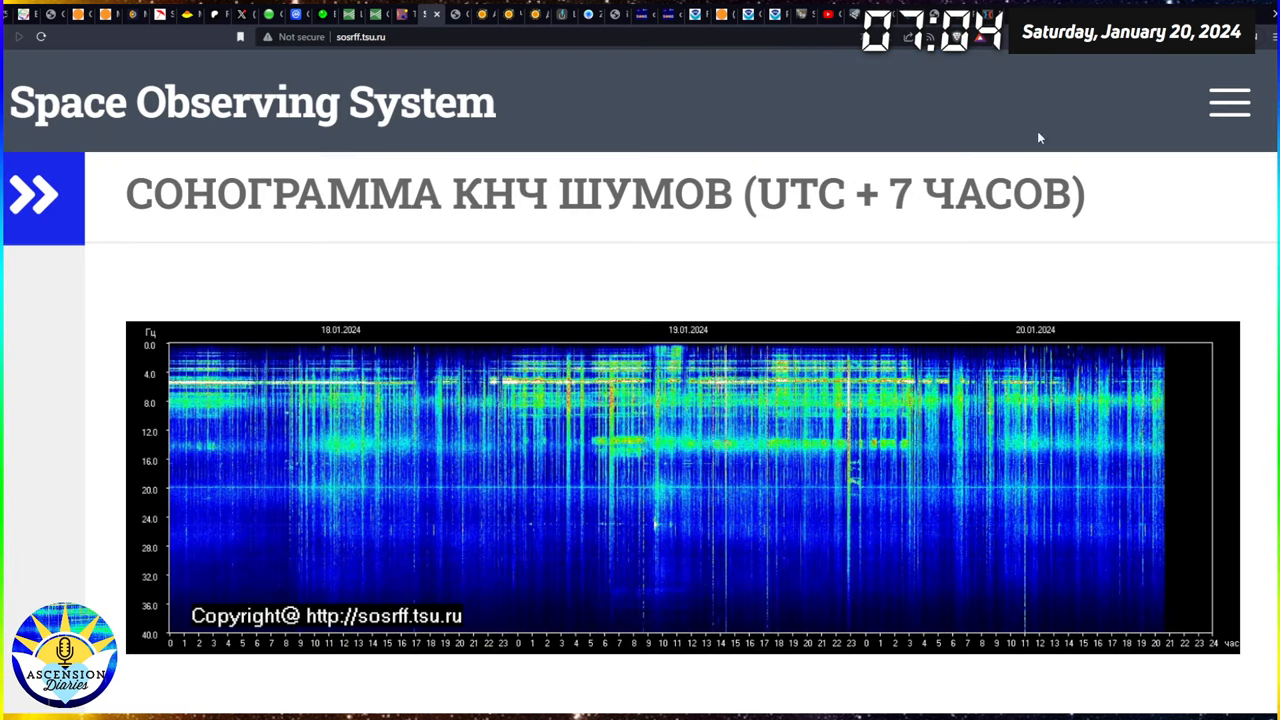
{"action": "scroll", "scroll_direction": "down", "scroll_amount": 3}
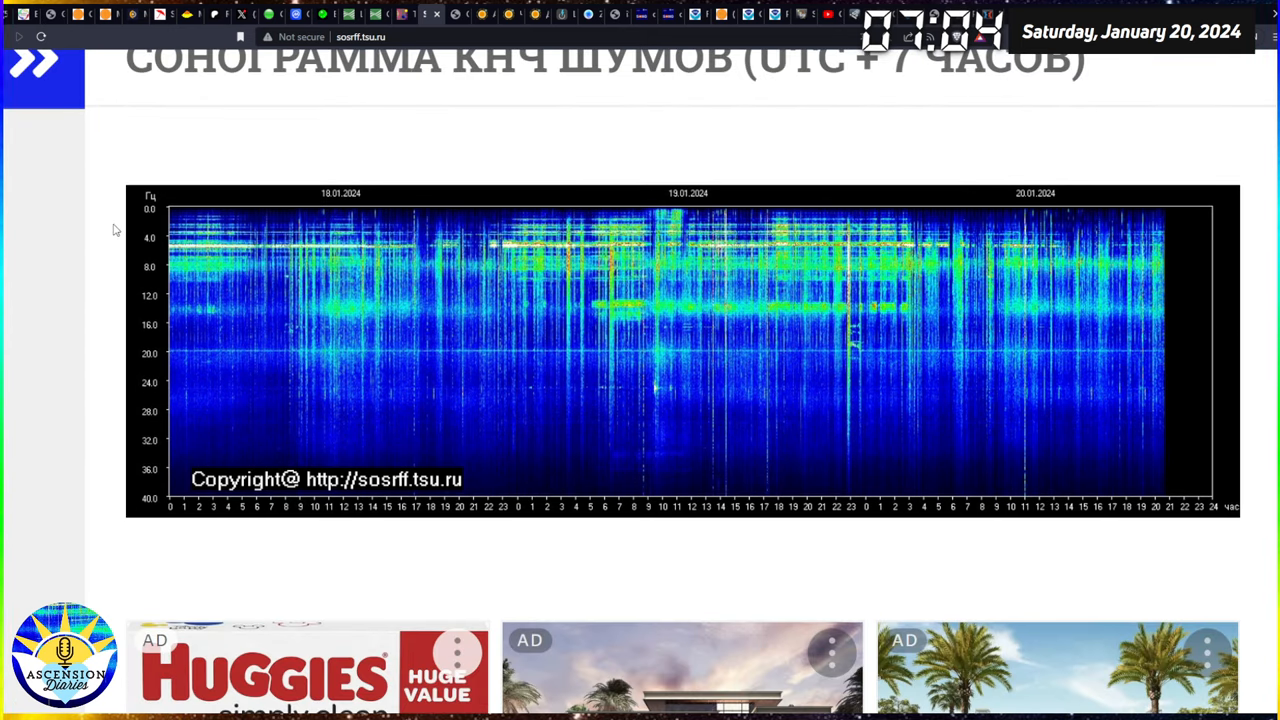
{"action": "mouse_move", "coordinate": [487, 313]}
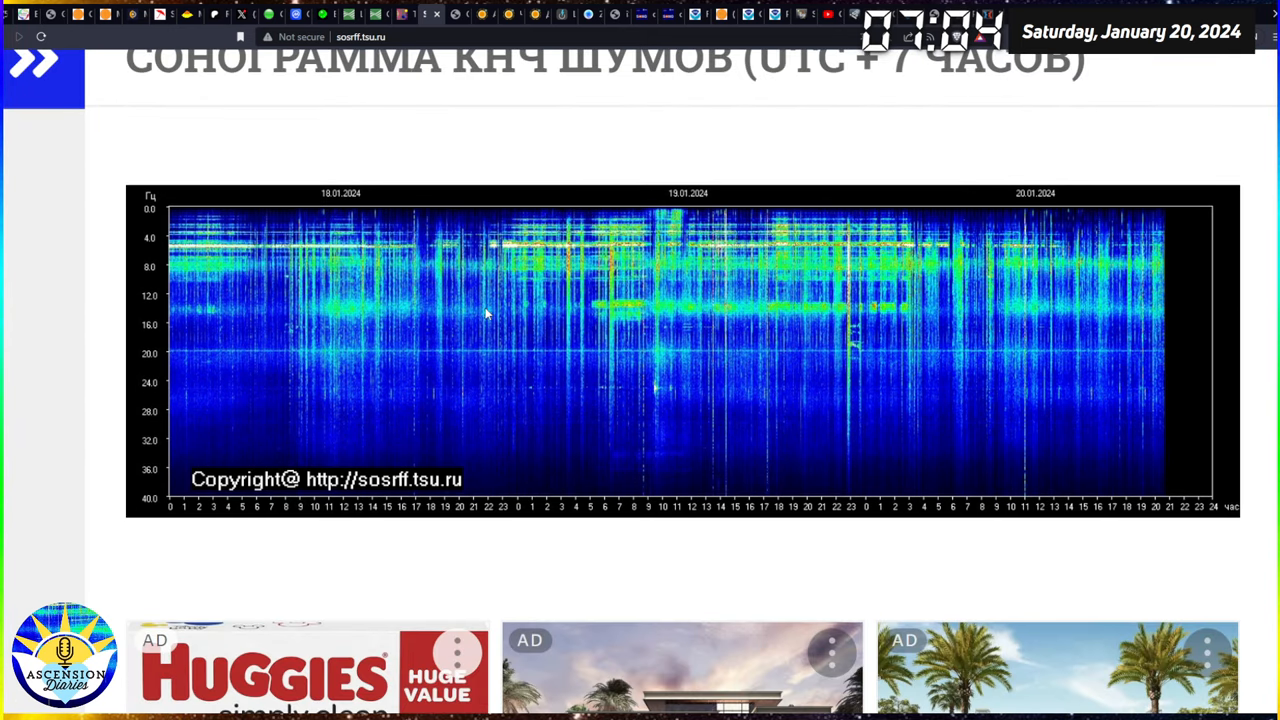
{"action": "mouse_move", "coordinate": [880, 407]}
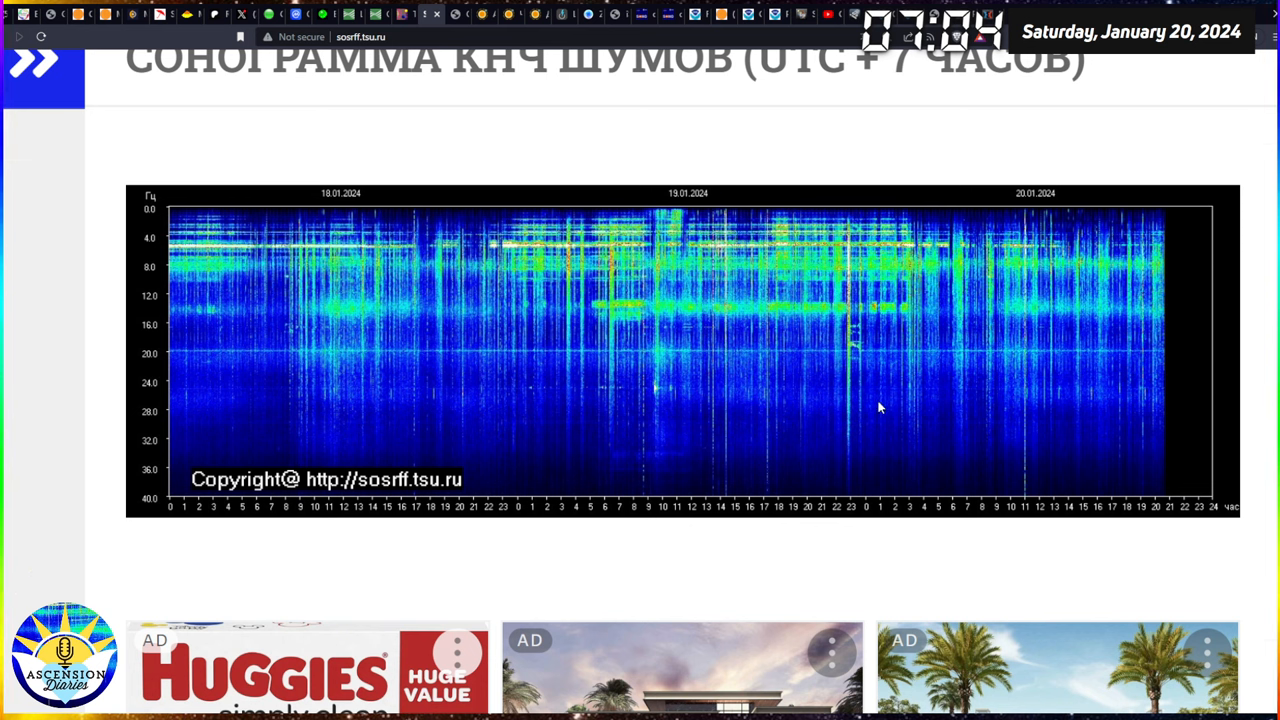
{"action": "mouse_move", "coordinate": [855, 355]}
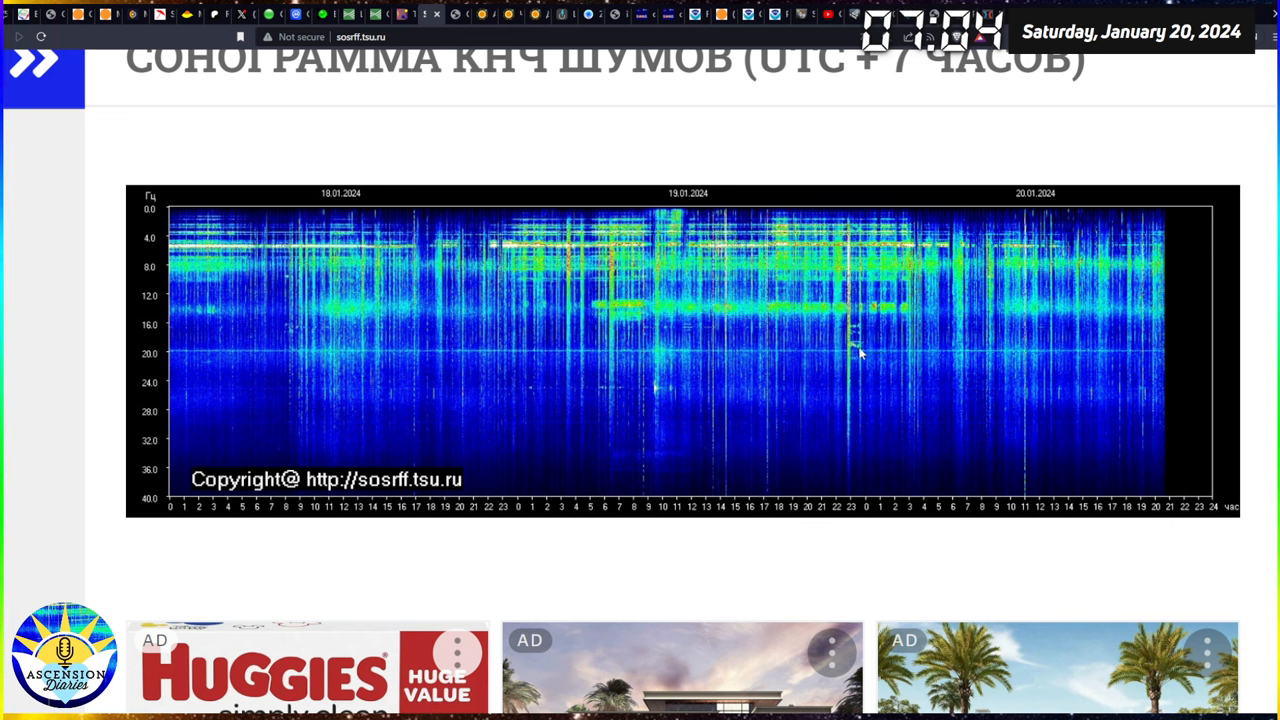
{"action": "mouse_move", "coordinate": [862, 356]}
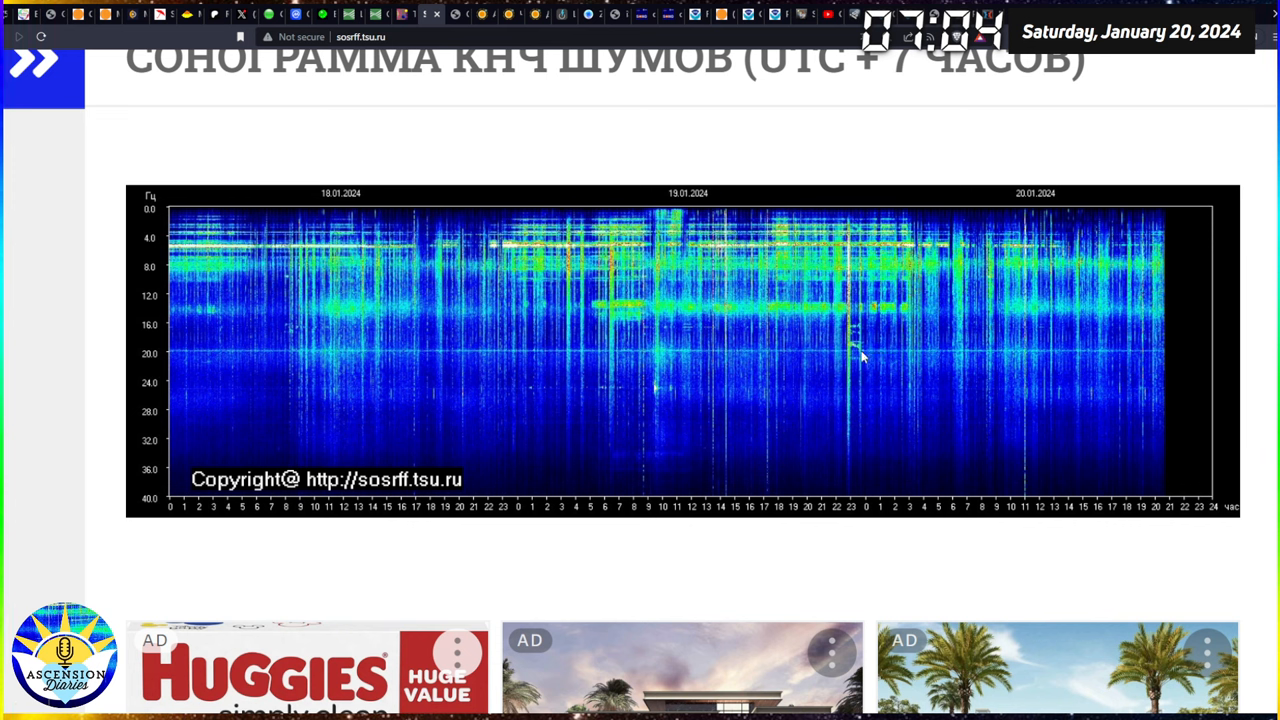
{"action": "mouse_move", "coordinate": [850, 352]}
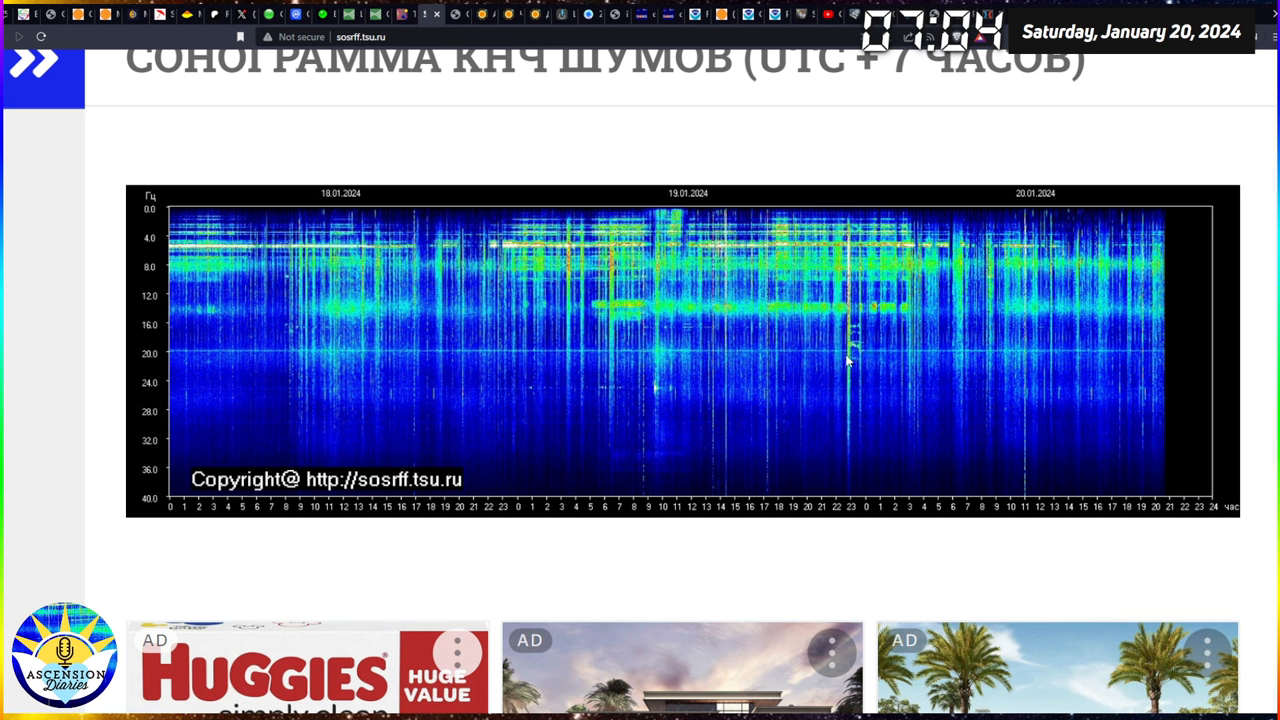
{"action": "mouse_move", "coordinate": [852, 352]}
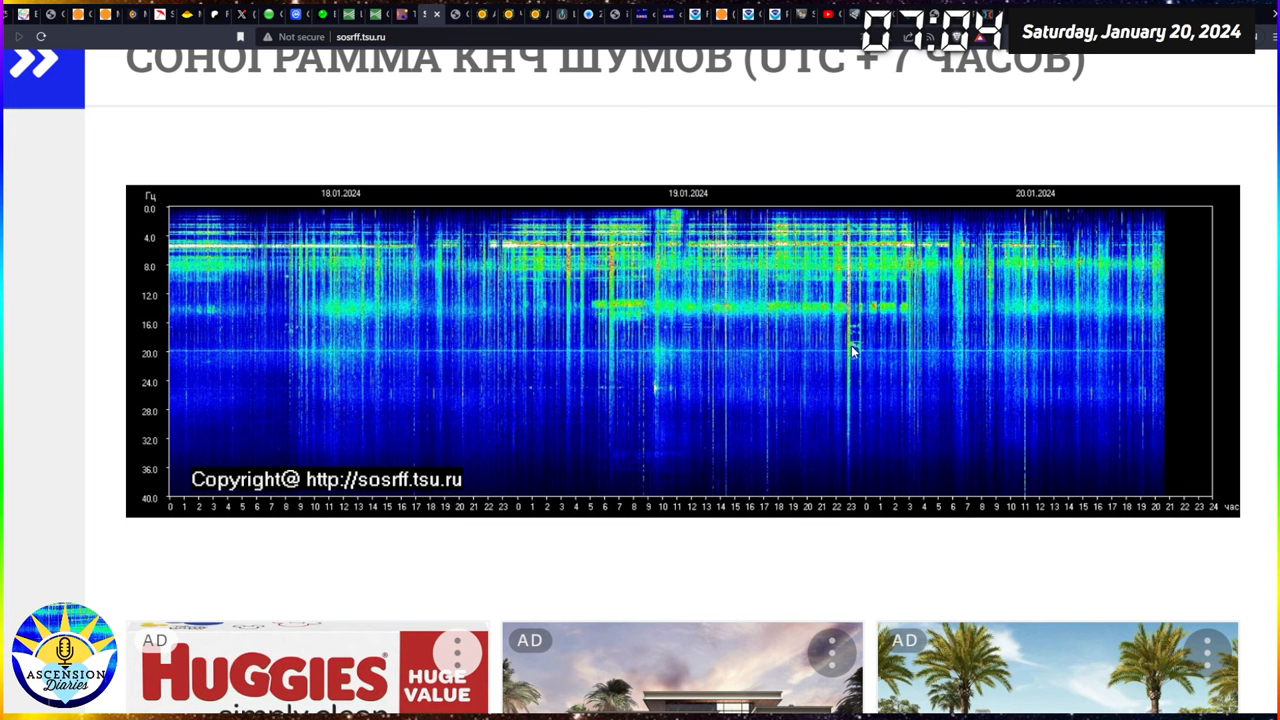
{"action": "mouse_move", "coordinate": [830, 355]}
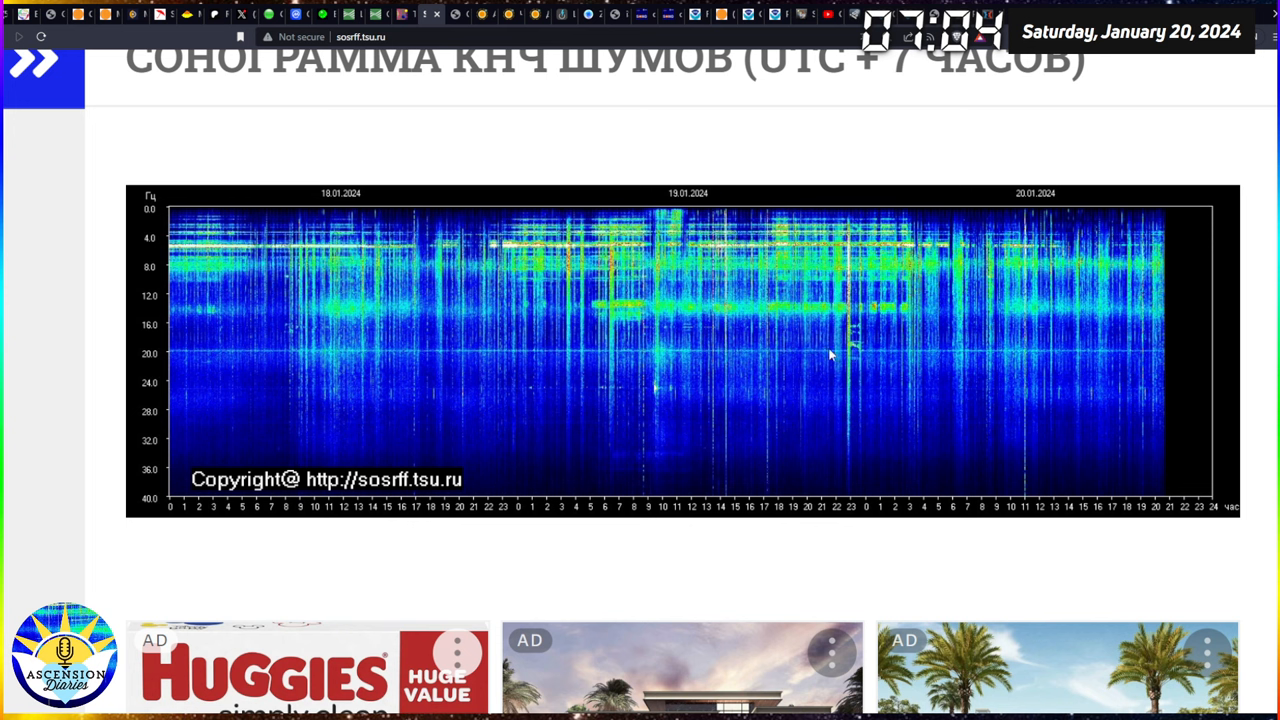
{"action": "mouse_move", "coordinate": [880, 385]}
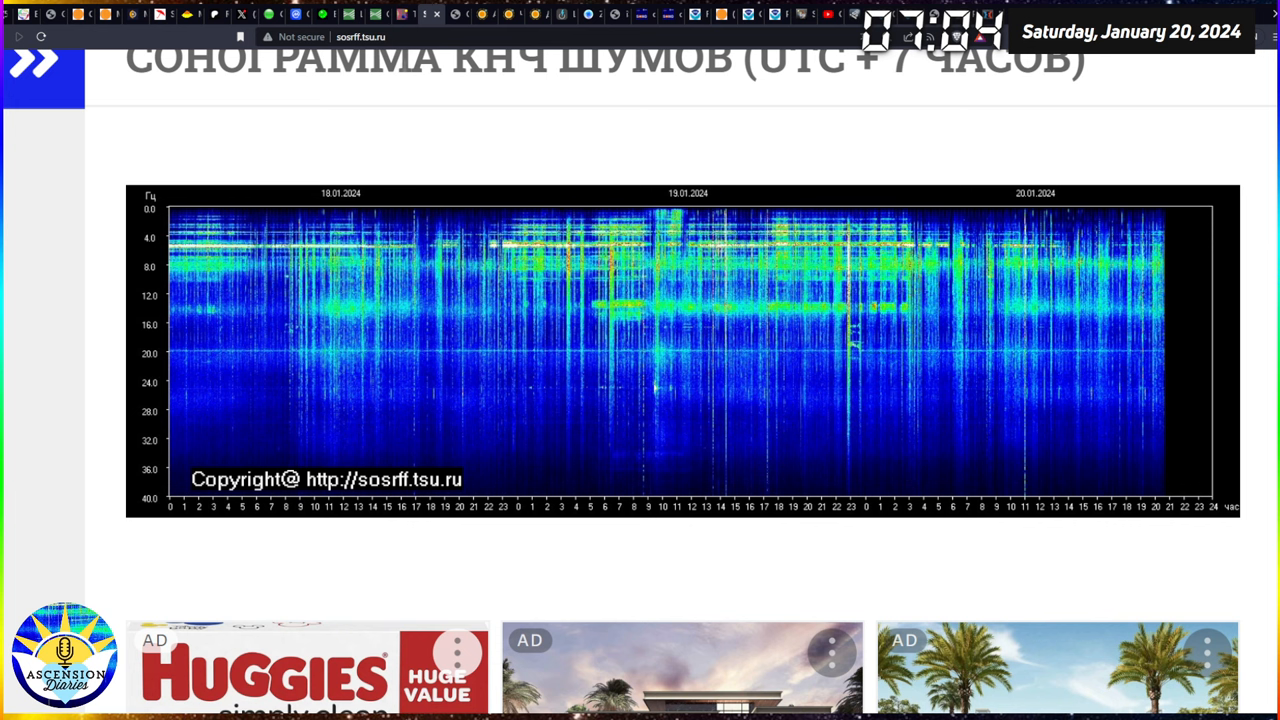
{"action": "mouse_move", "coordinate": [405, 60]}
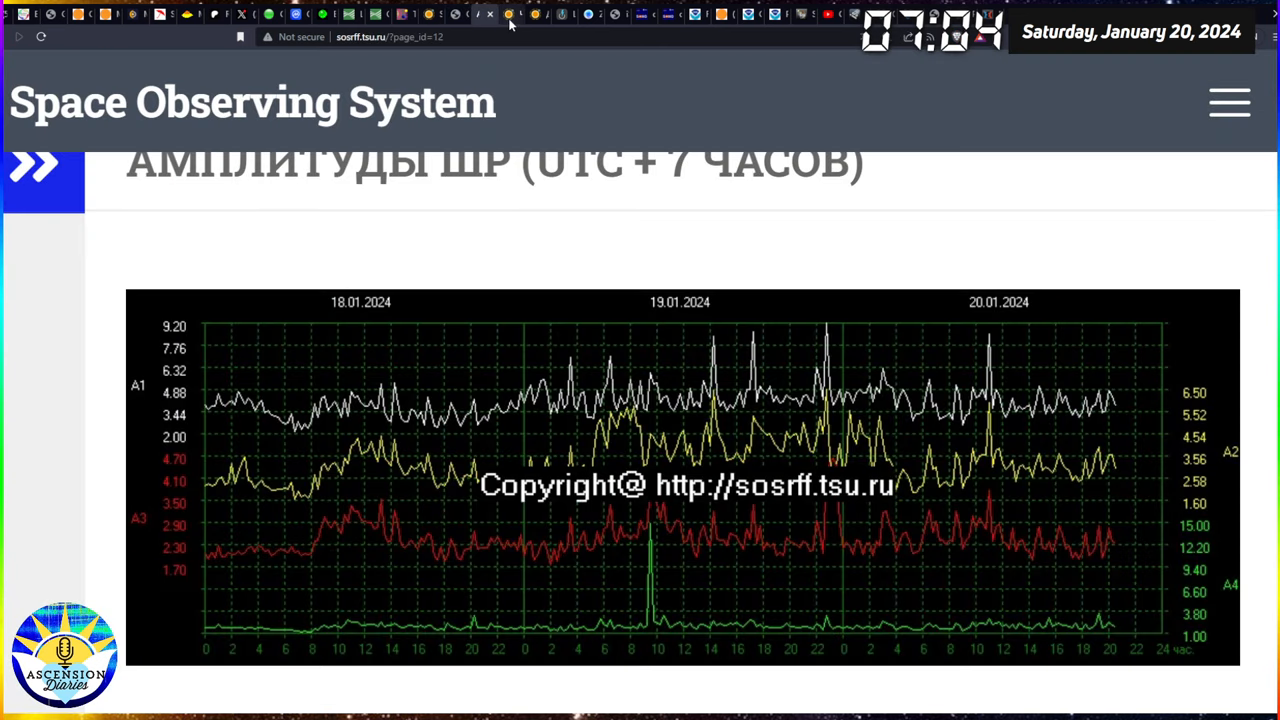
Step: Bring up Blitzortung's live worldwide lightning map after the Schumann resonance amplitude chart
{"action": "left_click", "coordinate": [513, 14]}
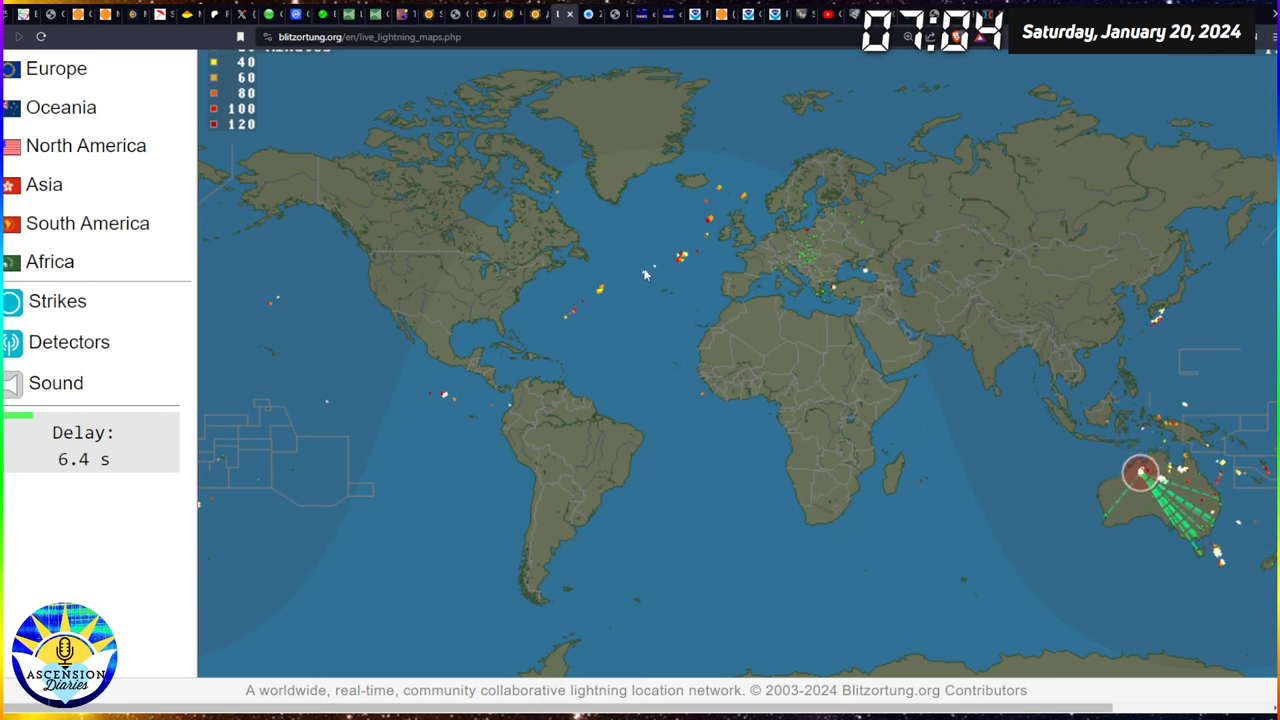
{"action": "mouse_move", "coordinate": [510, 365]}
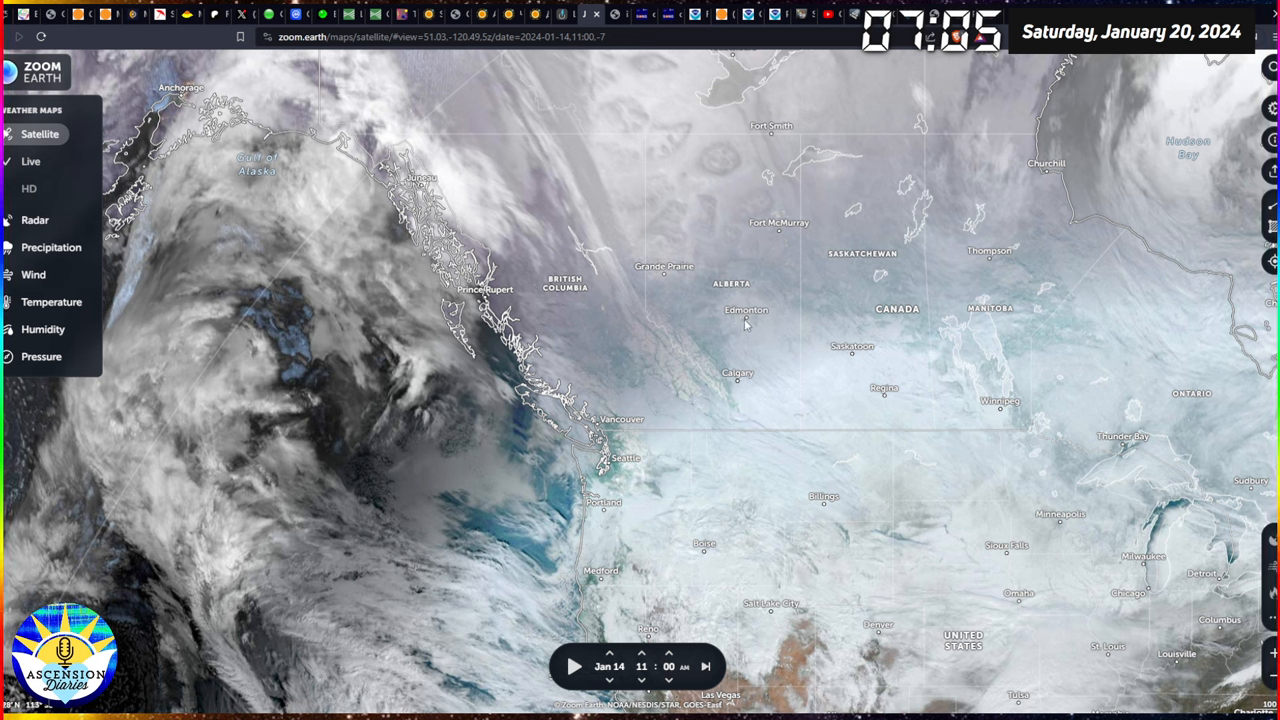
{"action": "mouse_move", "coordinate": [748, 320]}
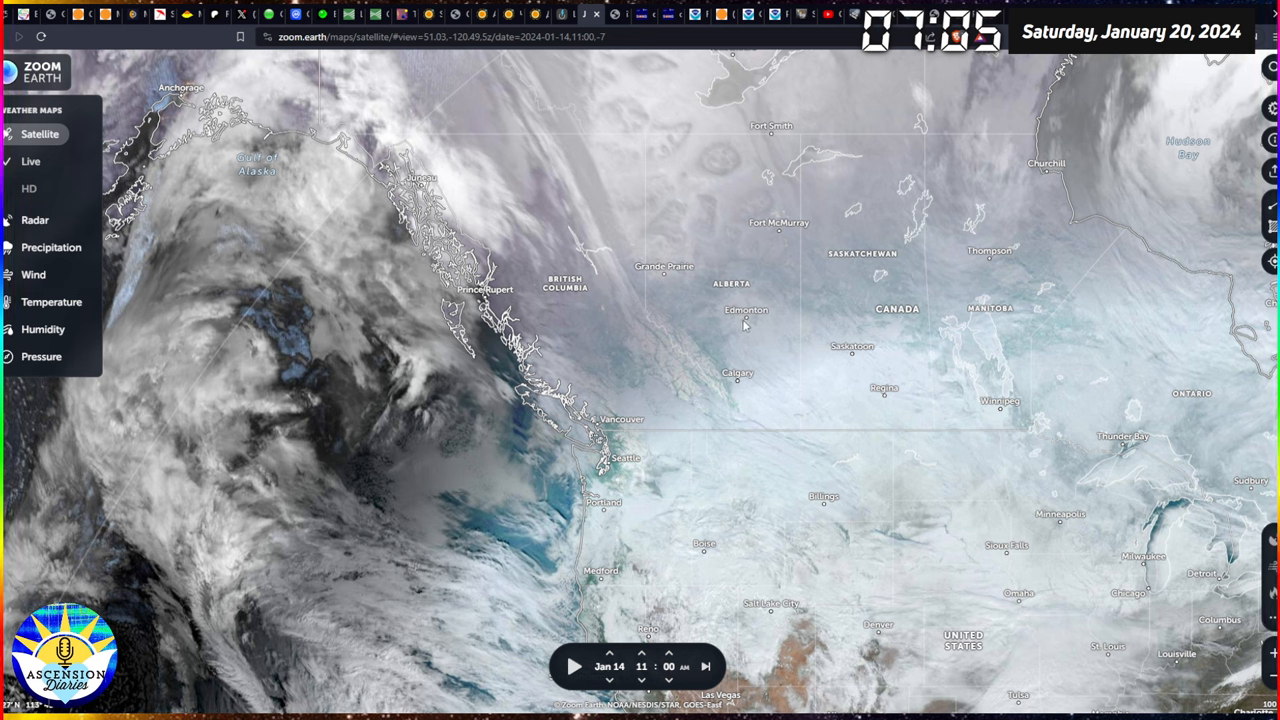
{"action": "mouse_move", "coordinate": [832, 398]}
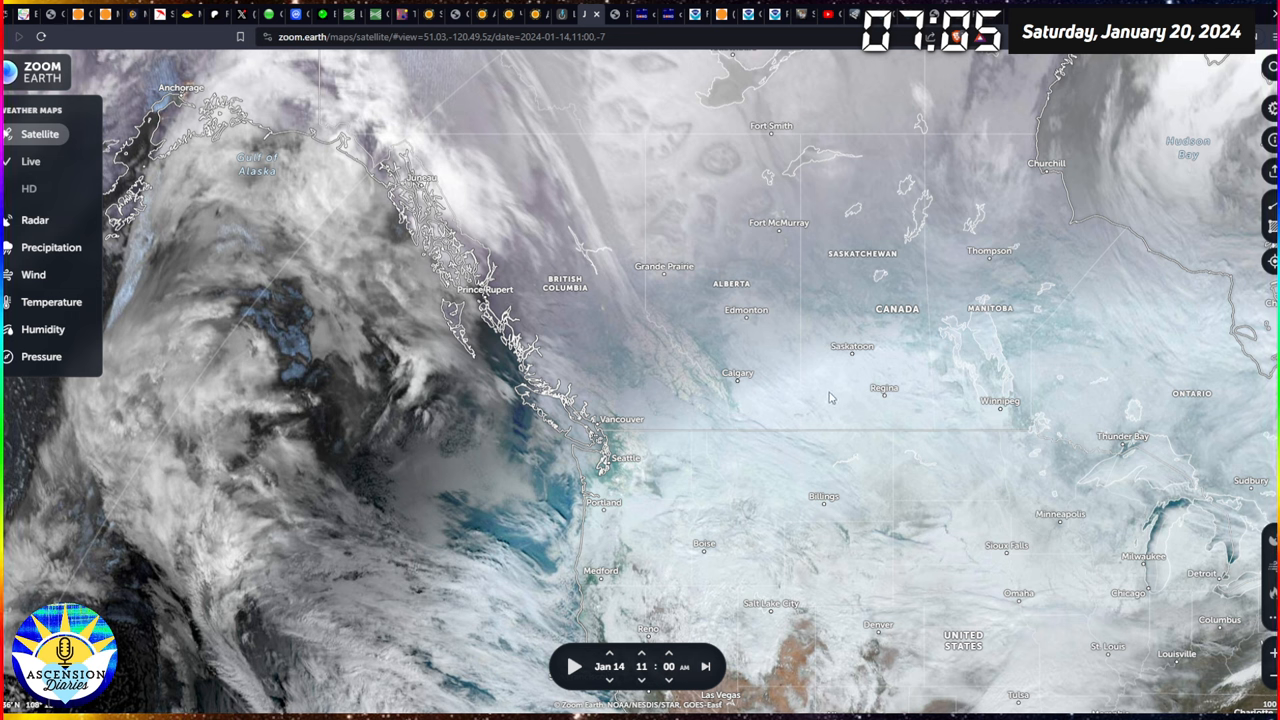
{"action": "mouse_move", "coordinate": [661, 363]}
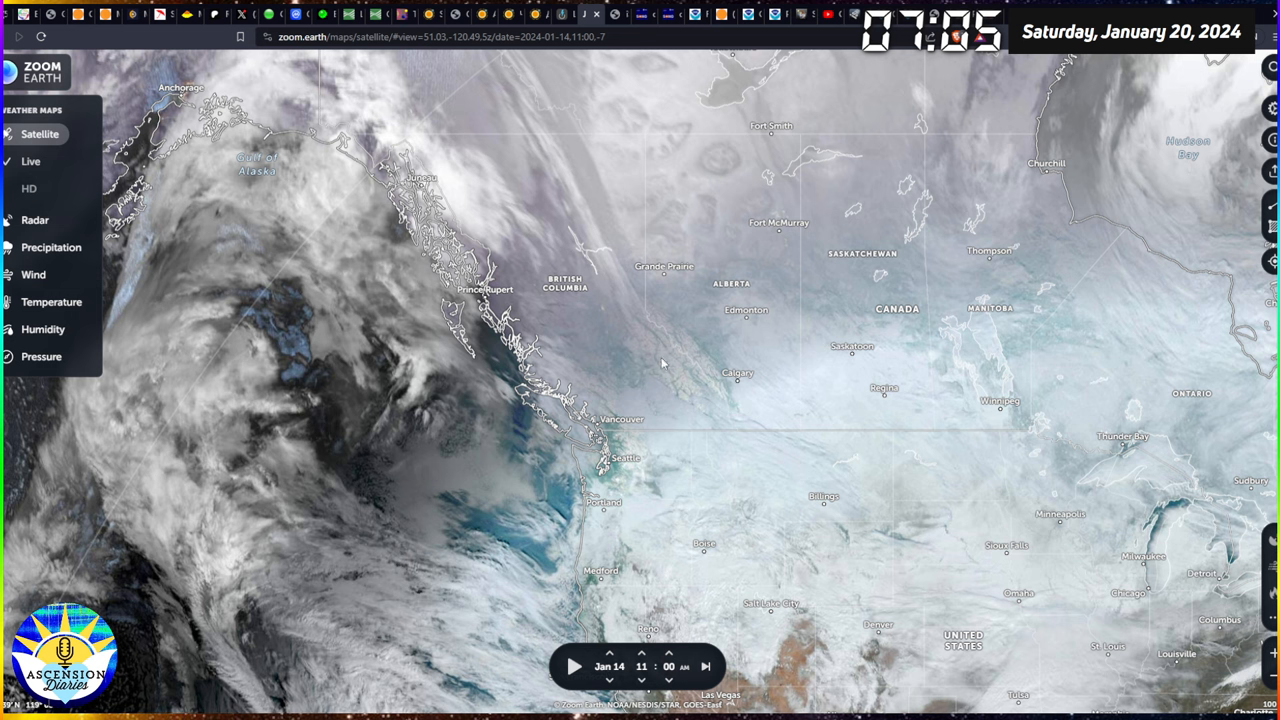
{"action": "mouse_move", "coordinate": [1003, 420]}
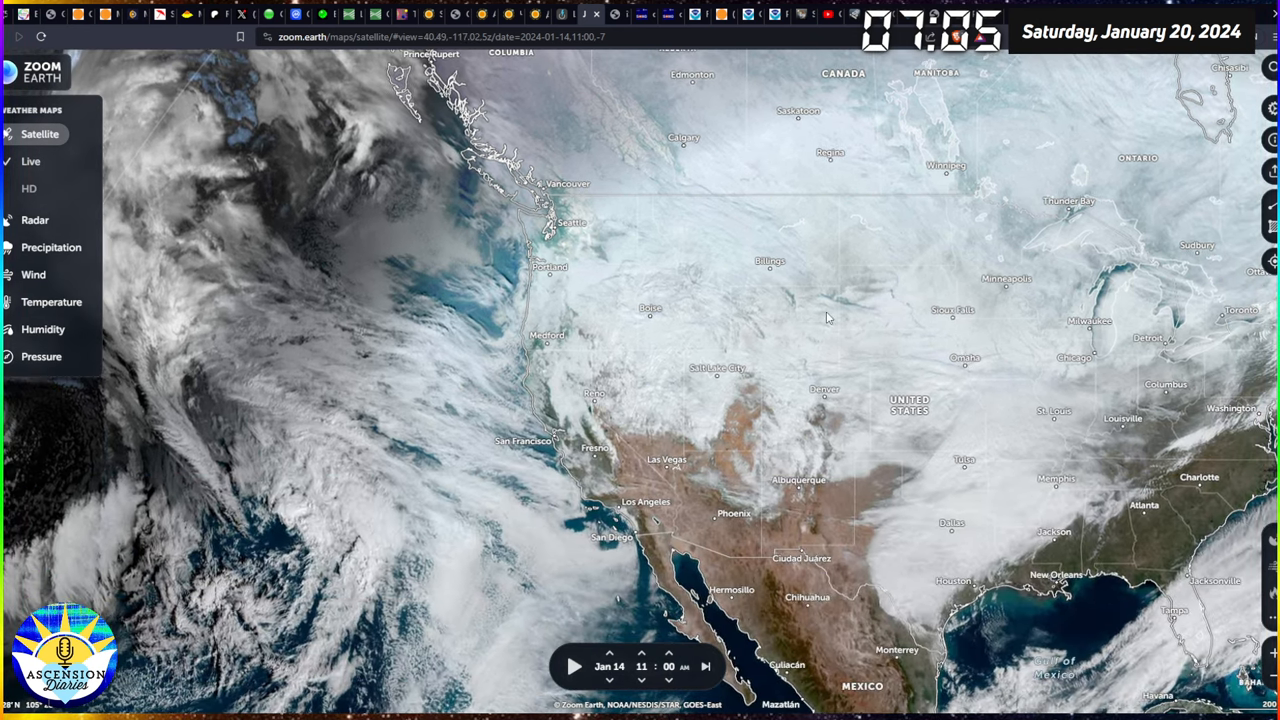
{"action": "mouse_move", "coordinate": [795, 310]}
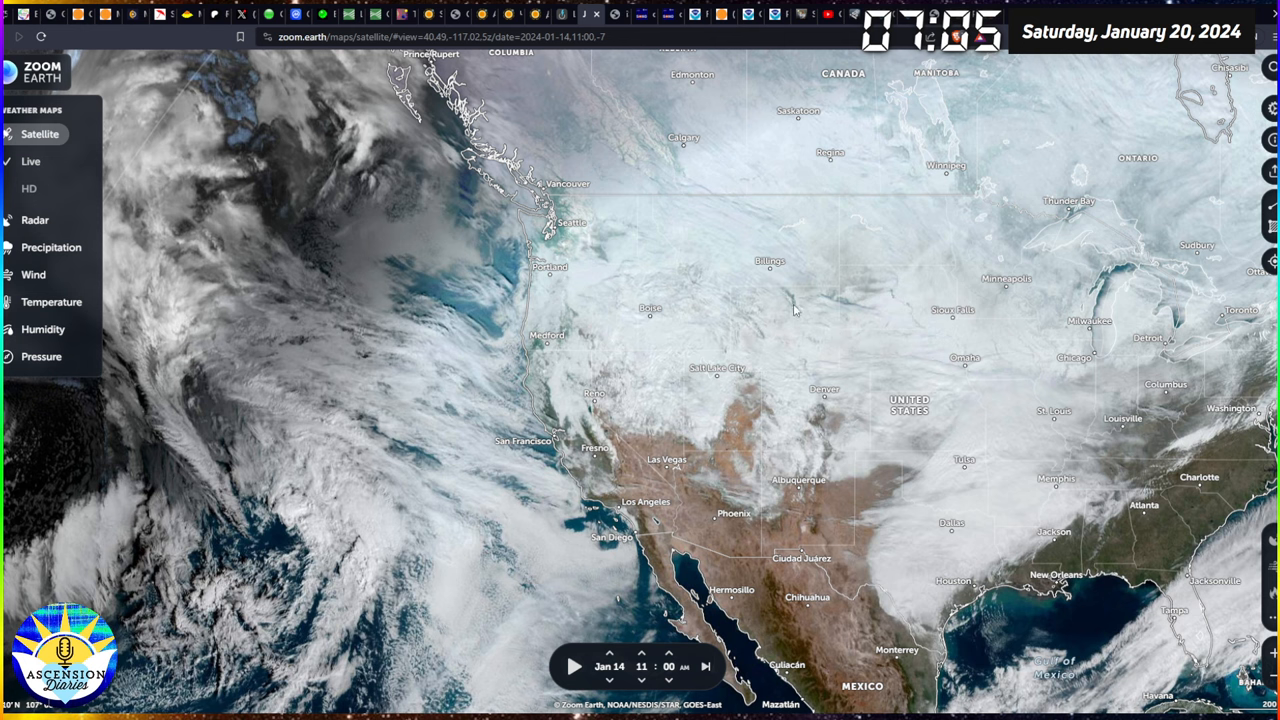
{"action": "mouse_move", "coordinate": [815, 345]}
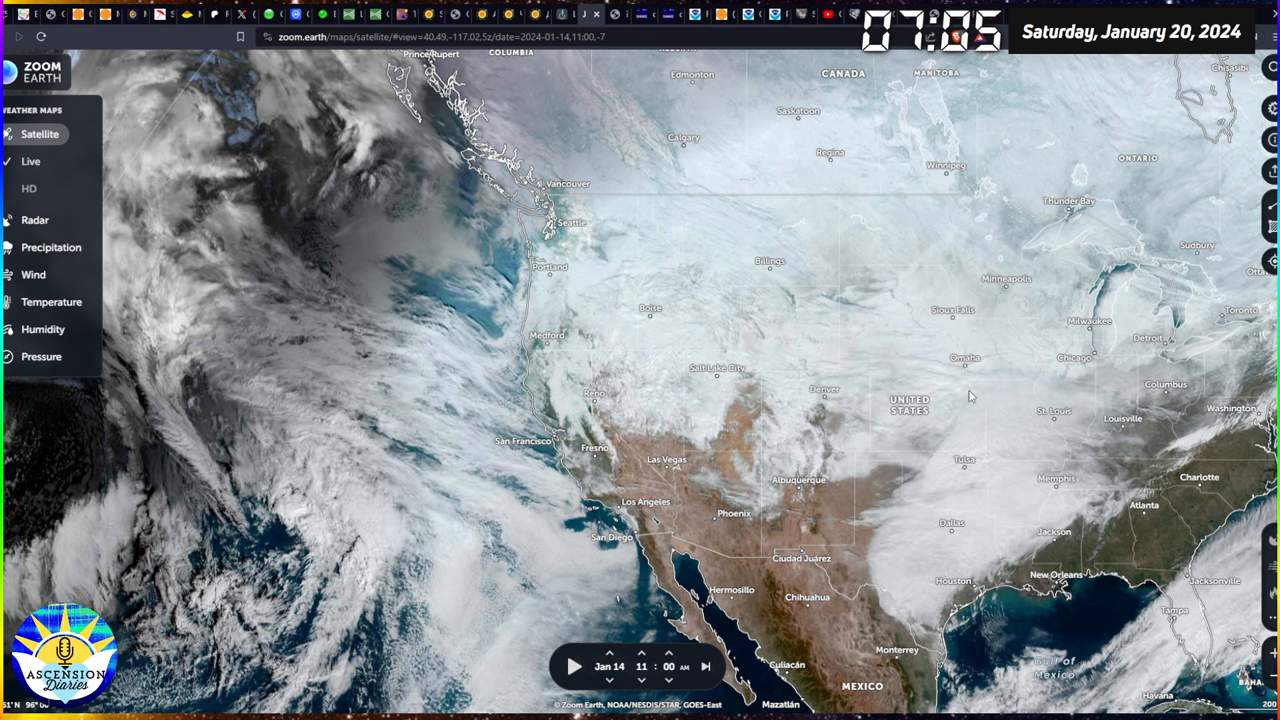
{"action": "mouse_move", "coordinate": [680, 457]}
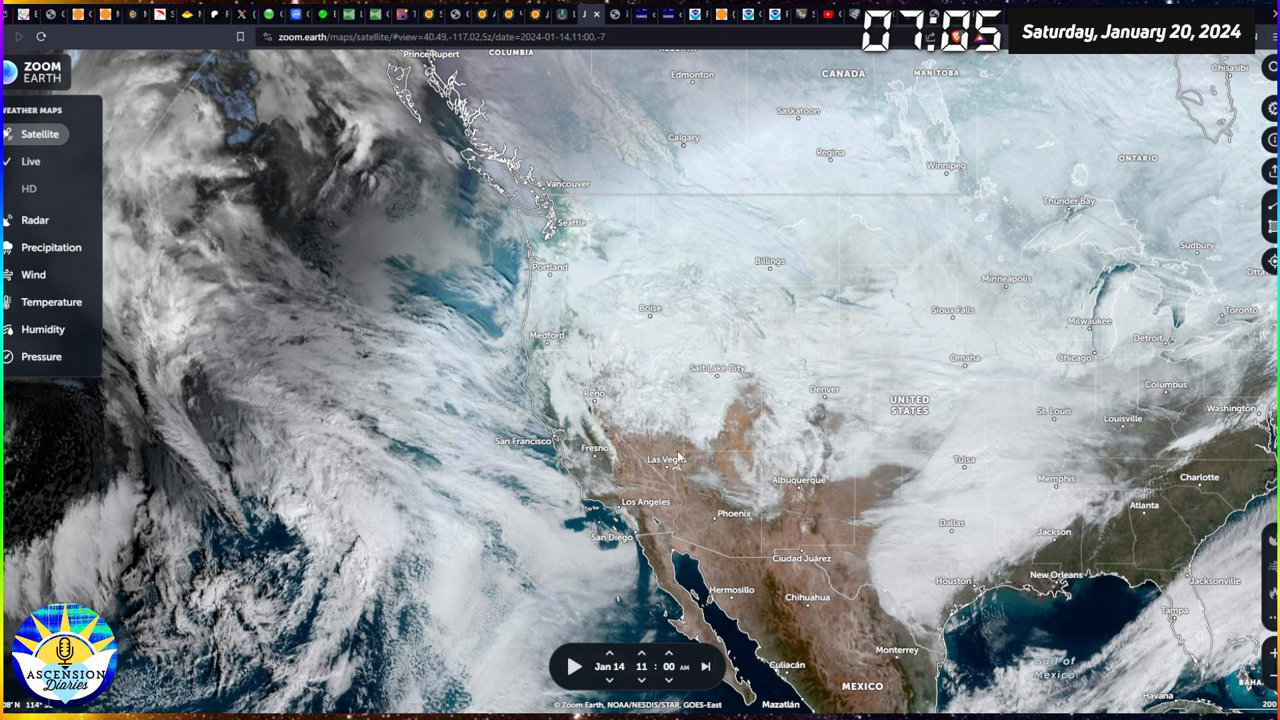
{"action": "mouse_move", "coordinate": [1046, 461]}
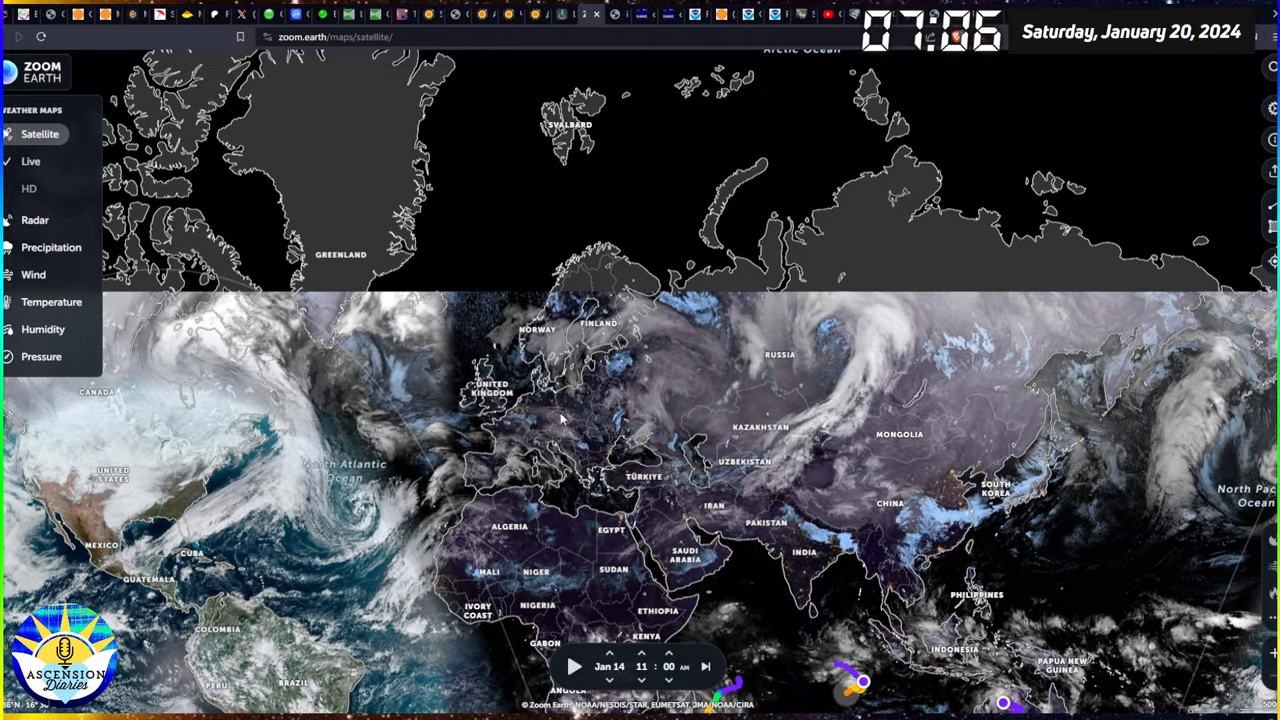
{"action": "mouse_move", "coordinate": [30, 188]}
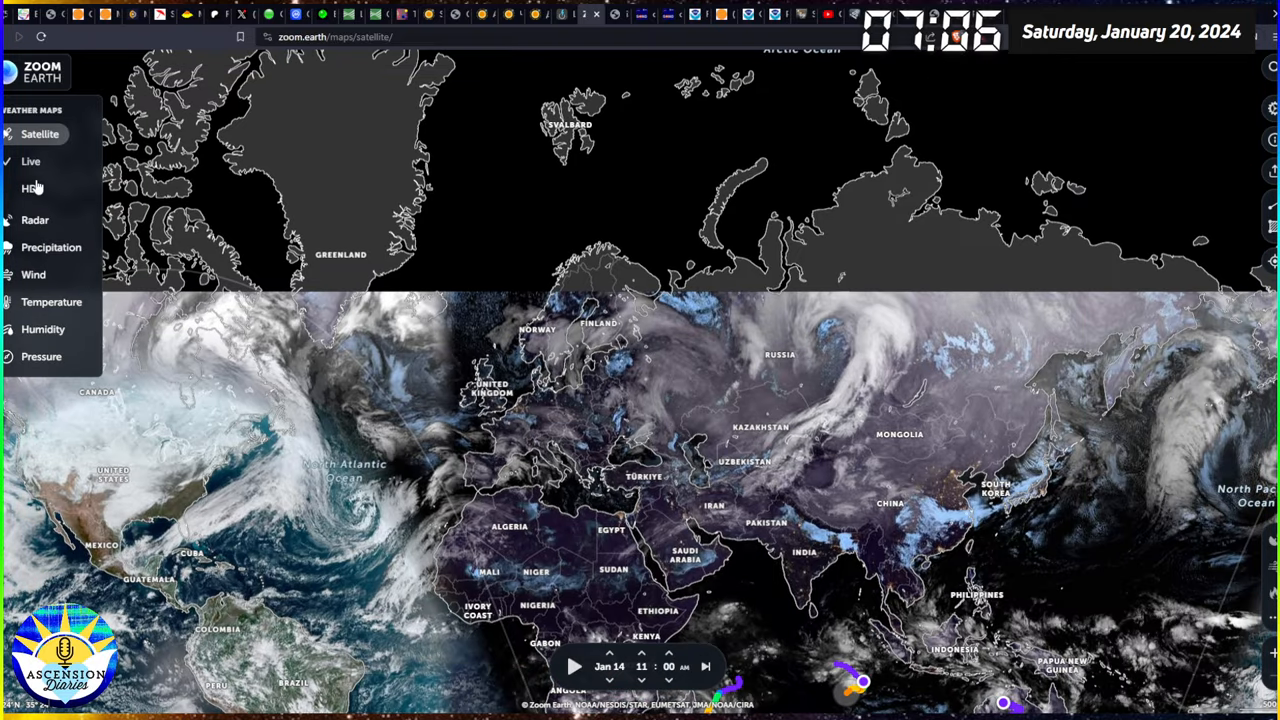
Step: Switch Zoom Earth to live rain radar and inspect precipitation over northern California
{"action": "left_click", "coordinate": [35, 161]}
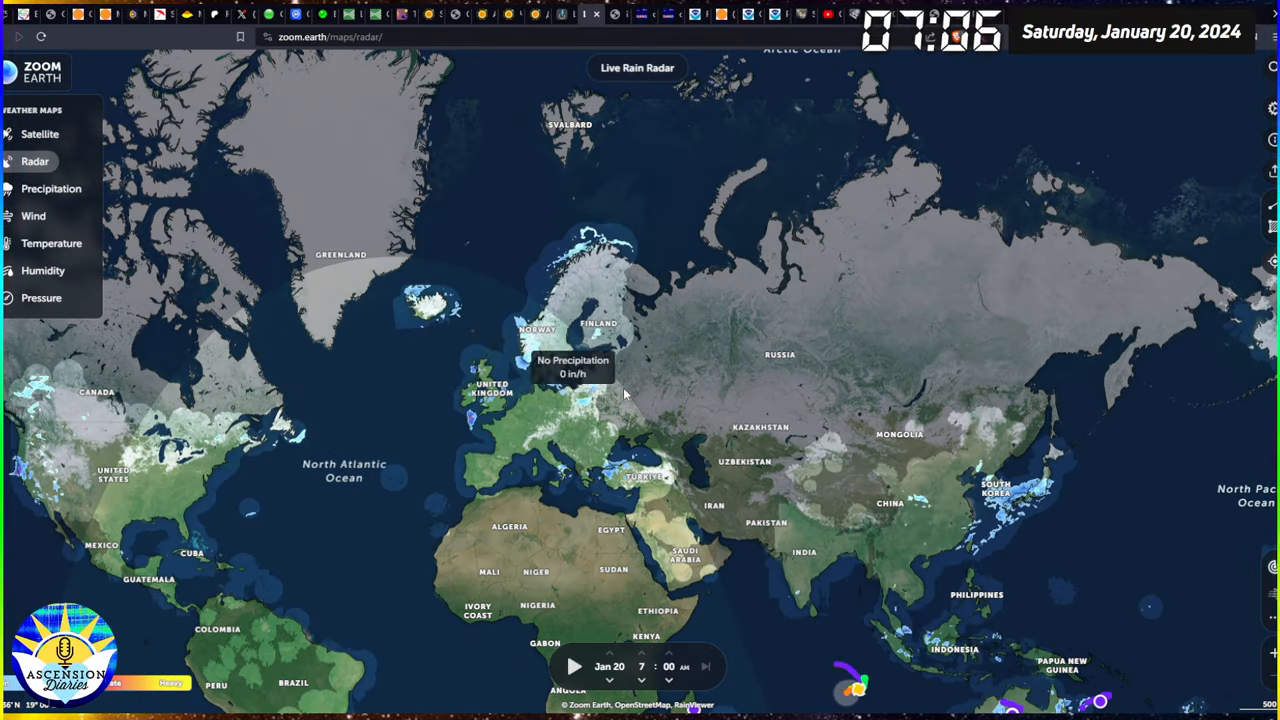
{"action": "mouse_move", "coordinate": [960, 393]}
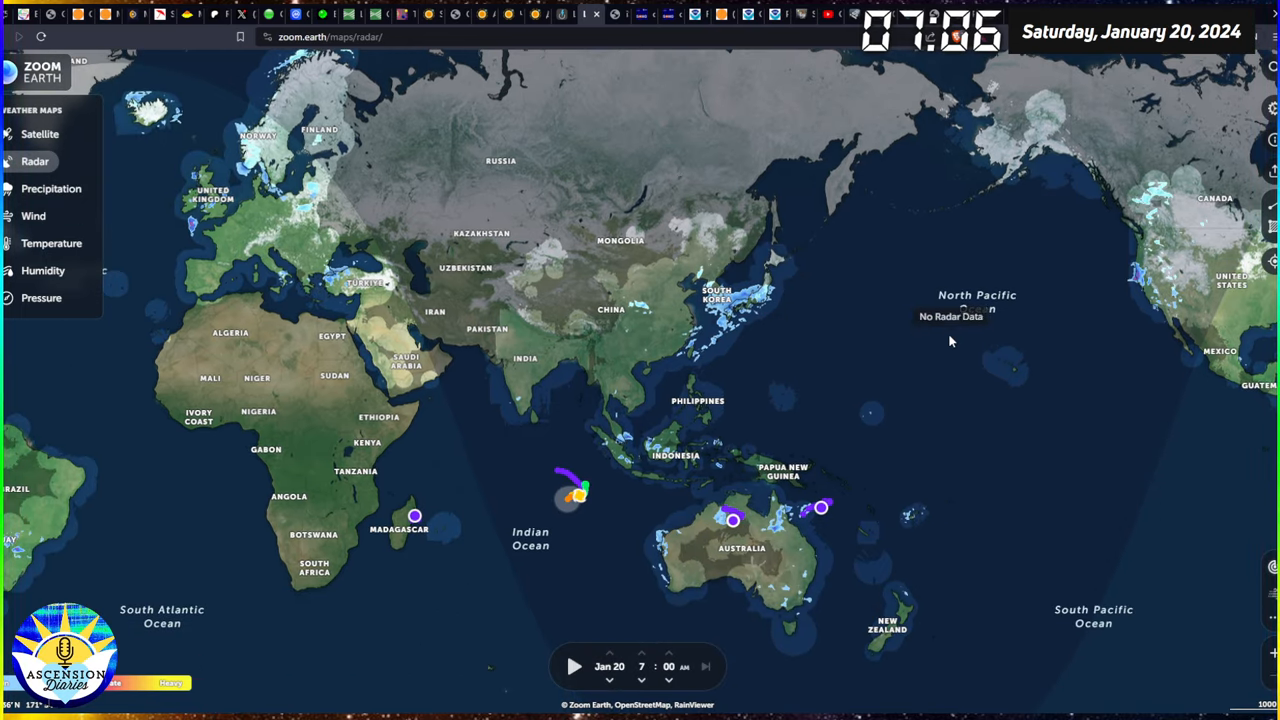
{"action": "mouse_move", "coordinate": [1140, 272]}
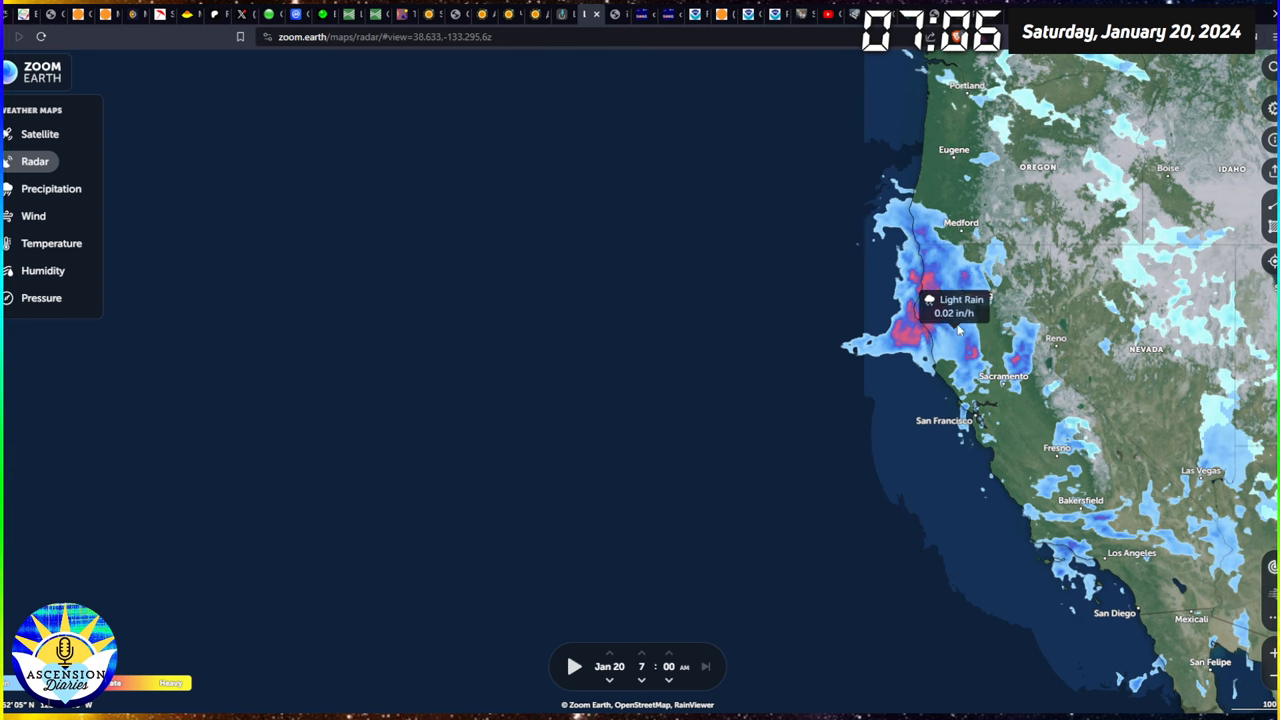
{"action": "scroll", "scroll_direction": "down", "scroll_amount": 3}
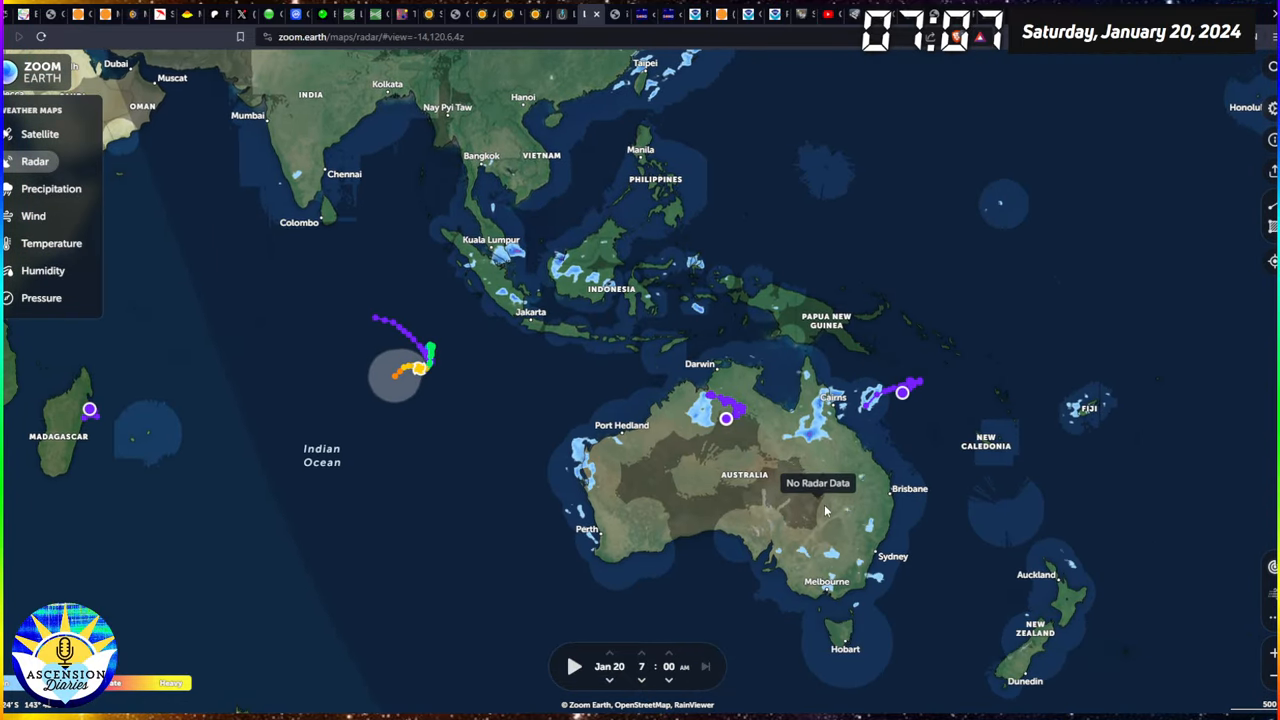
{"action": "mouse_move", "coordinate": [970, 362]}
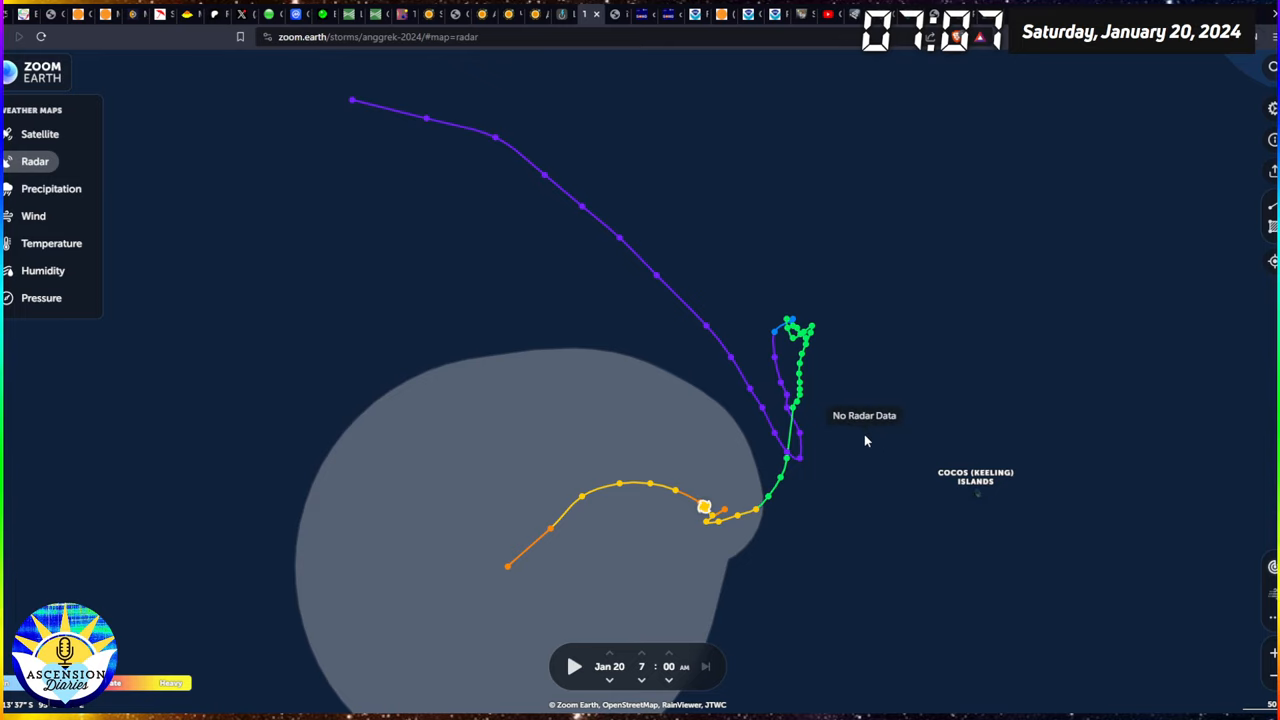
{"action": "mouse_move", "coordinate": [857, 446]}
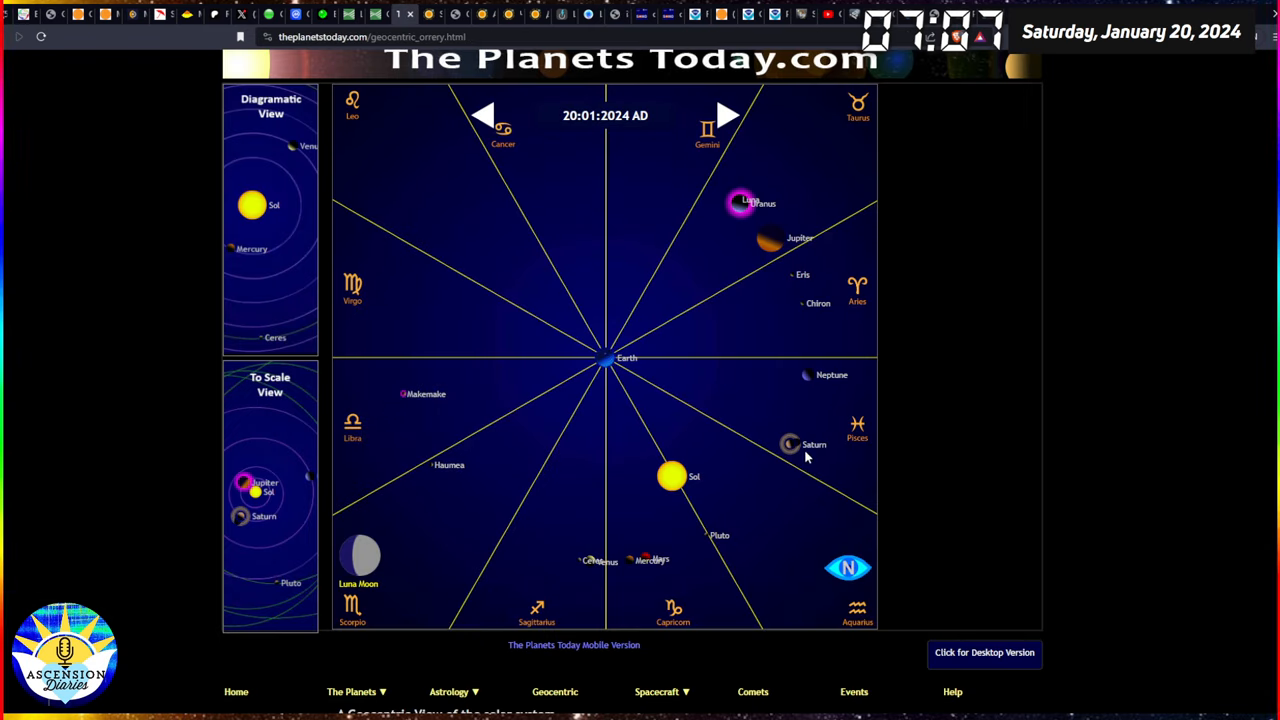
{"action": "mouse_move", "coordinate": [783, 462]}
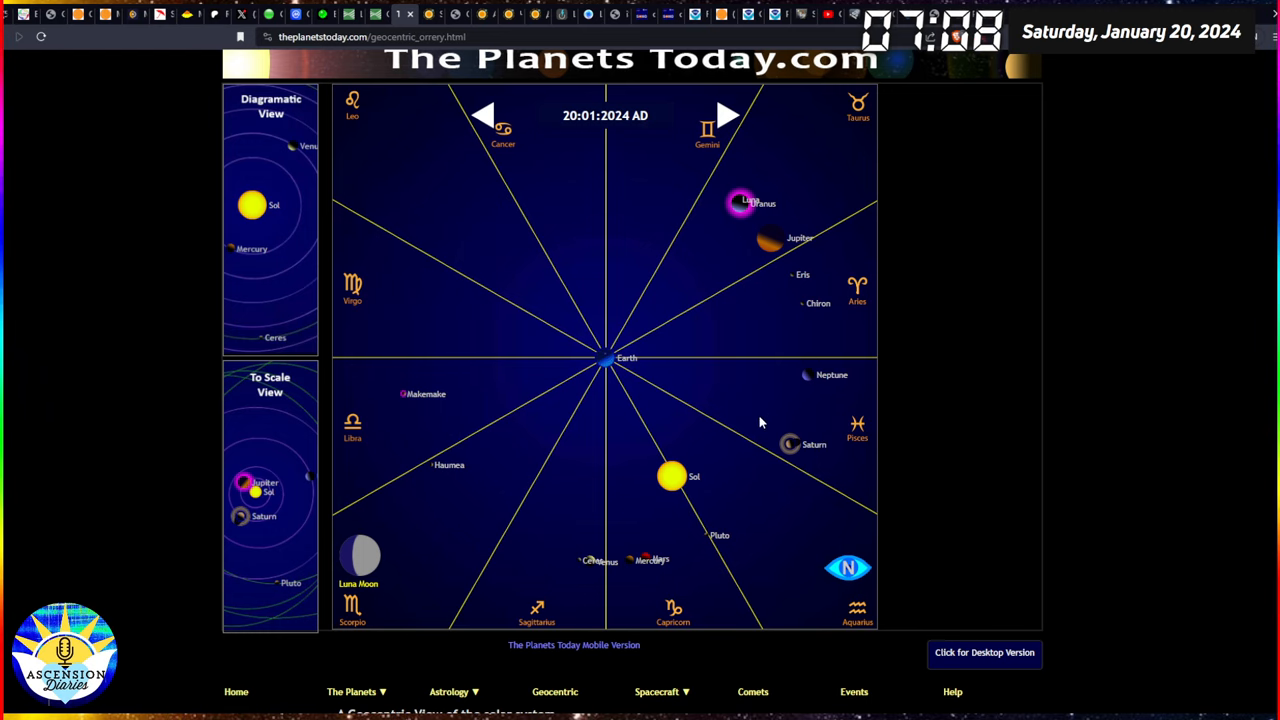
{"action": "mouse_move", "coordinate": [687, 478]}
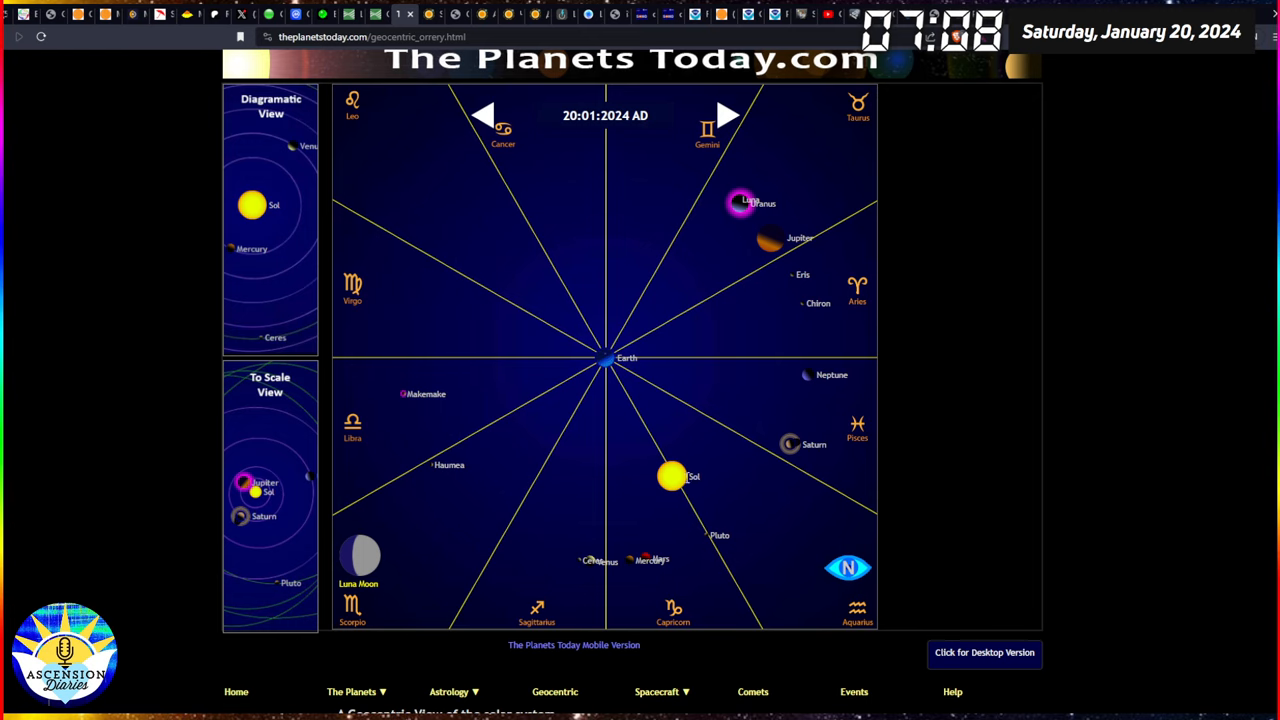
{"action": "mouse_move", "coordinate": [699, 482]}
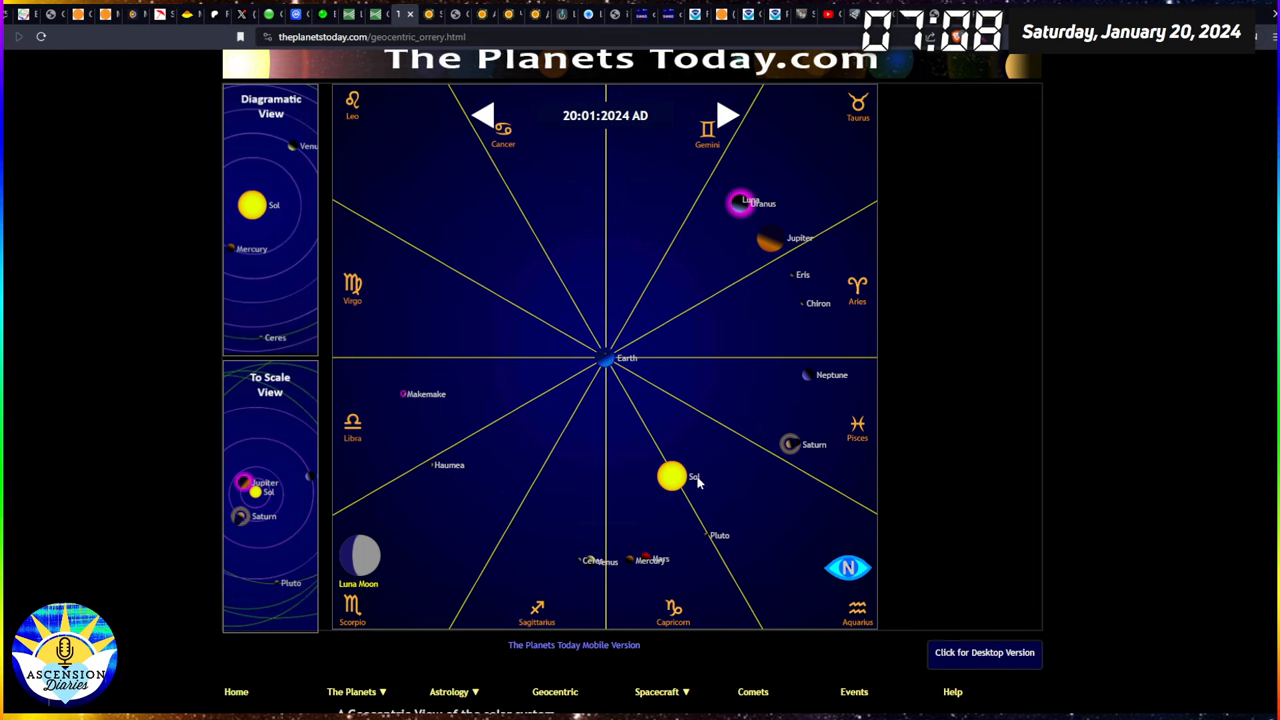
{"action": "mouse_move", "coordinate": [725, 547]}
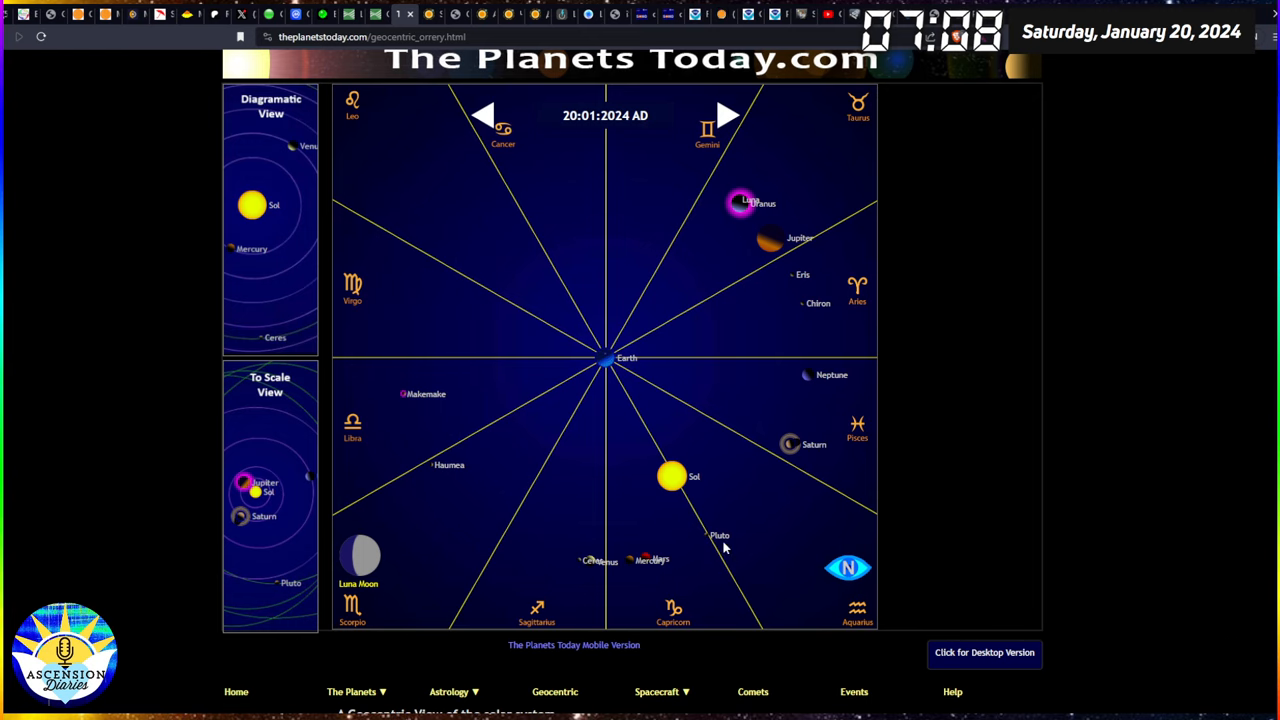
{"action": "mouse_move", "coordinate": [630, 401]}
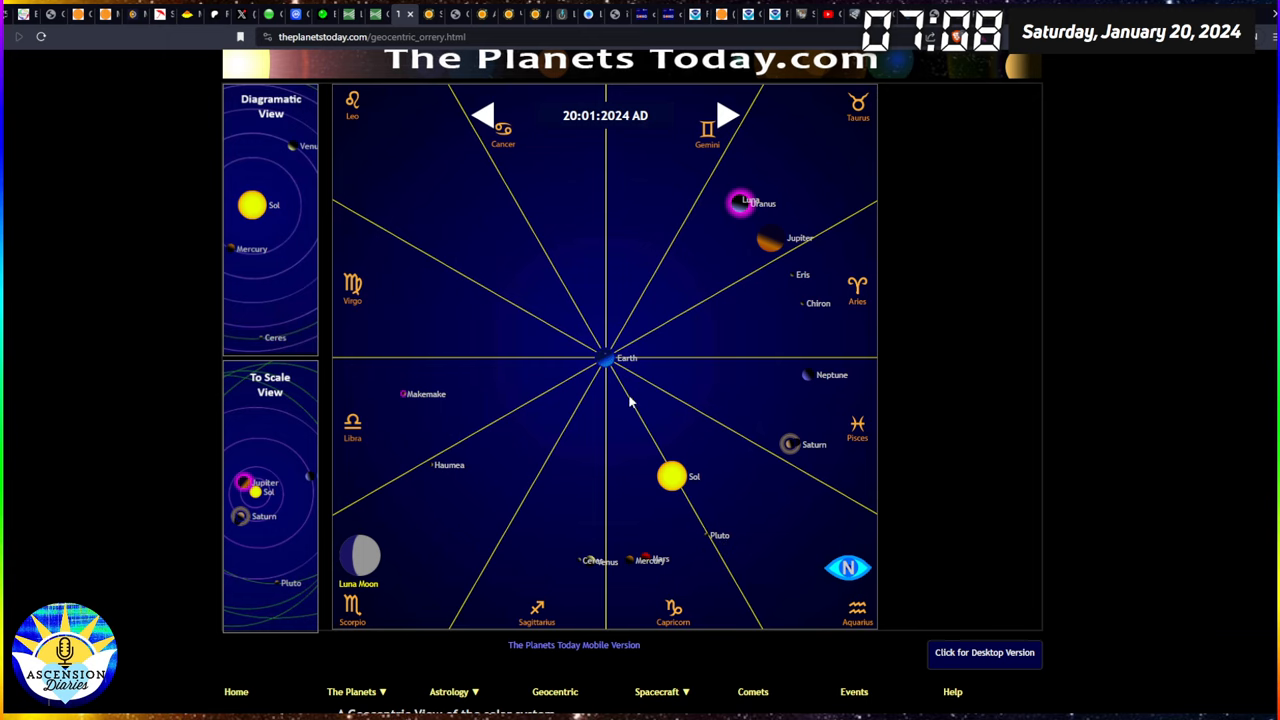
{"action": "mouse_move", "coordinate": [685, 528]}
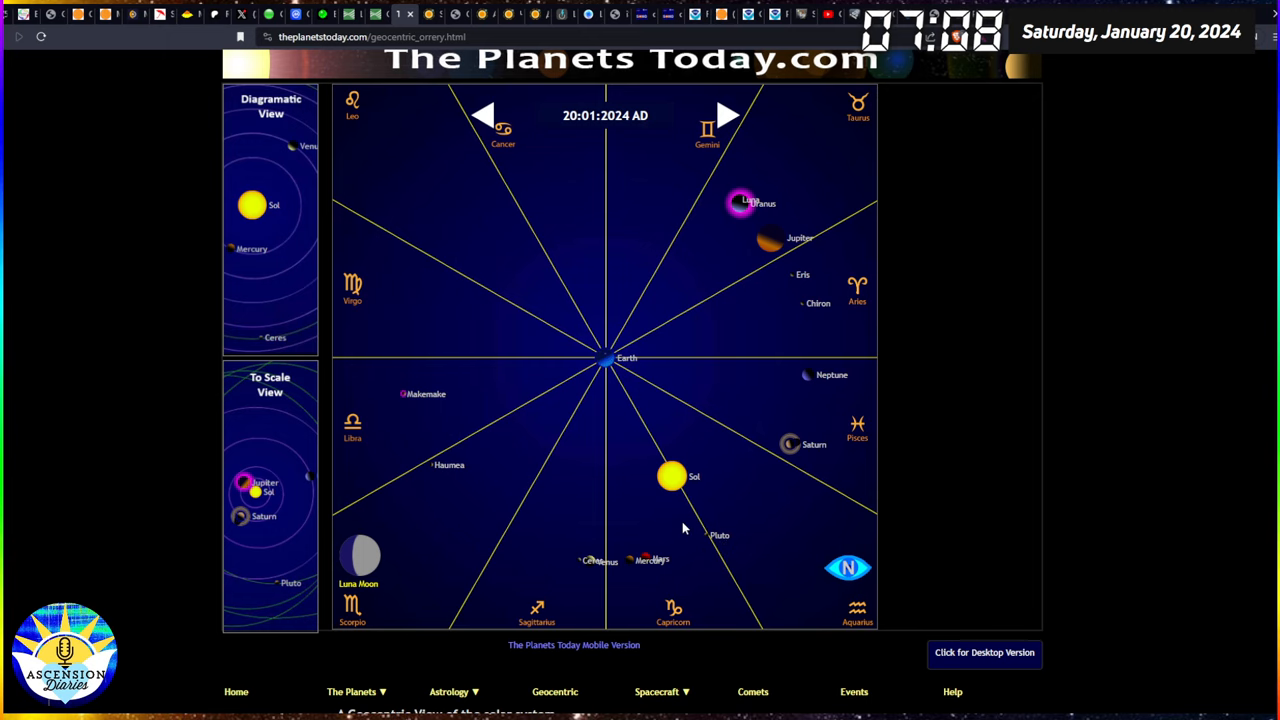
{"action": "mouse_move", "coordinate": [698, 537]}
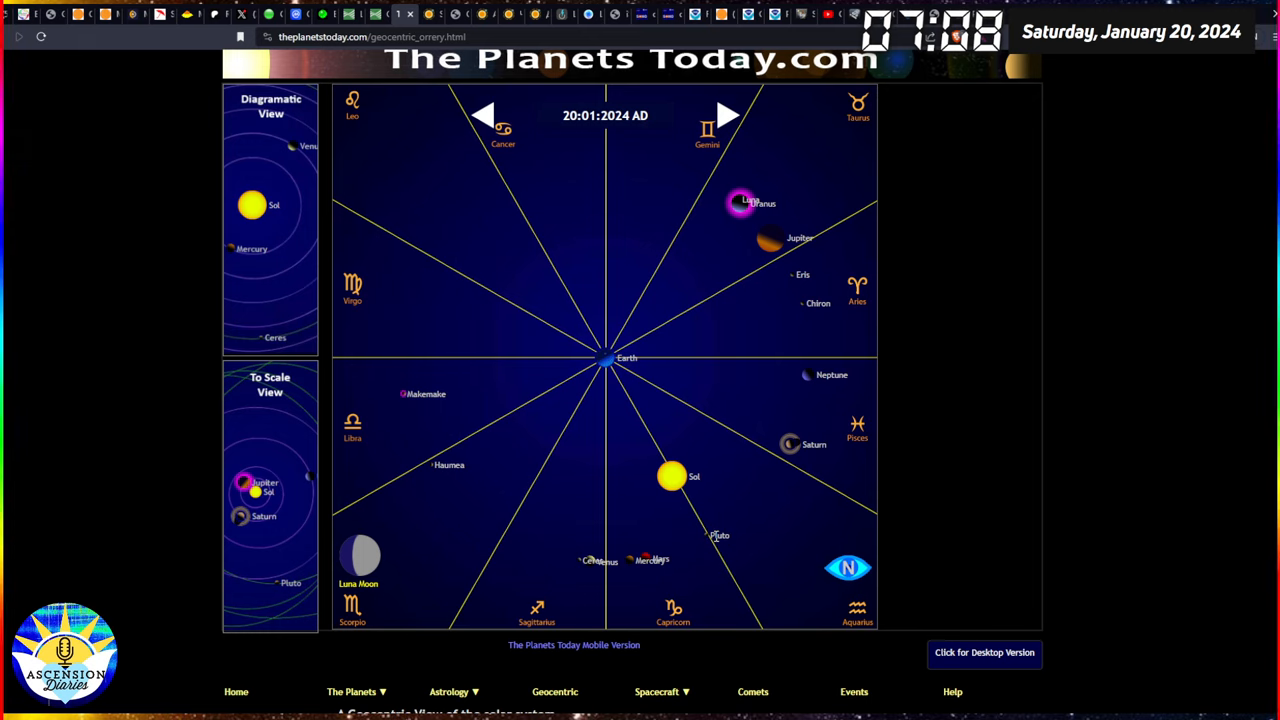
{"action": "mouse_move", "coordinate": [683, 604]}
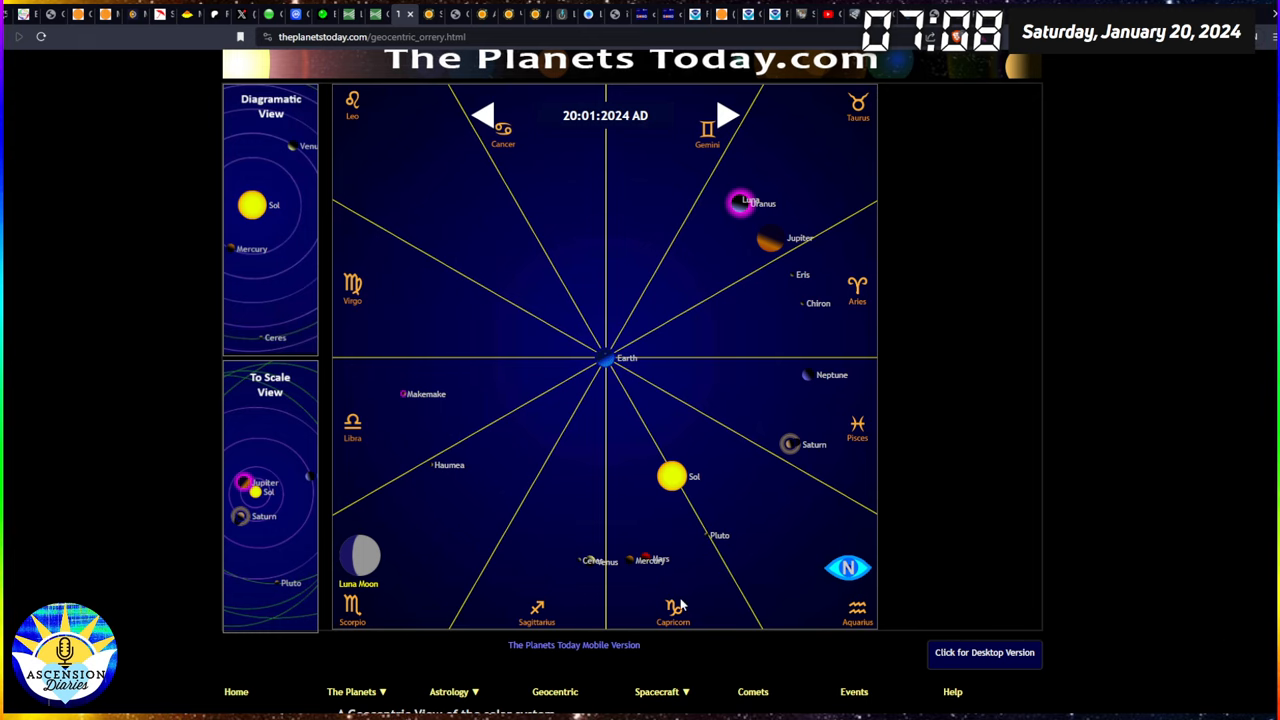
{"action": "mouse_move", "coordinate": [688, 537]}
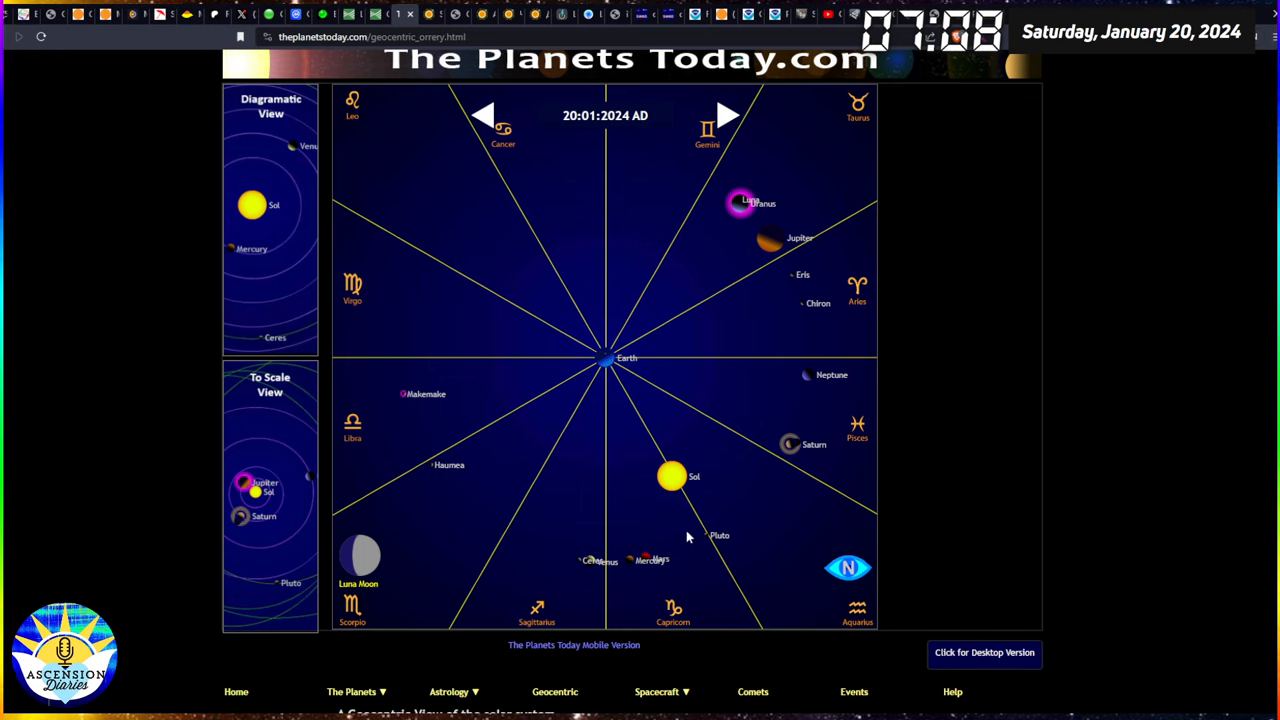
{"action": "mouse_move", "coordinate": [758, 553]}
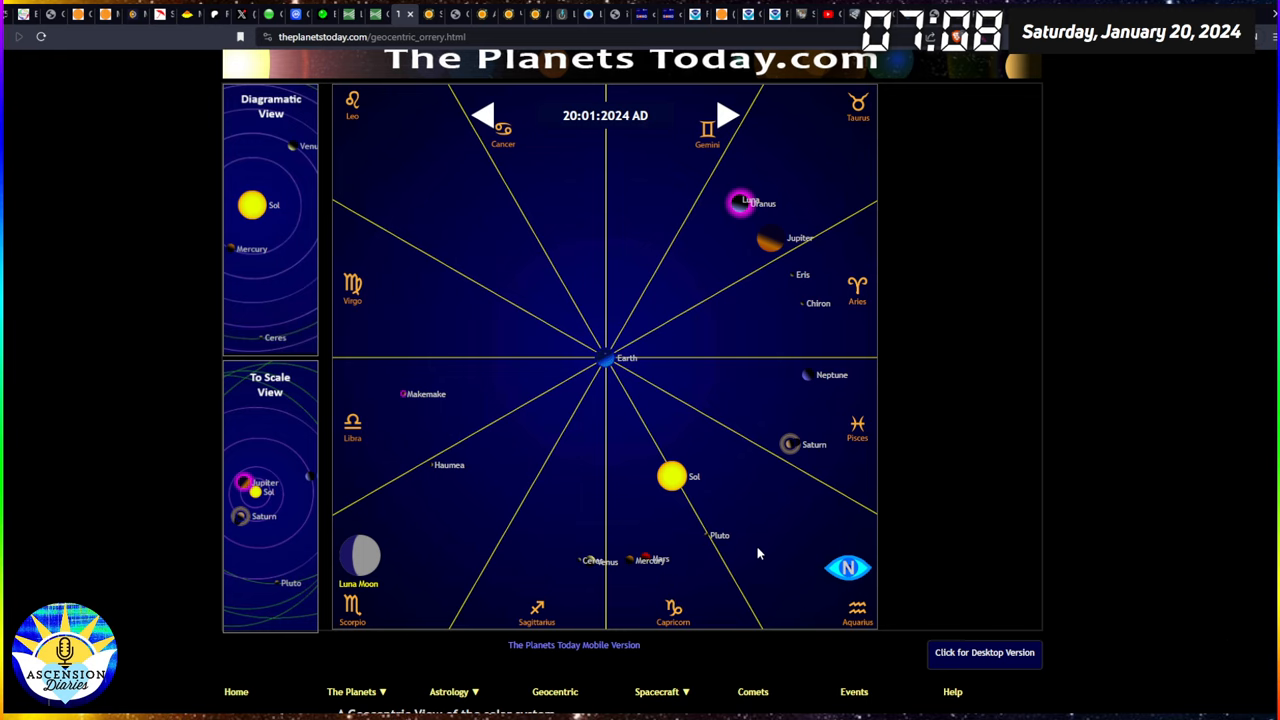
{"action": "mouse_move", "coordinate": [614, 578]}
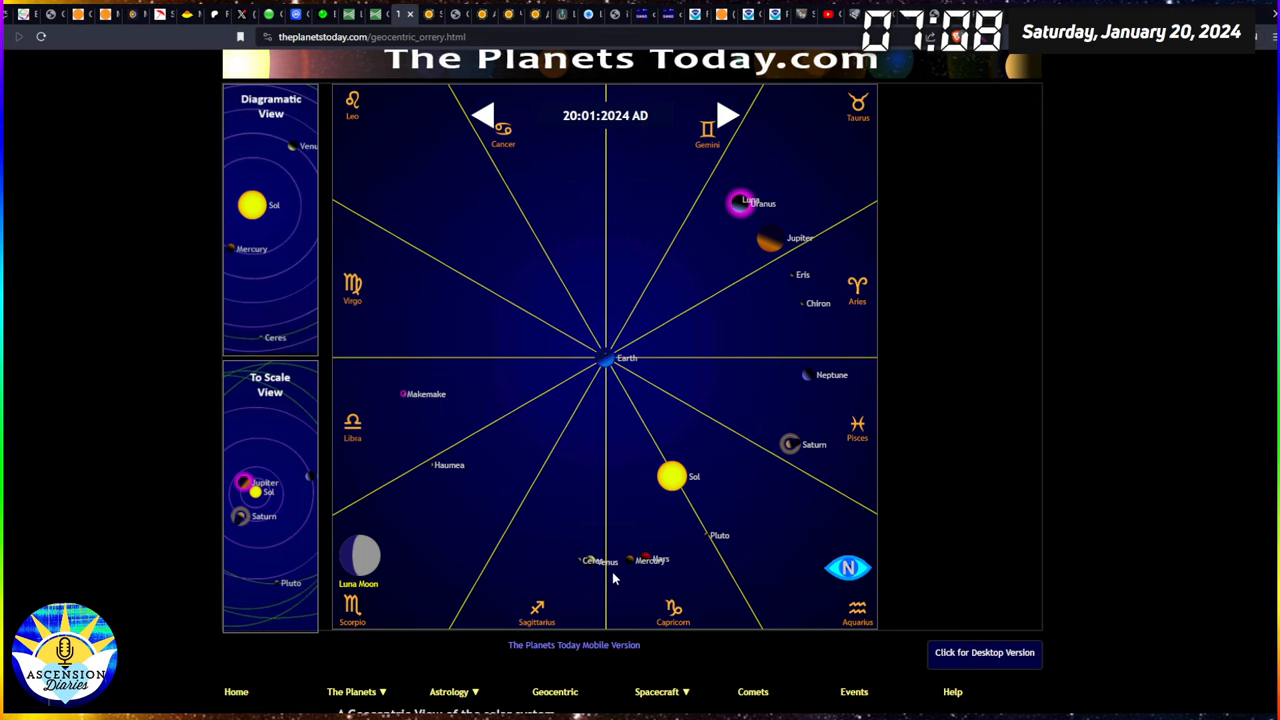
{"action": "mouse_move", "coordinate": [712, 578]}
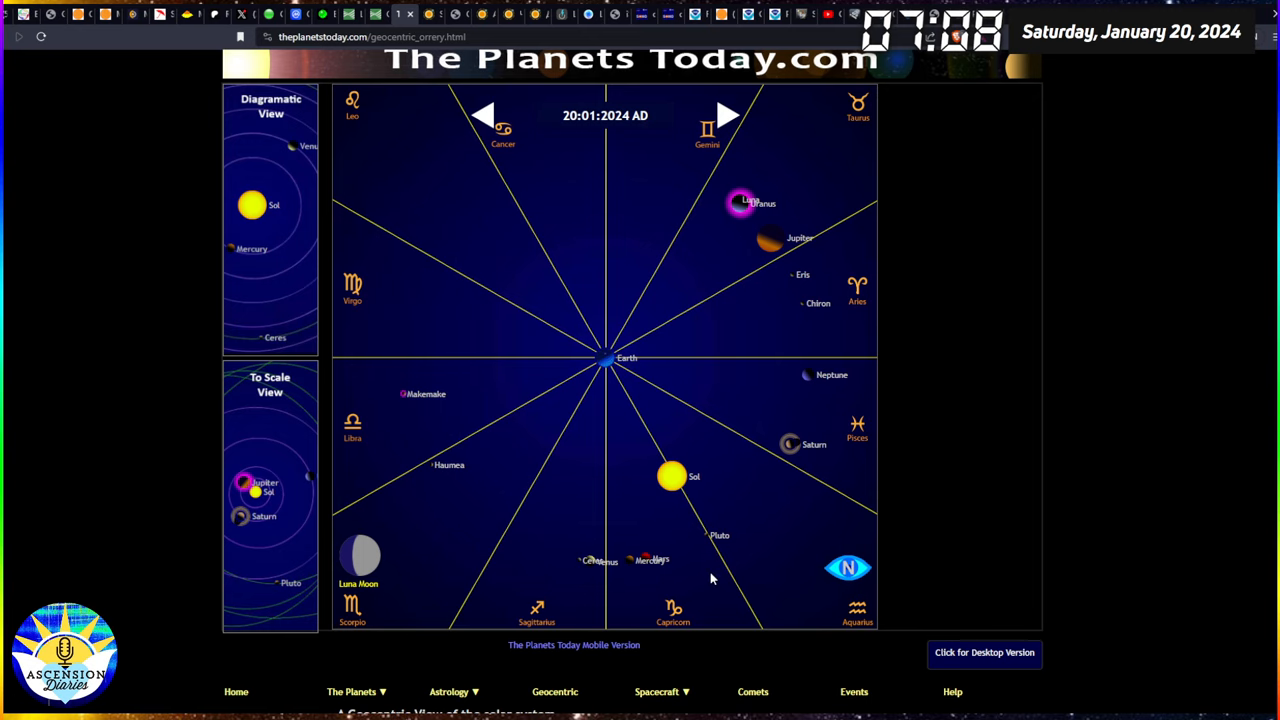
{"action": "mouse_move", "coordinate": [620, 583]}
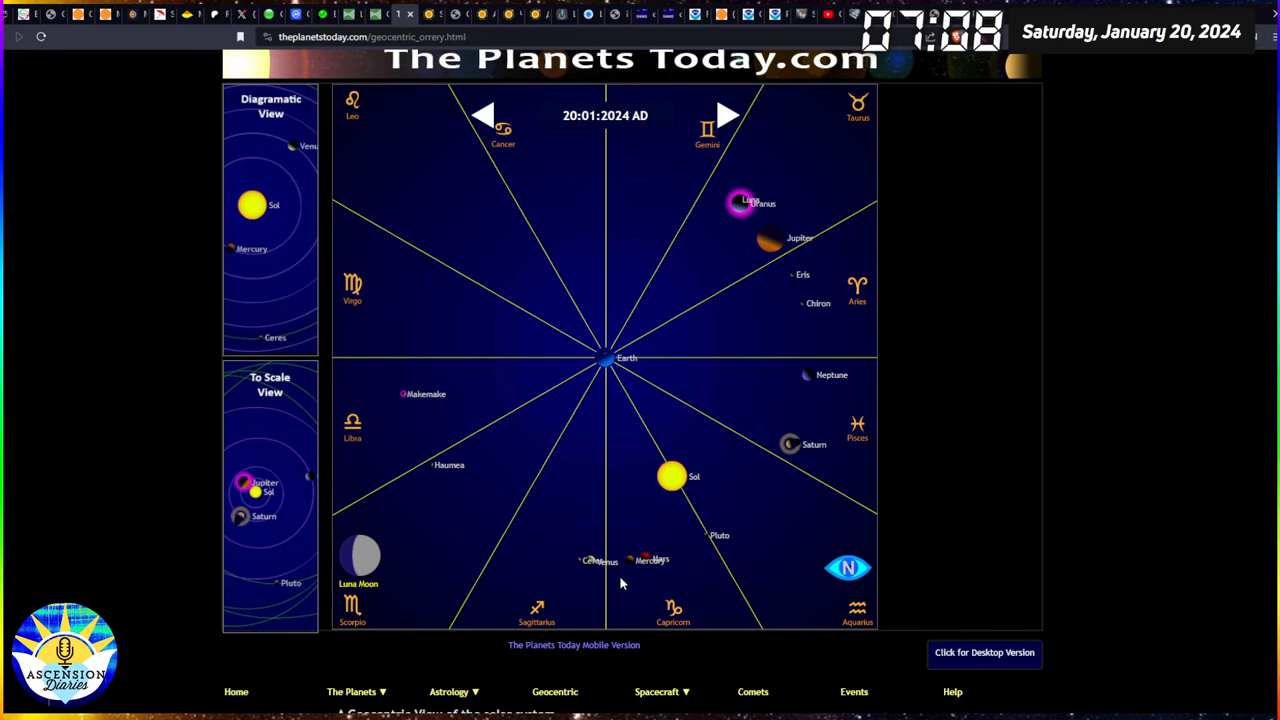
{"action": "mouse_move", "coordinate": [620, 559]}
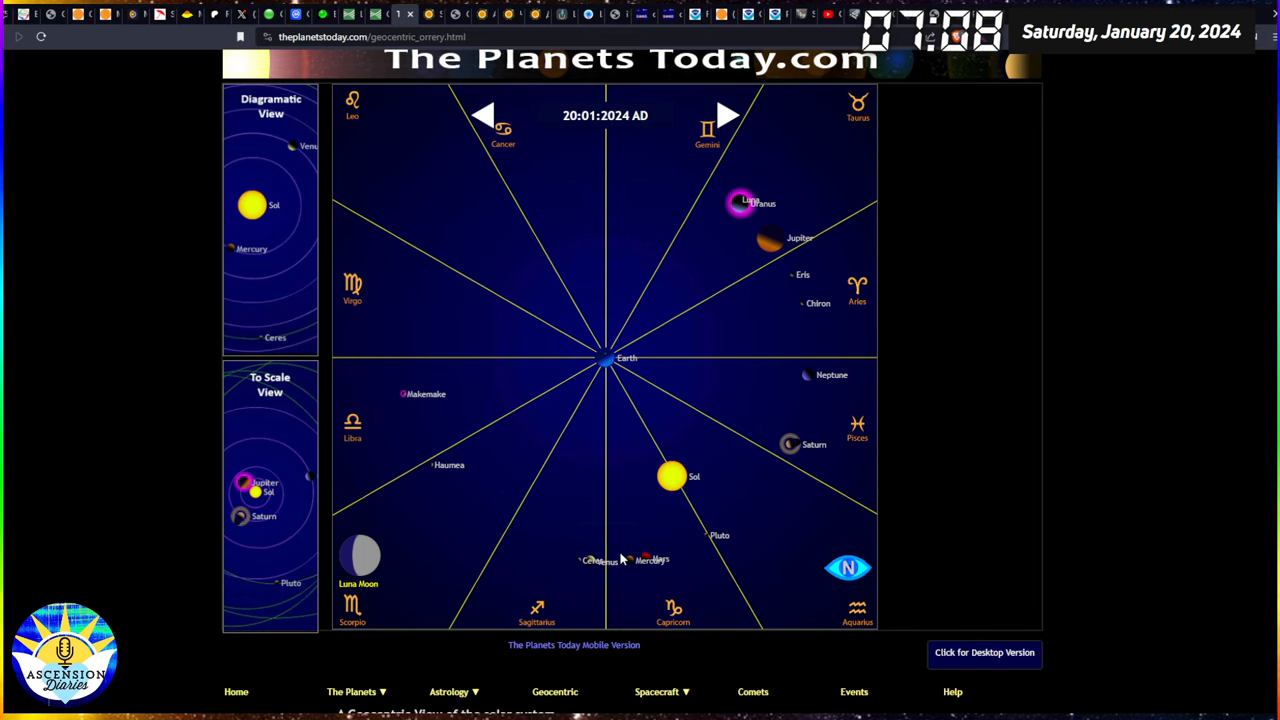
{"action": "mouse_move", "coordinate": [572, 478]}
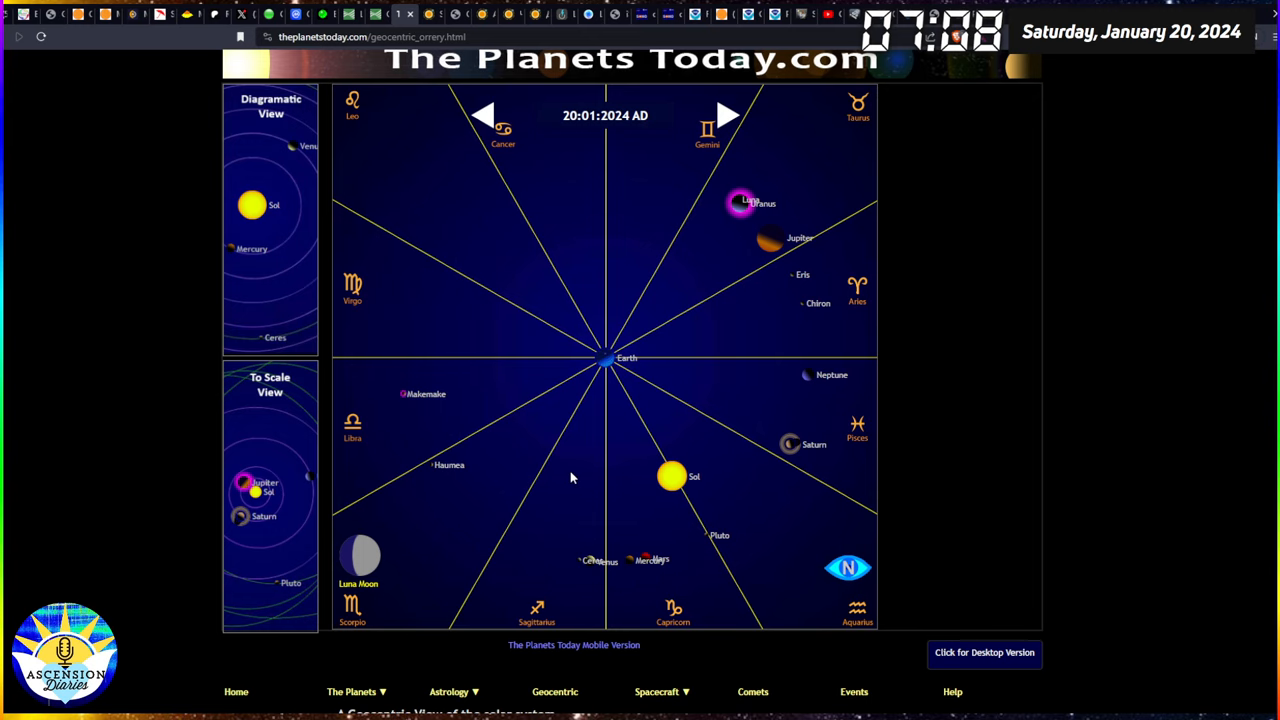
{"action": "mouse_move", "coordinate": [538, 430]}
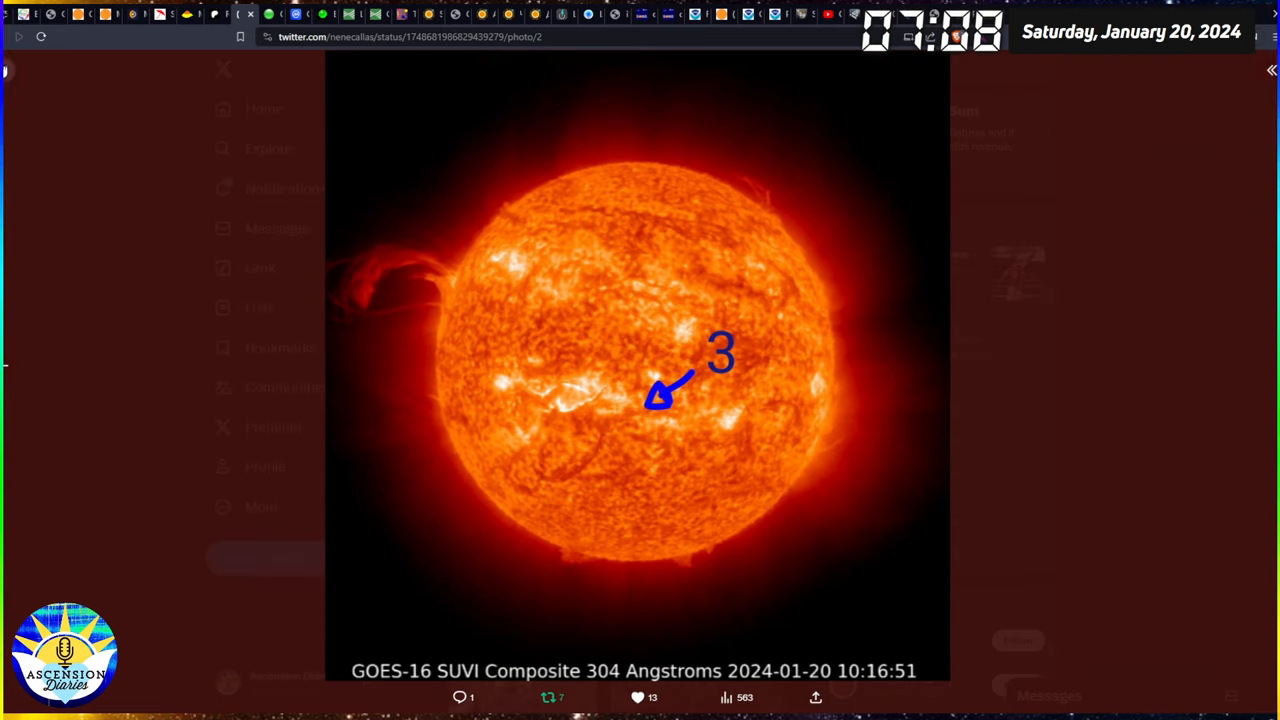
Step: Go to twitter.com/ascensiondiary from the address bar suggestions
{"action": "left_click", "coordinate": [410, 37]}
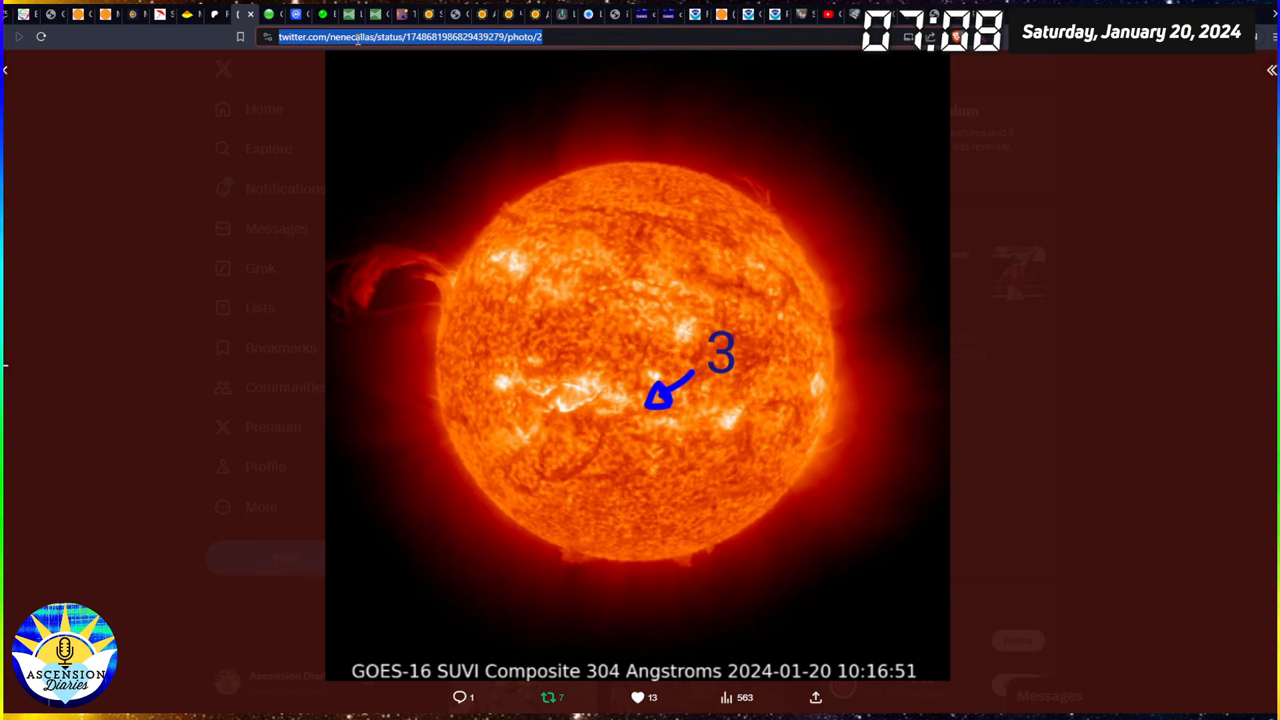
{"action": "left_click", "coordinate": [410, 37]}
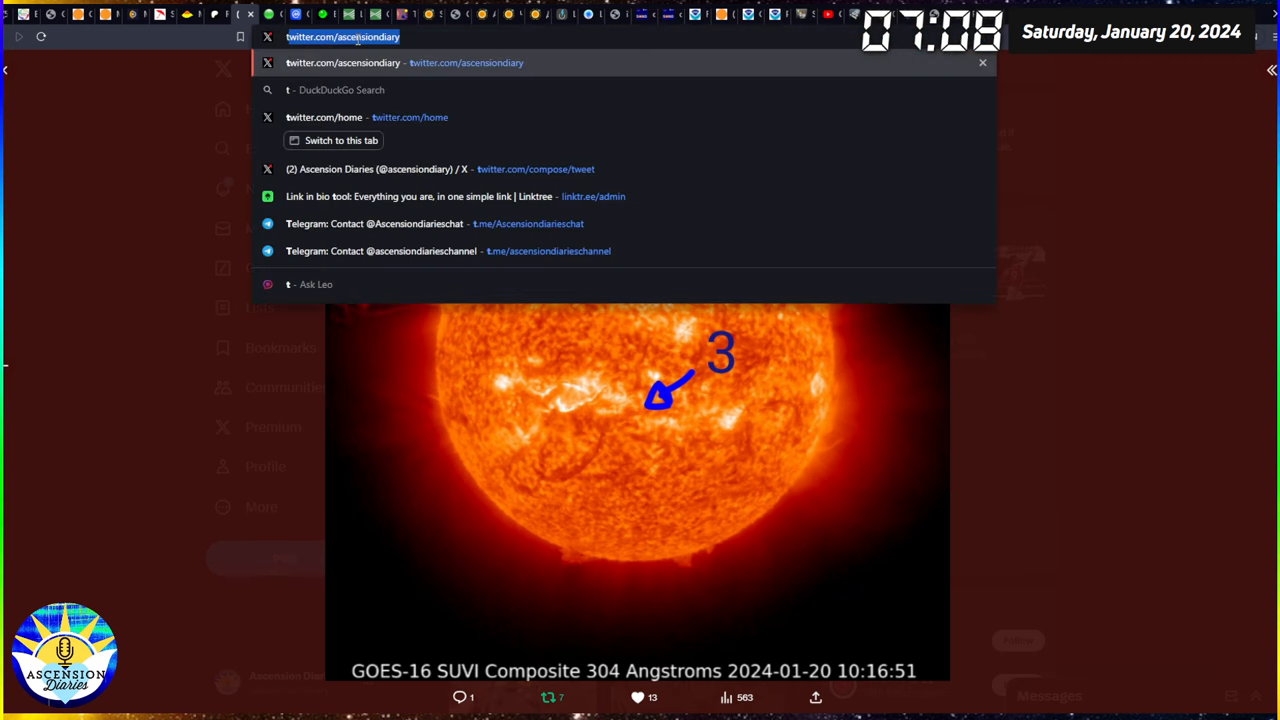
{"action": "left_click", "coordinate": [343, 62]}
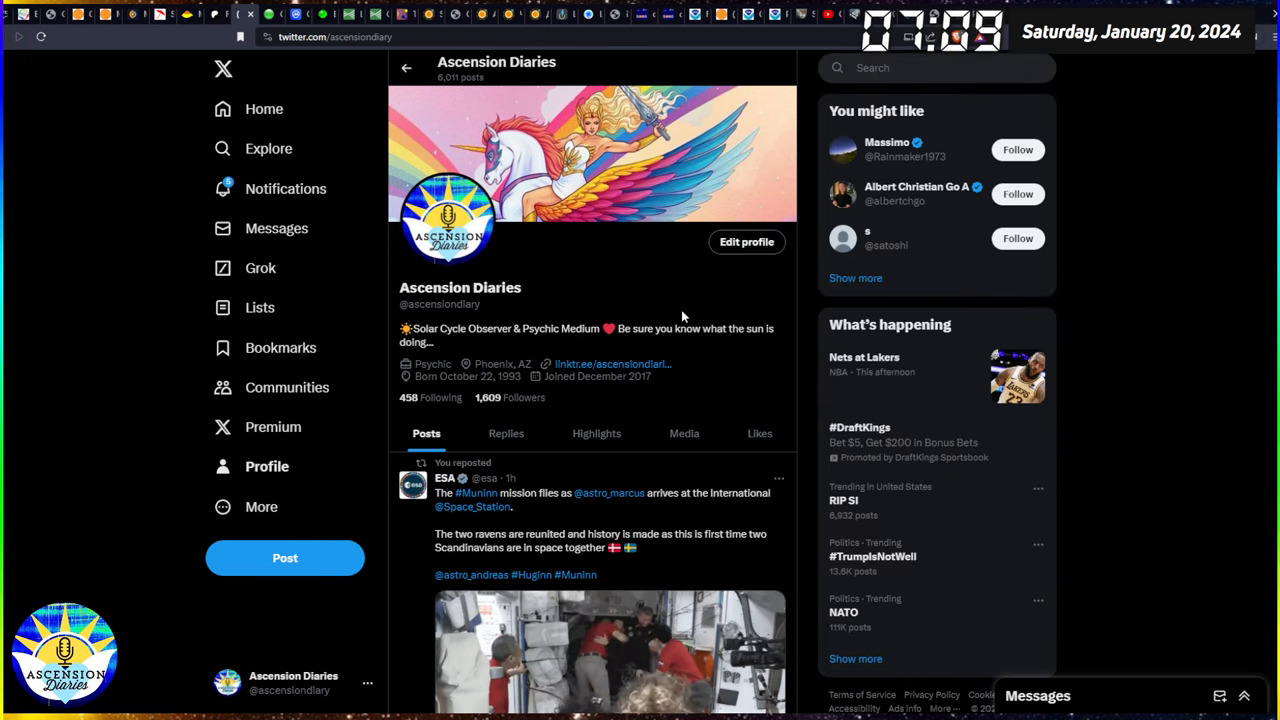
Step: Move down the profile's reposts to SolarHam's January 20 filament eruption image with the LASCO C2 inset
{"action": "scroll", "scroll_direction": "down", "scroll_amount": 3}
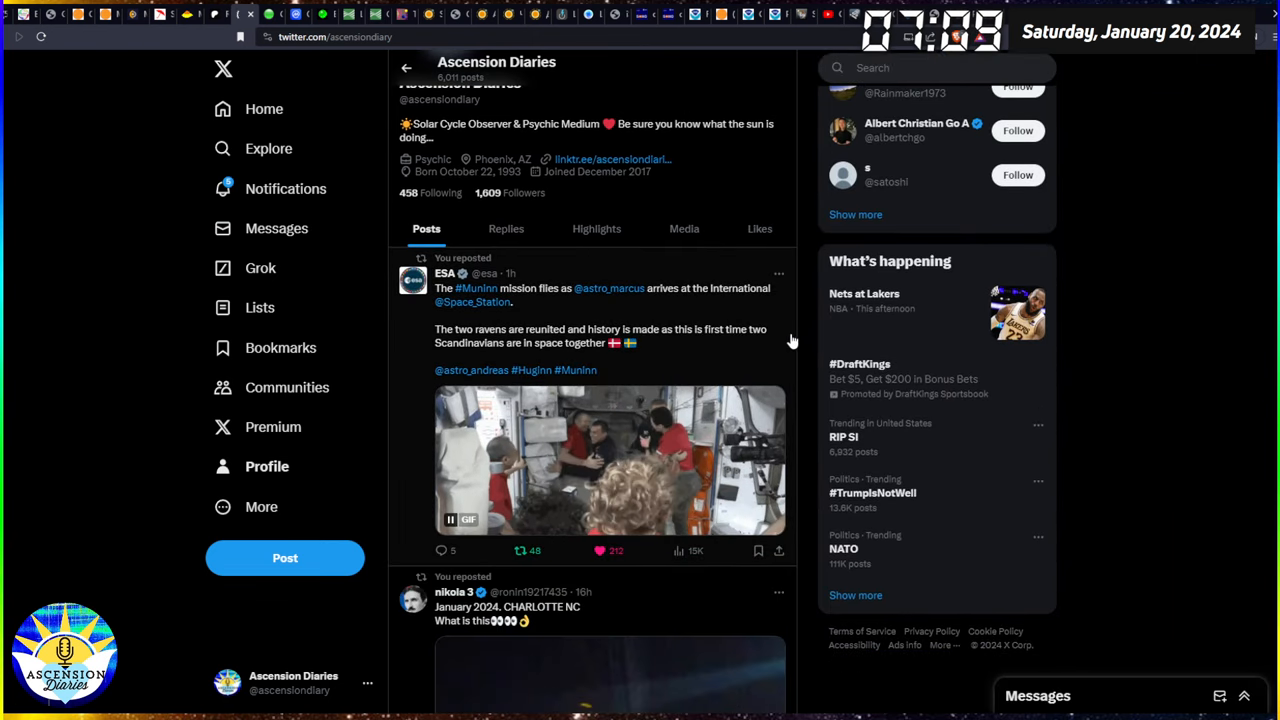
{"action": "scroll", "scroll_direction": "down", "scroll_amount": 3}
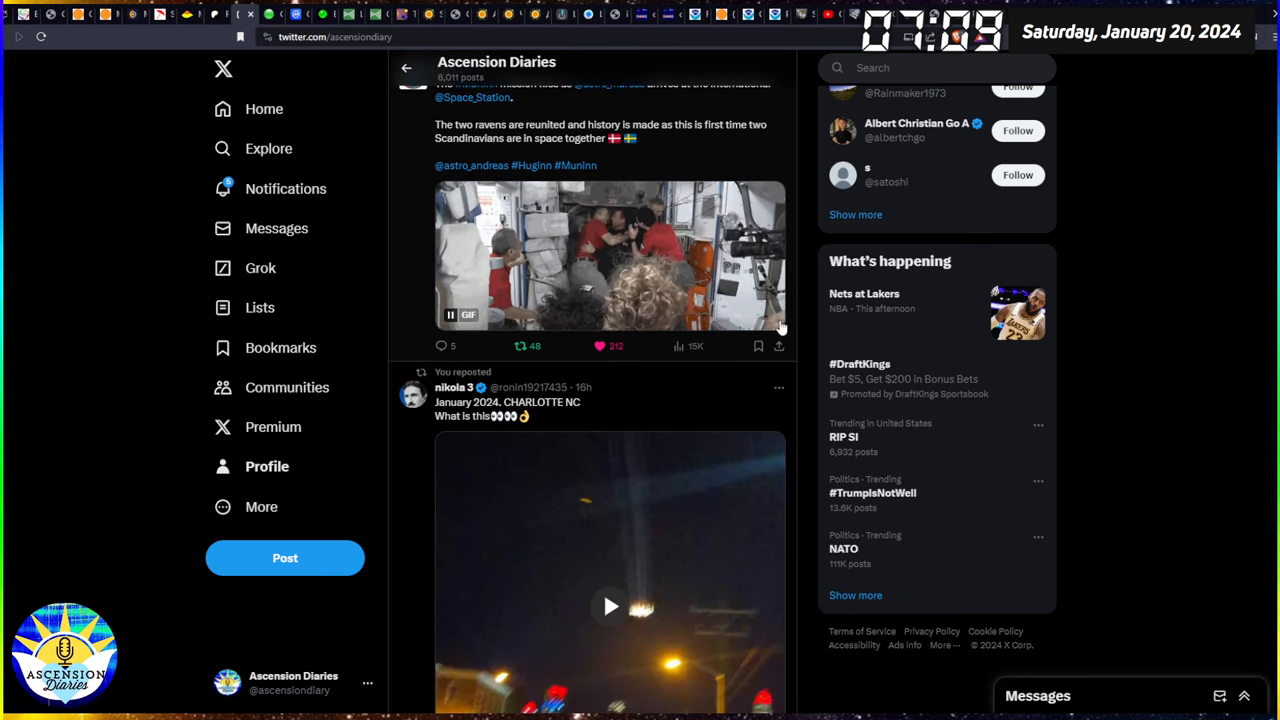
{"action": "scroll", "scroll_direction": "down", "scroll_amount": 3}
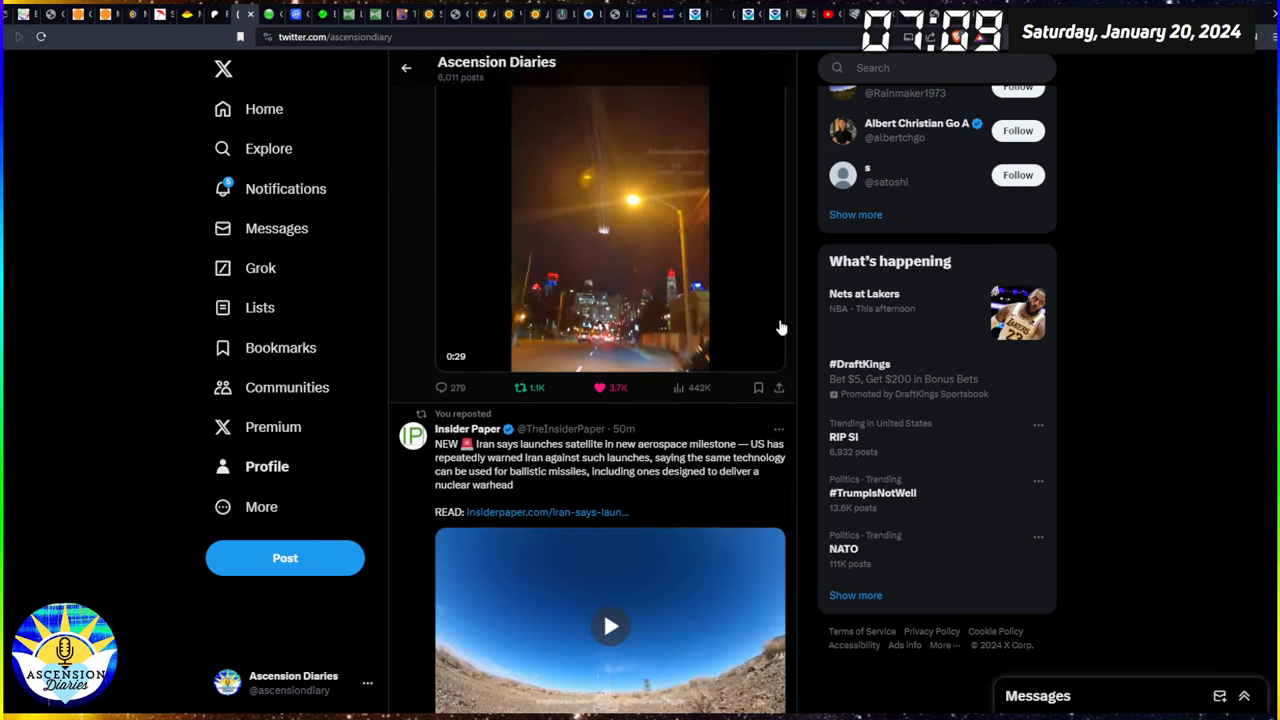
{"action": "scroll", "scroll_direction": "down", "scroll_amount": 3}
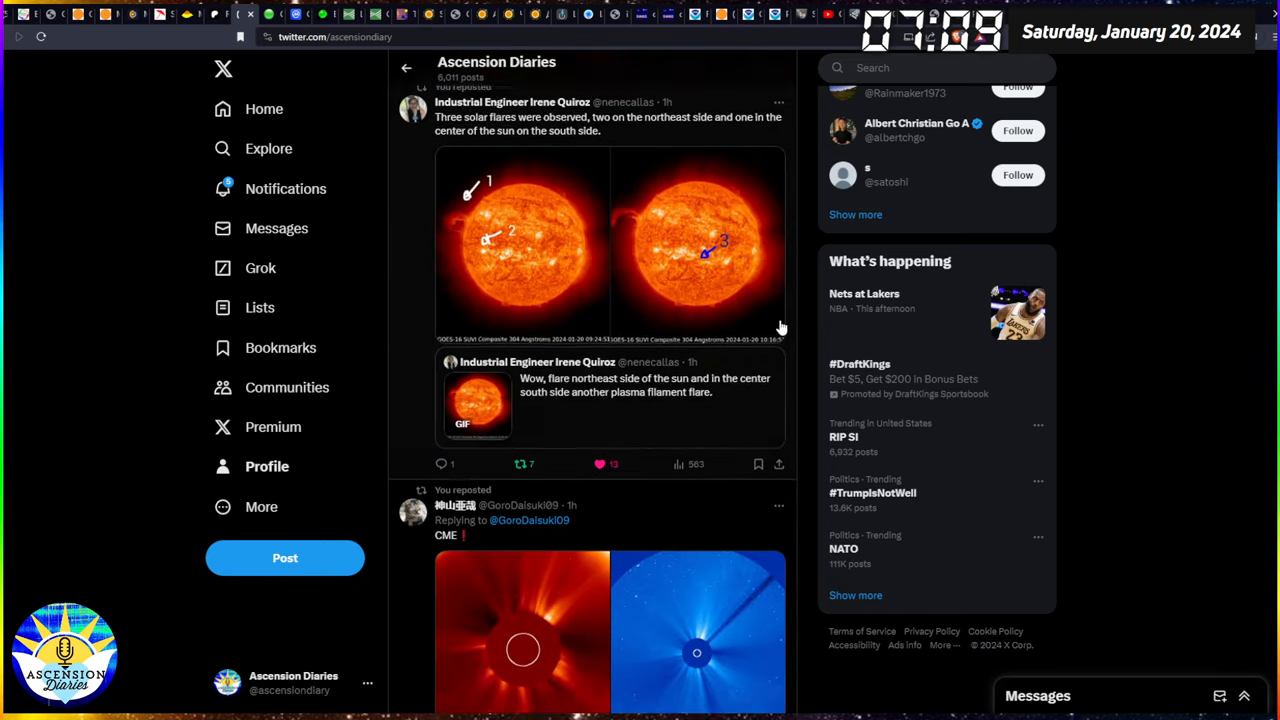
{"action": "scroll", "scroll_direction": "down", "scroll_amount": 3}
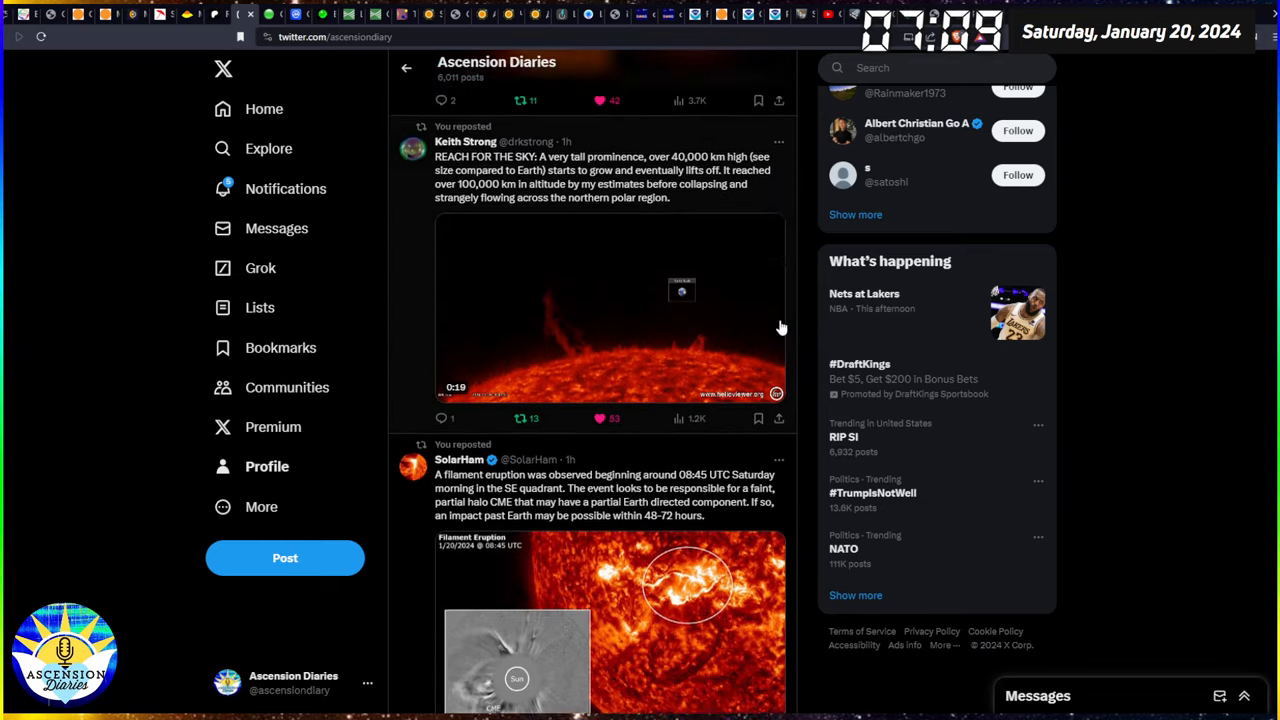
{"action": "scroll", "scroll_direction": "down", "scroll_amount": 3}
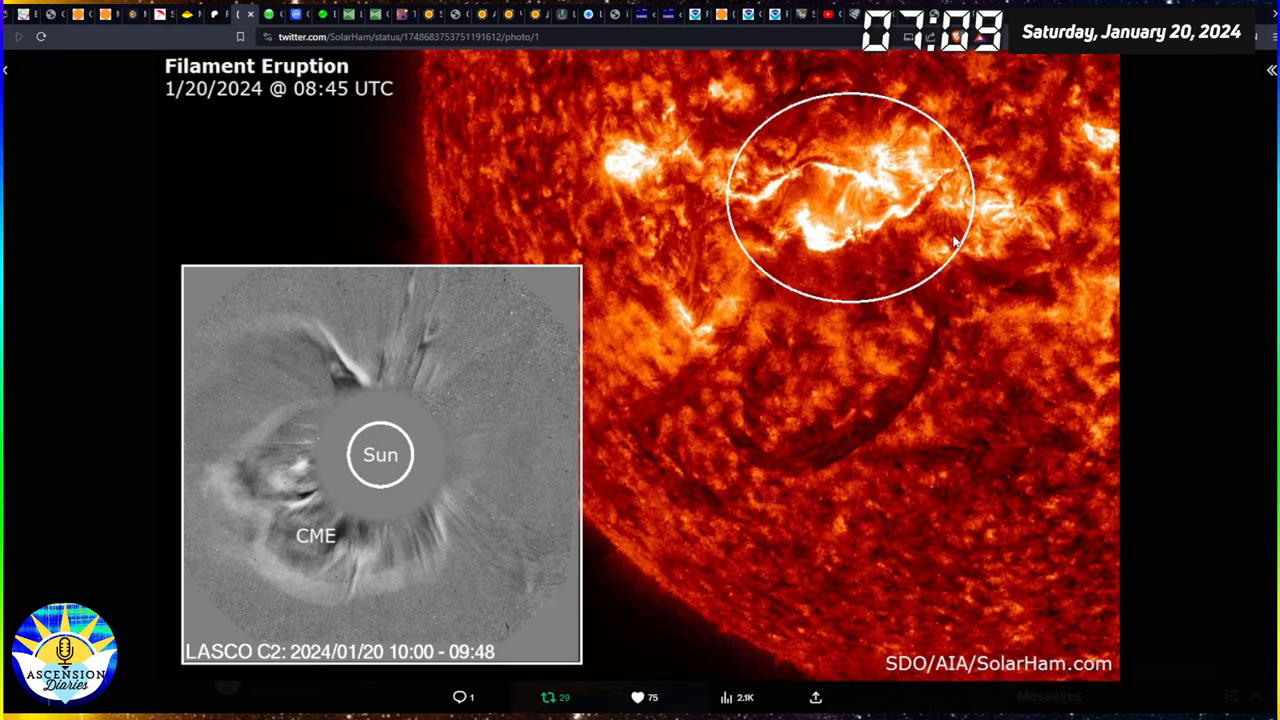
{"action": "mouse_move", "coordinate": [500, 497]}
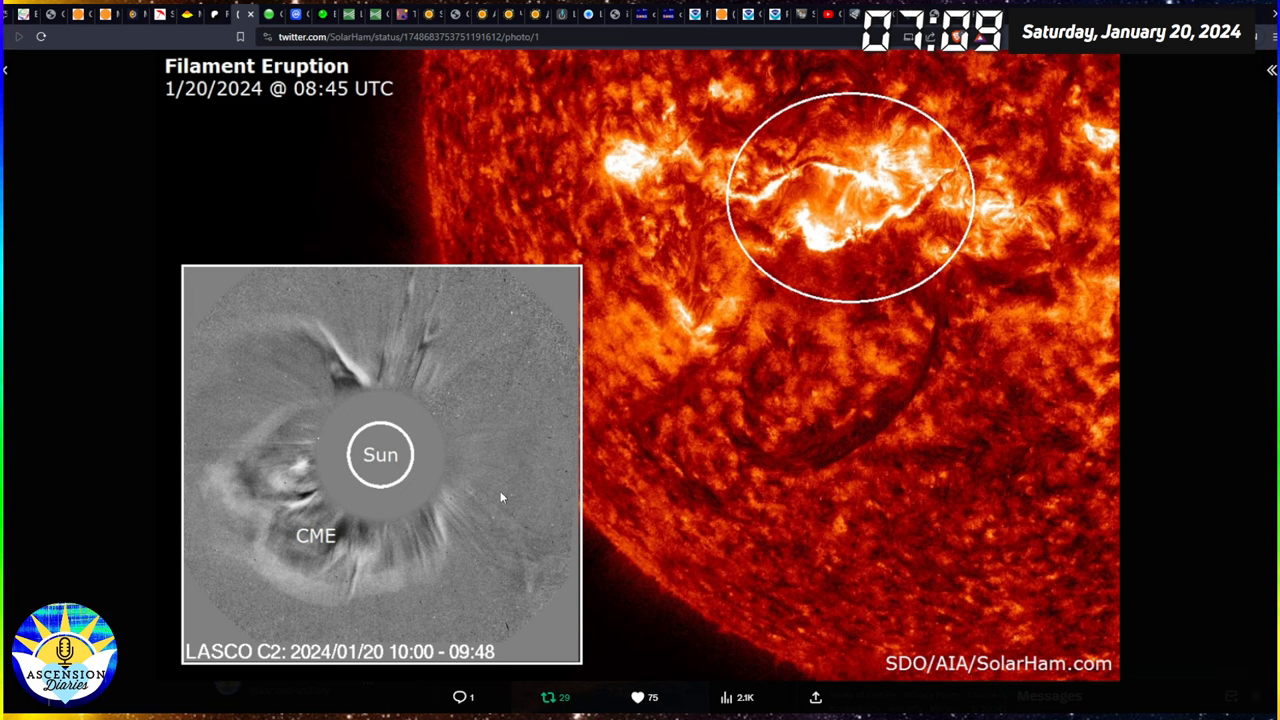
{"action": "mouse_move", "coordinate": [390, 434]}
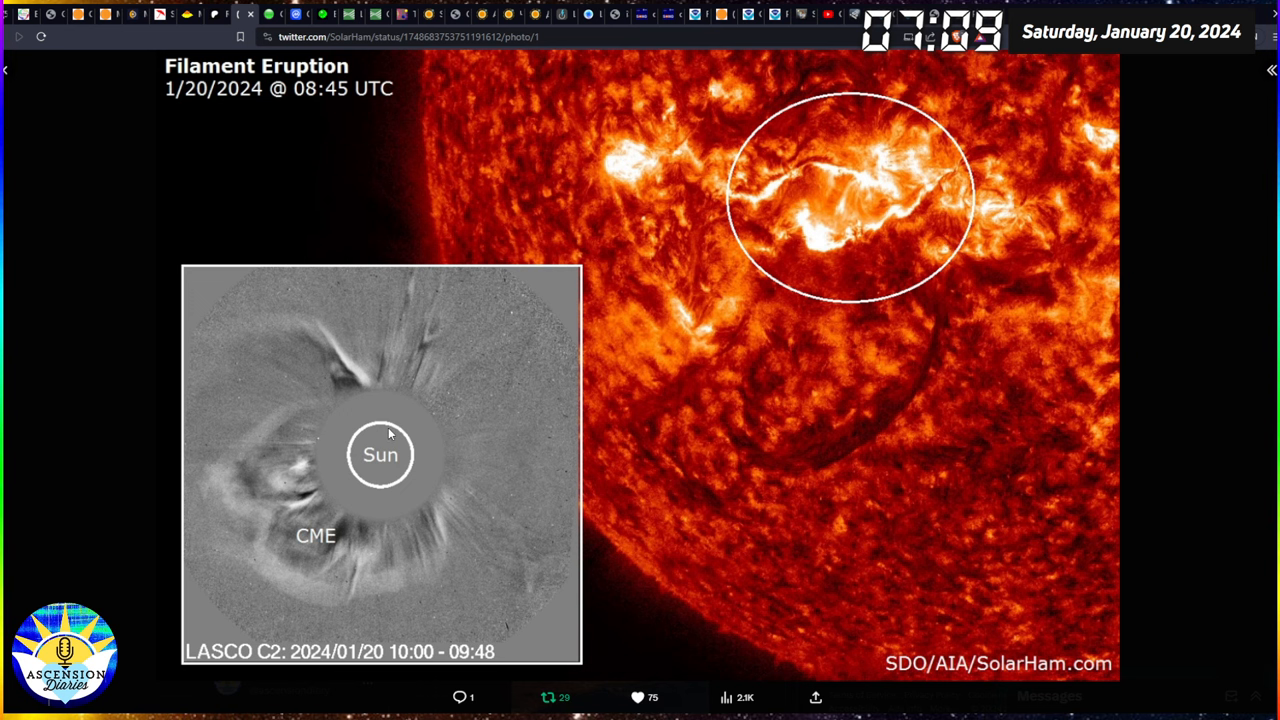
{"action": "mouse_move", "coordinate": [336, 398]}
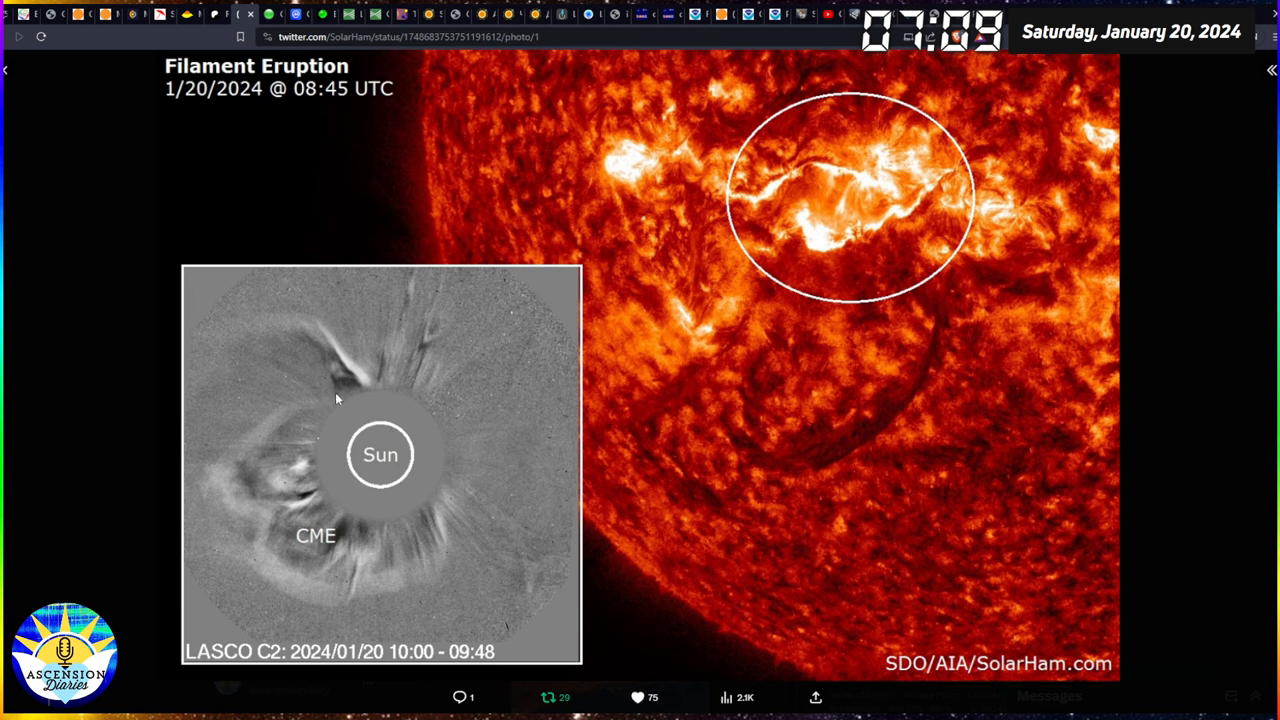
{"action": "mouse_move", "coordinate": [146, 297]}
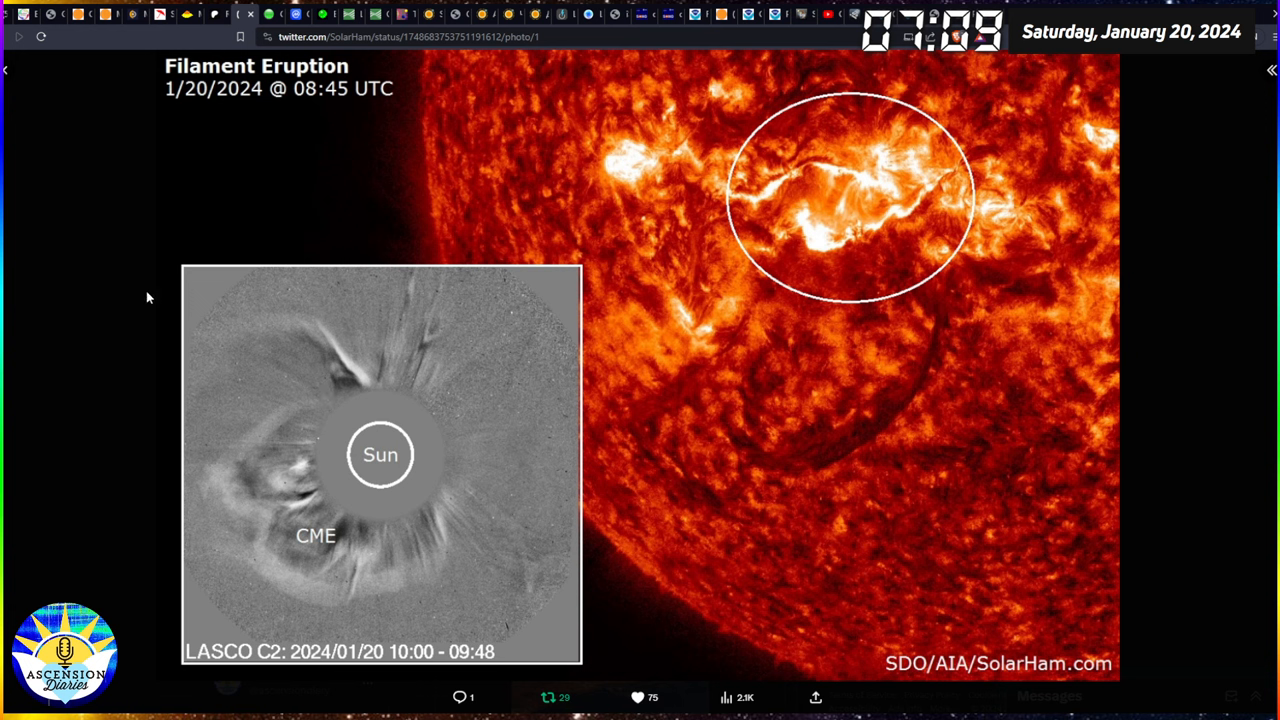
{"action": "mouse_move", "coordinate": [350, 360]}
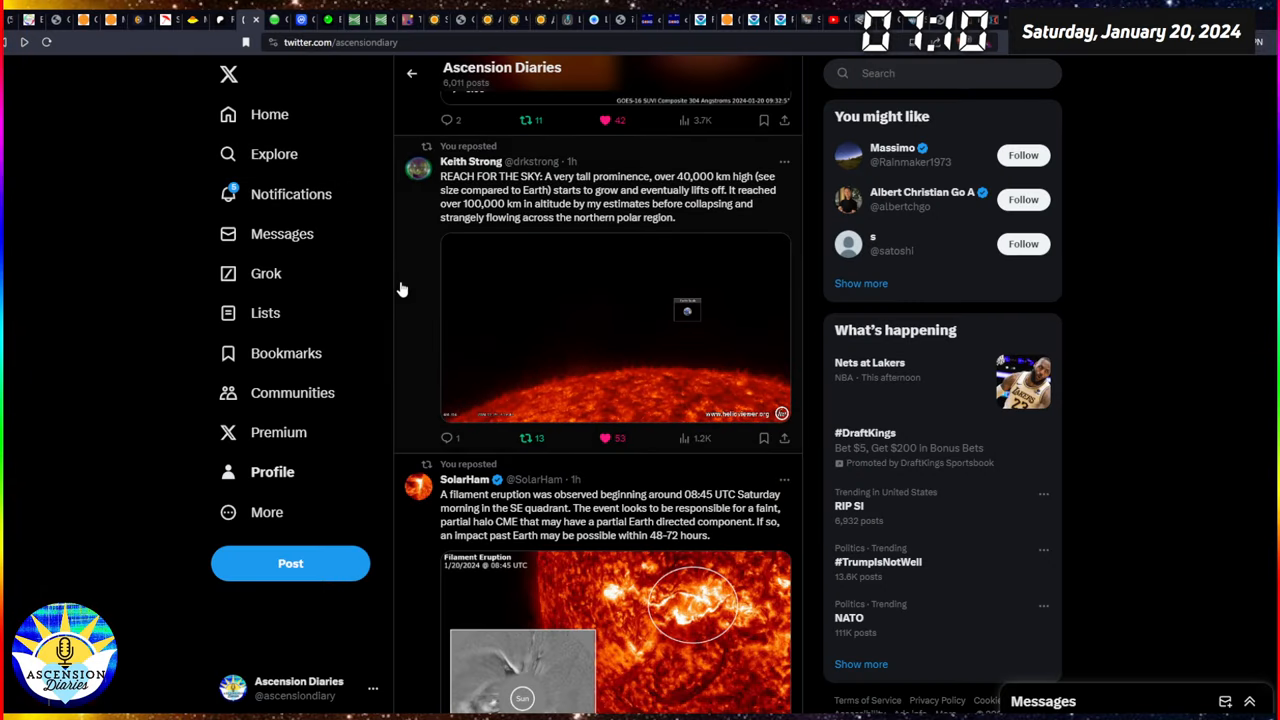
Step: View the two-panel sun image full size, then reach the reposted coronagraph video dated 2024/01/20 11:12
{"action": "scroll", "scroll_direction": "down", "scroll_amount": 3}
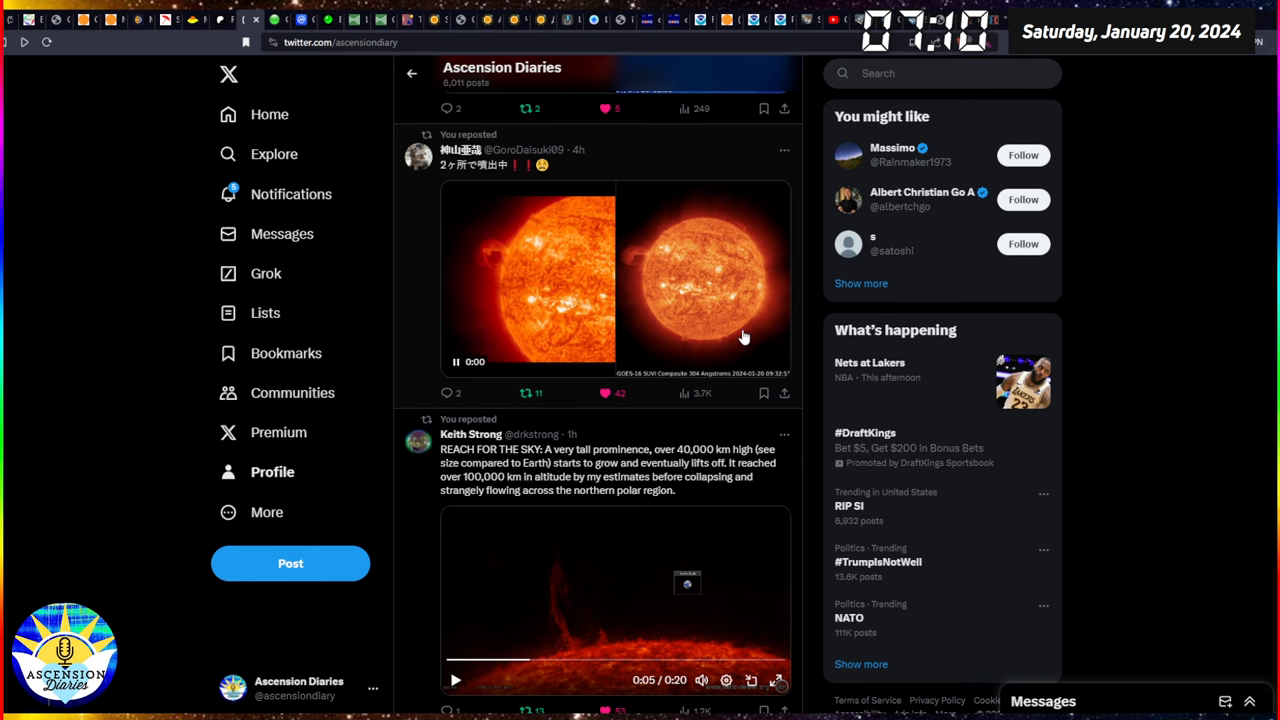
{"action": "left_click", "coordinate": [700, 280]}
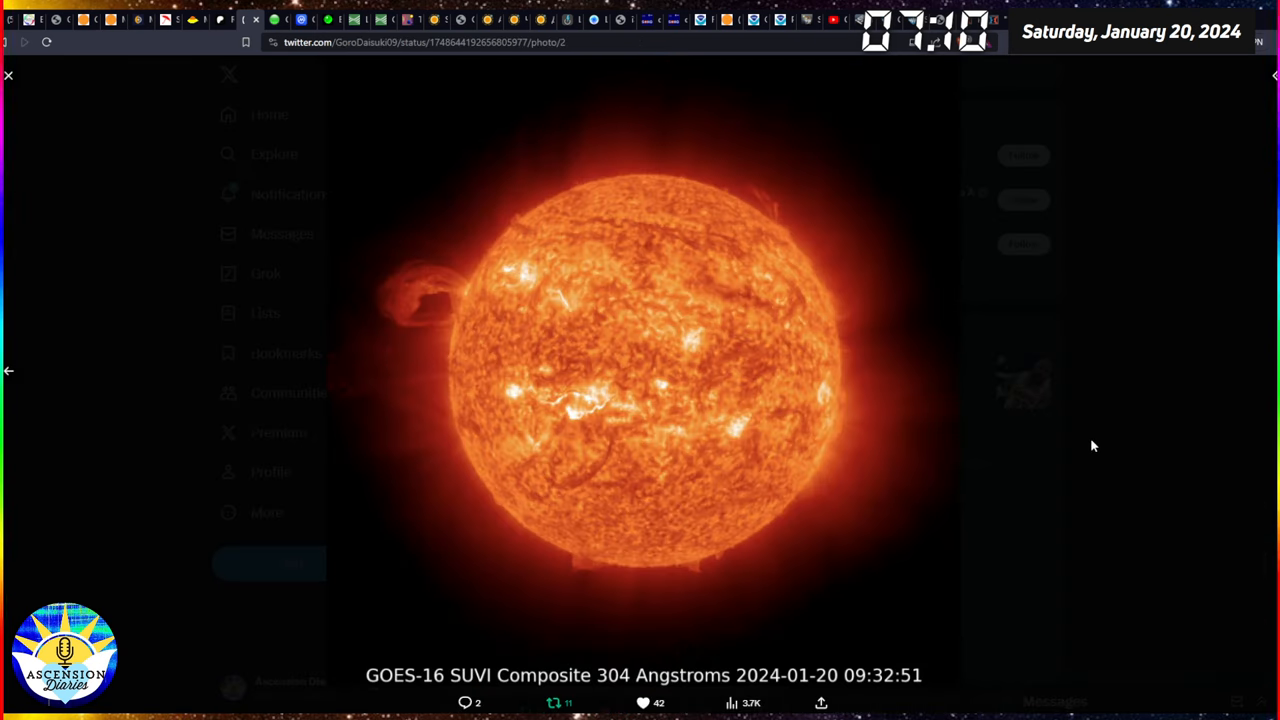
{"action": "mouse_move", "coordinate": [38, 138]}
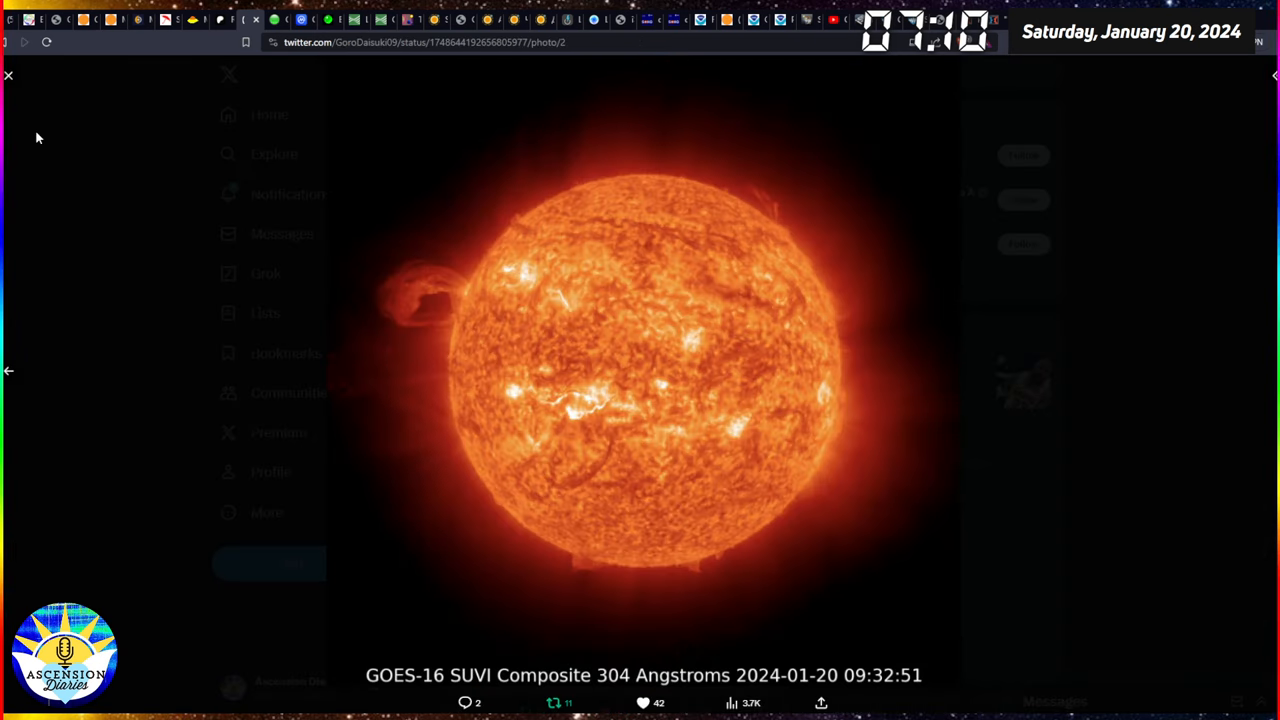
{"action": "mouse_move", "coordinate": [100, 233]}
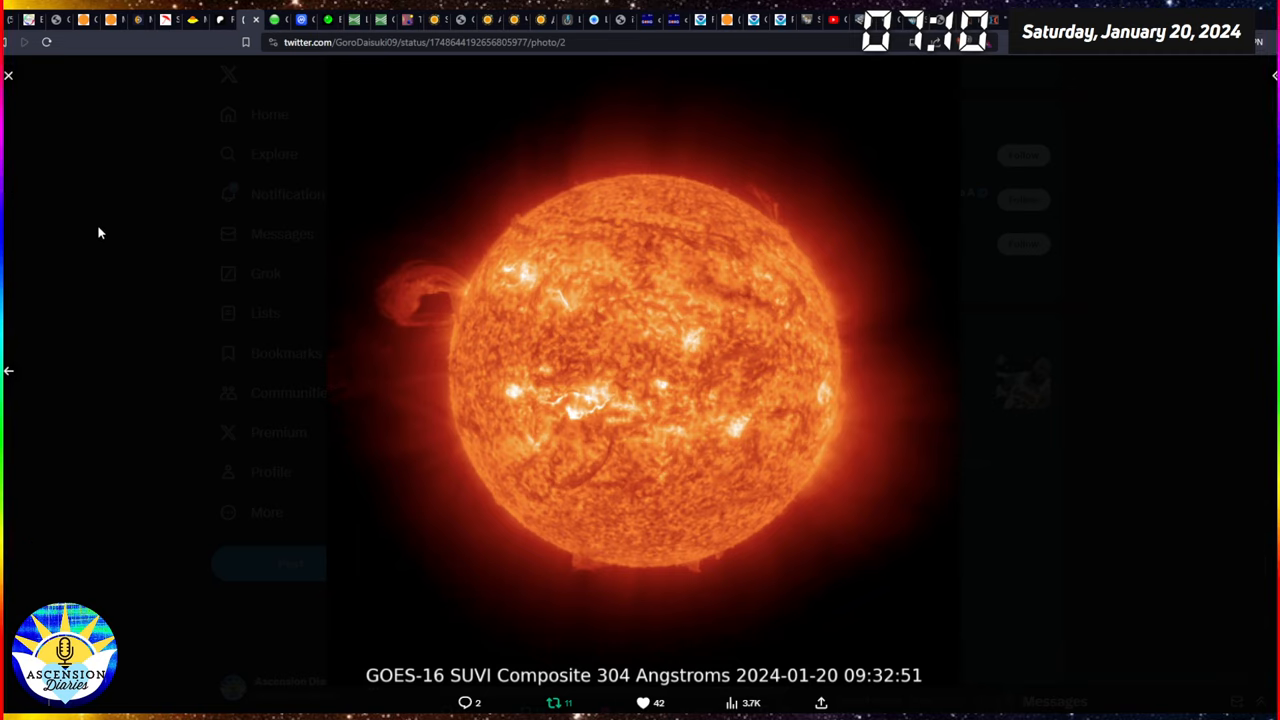
{"action": "mouse_move", "coordinate": [580, 558]}
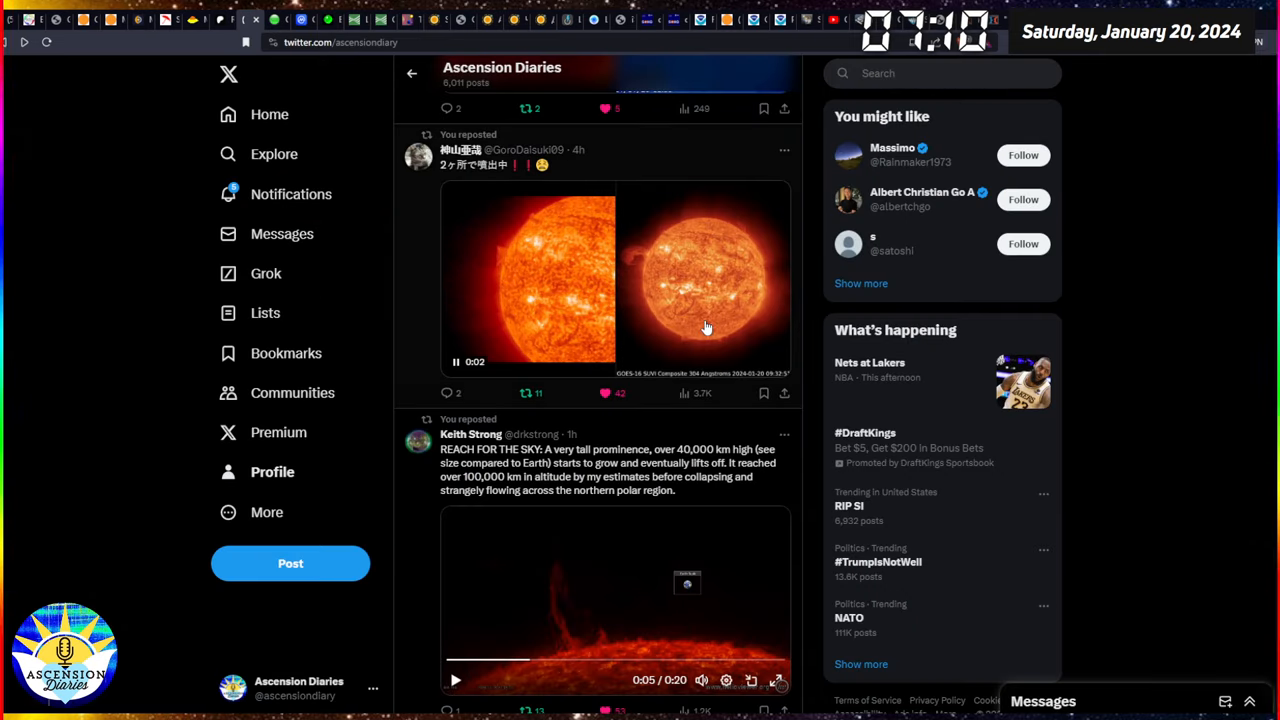
{"action": "scroll", "scroll_direction": "down", "scroll_amount": 3}
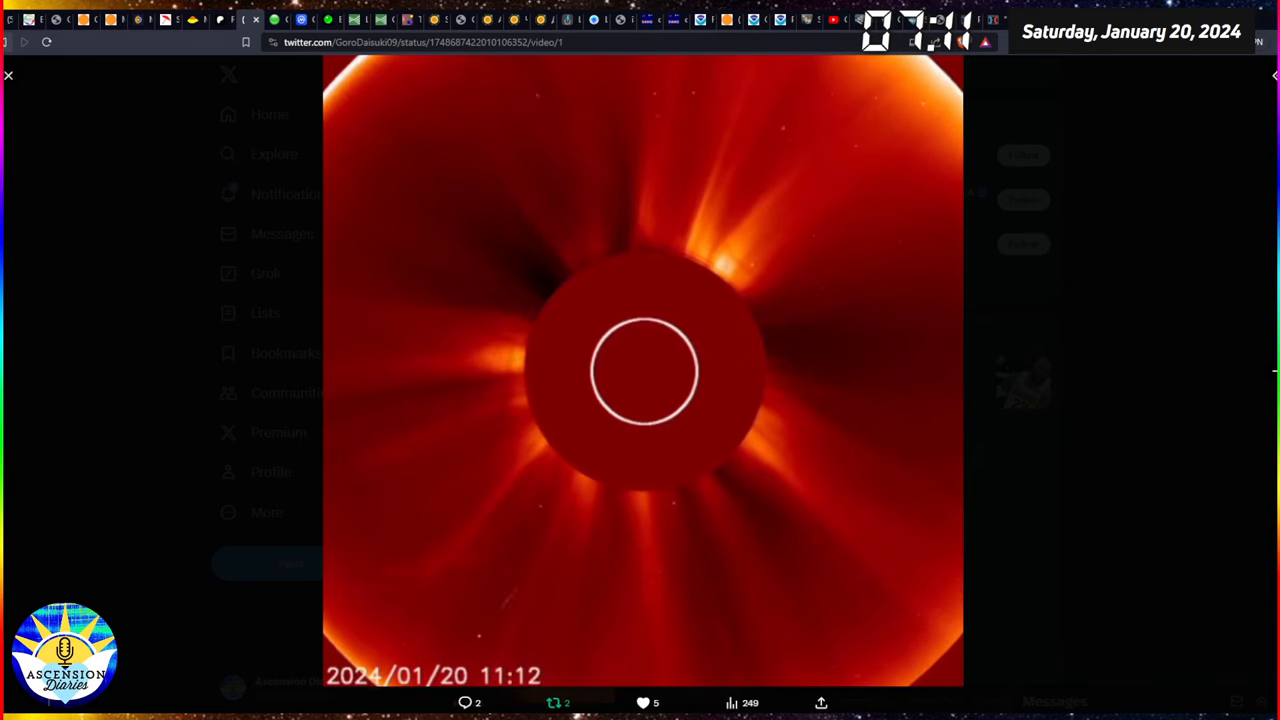
Step: Close the coronagraph video, then play the reposted Iceland eruption lava video full screen
{"action": "left_click", "coordinate": [9, 75]}
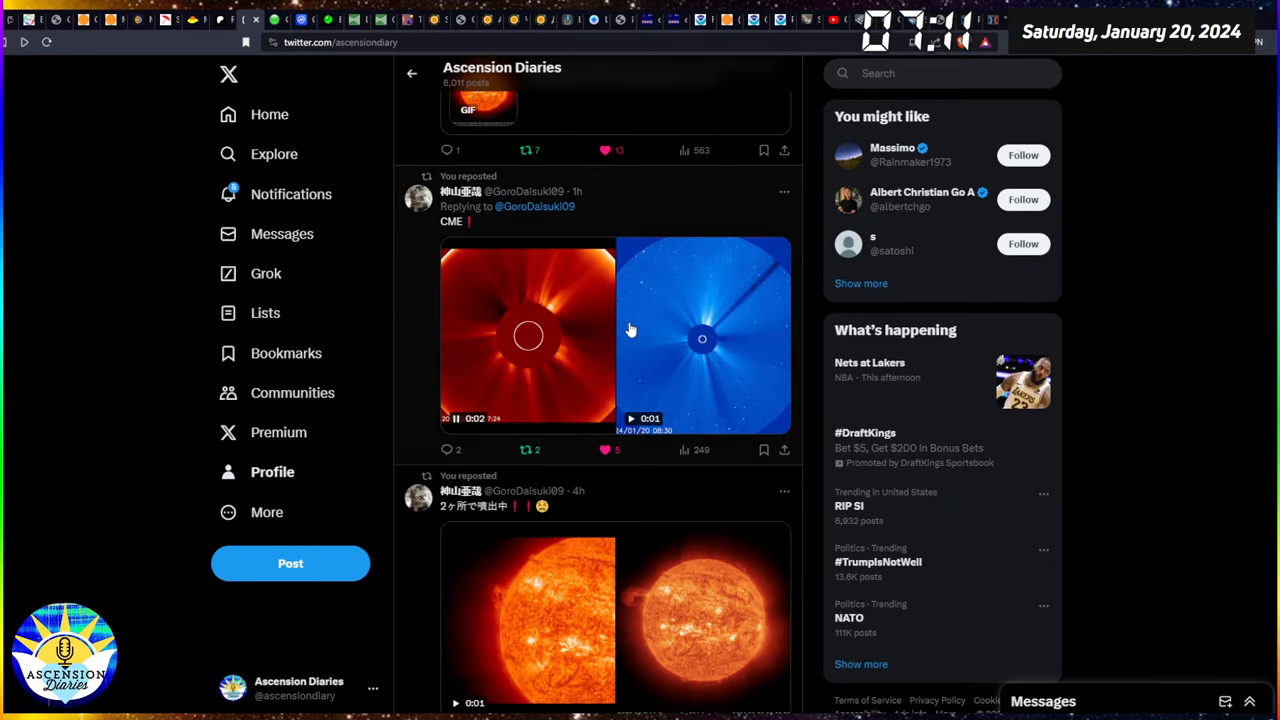
{"action": "scroll", "scroll_direction": "down", "scroll_amount": 3}
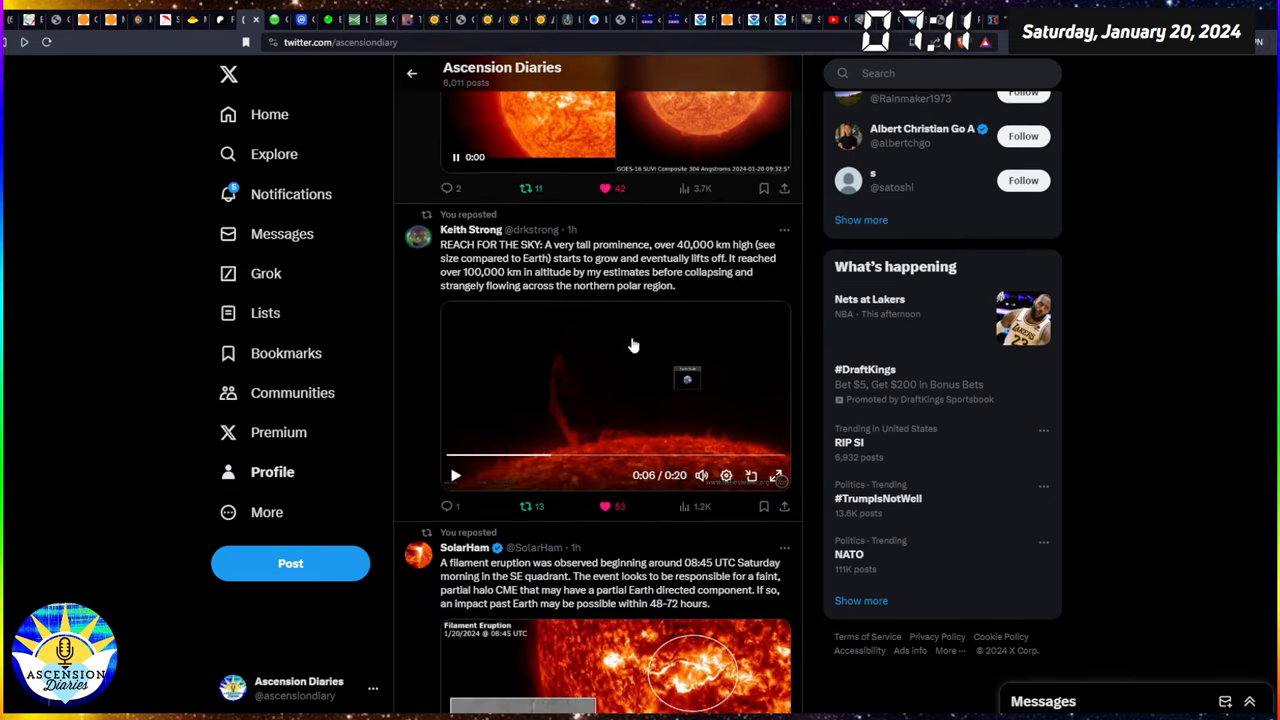
{"action": "scroll", "scroll_direction": "down", "scroll_amount": 3}
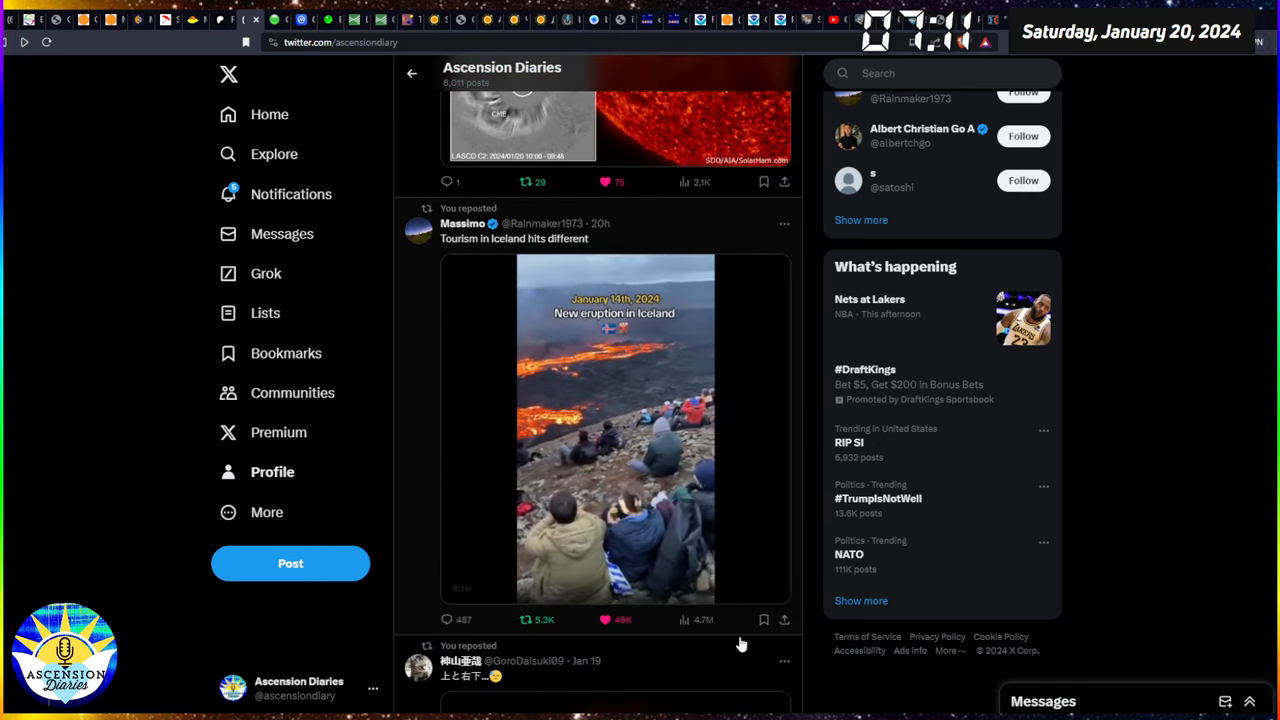
{"action": "left_click", "coordinate": [615, 430]}
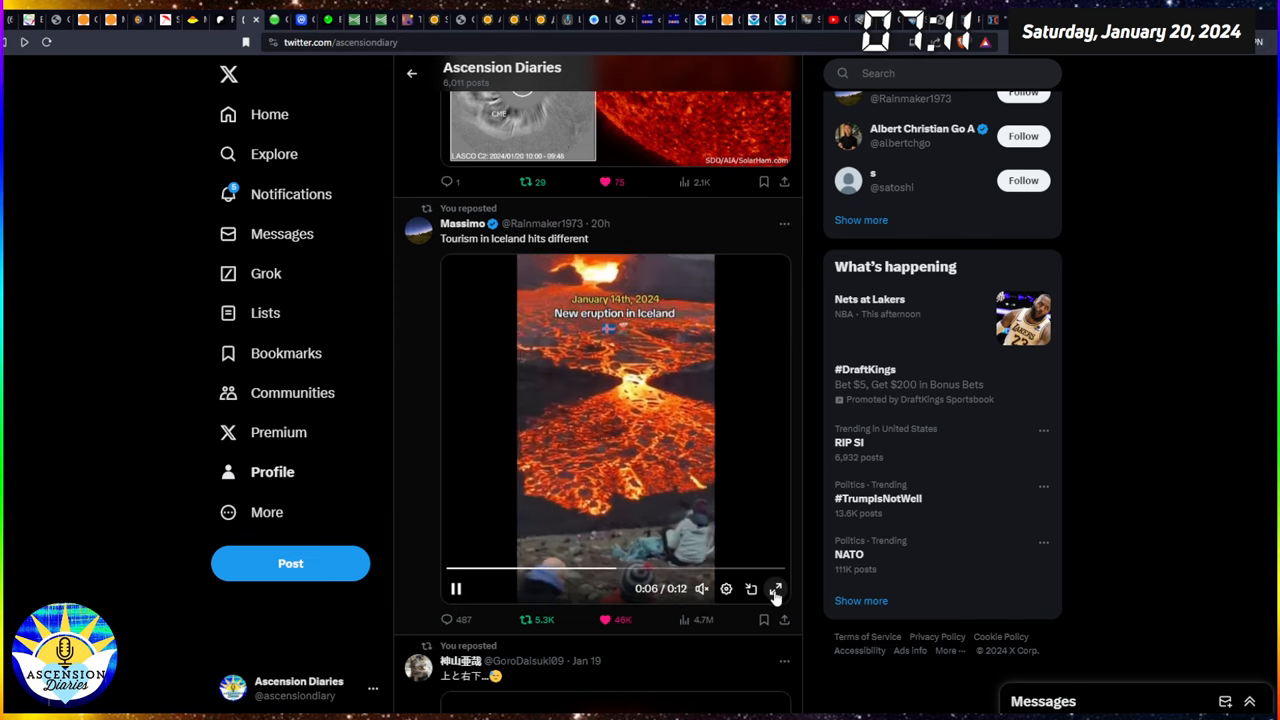
{"action": "left_click", "coordinate": [776, 588]}
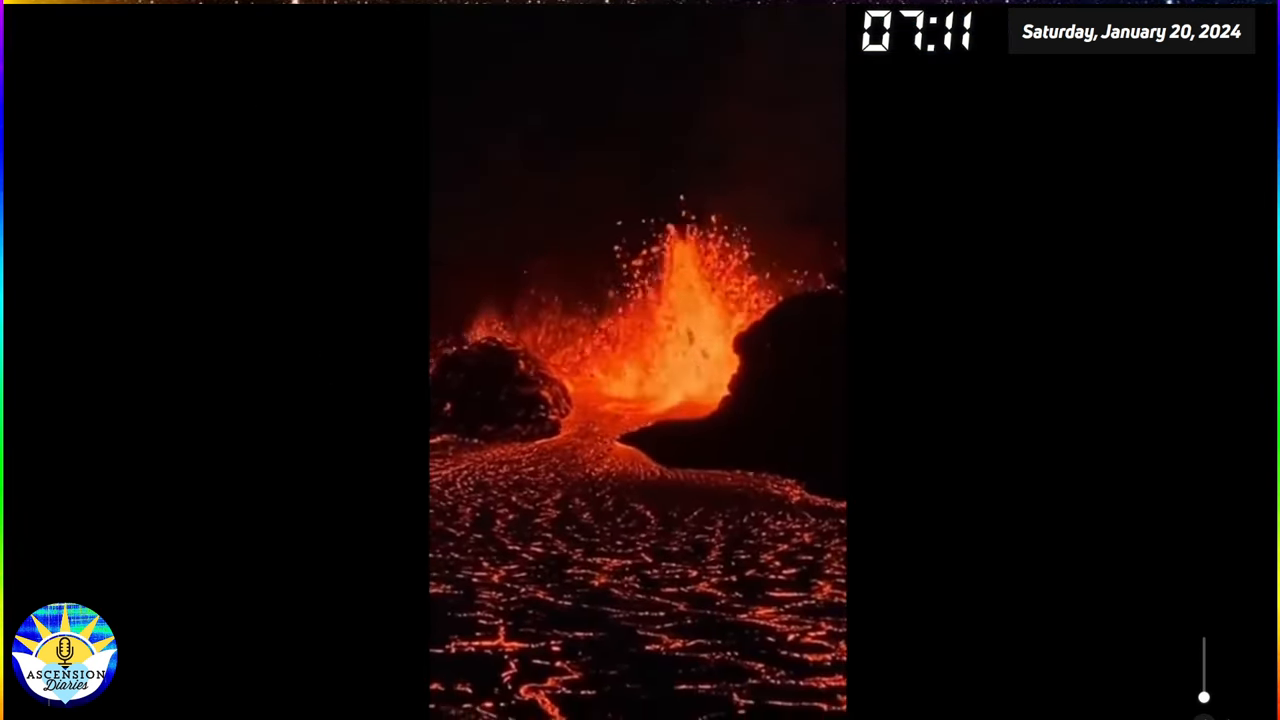
{"action": "mouse_move", "coordinate": [1042, 445]}
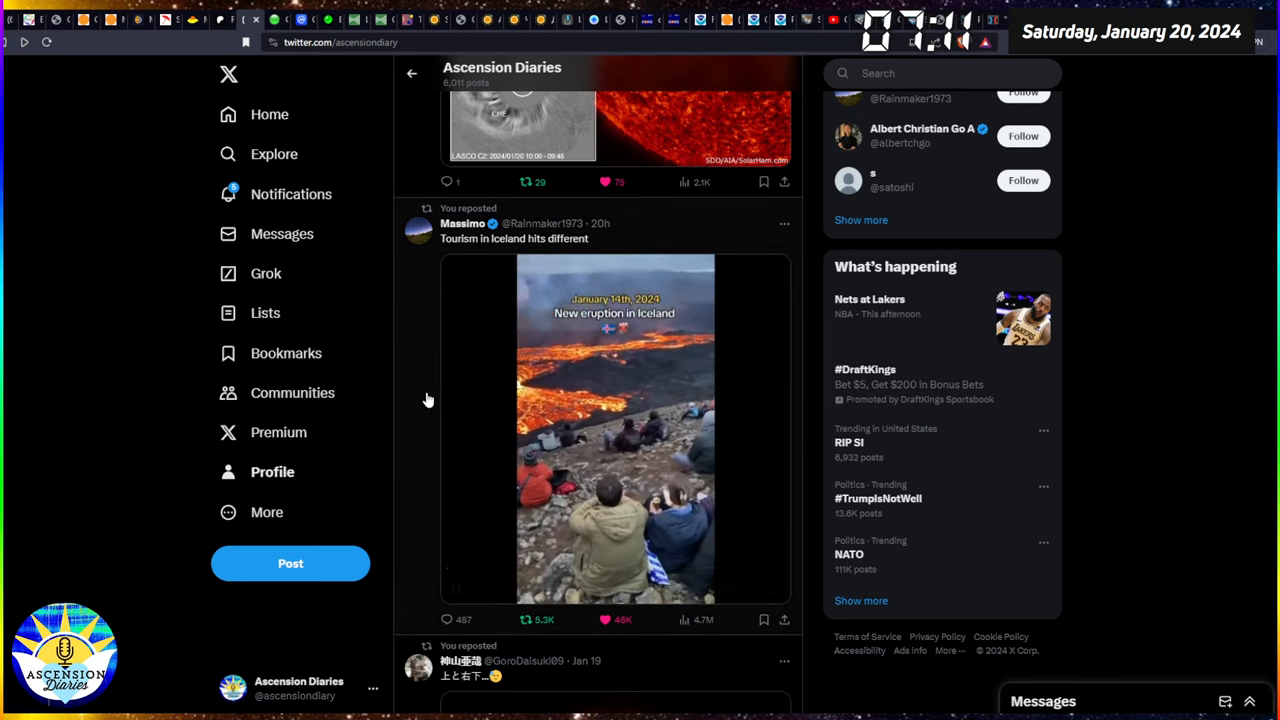
Step: Scroll the profile feed down to the 2024-01-19 GOES-16 SUVI sun image post
{"action": "scroll", "scroll_direction": "down", "scroll_amount": 3}
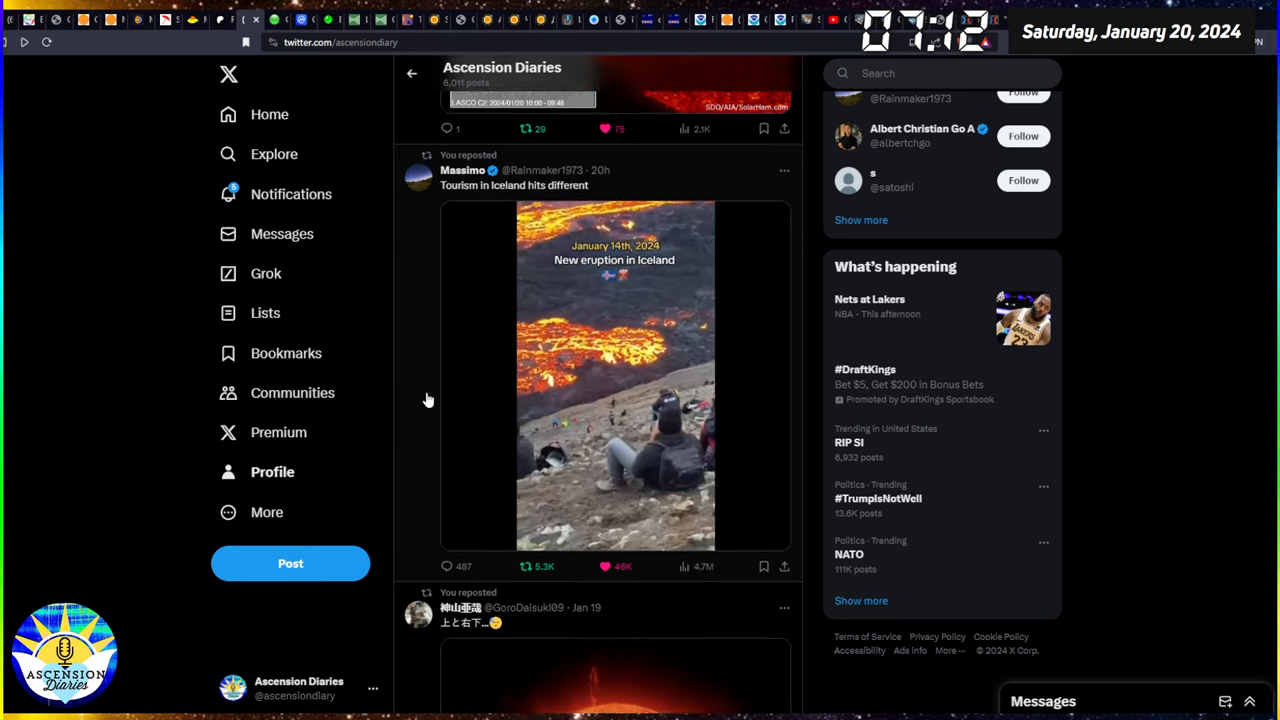
{"action": "scroll", "scroll_direction": "down", "scroll_amount": 3}
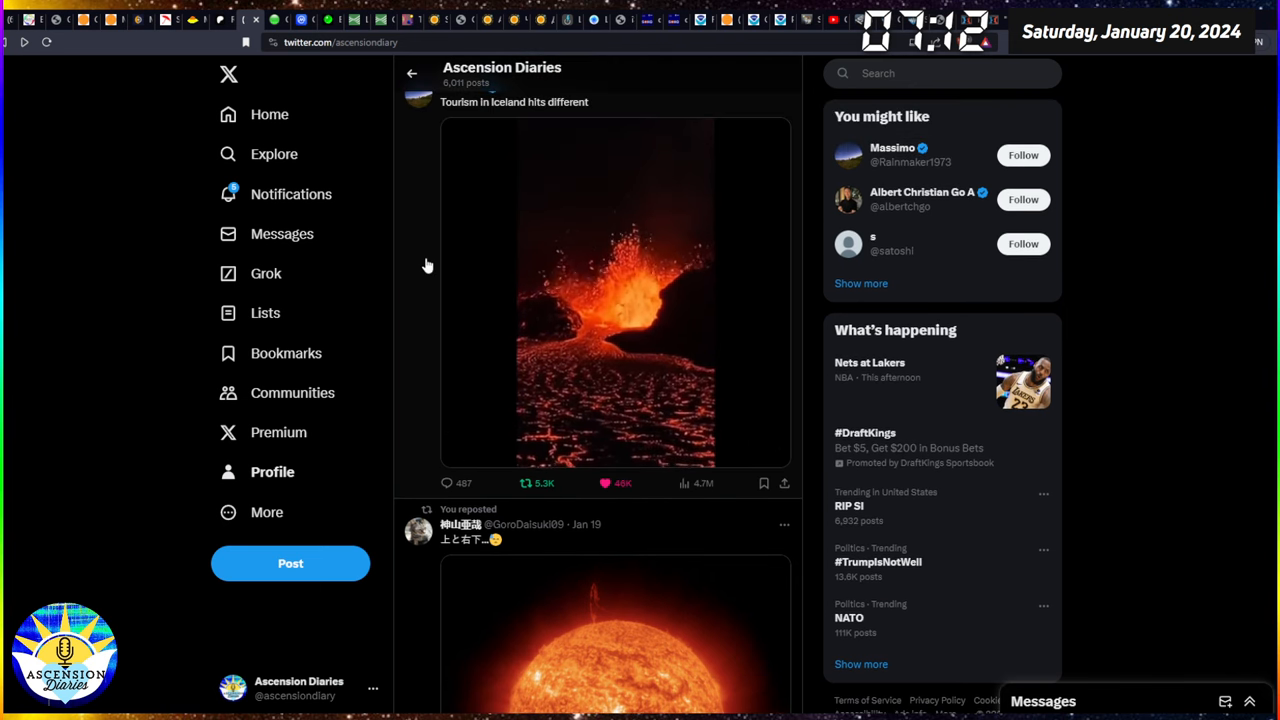
{"action": "scroll", "scroll_direction": "down", "scroll_amount": 3}
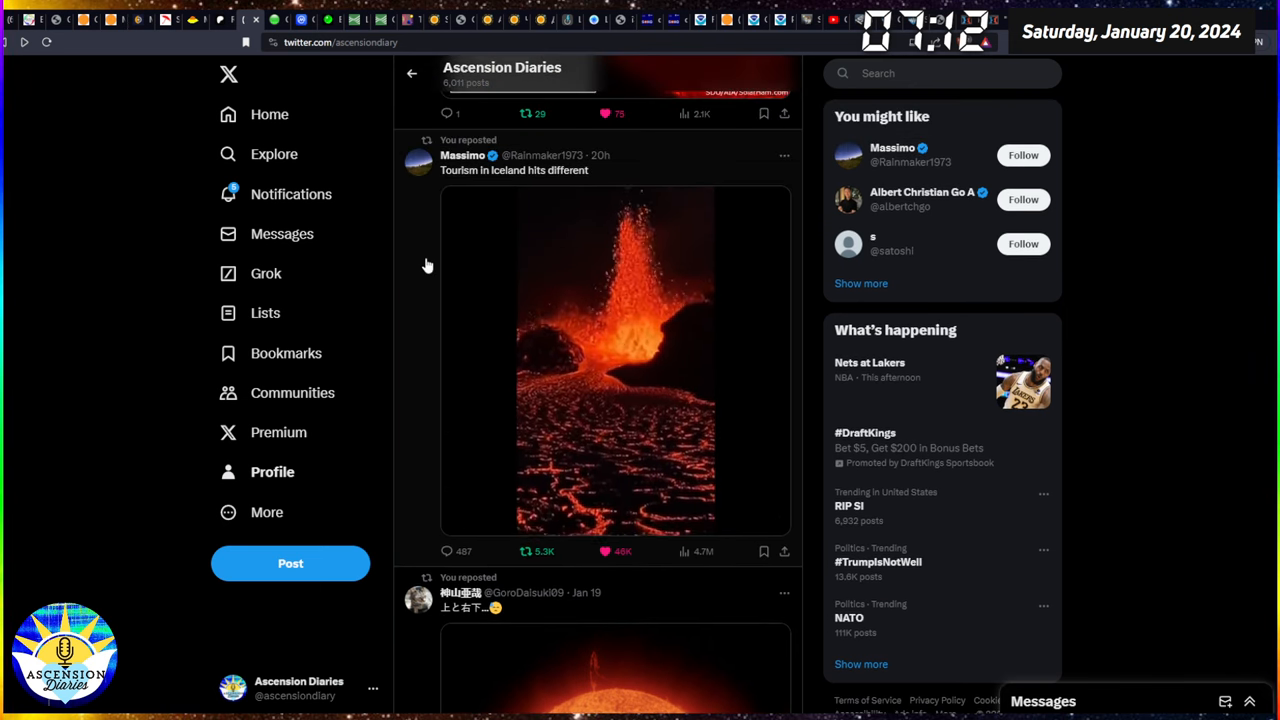
{"action": "scroll", "scroll_direction": "down", "scroll_amount": 3}
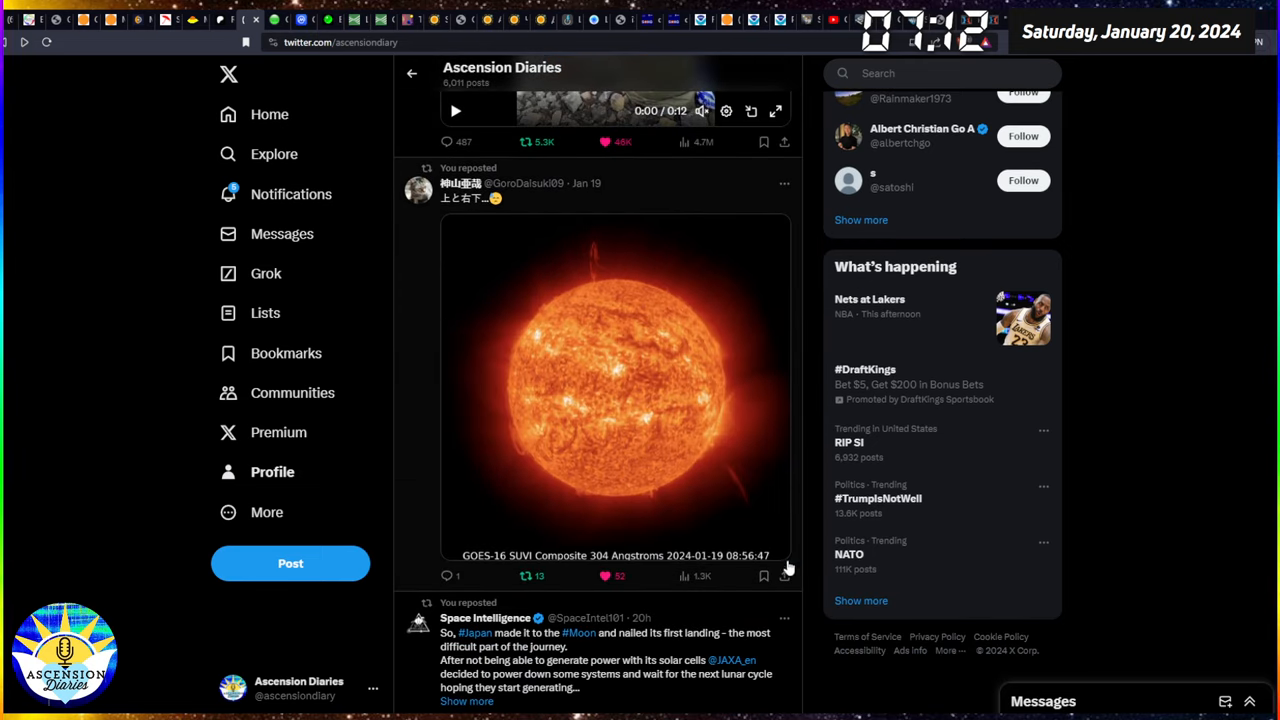
Step: Enlarge the GOES-16 SUVI 304 Angstrom sun image from 2024-01-19
{"action": "left_click", "coordinate": [615, 385]}
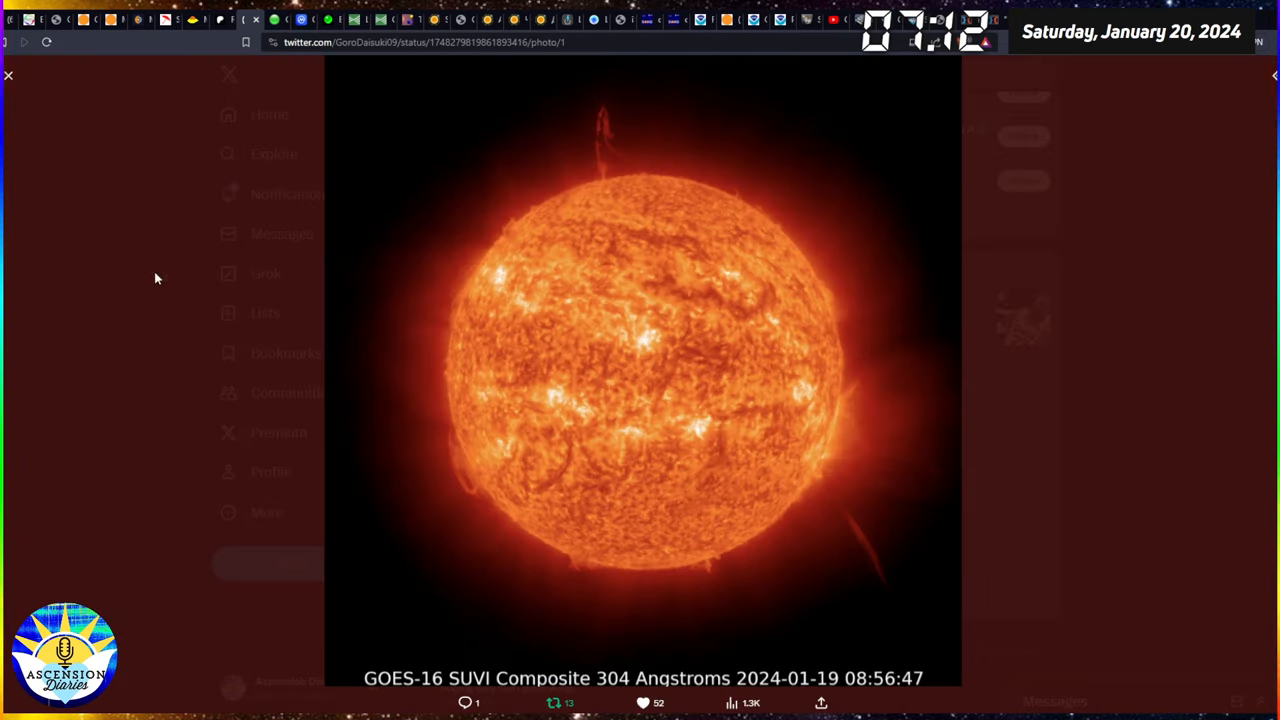
{"action": "mouse_move", "coordinate": [58, 209]}
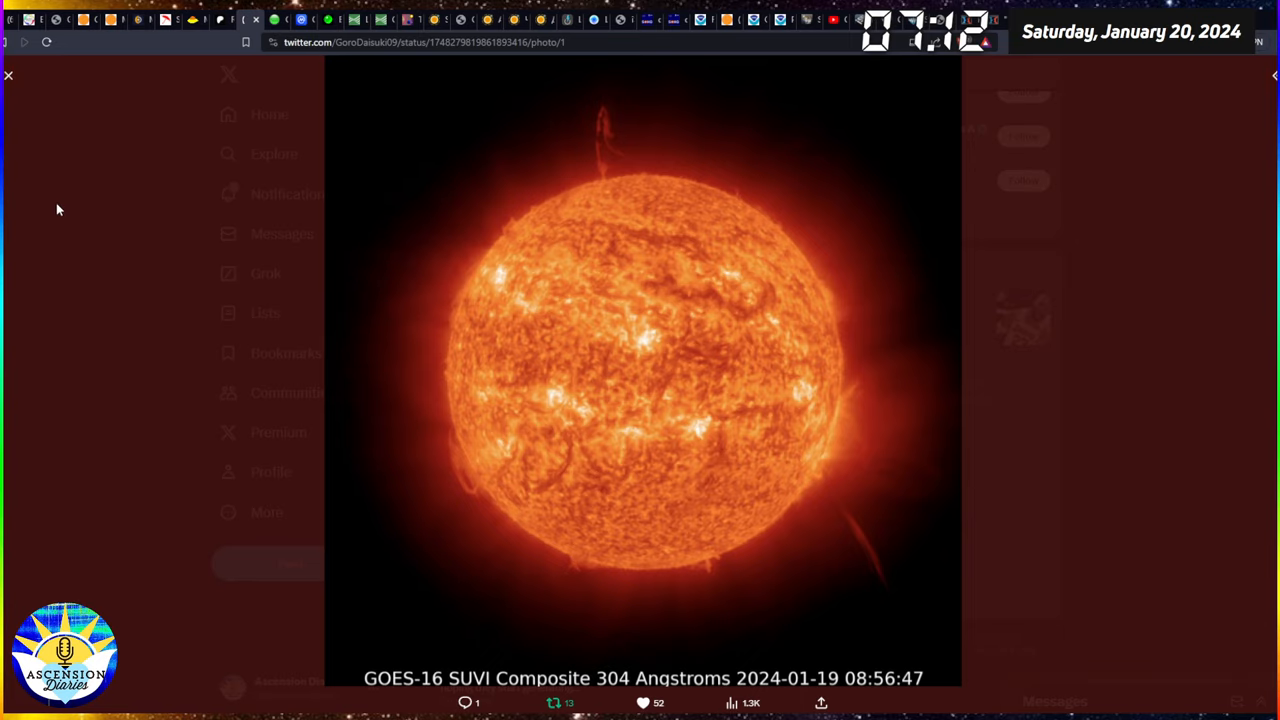
{"action": "mouse_move", "coordinate": [66, 201]}
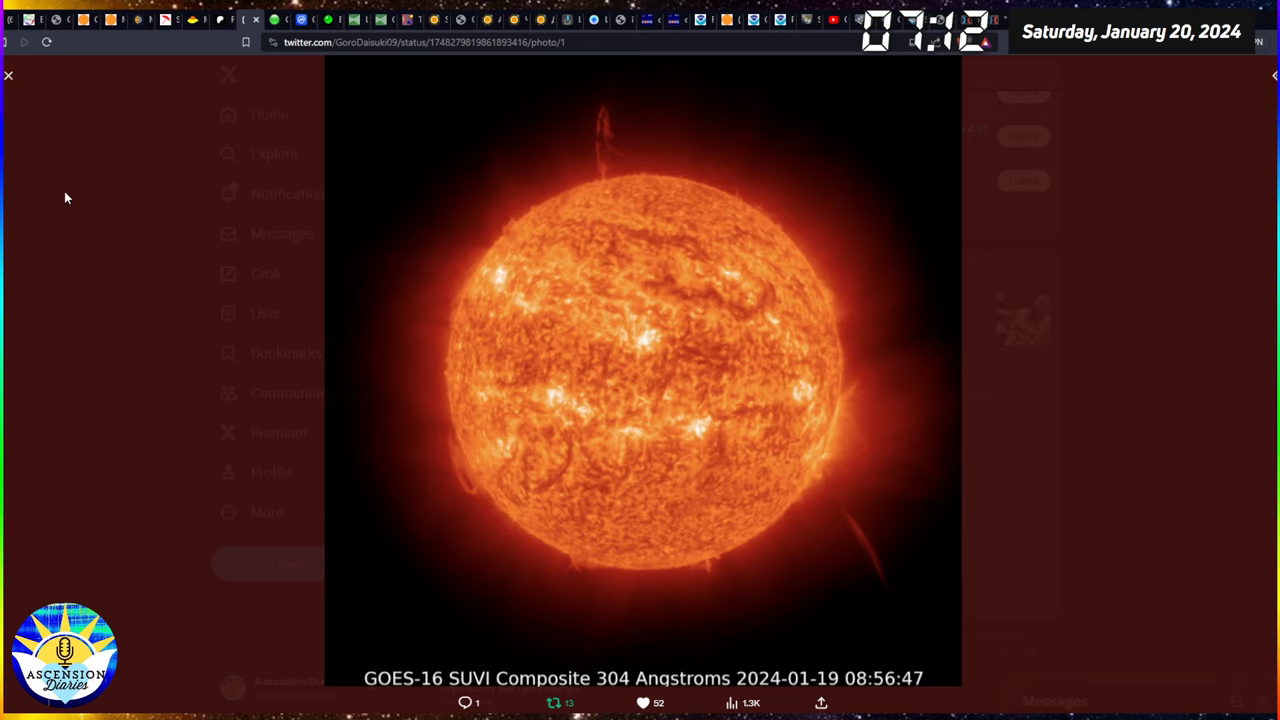
{"action": "mouse_move", "coordinate": [63, 211]}
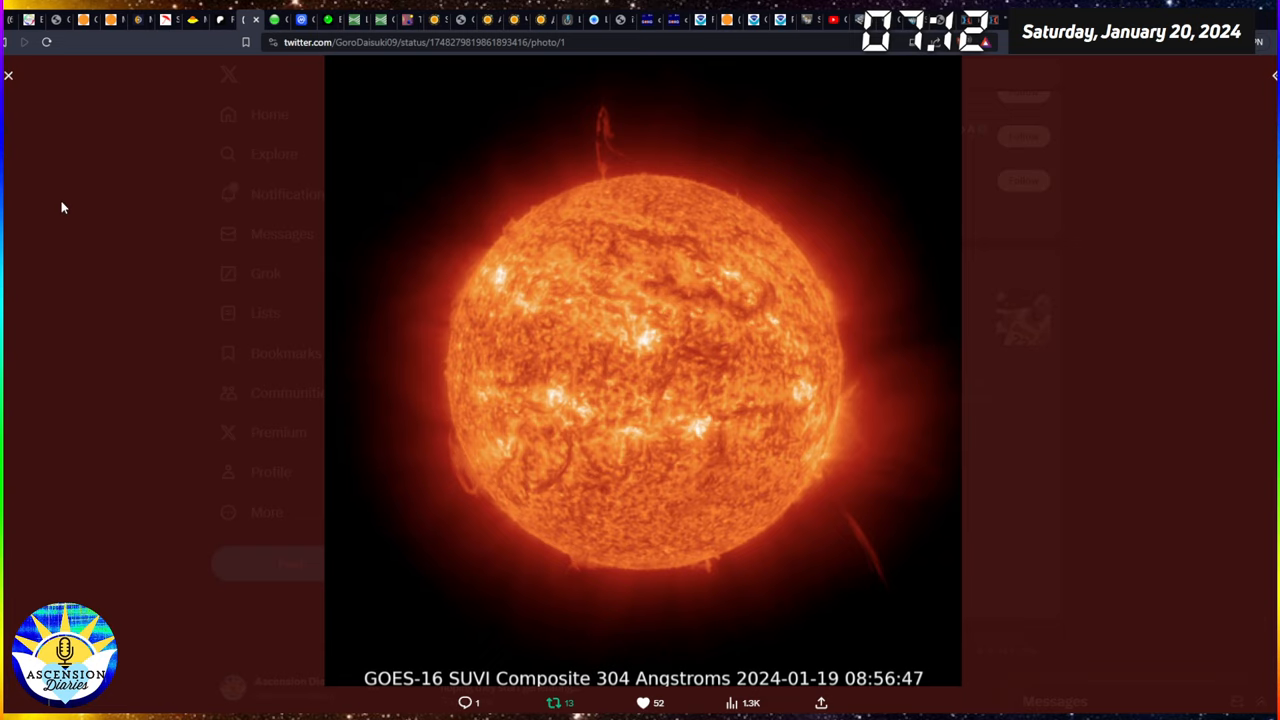
{"action": "mouse_move", "coordinate": [780, 301]}
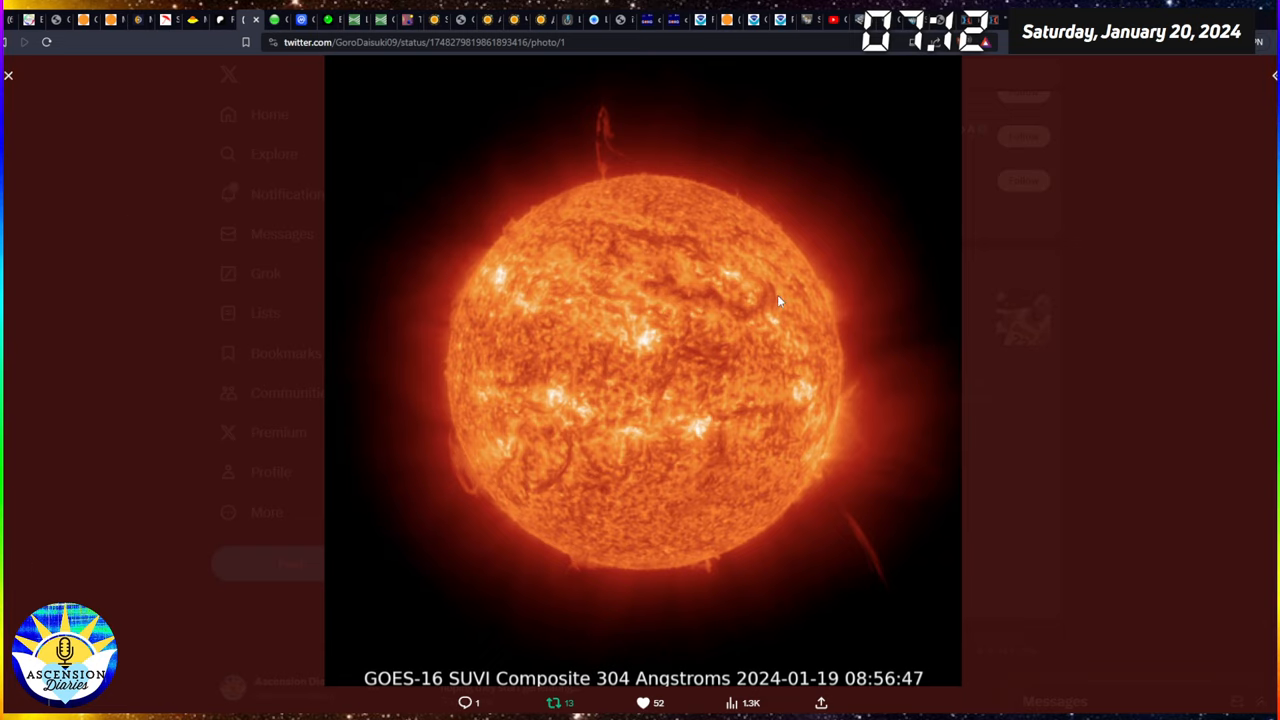
{"action": "mouse_move", "coordinate": [605, 202]}
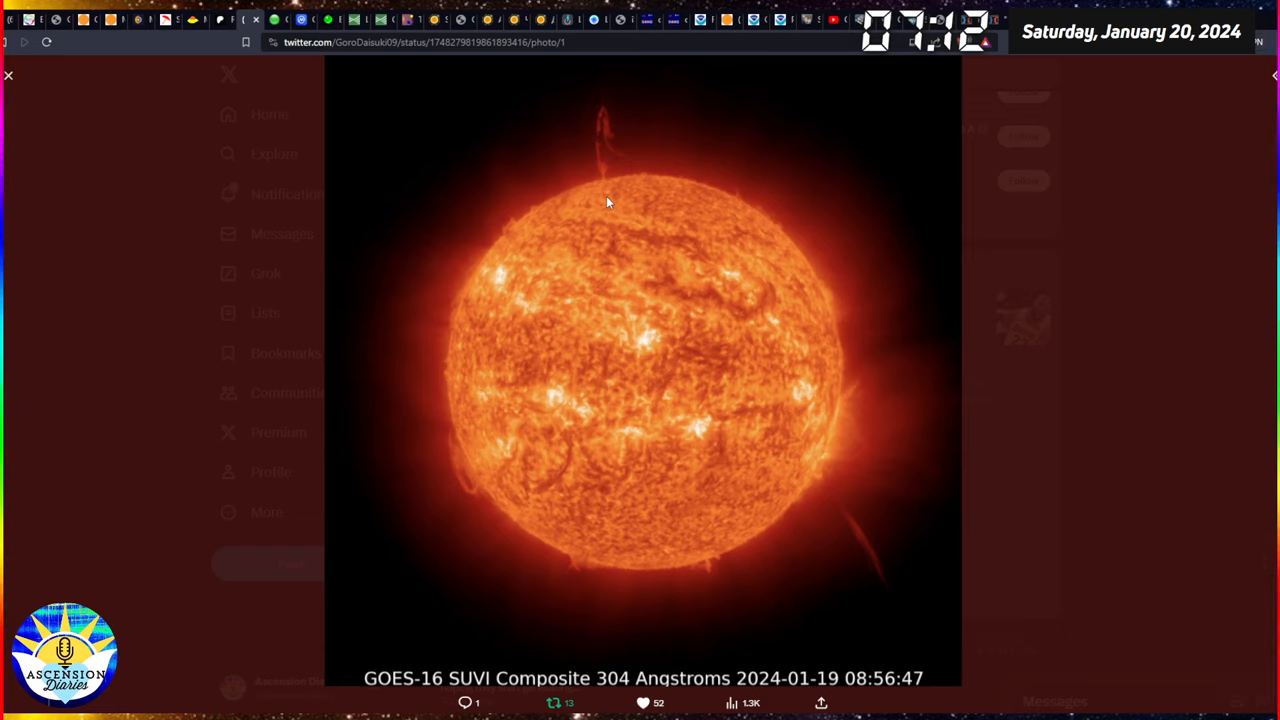
{"action": "mouse_move", "coordinate": [615, 243]}
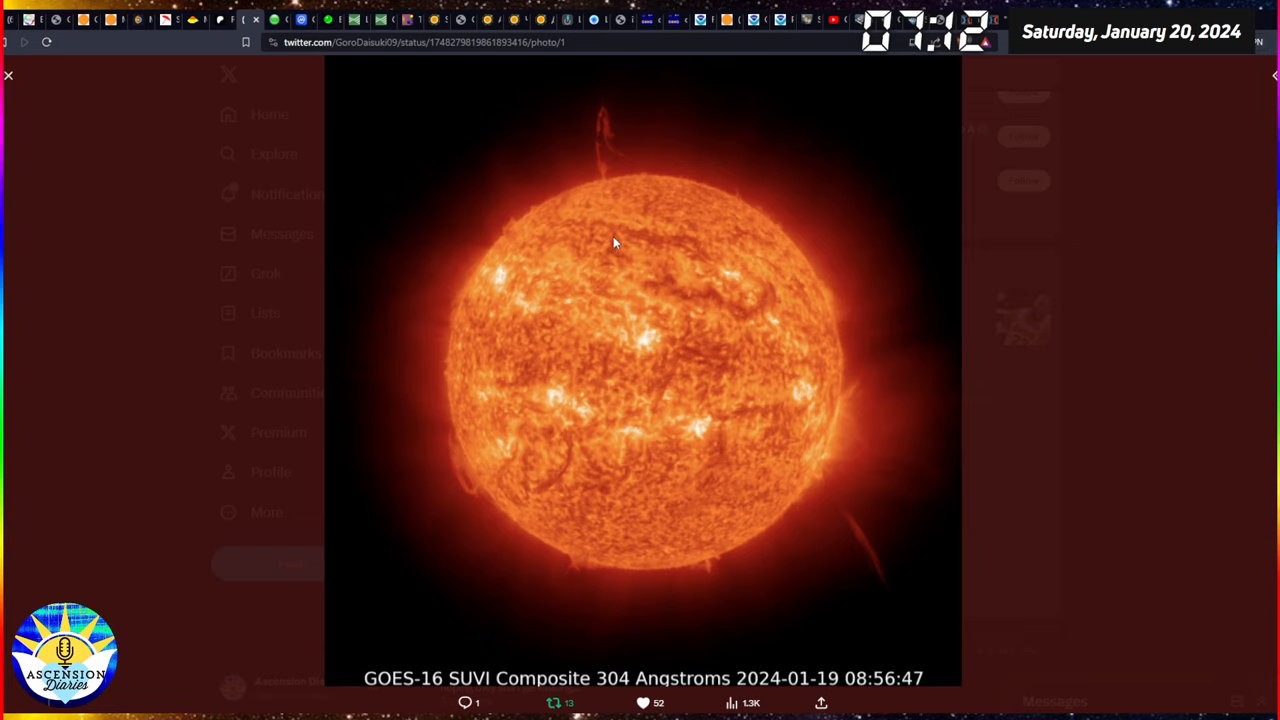
{"action": "mouse_move", "coordinate": [608, 249]}
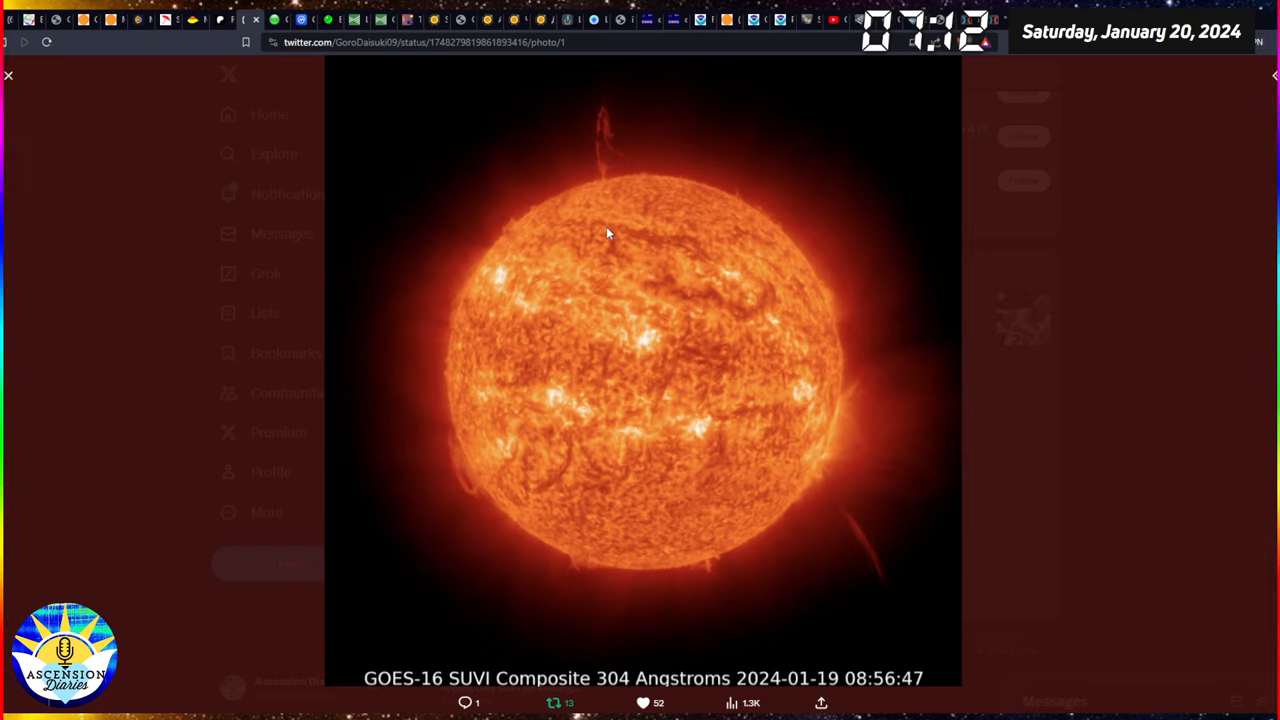
{"action": "mouse_move", "coordinate": [603, 159]}
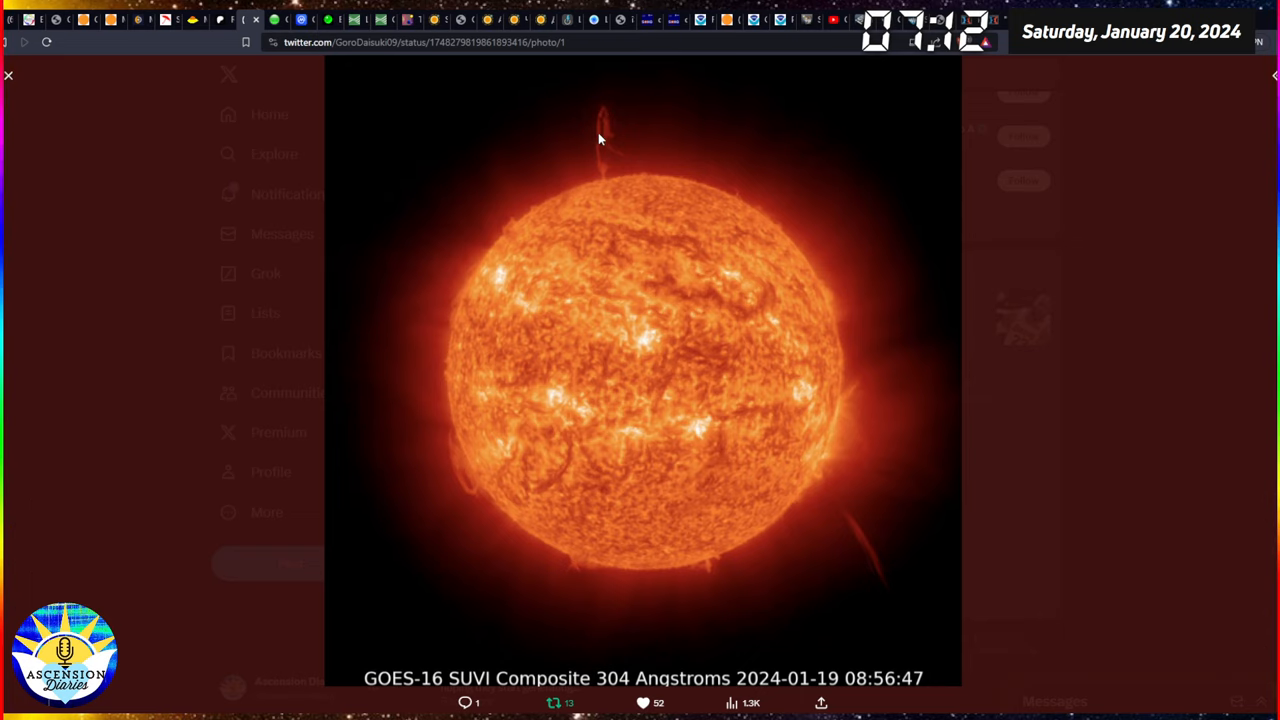
{"action": "mouse_move", "coordinate": [875, 543]}
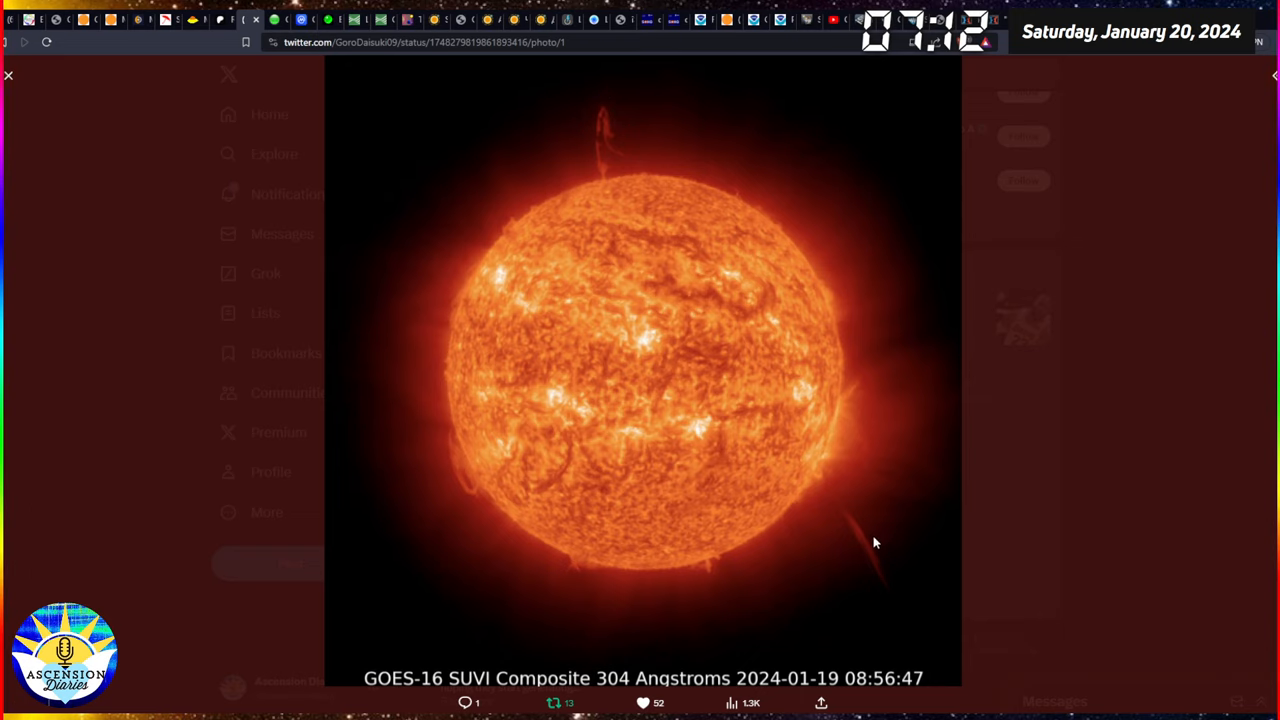
{"action": "mouse_move", "coordinate": [622, 571]}
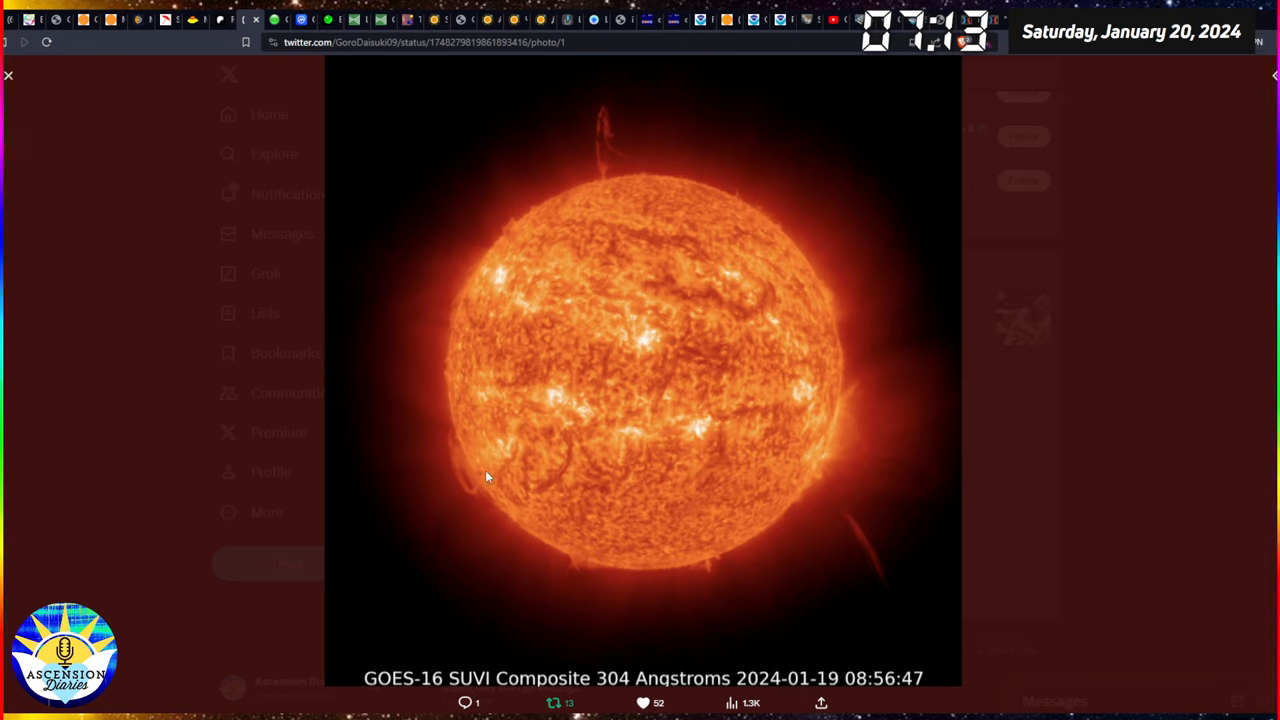
{"action": "mouse_move", "coordinate": [910, 422]}
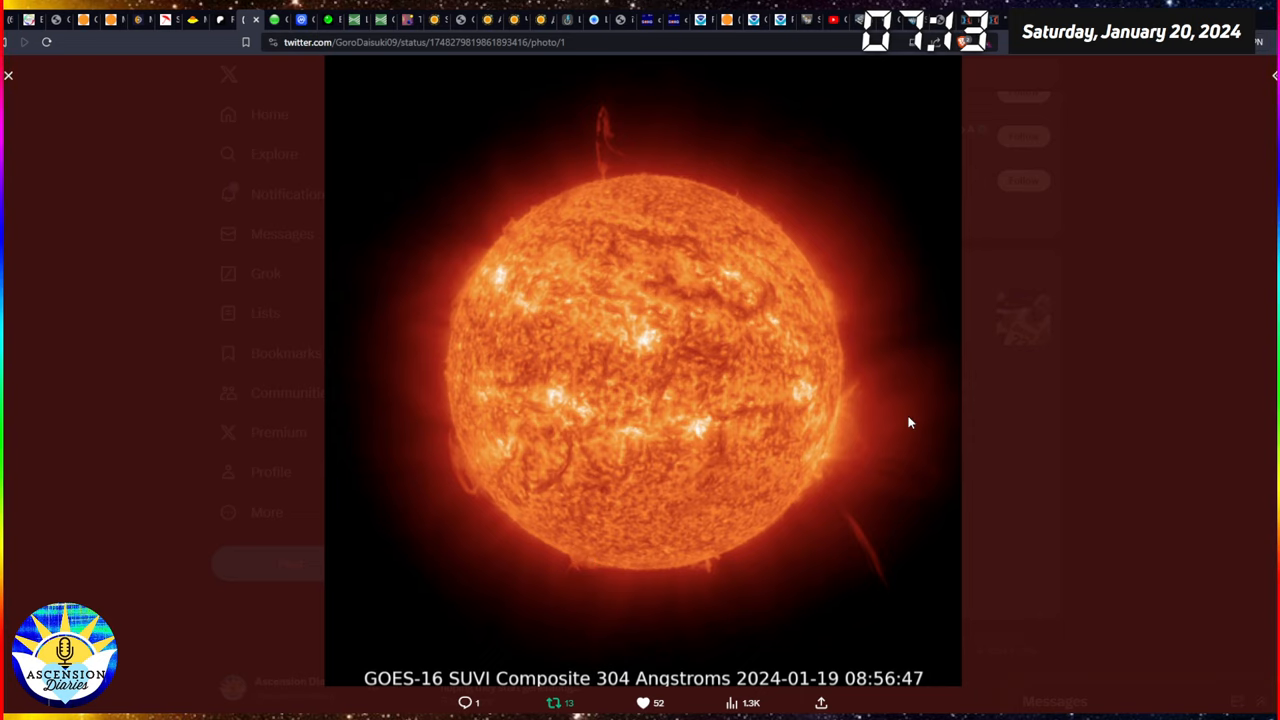
{"action": "mouse_move", "coordinate": [179, 176]}
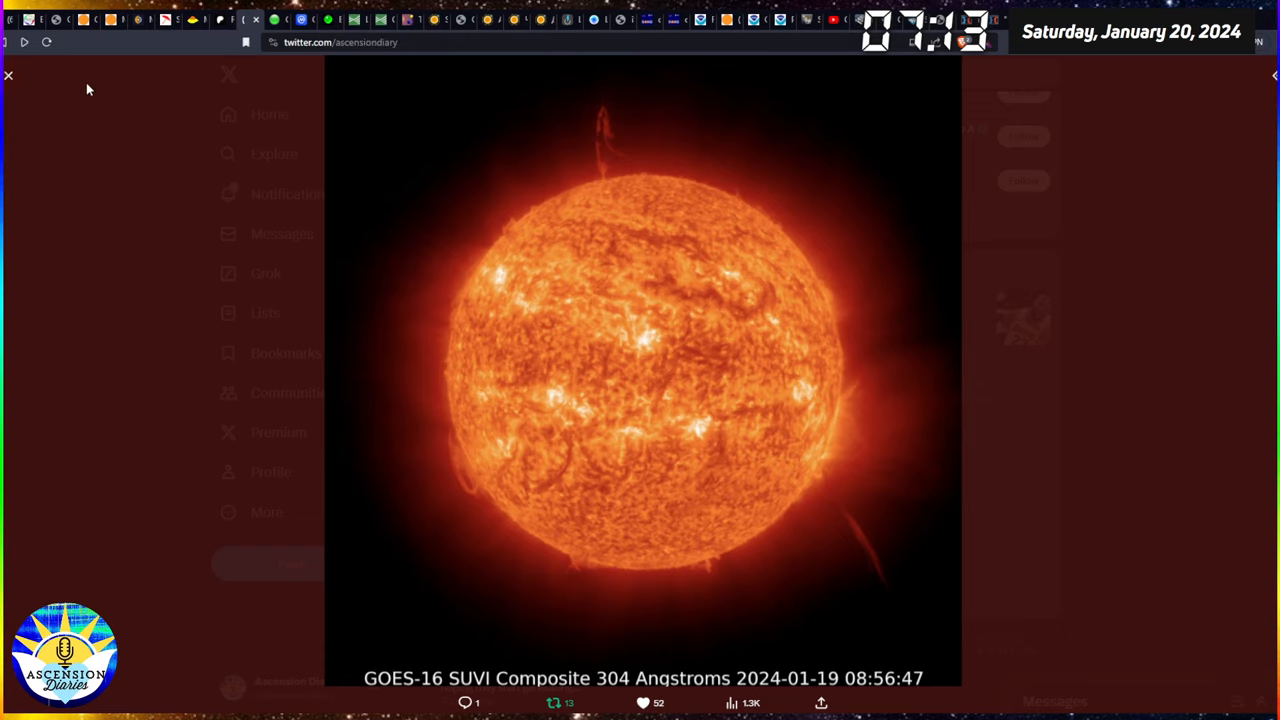
Step: Close the sun image and view the Space Intelligence post on Japan's first Moon landing
{"action": "left_click", "coordinate": [8, 75]}
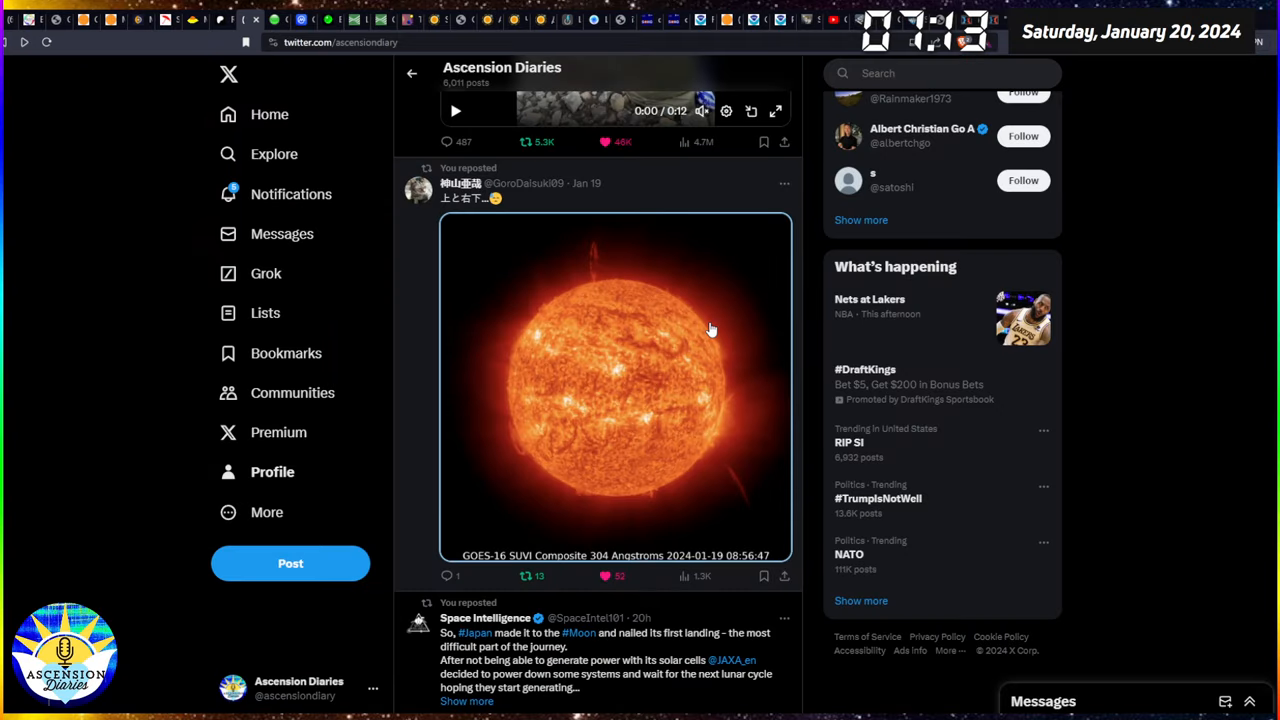
{"action": "scroll", "scroll_direction": "down", "scroll_amount": 3}
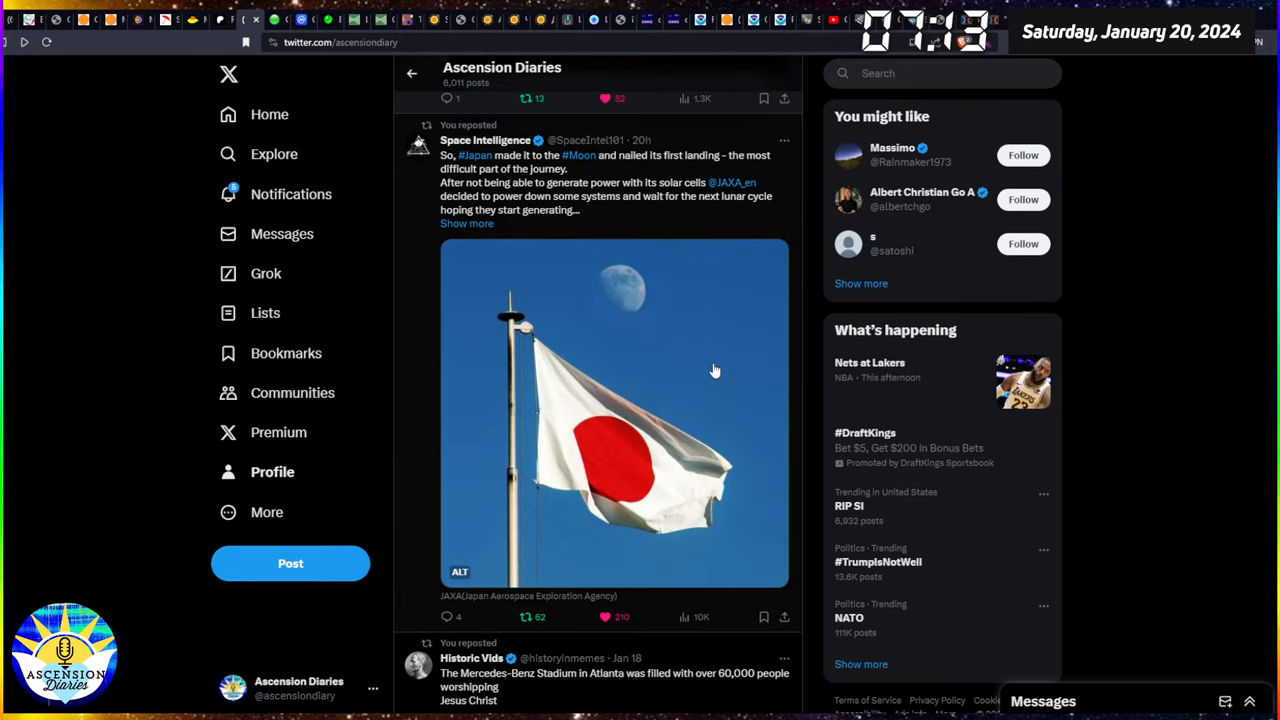
{"action": "mouse_move", "coordinate": [728, 300]}
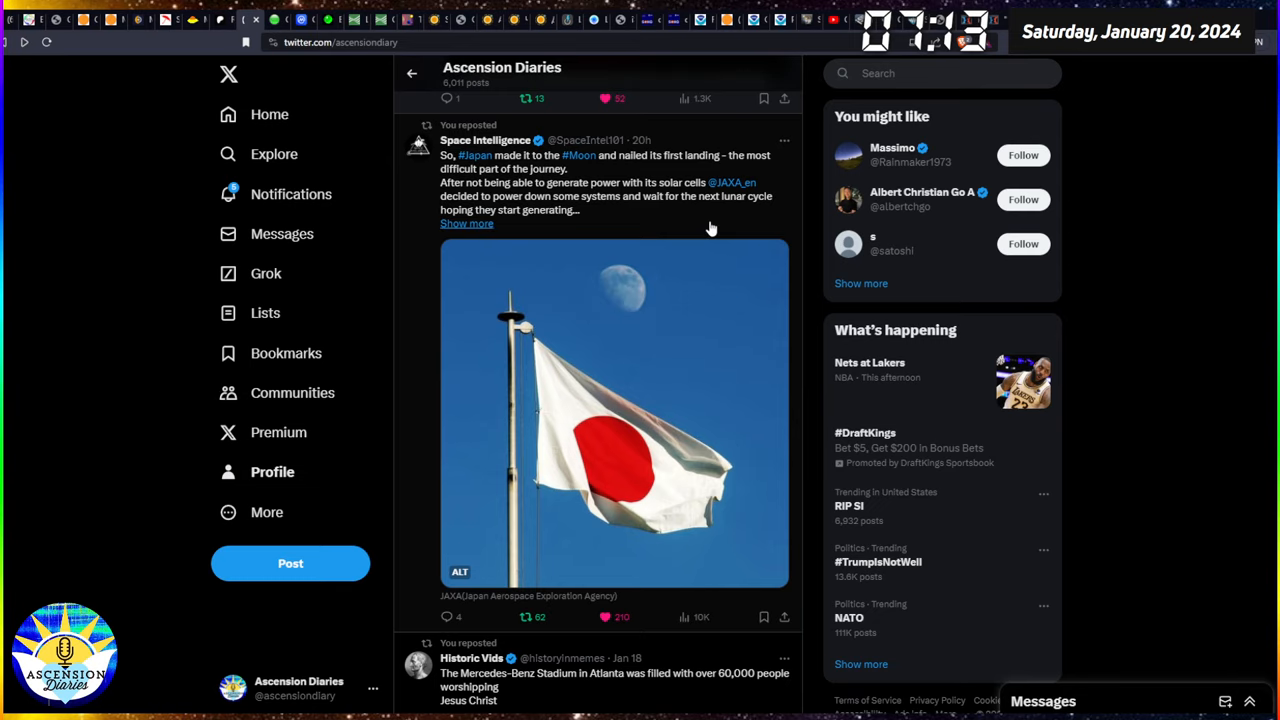
{"action": "left_click", "coordinate": [610, 400]}
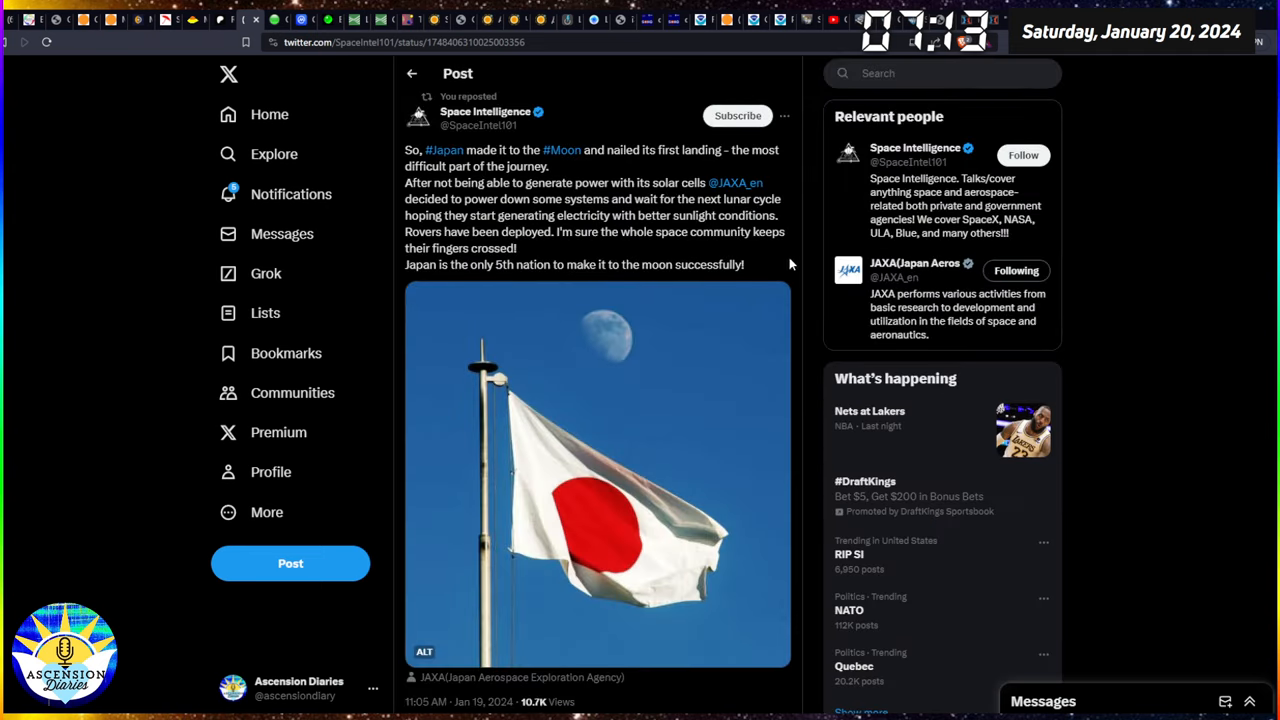
{"action": "mouse_move", "coordinate": [788, 263]}
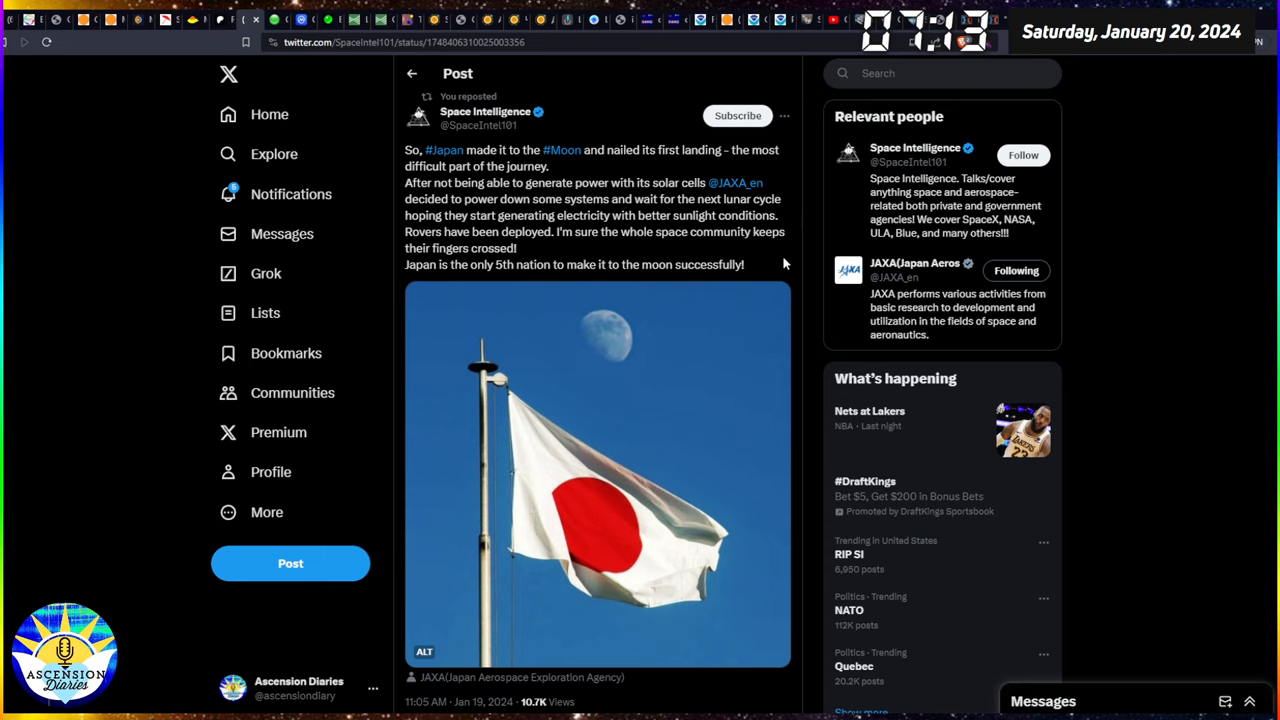
{"action": "mouse_move", "coordinate": [1144, 512]}
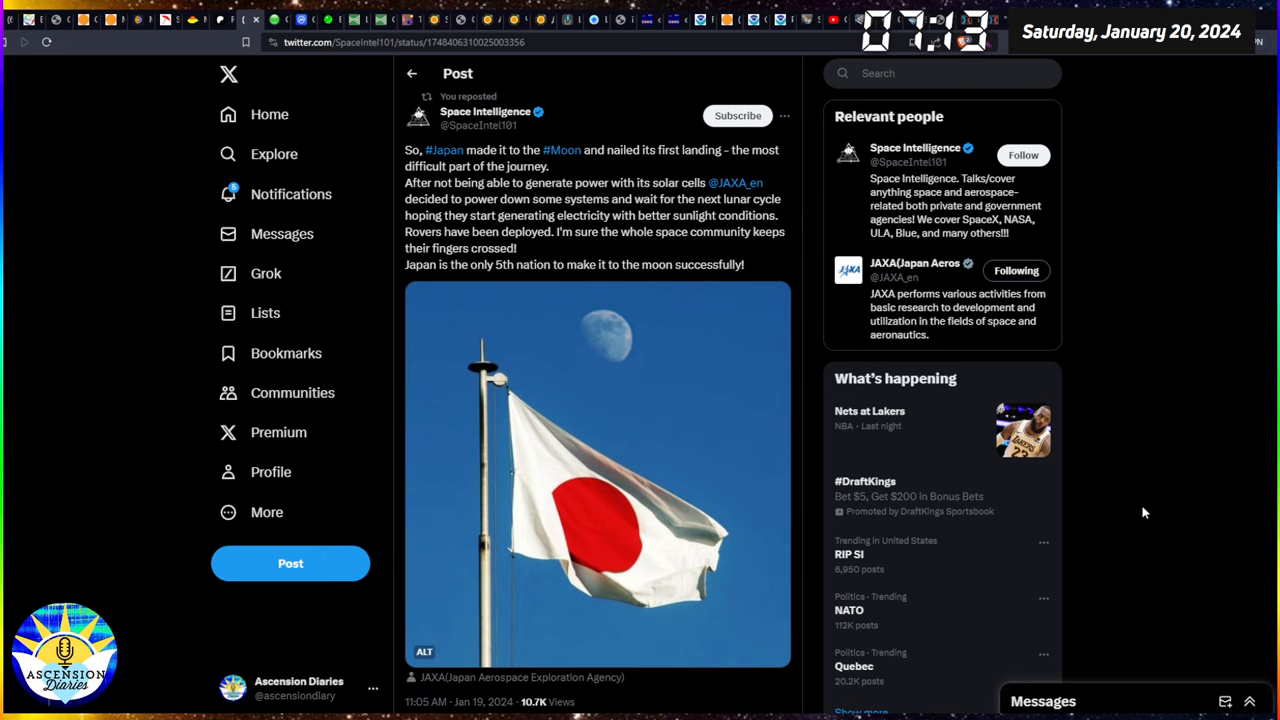
{"action": "mouse_move", "coordinate": [738, 374]}
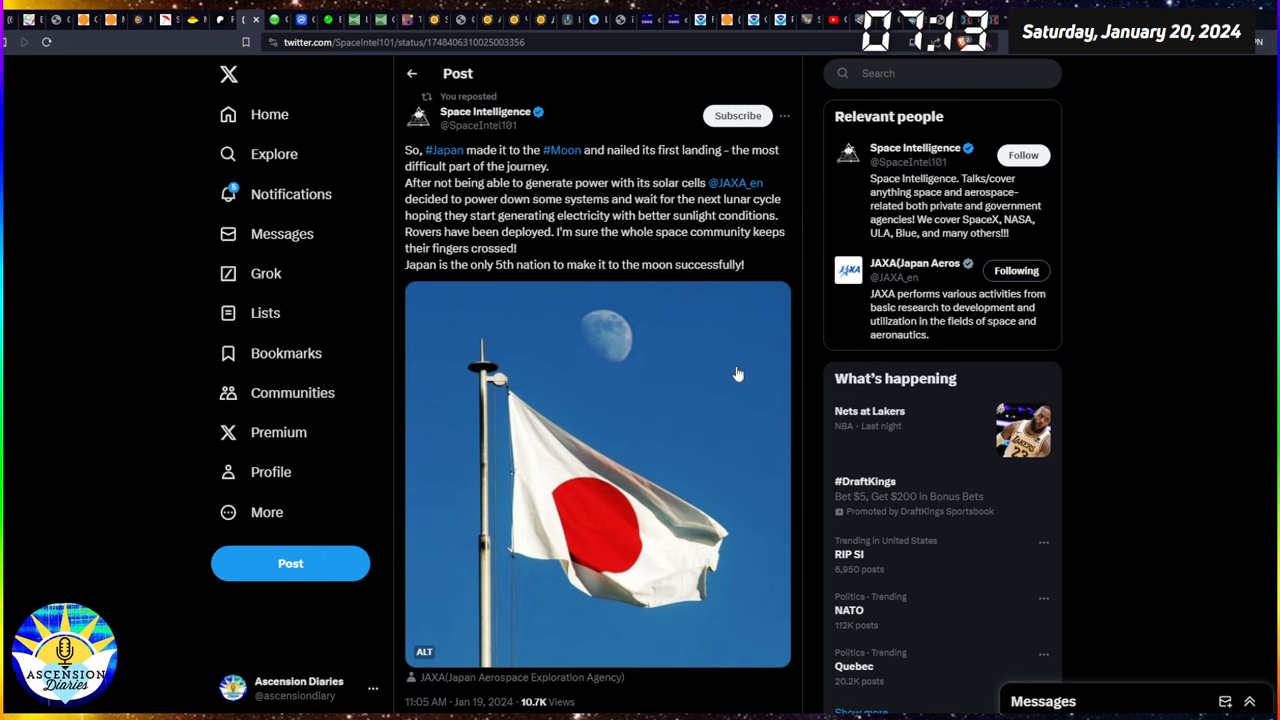
{"action": "mouse_move", "coordinate": [775, 282]}
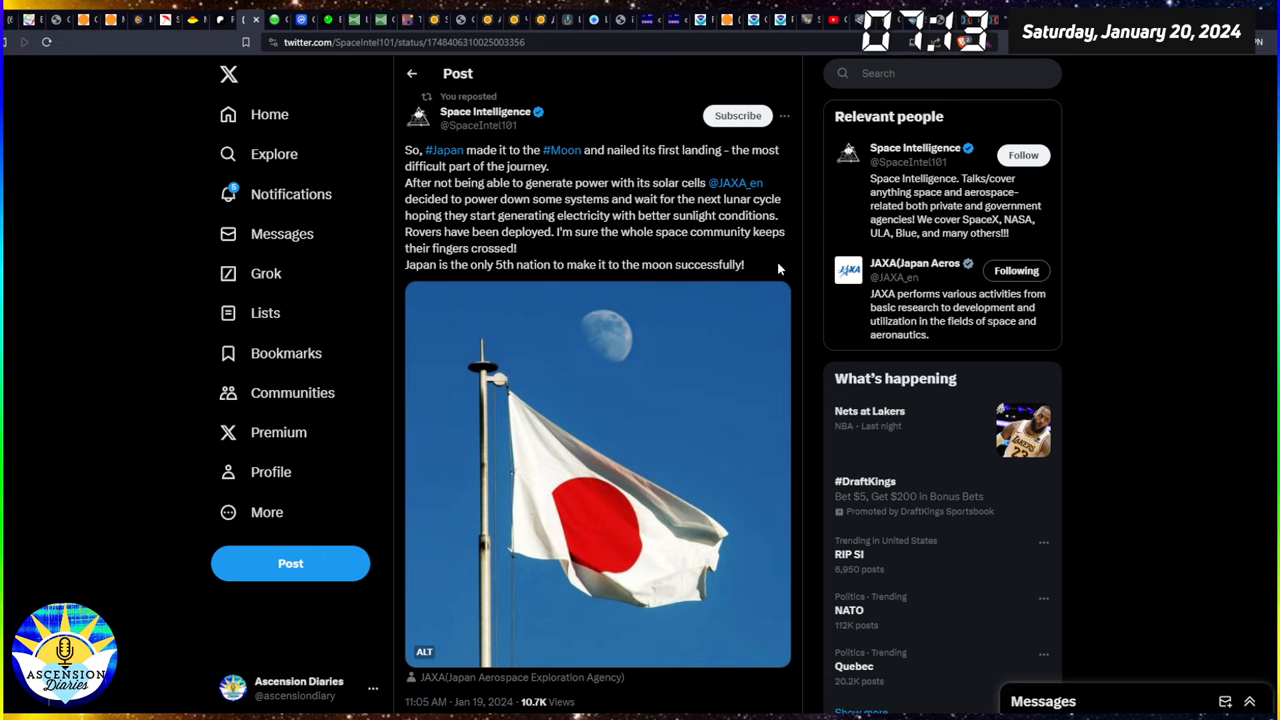
{"action": "mouse_move", "coordinate": [492, 138]}
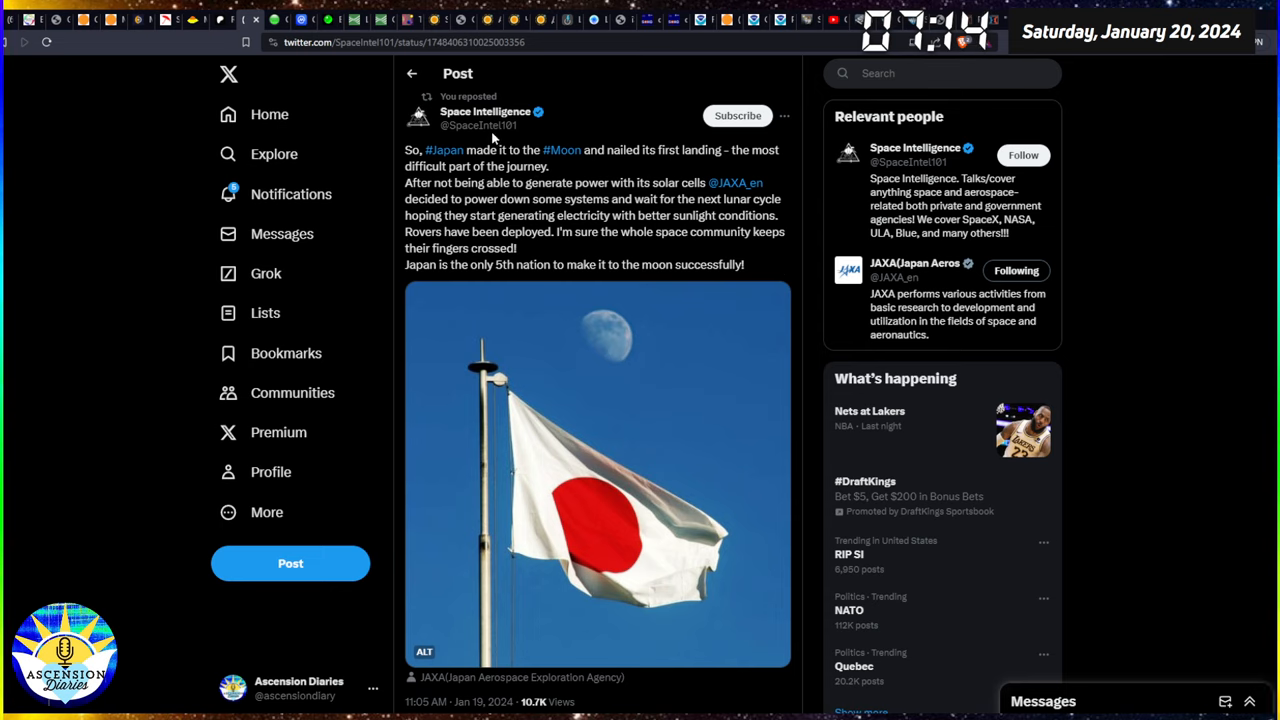
{"action": "mouse_move", "coordinate": [430, 80]}
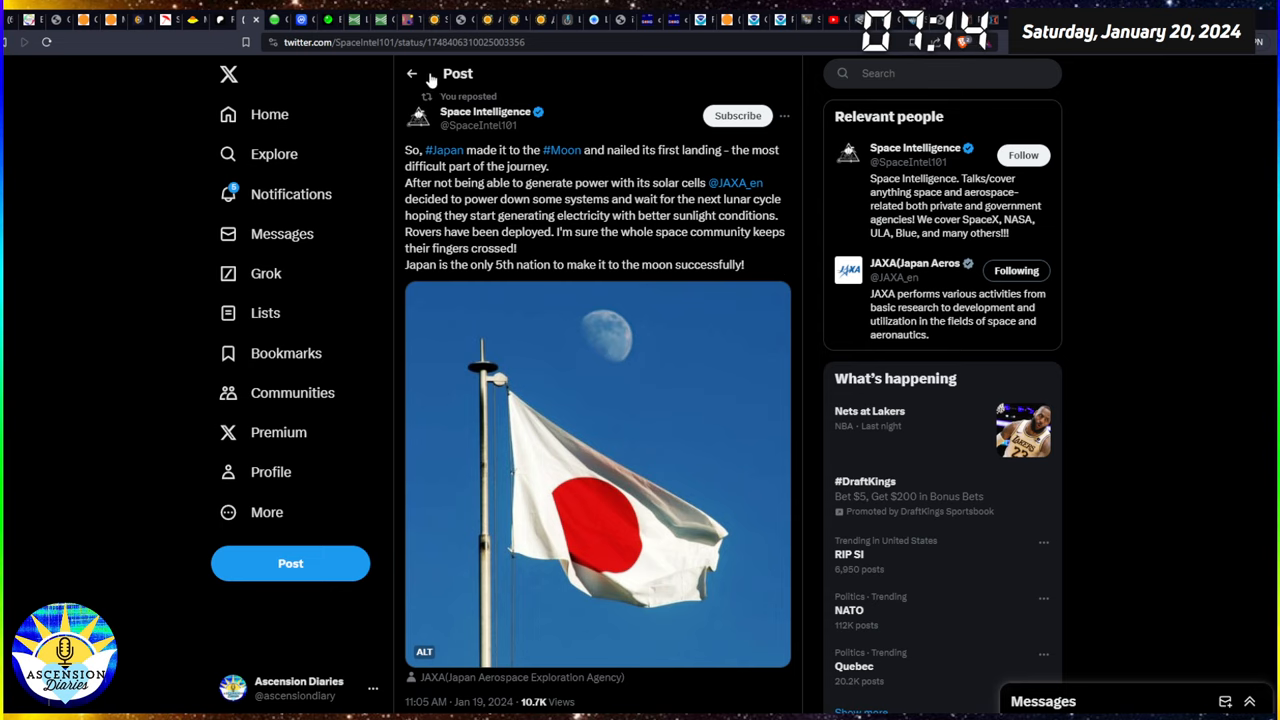
{"action": "left_click", "coordinate": [411, 74]}
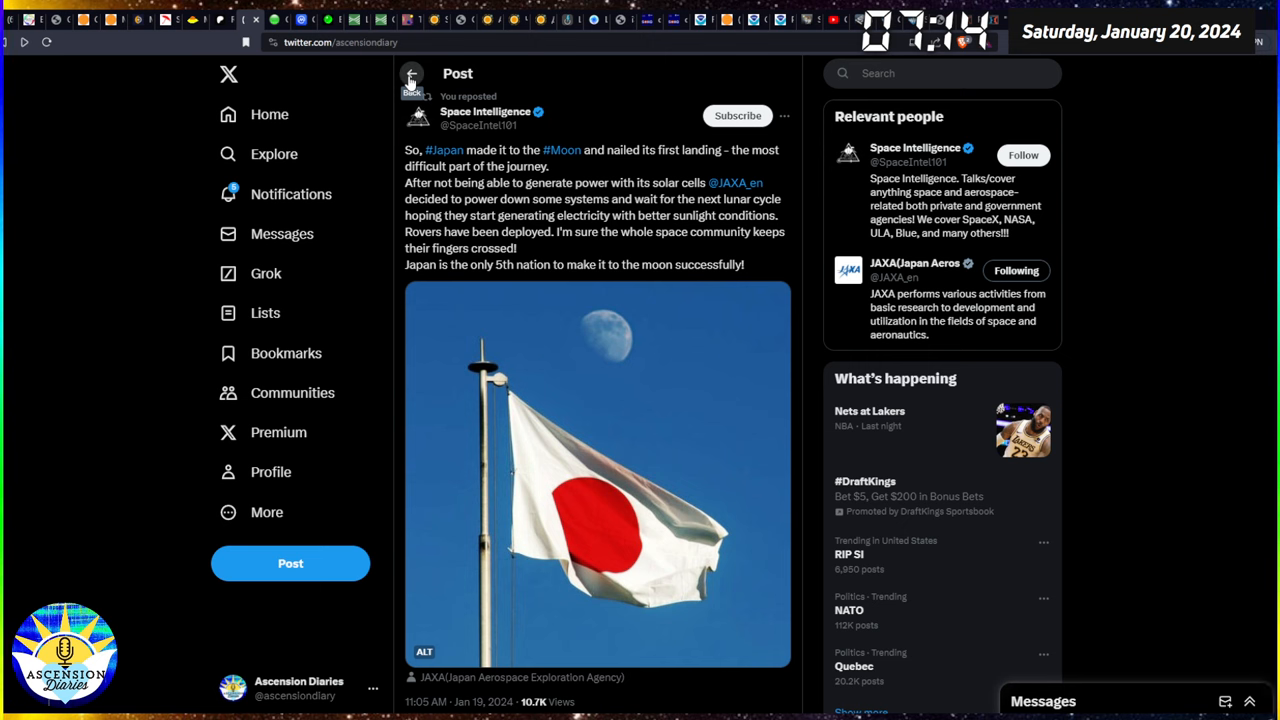
Step: Return to the Ascension Diaries feed and play the Mercedes-Benz Stadium worship video
{"action": "left_click", "coordinate": [411, 79]}
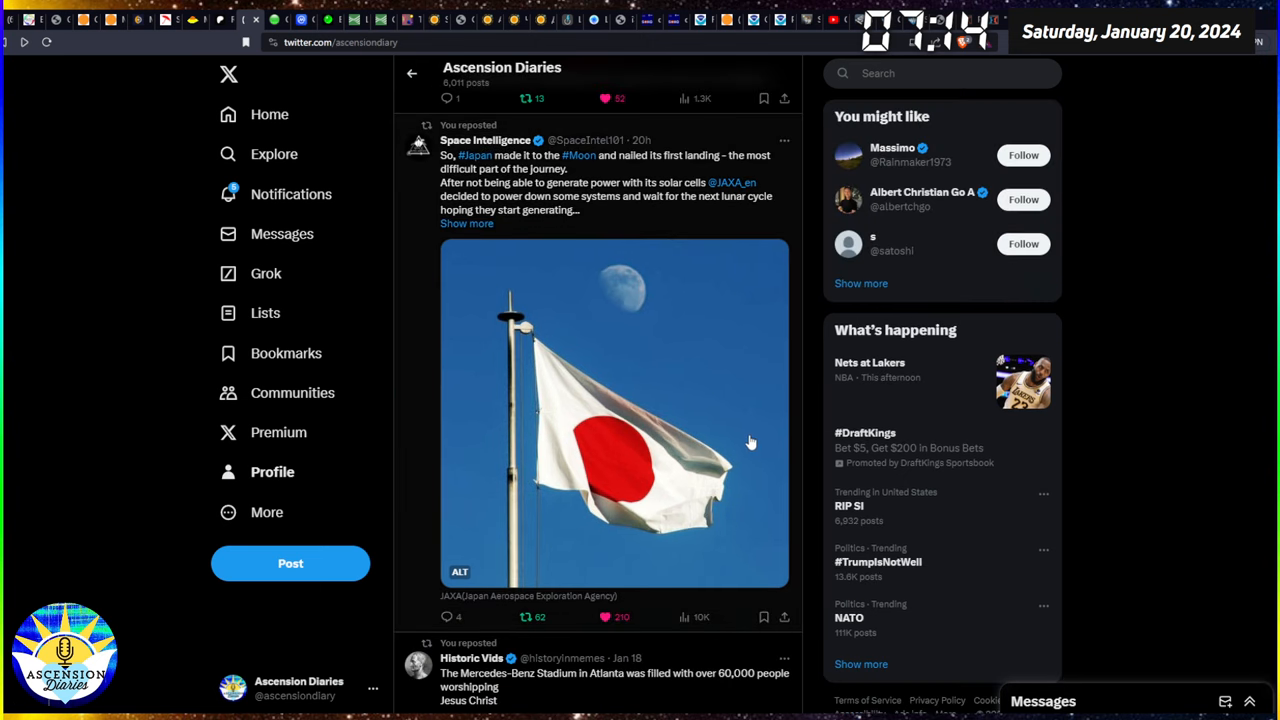
{"action": "scroll", "scroll_direction": "down", "scroll_amount": 3}
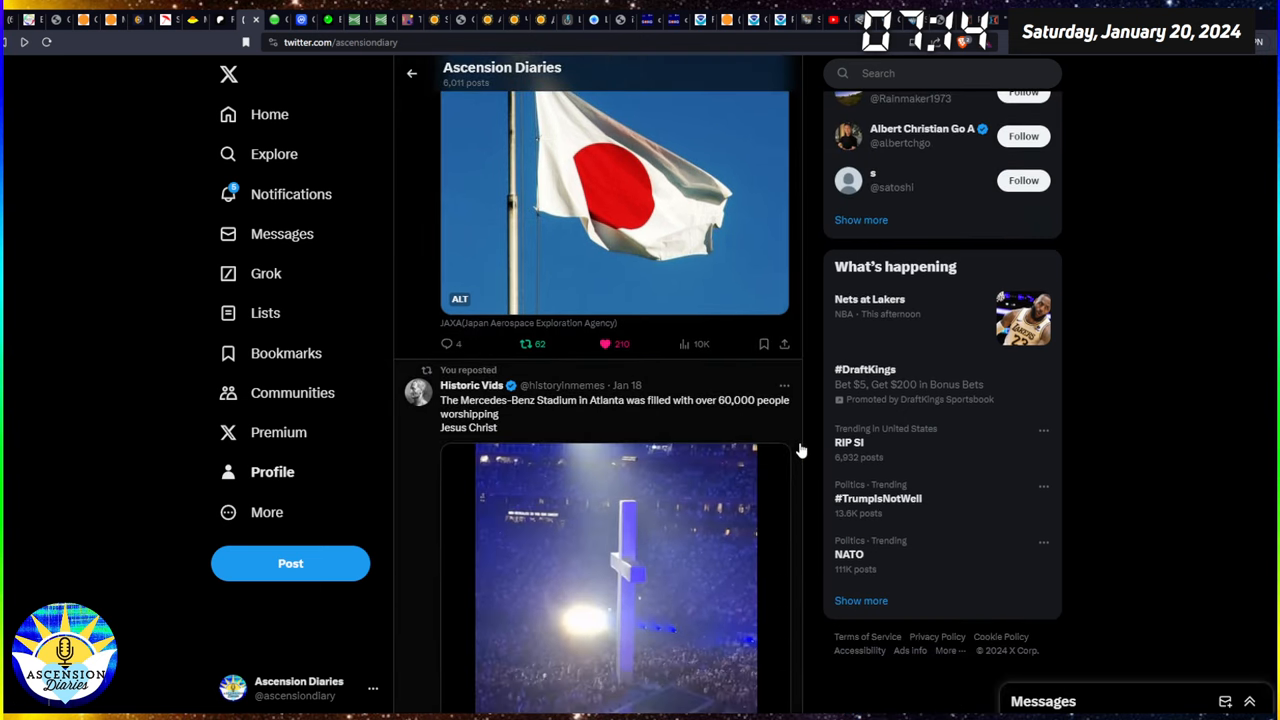
{"action": "scroll", "scroll_direction": "down", "scroll_amount": 3}
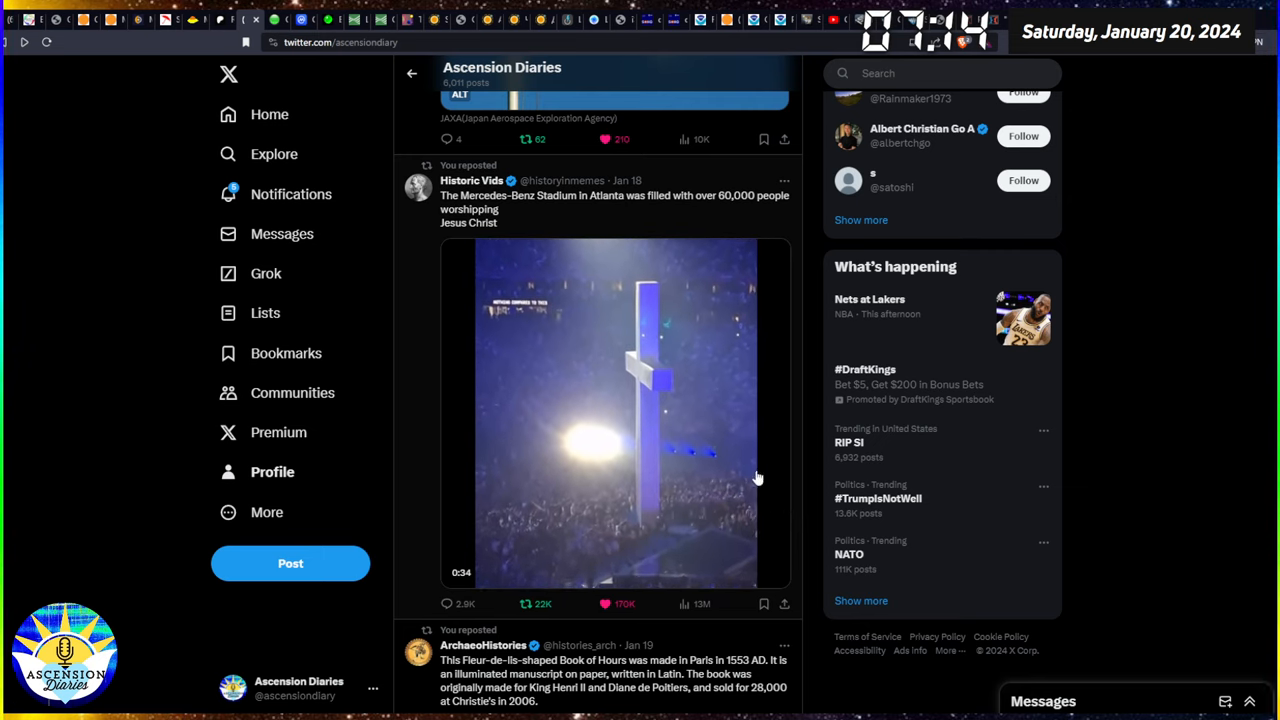
{"action": "left_click", "coordinate": [615, 410]}
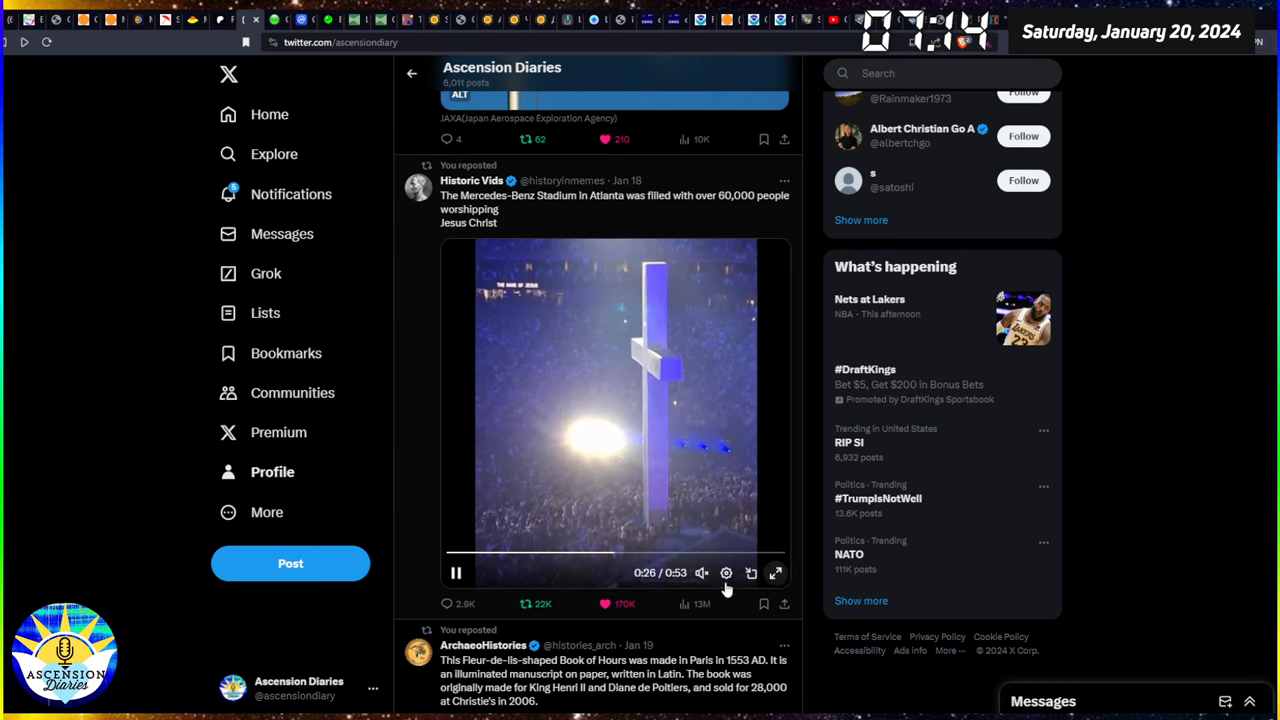
{"action": "left_click", "coordinate": [776, 572]}
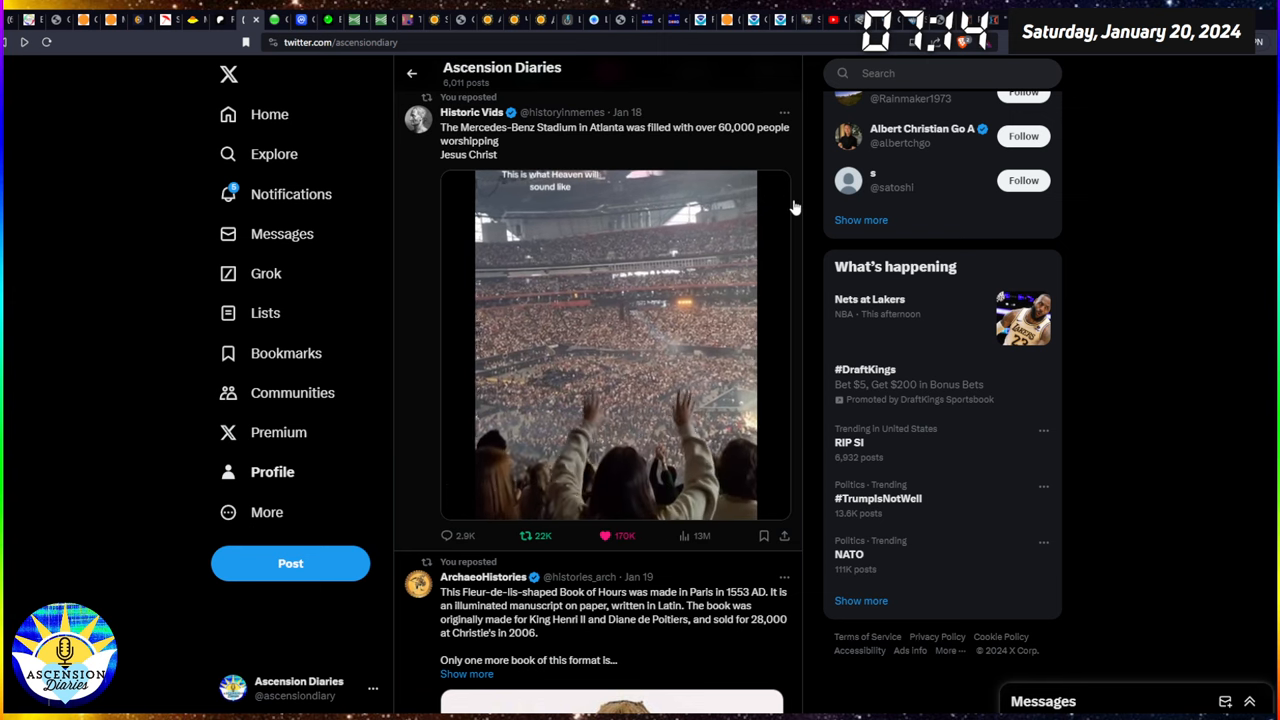
Step: Scroll past the fleur-de-lis Book of Hours repost to the US extended continental shelf map
{"action": "scroll", "scroll_direction": "down", "scroll_amount": 3}
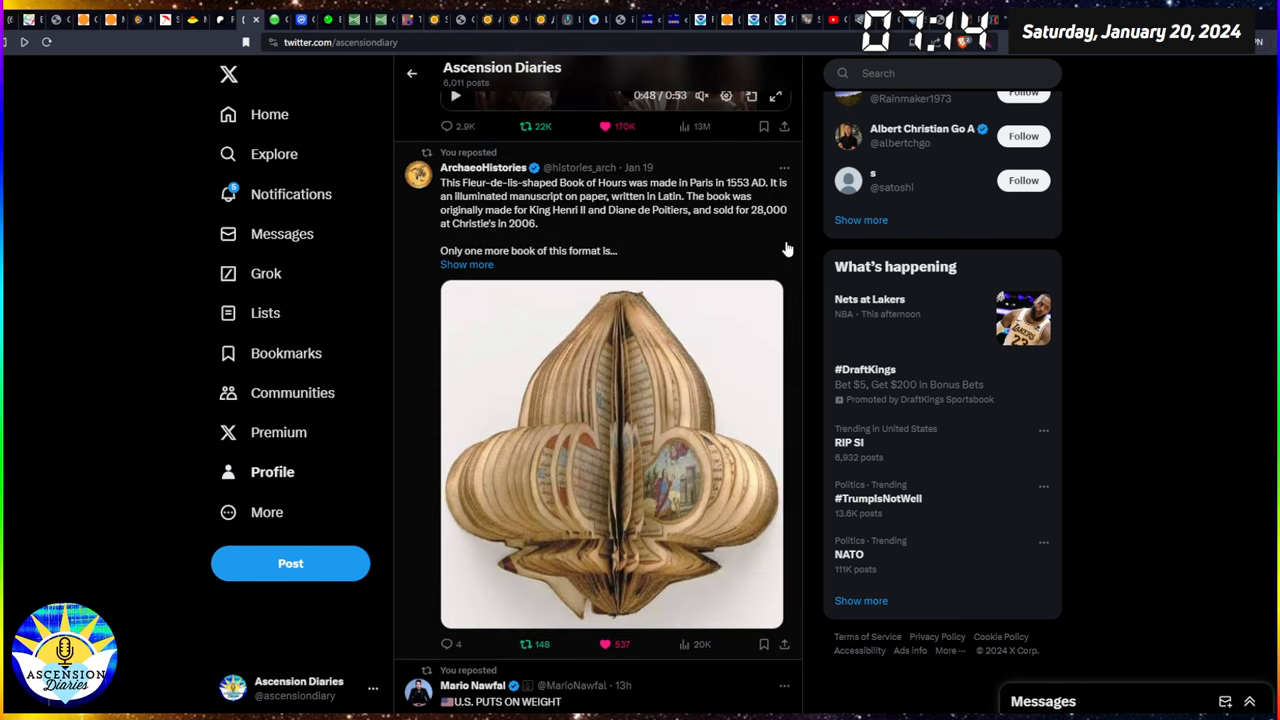
{"action": "scroll", "scroll_direction": "down", "scroll_amount": 3}
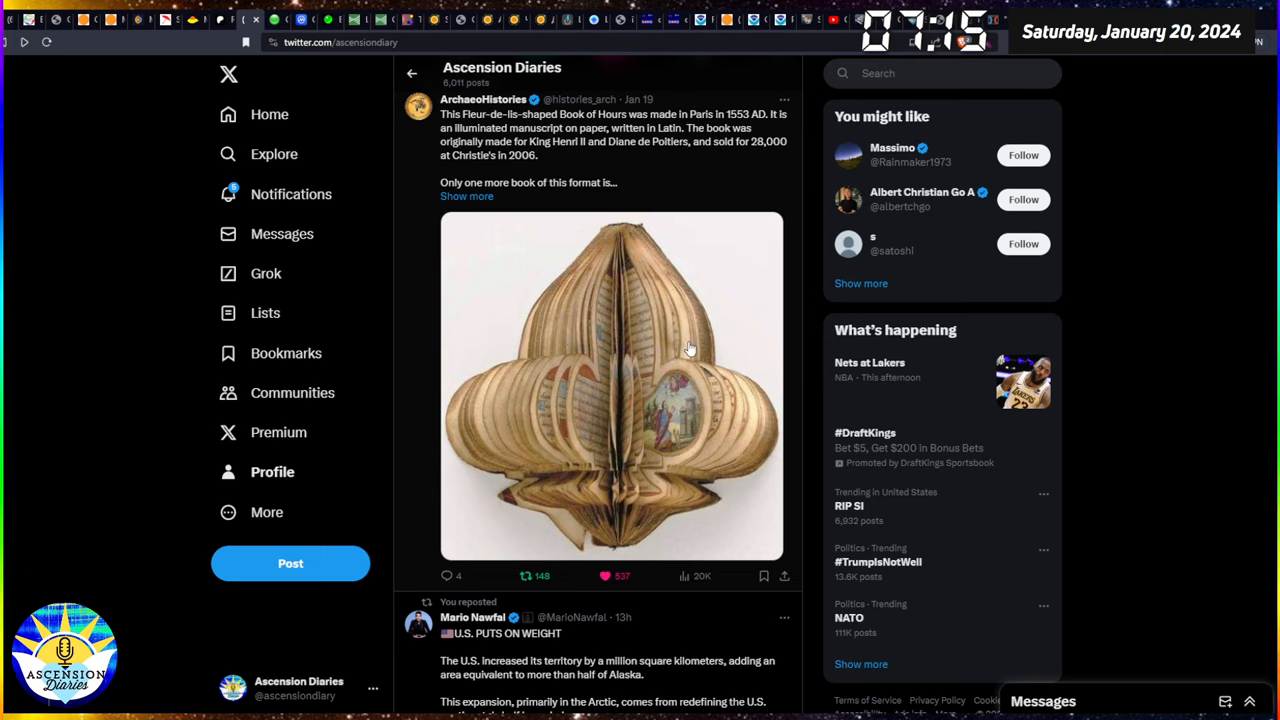
{"action": "mouse_move", "coordinate": [651, 347]}
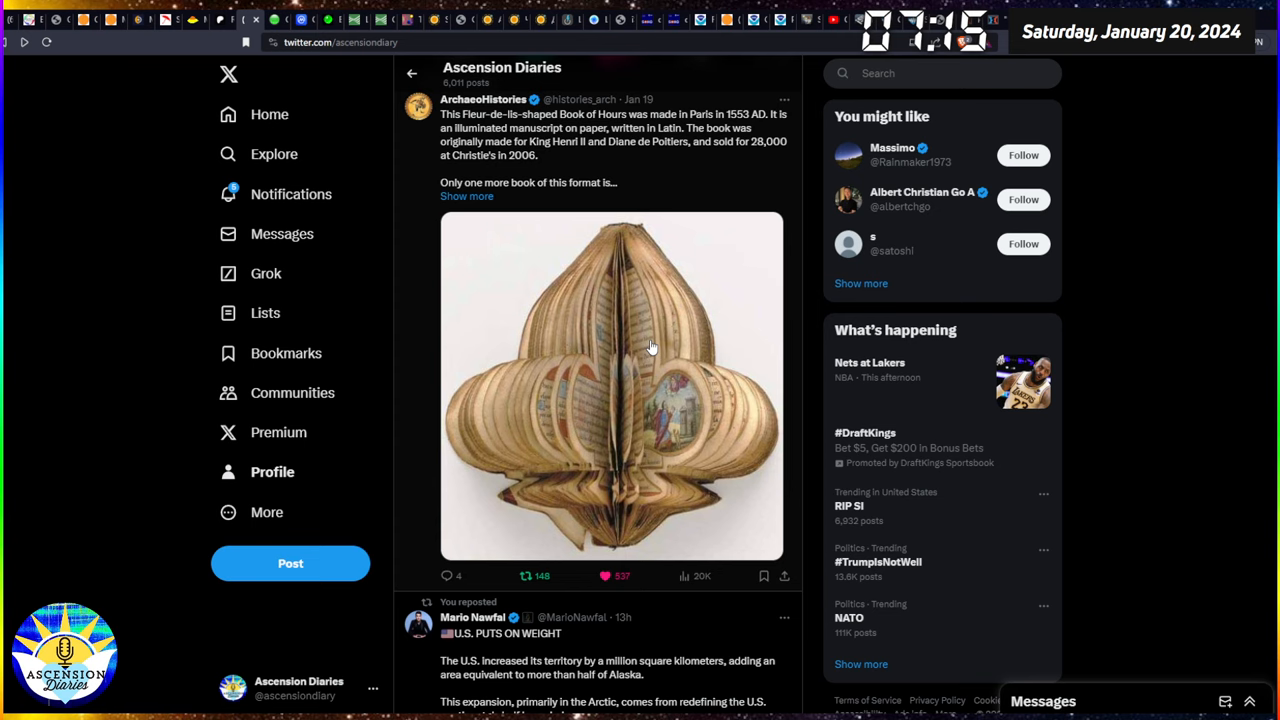
{"action": "mouse_move", "coordinate": [725, 378]}
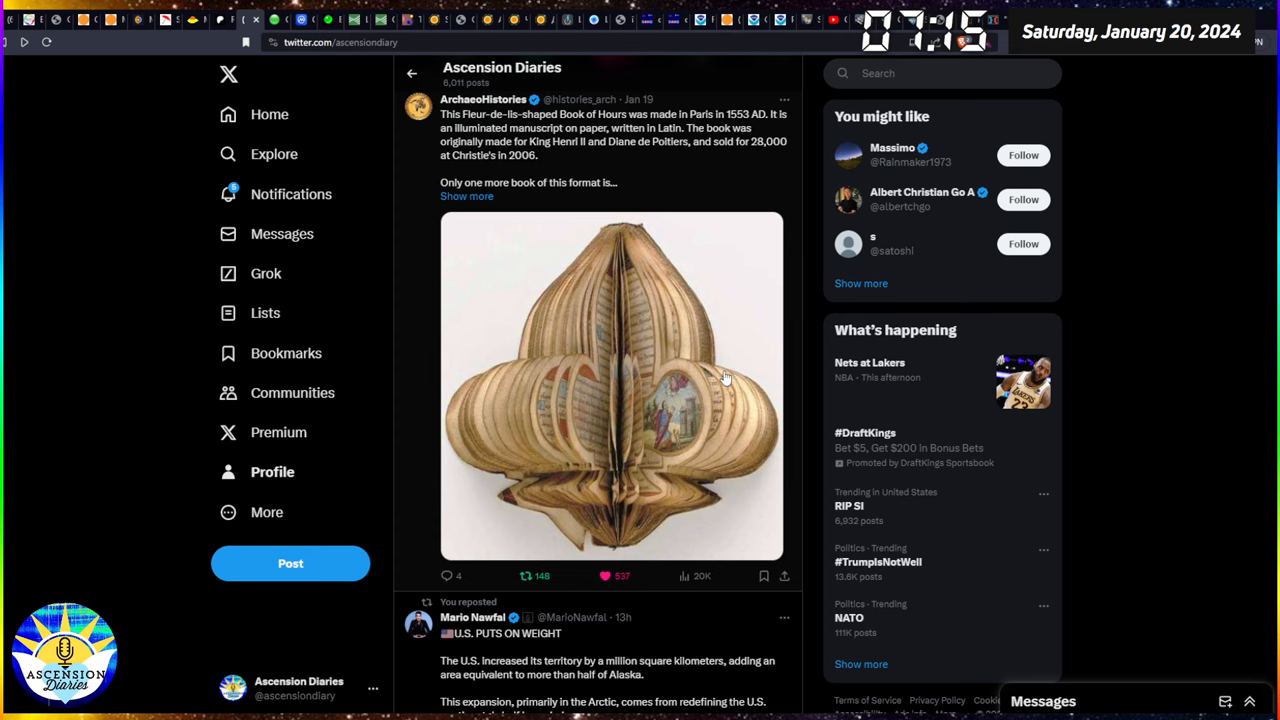
{"action": "scroll", "scroll_direction": "down", "scroll_amount": 3}
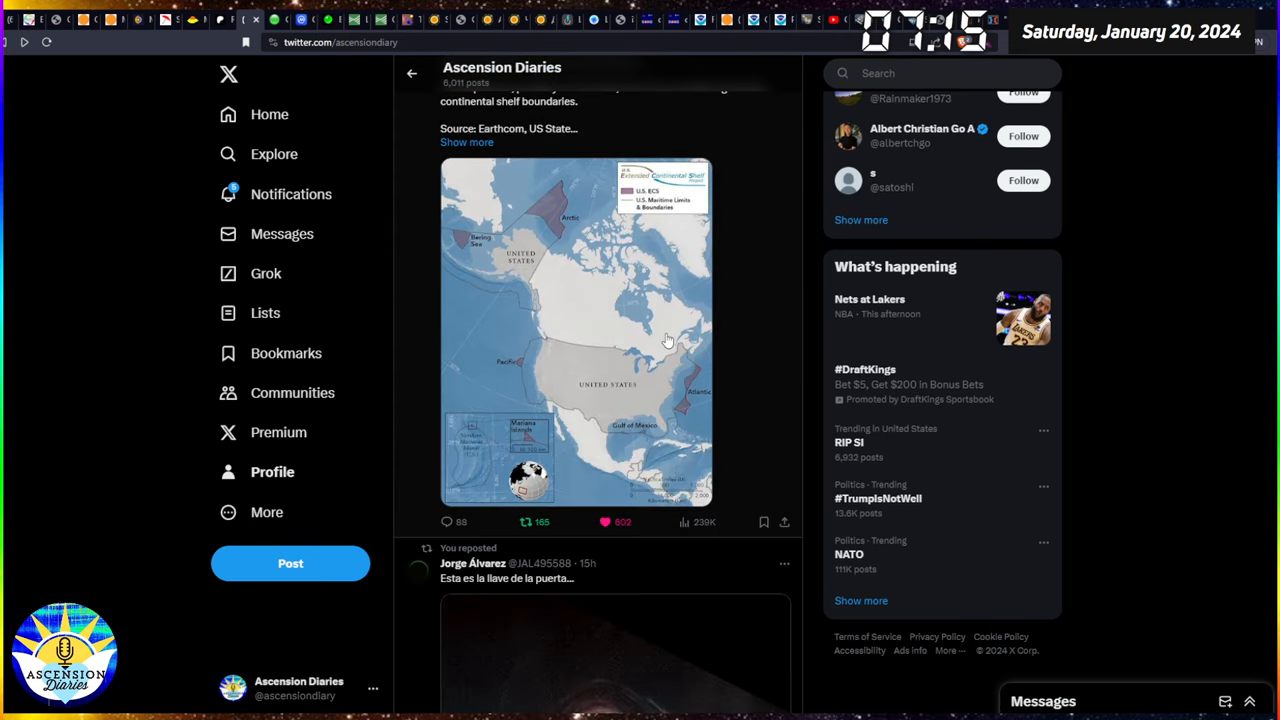
{"action": "left_click", "coordinate": [576, 330]}
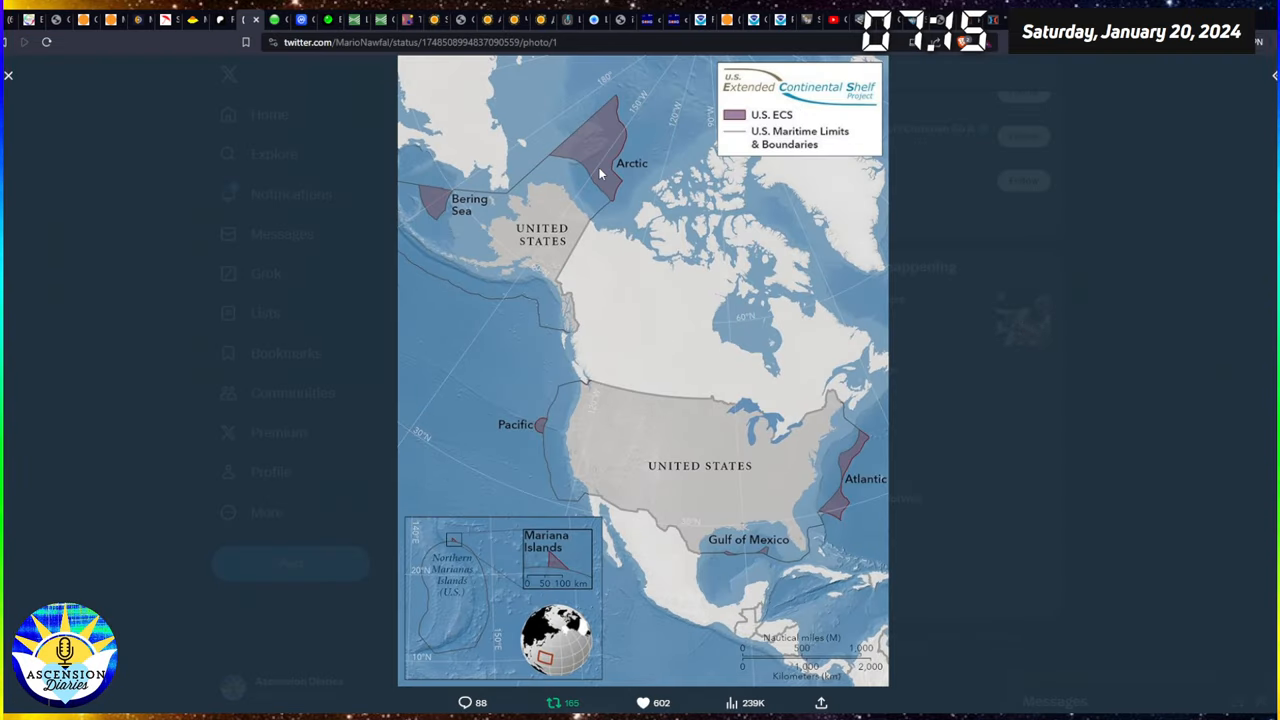
{"action": "mouse_move", "coordinate": [617, 113]}
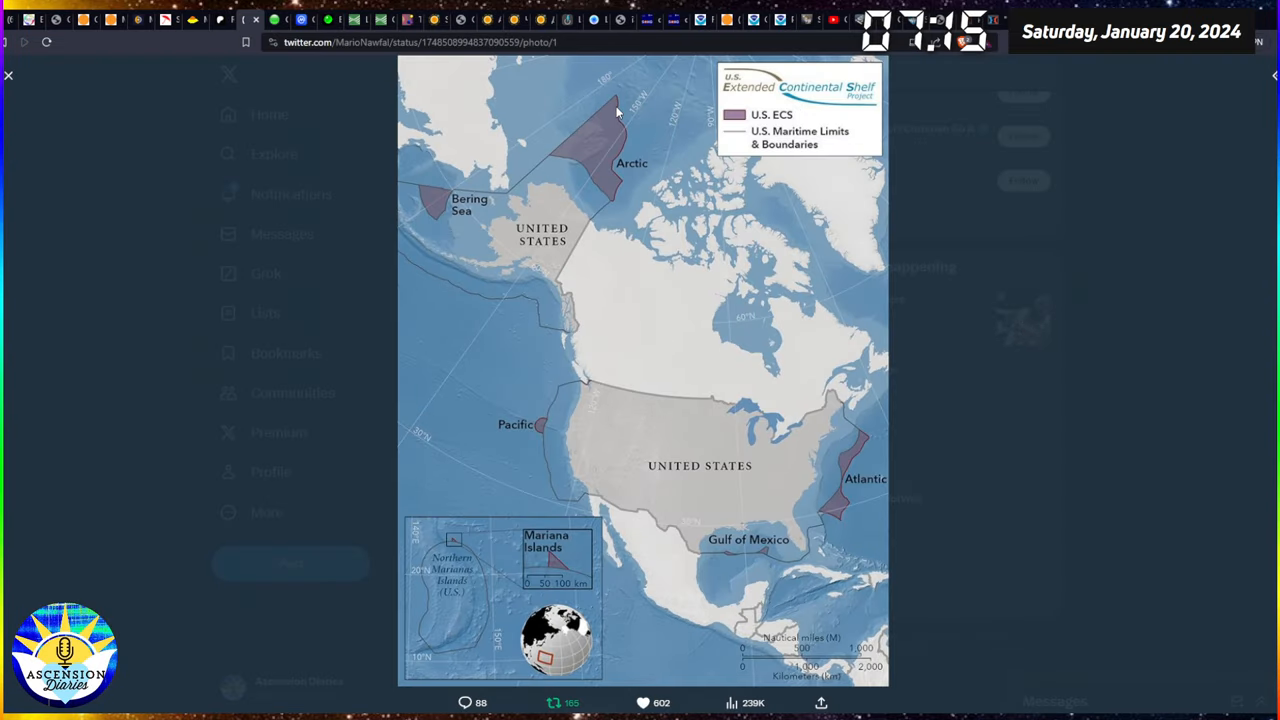
{"action": "mouse_move", "coordinate": [582, 155]}
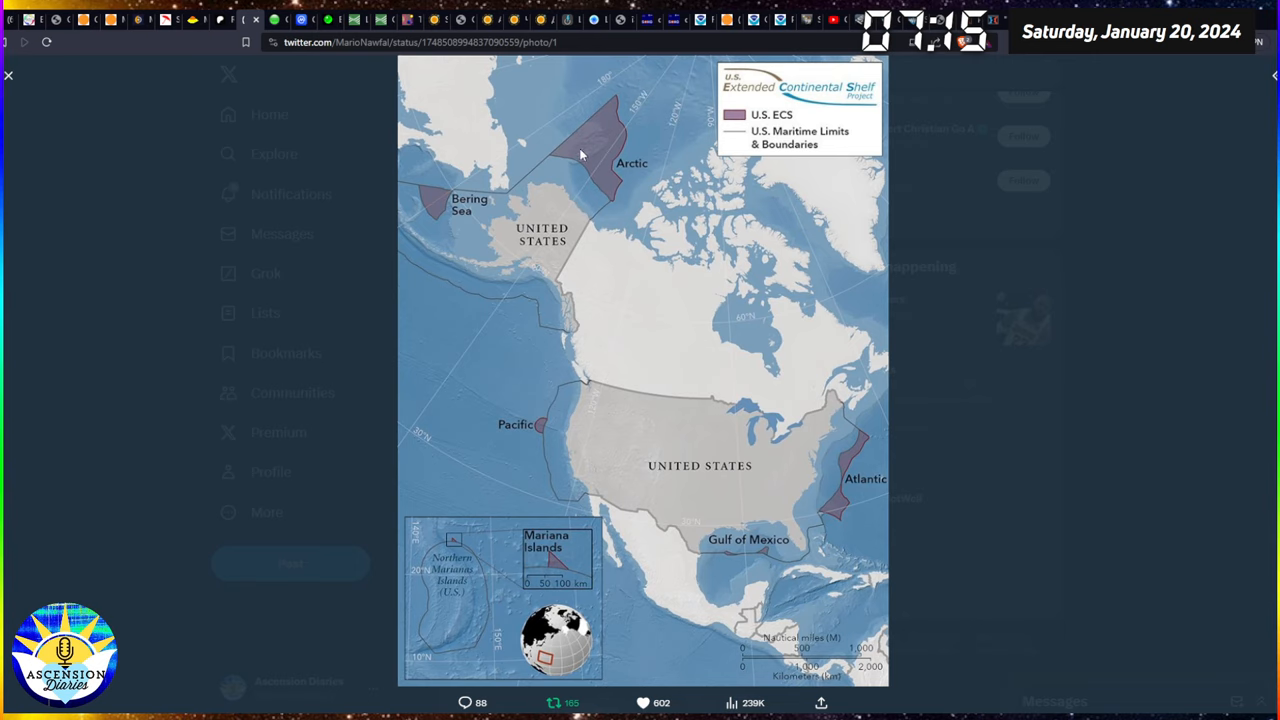
{"action": "mouse_move", "coordinate": [567, 317]}
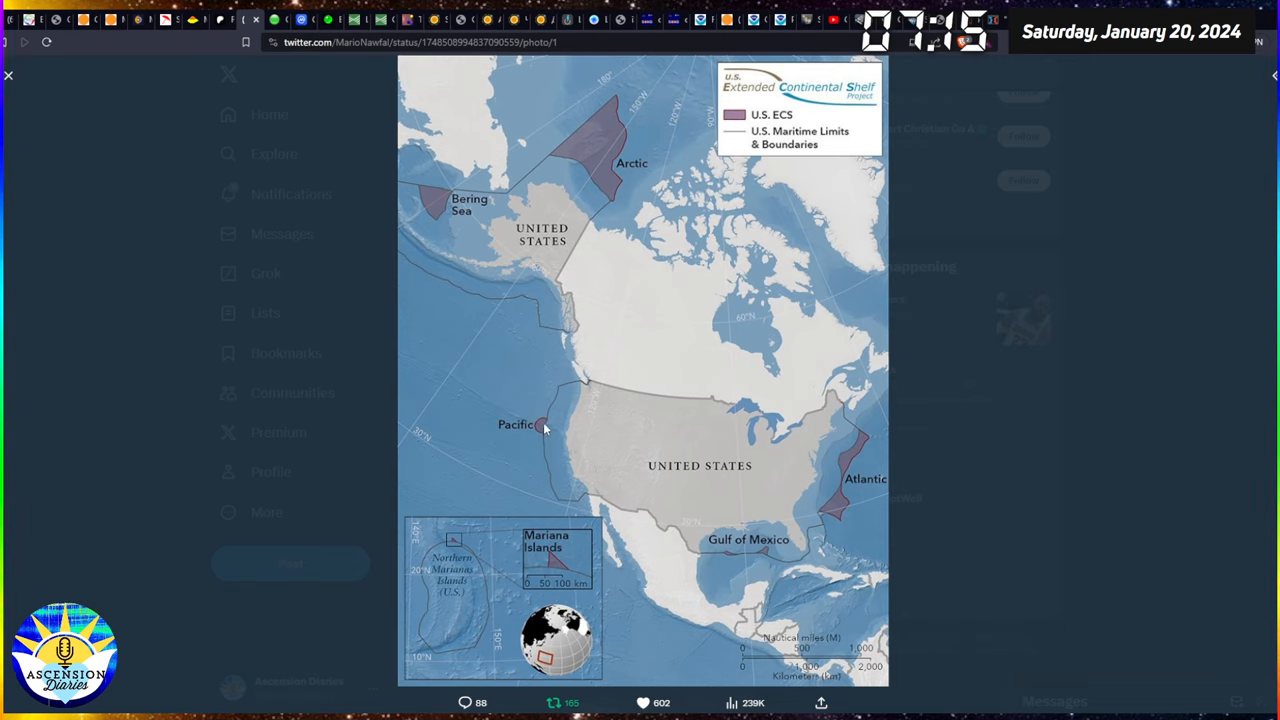
{"action": "mouse_move", "coordinate": [540, 434]}
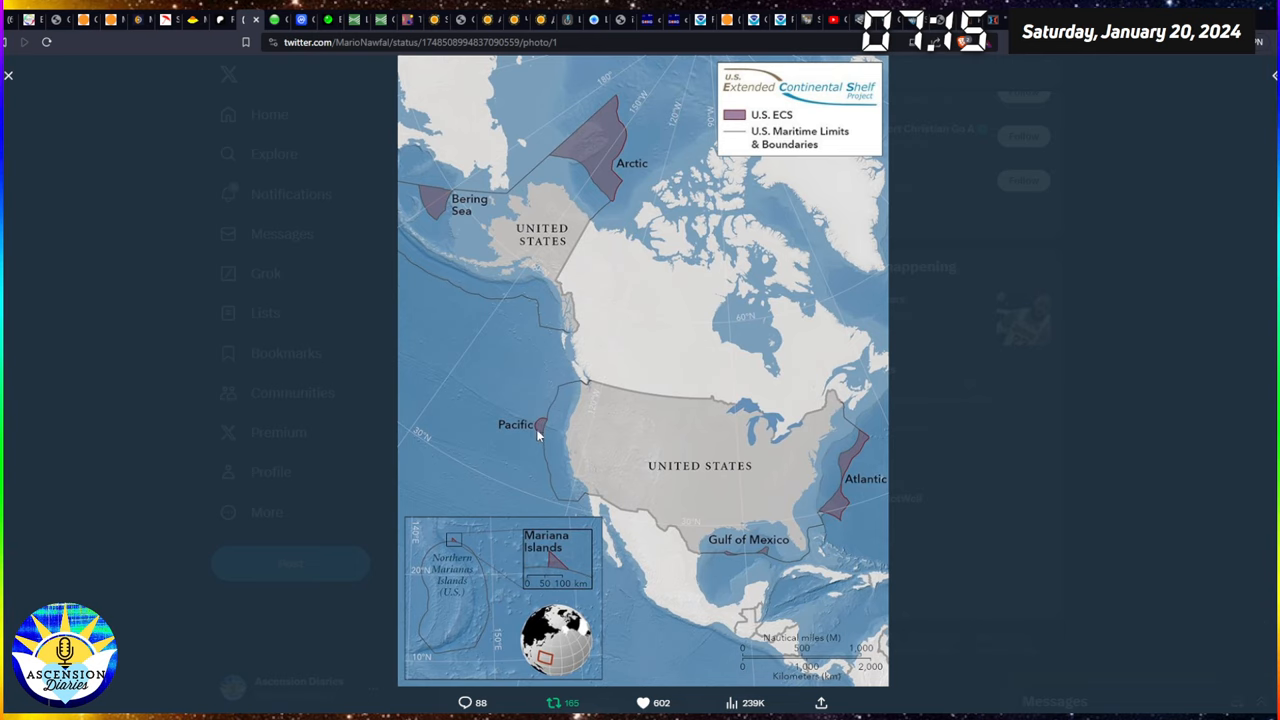
{"action": "mouse_move", "coordinate": [562, 605]}
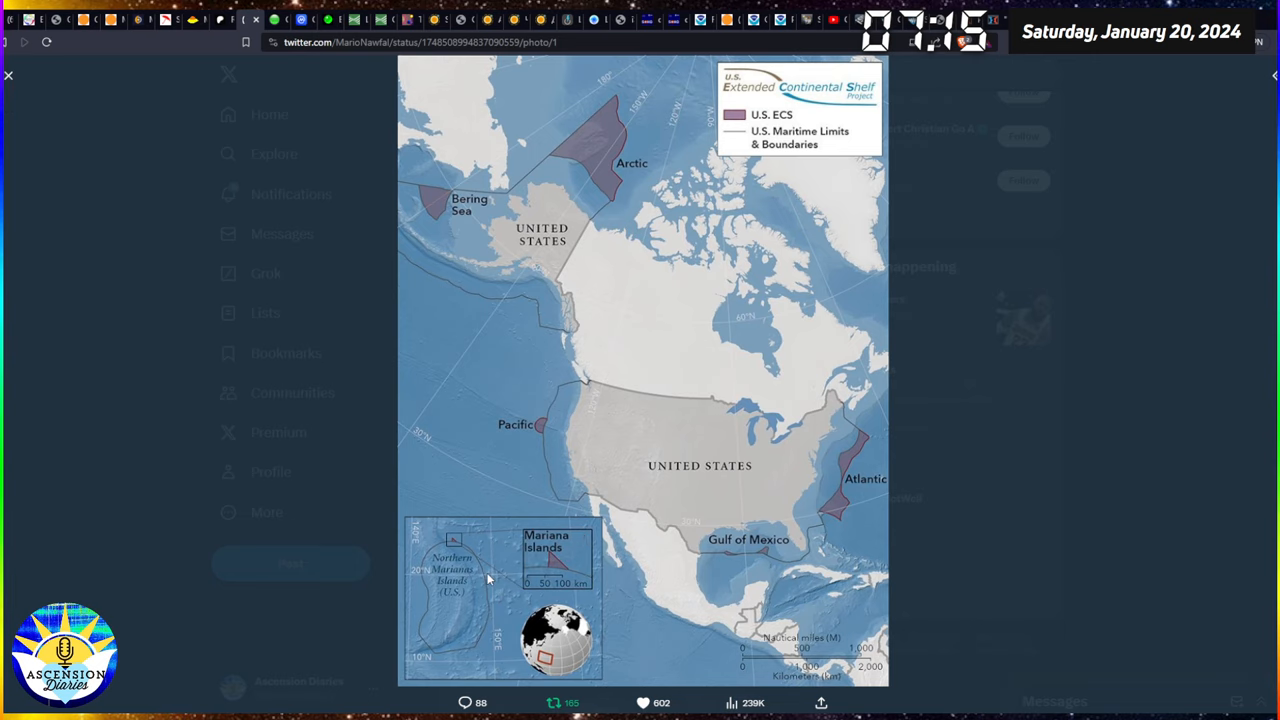
{"action": "mouse_move", "coordinate": [567, 670]}
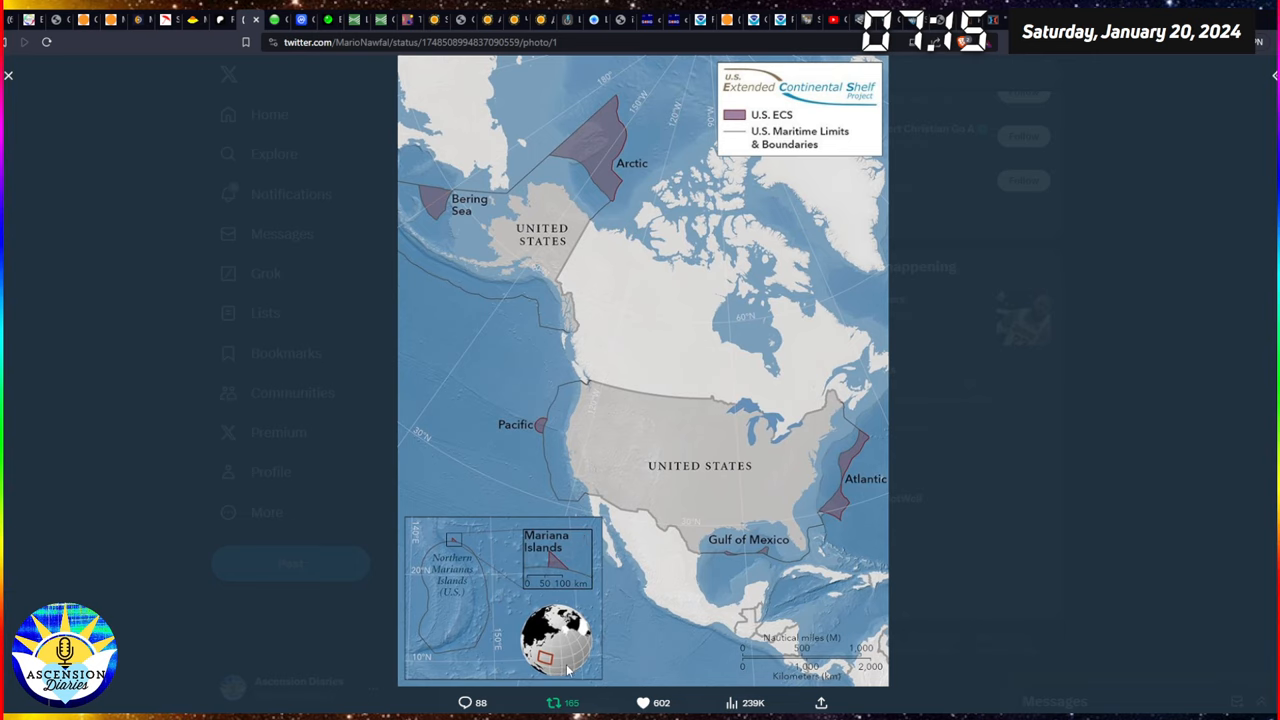
{"action": "mouse_move", "coordinate": [492, 595]}
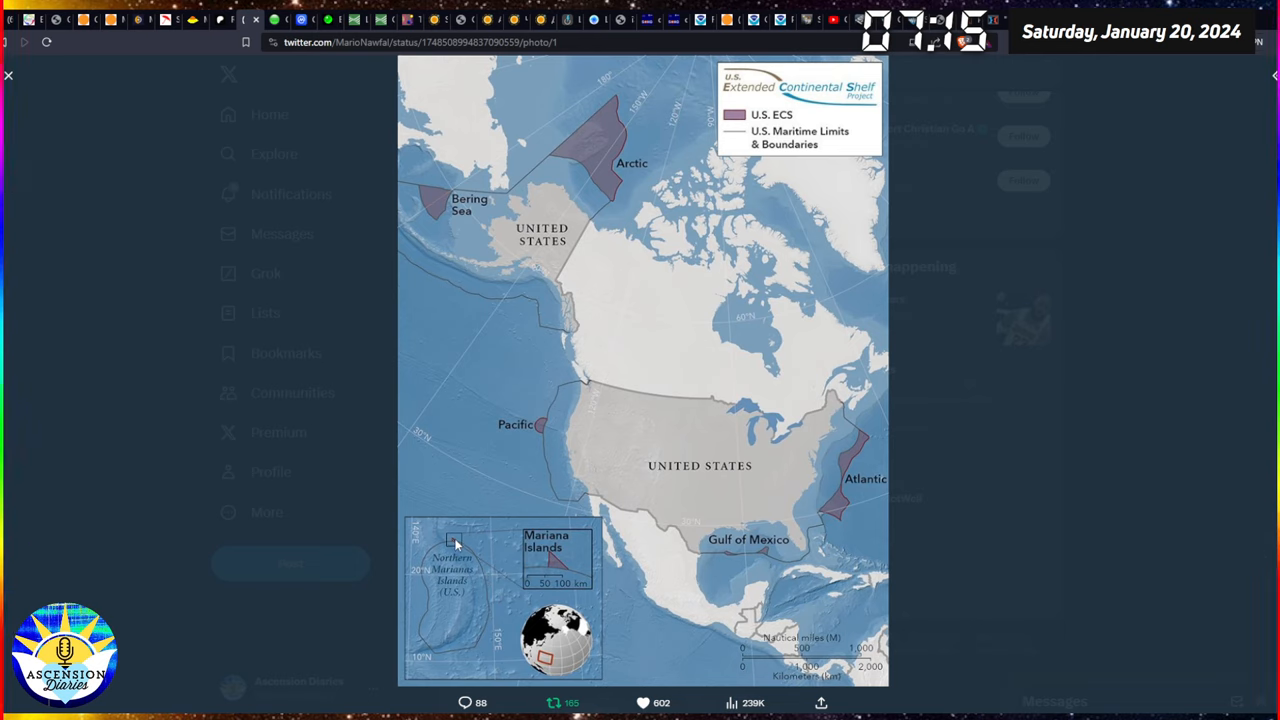
{"action": "mouse_move", "coordinate": [752, 120]}
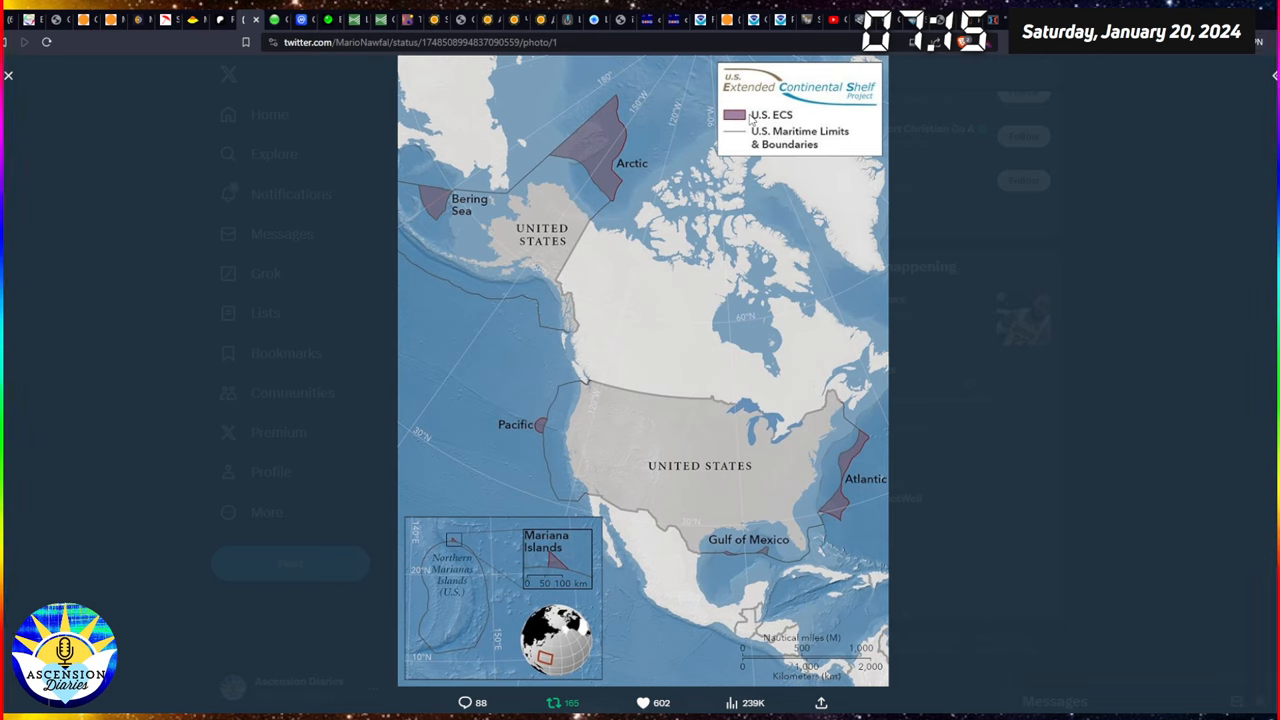
{"action": "mouse_move", "coordinate": [780, 558]}
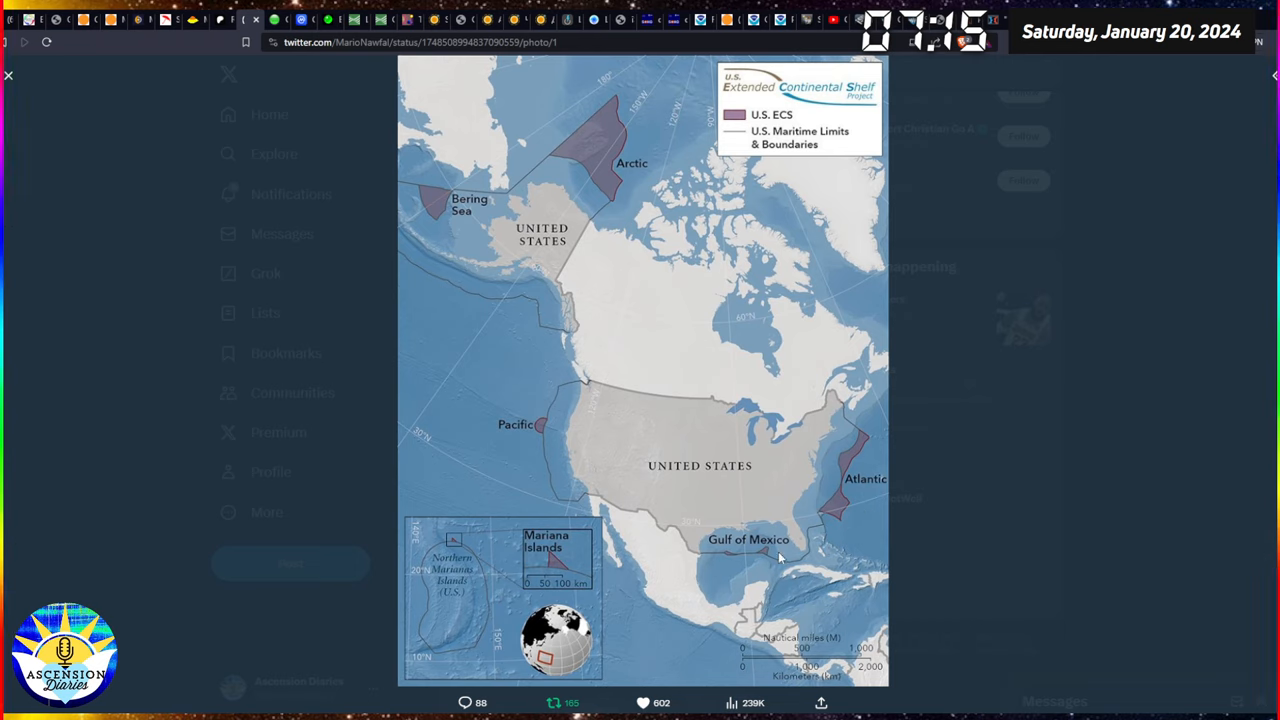
{"action": "mouse_move", "coordinate": [364, 120]}
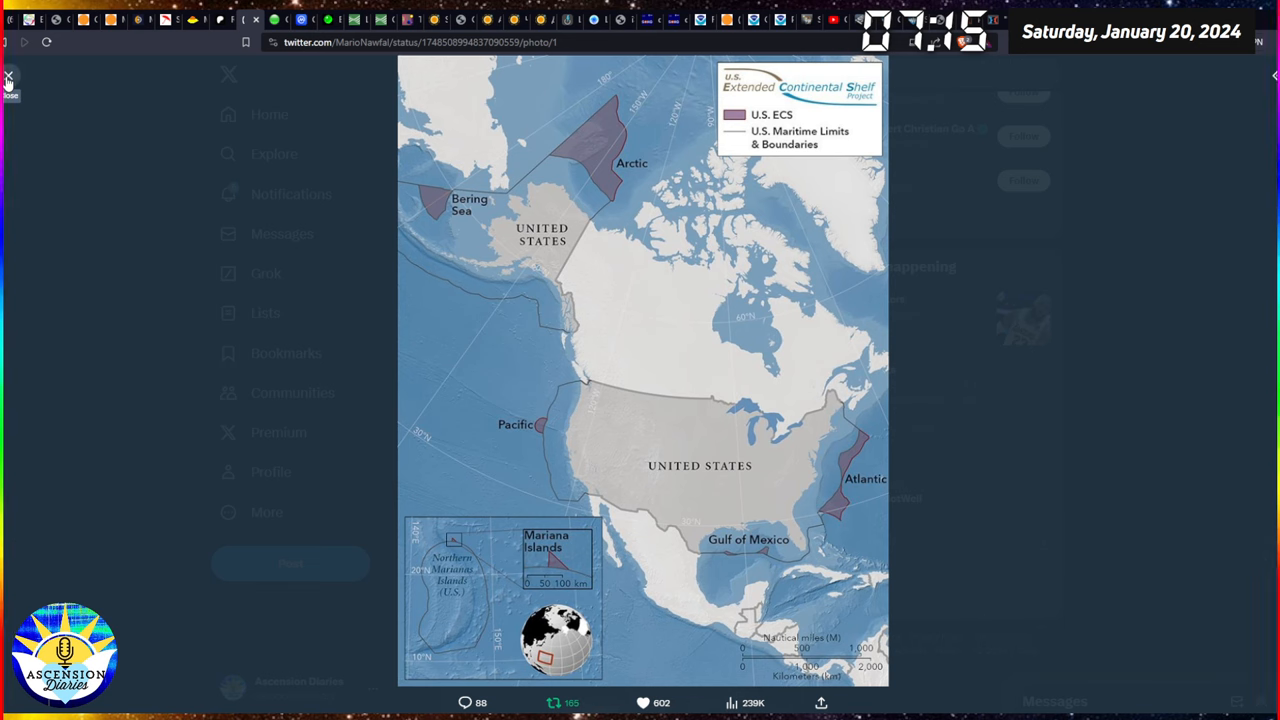
{"action": "left_click", "coordinate": [8, 77]}
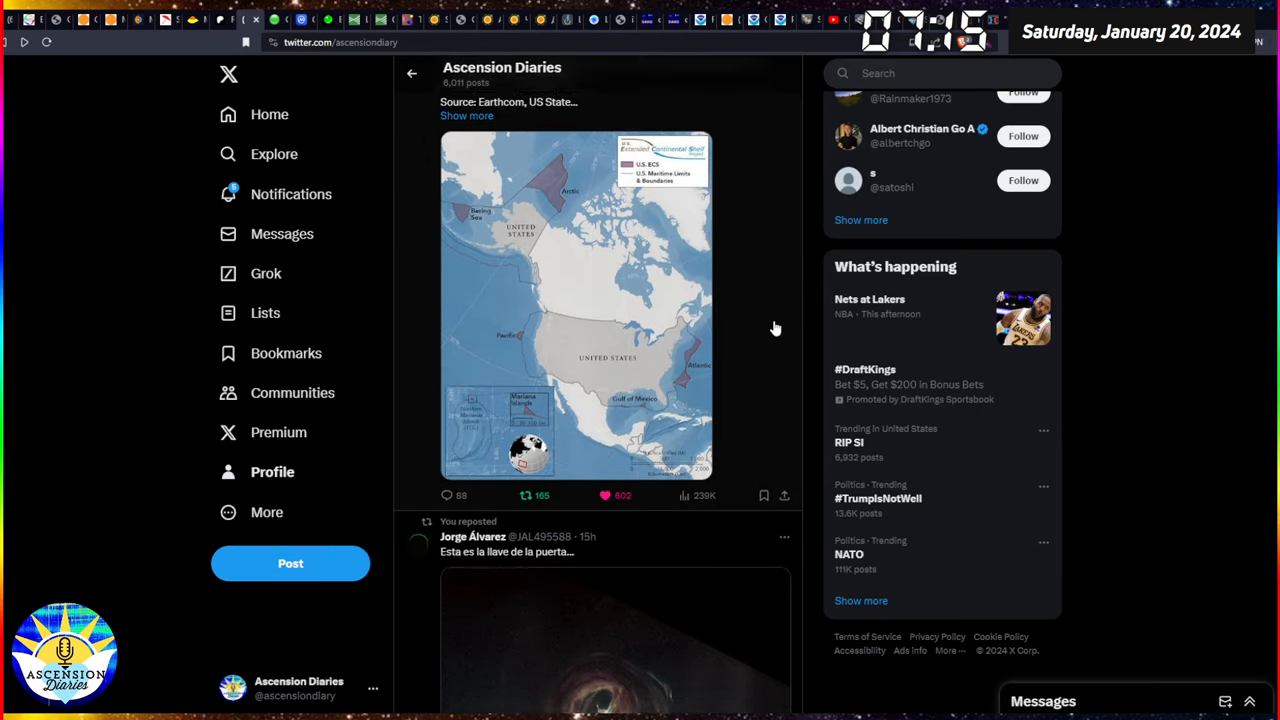
{"action": "scroll", "scroll_direction": "down", "scroll_amount": 3}
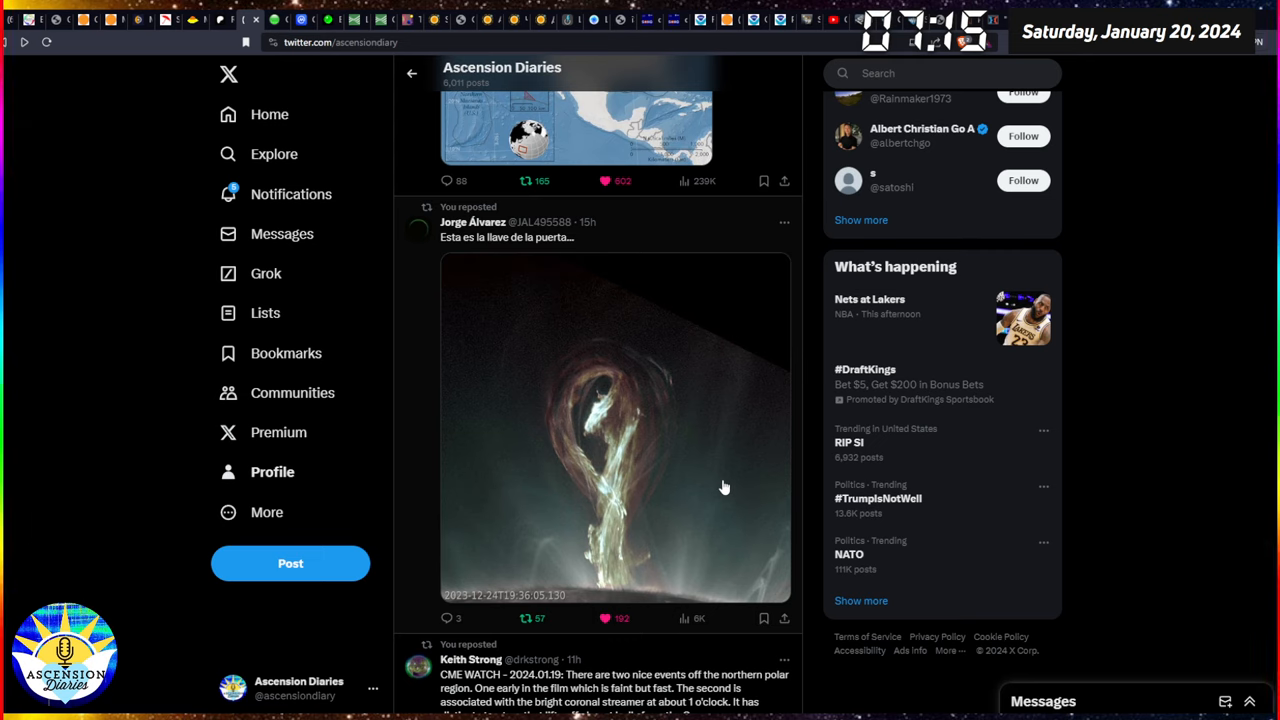
Step: Enlarge the looping solar filament photo timestamped 2023-12-24T19:36:05.130
{"action": "left_click", "coordinate": [614, 427]}
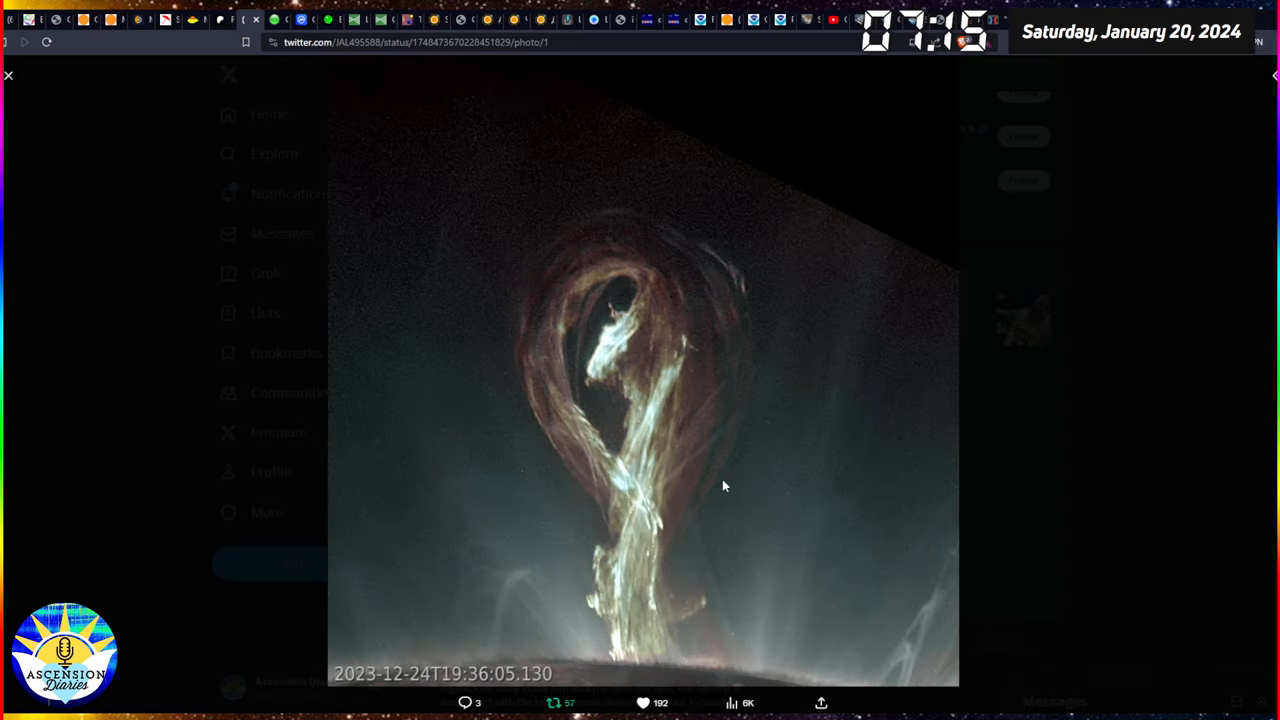
{"action": "mouse_move", "coordinate": [1015, 376]}
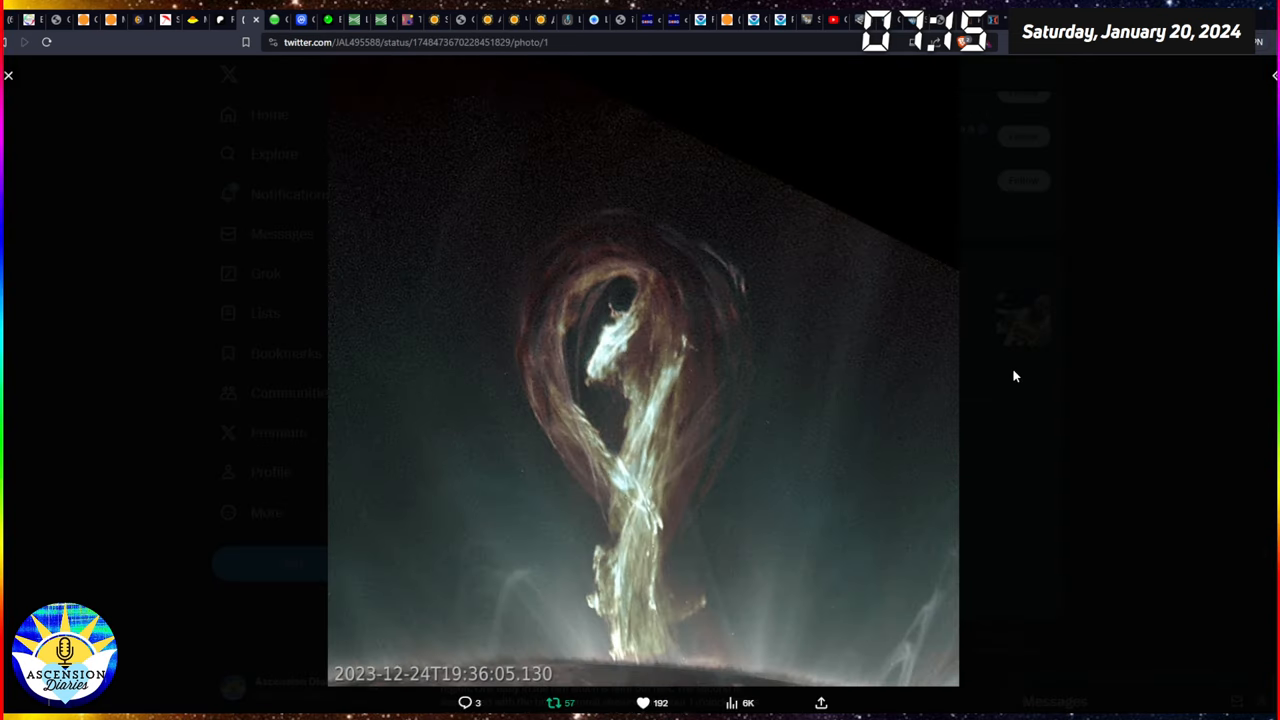
{"action": "mouse_move", "coordinate": [180, 175]}
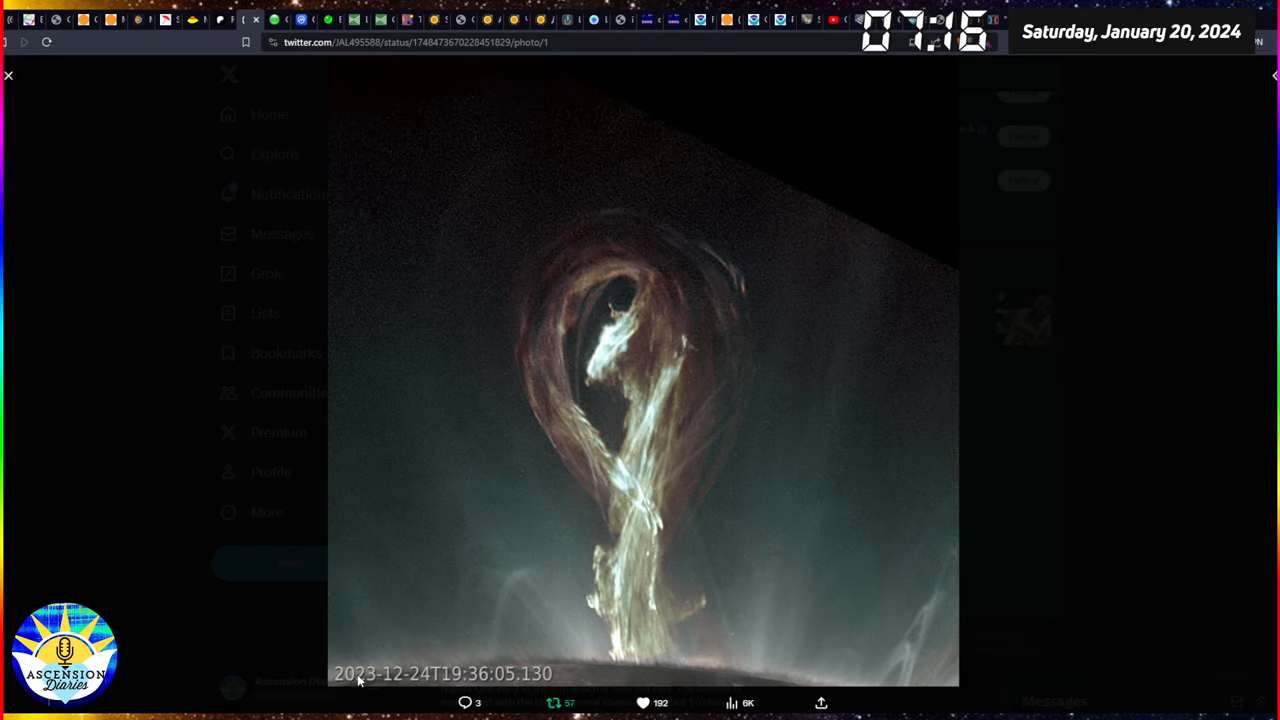
{"action": "mouse_move", "coordinate": [573, 469]}
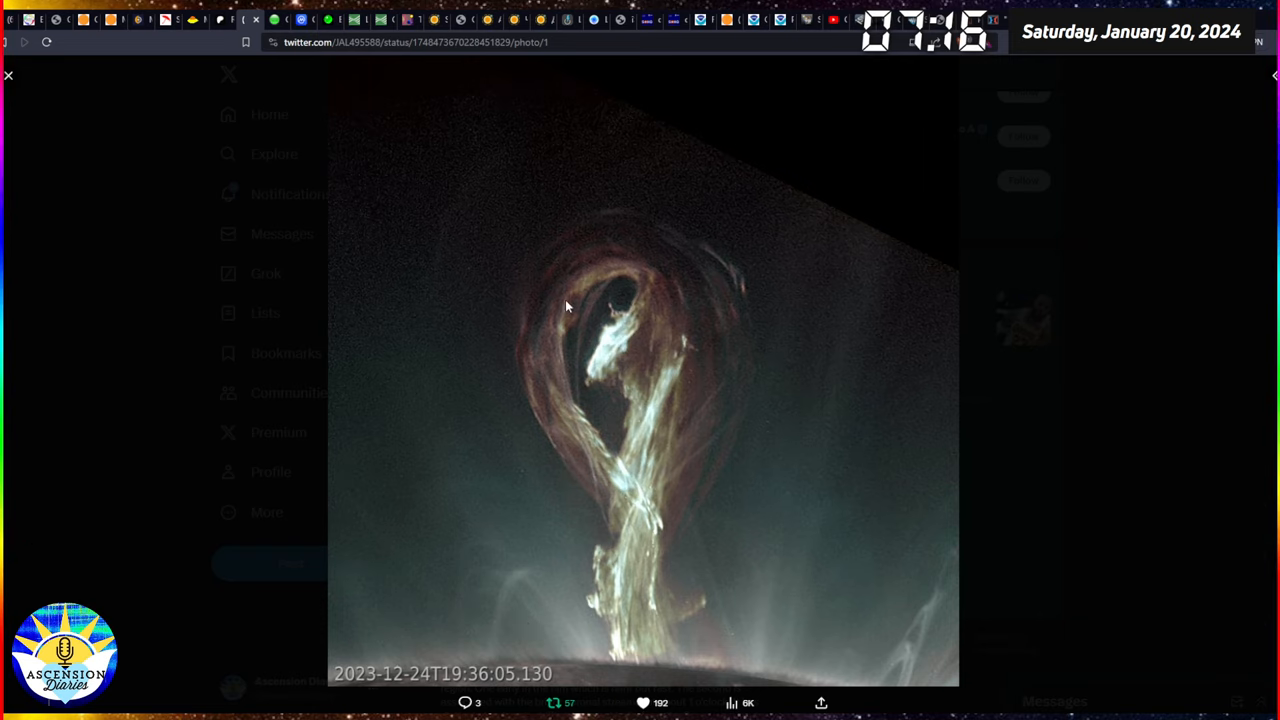
{"action": "mouse_move", "coordinate": [642, 521]}
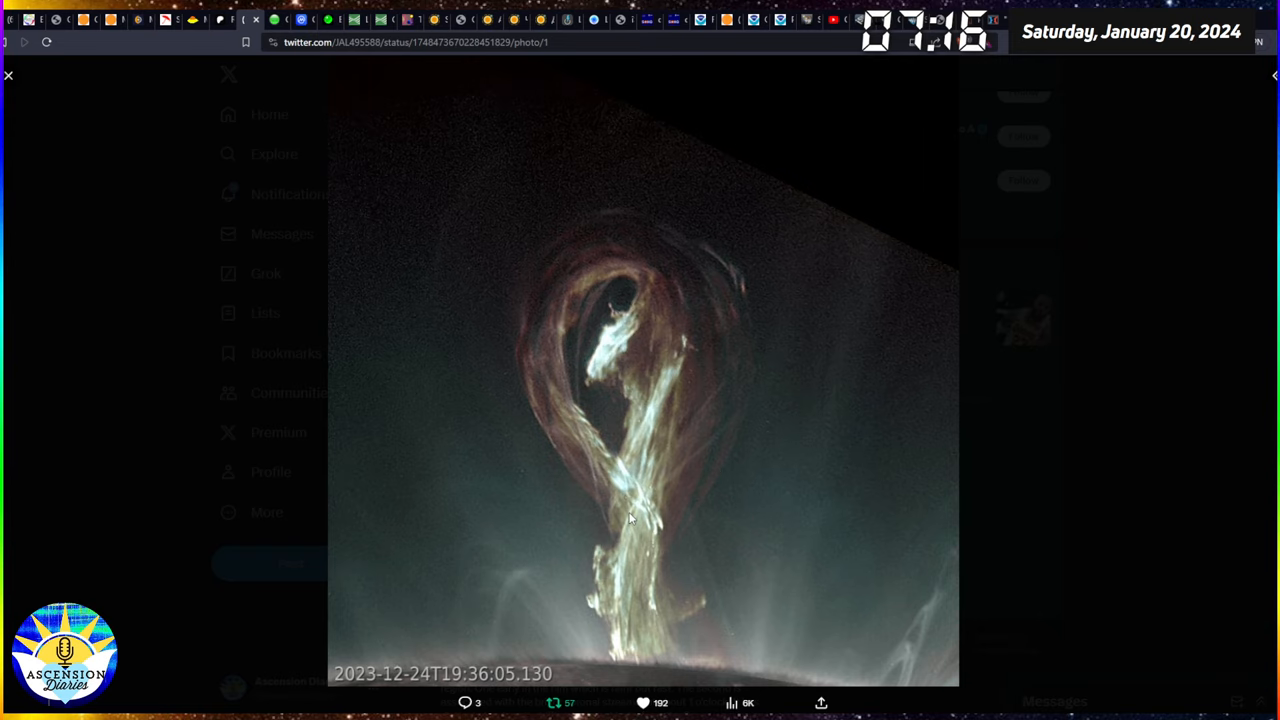
{"action": "mouse_move", "coordinate": [492, 452]}
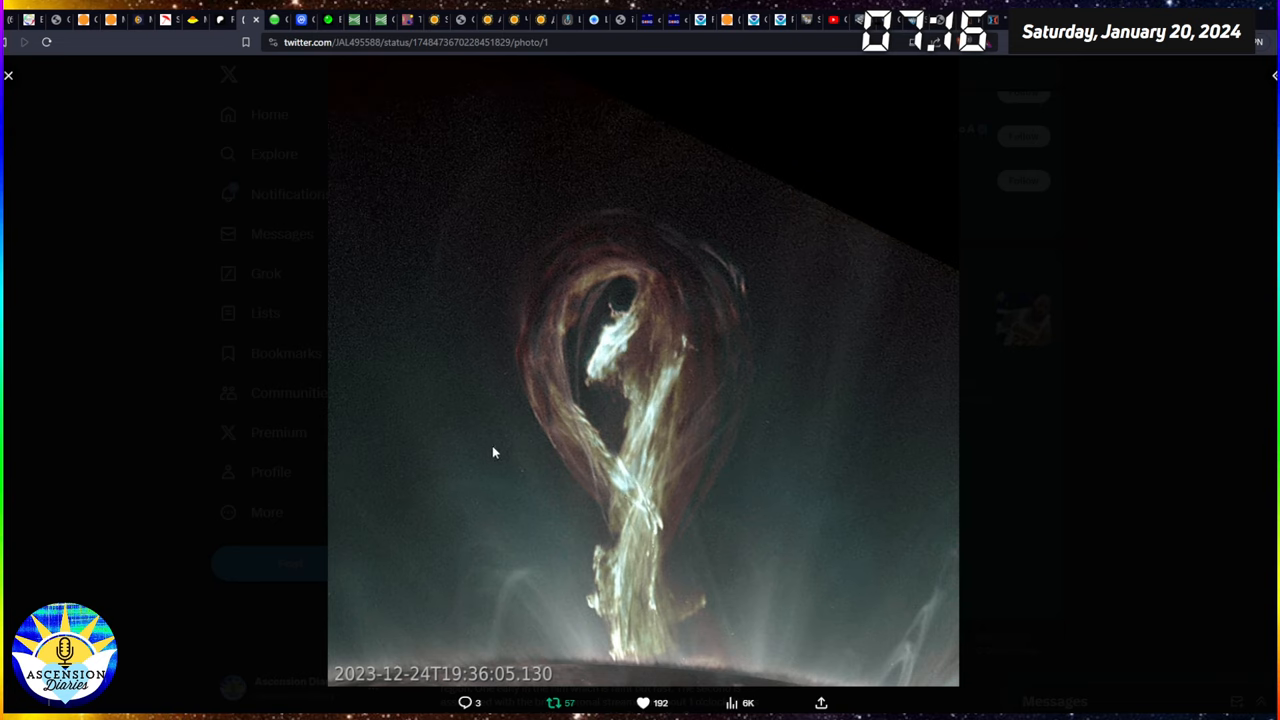
{"action": "mouse_move", "coordinate": [736, 534]}
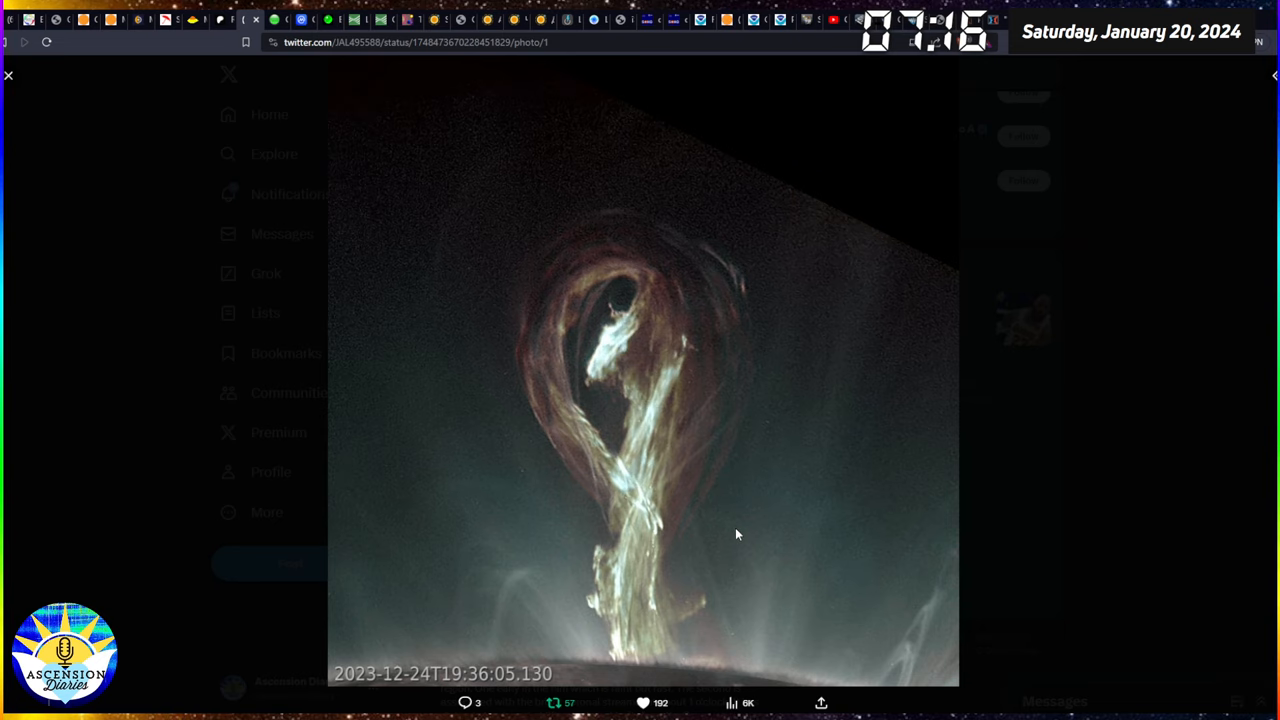
{"action": "mouse_move", "coordinate": [763, 523]}
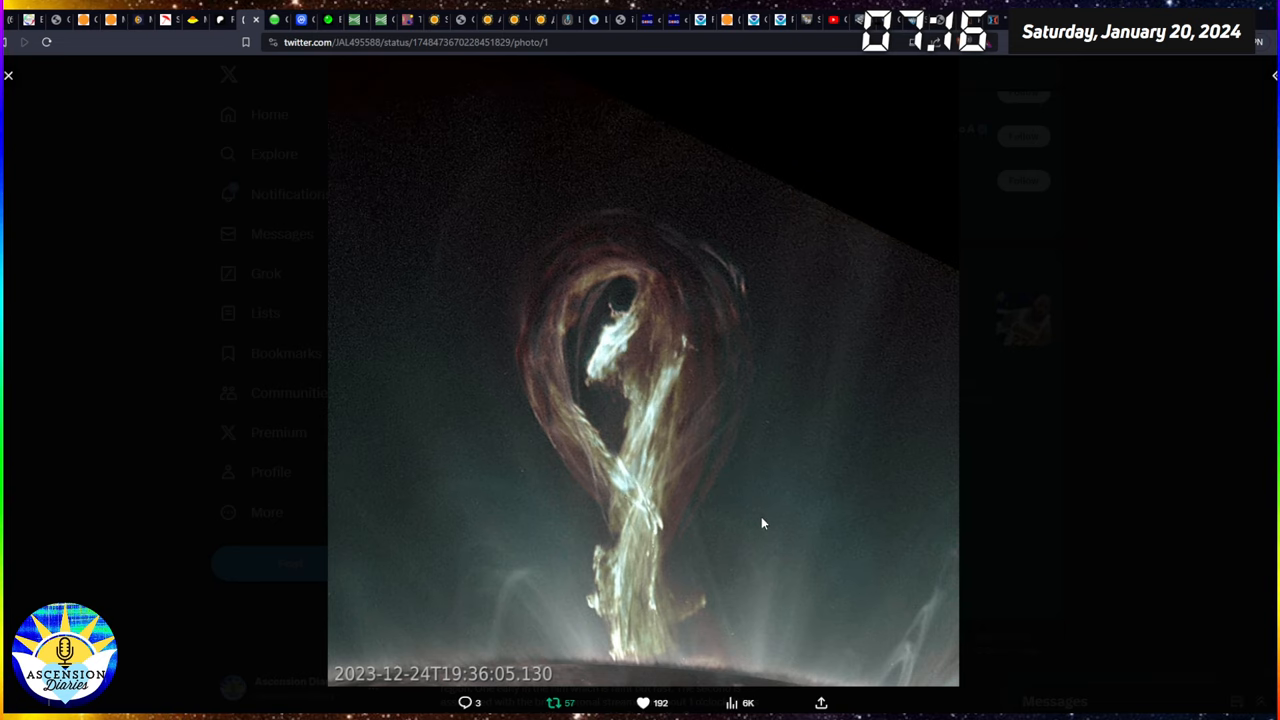
{"action": "mouse_move", "coordinate": [745, 511]}
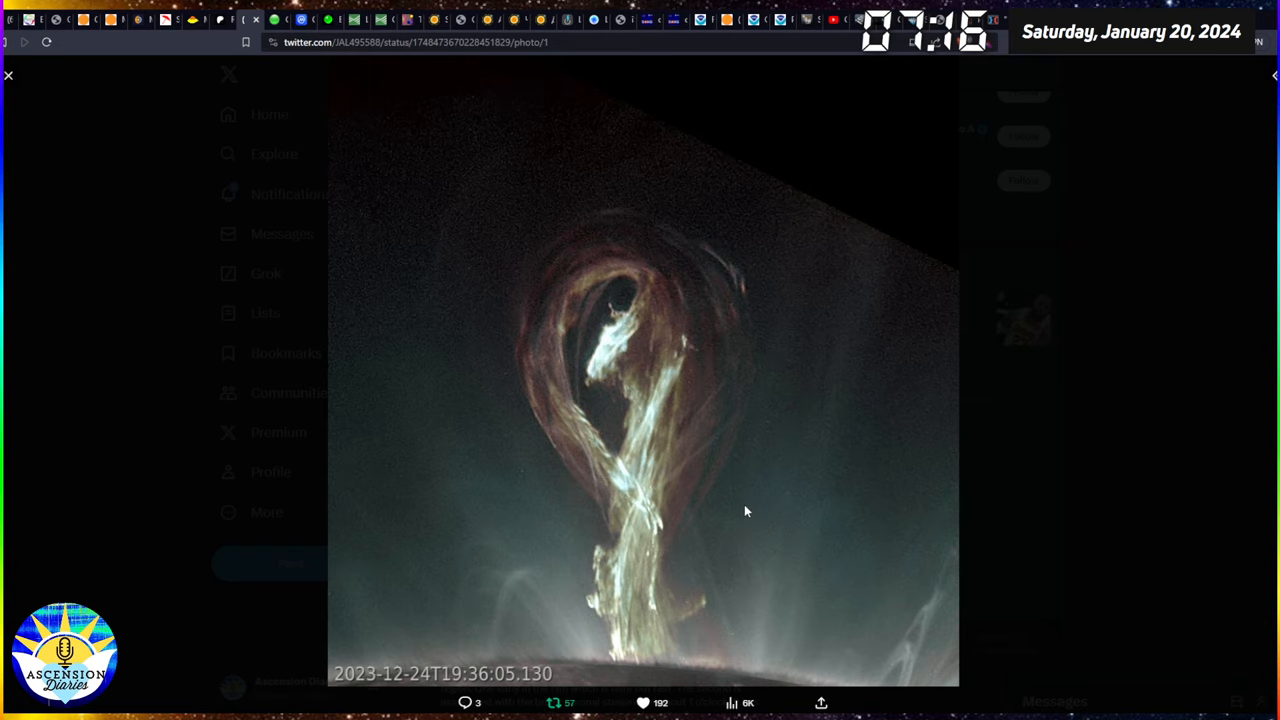
{"action": "mouse_move", "coordinate": [590, 375]}
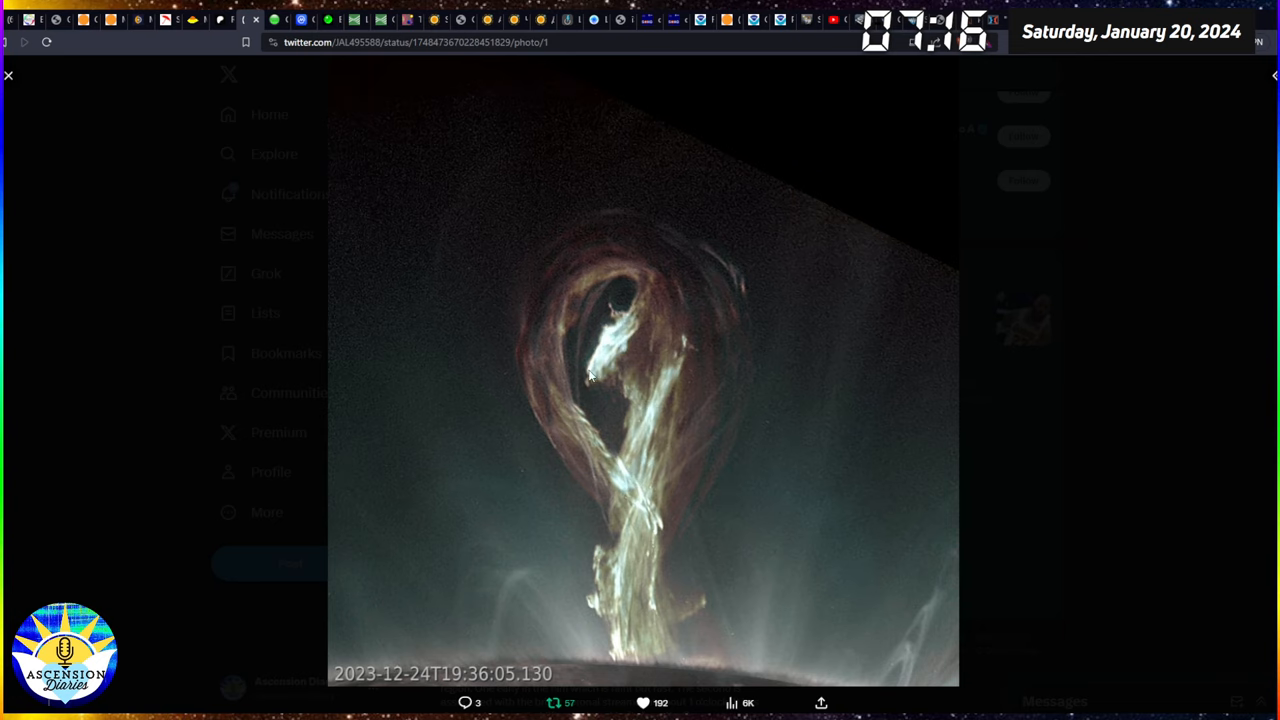
{"action": "mouse_move", "coordinate": [635, 520]}
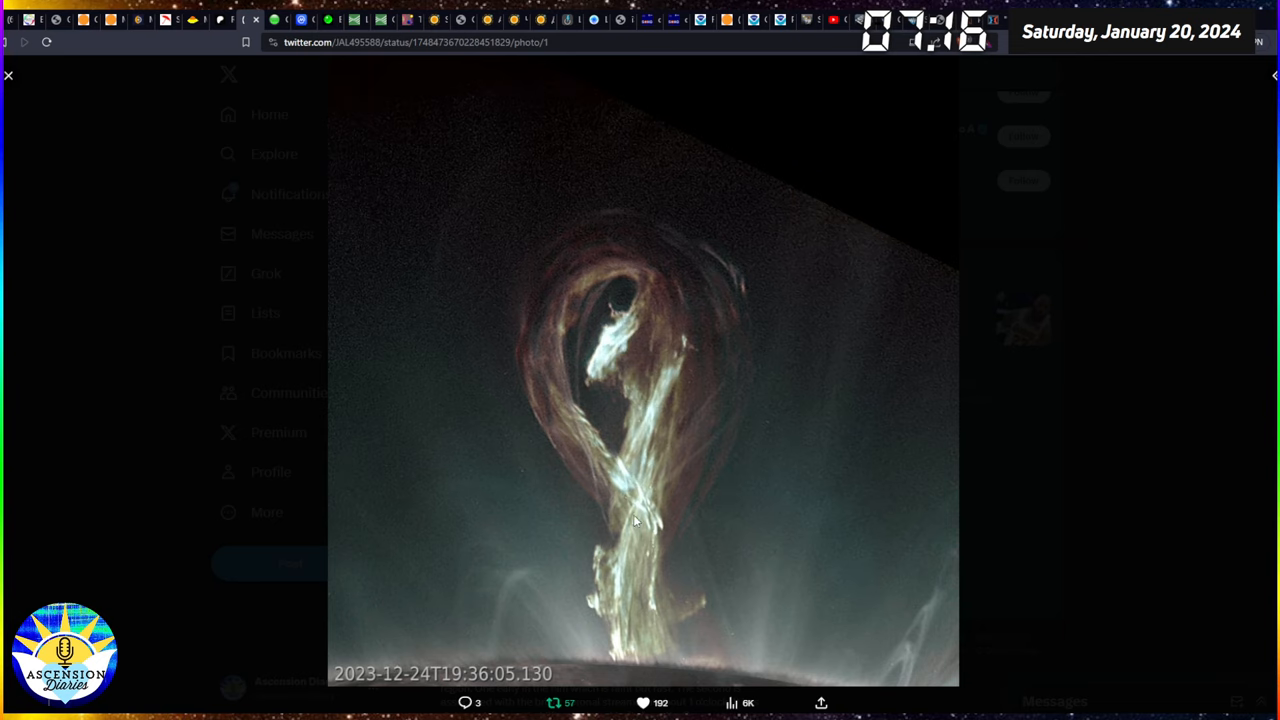
{"action": "mouse_move", "coordinate": [622, 668]}
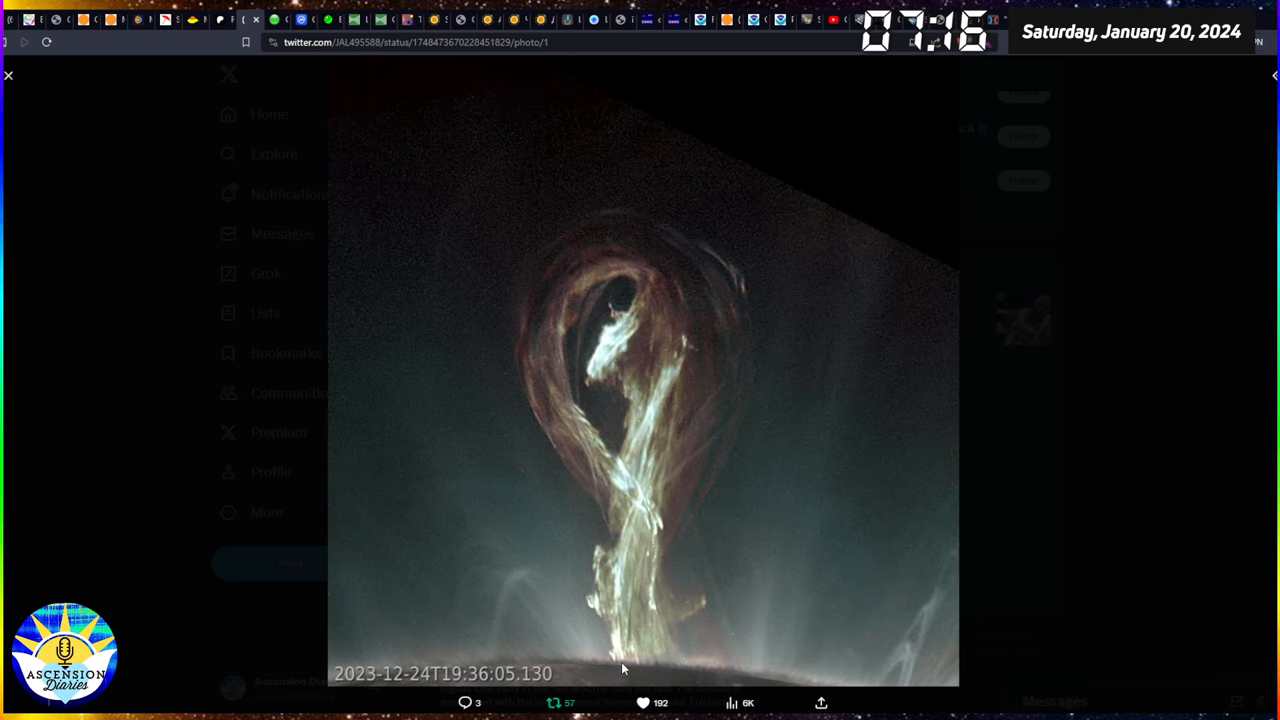
{"action": "mouse_move", "coordinate": [670, 554]}
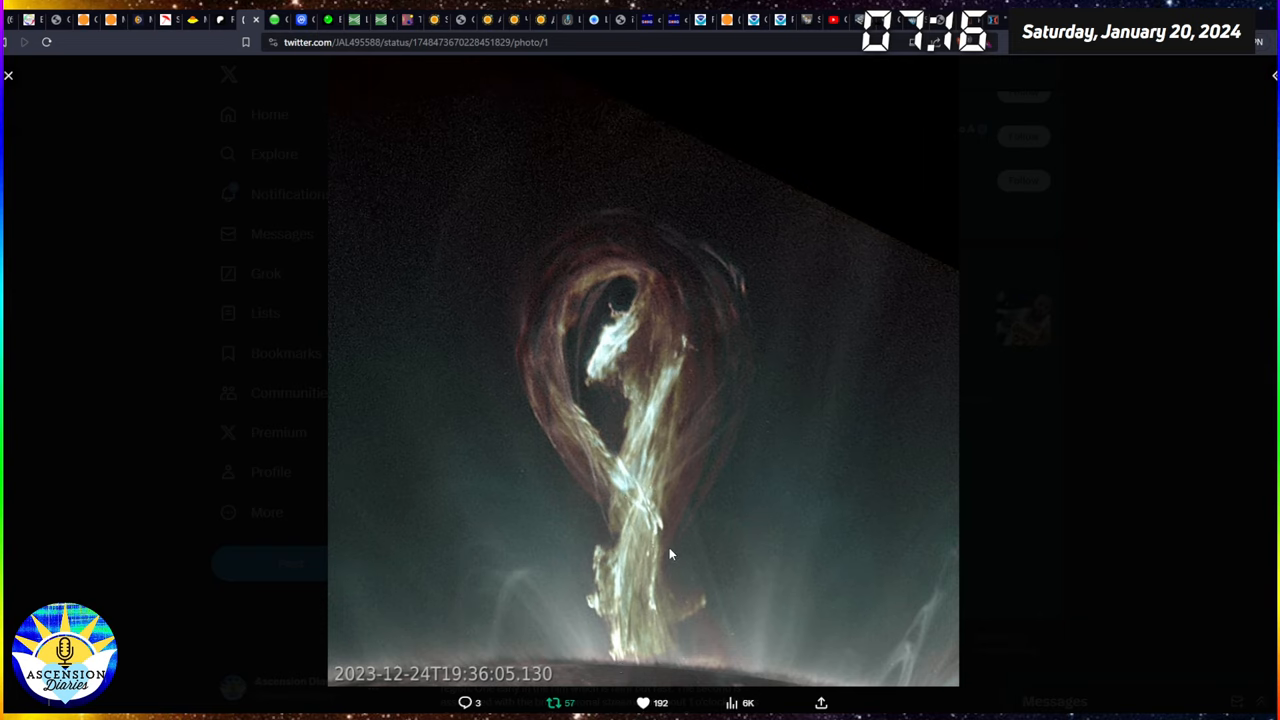
{"action": "mouse_move", "coordinate": [688, 435]}
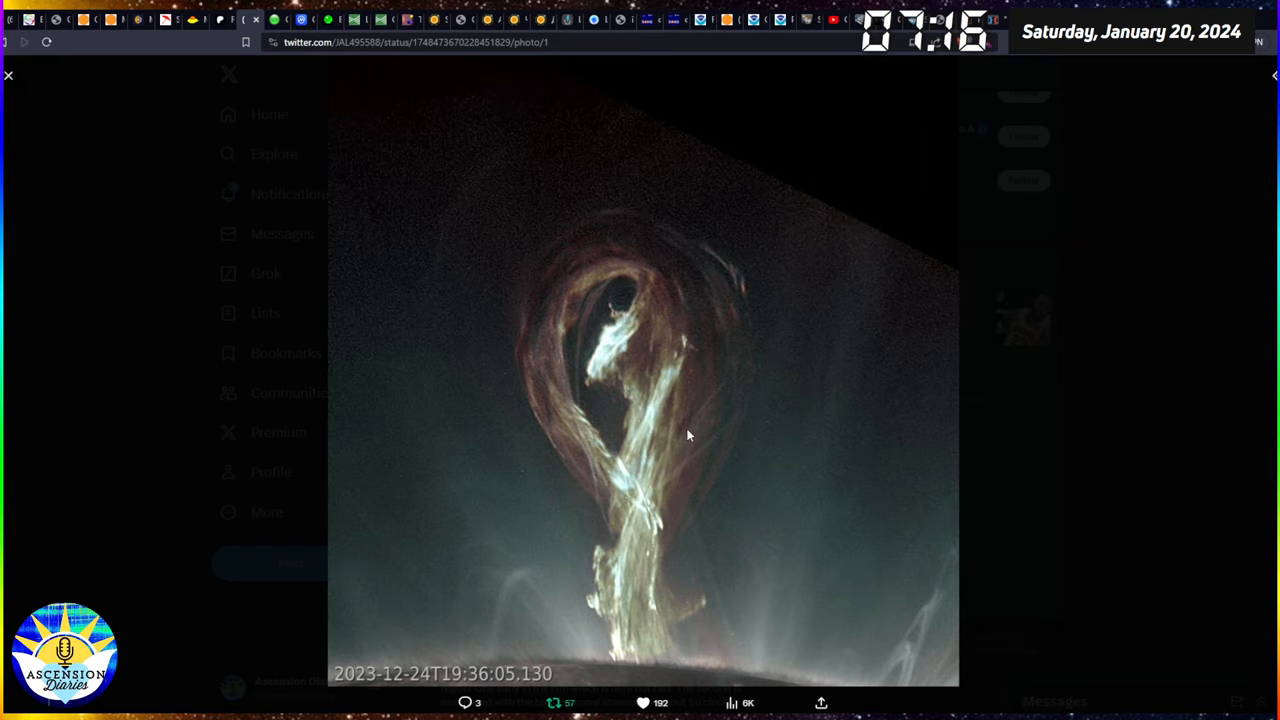
{"action": "mouse_move", "coordinate": [640, 376]}
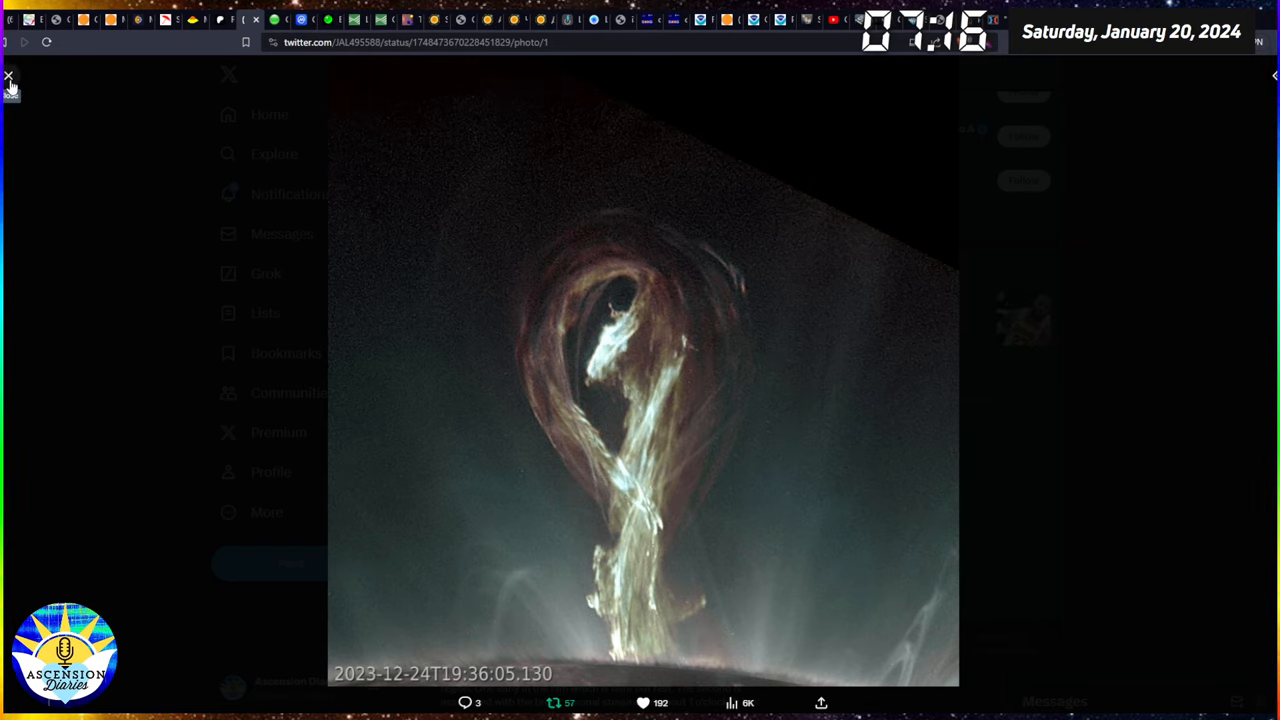
{"action": "mouse_move", "coordinate": [550, 370]}
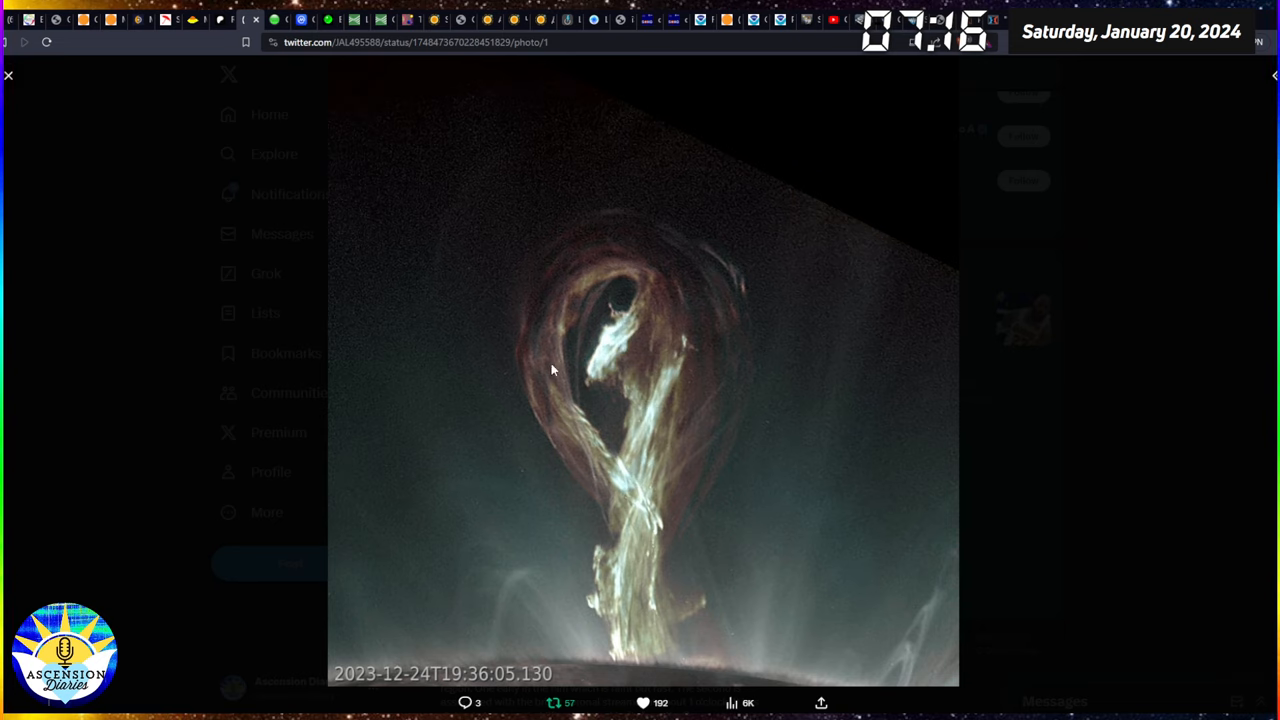
{"action": "mouse_move", "coordinate": [637, 590]}
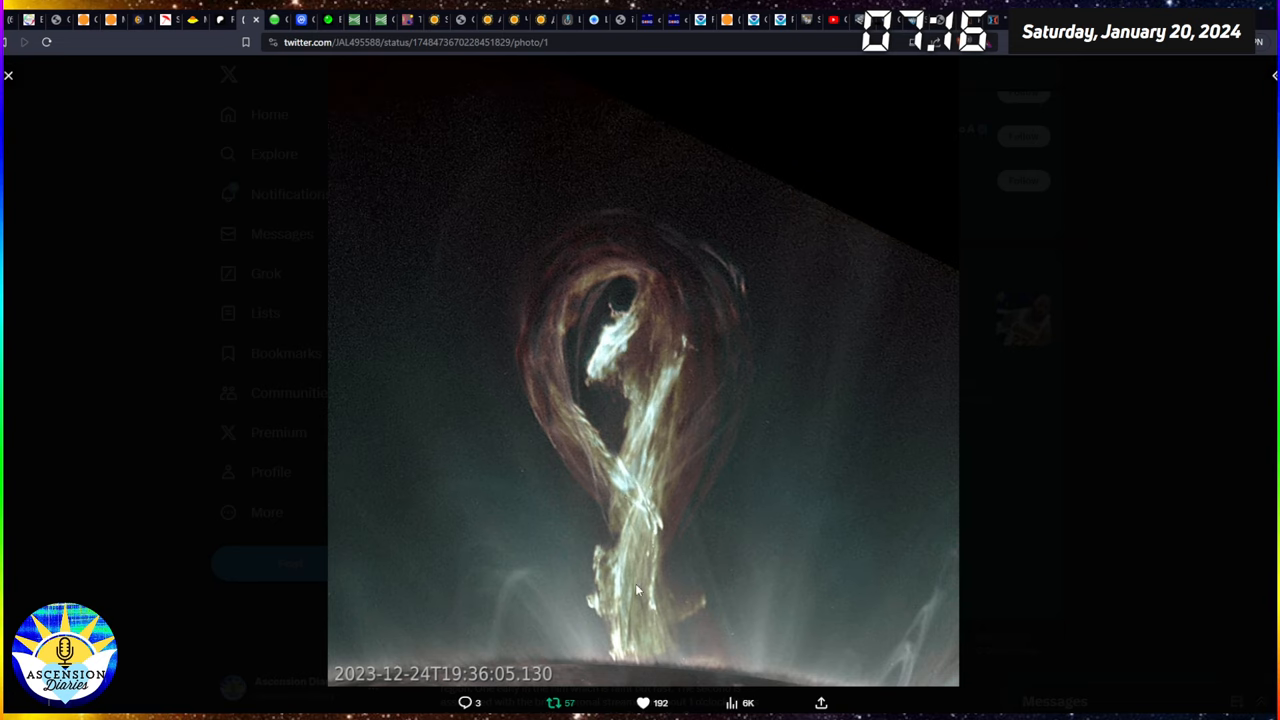
{"action": "mouse_move", "coordinate": [650, 636]}
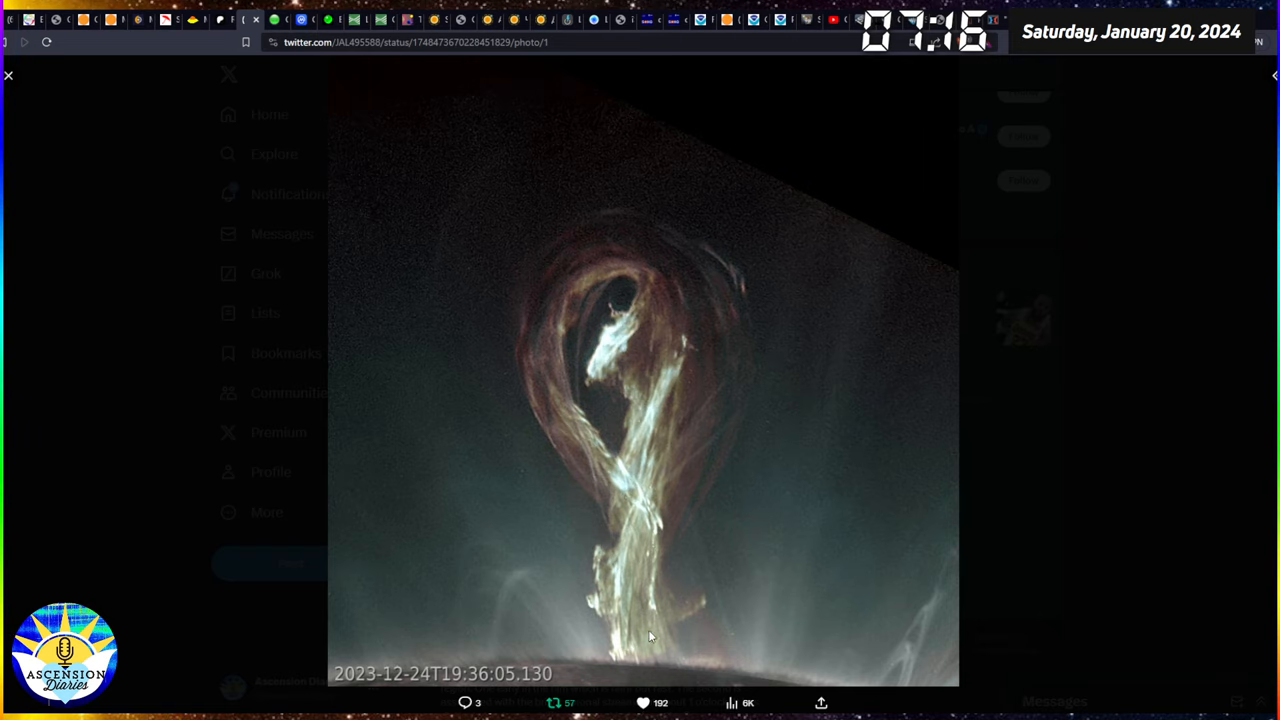
{"action": "mouse_move", "coordinate": [32, 154]}
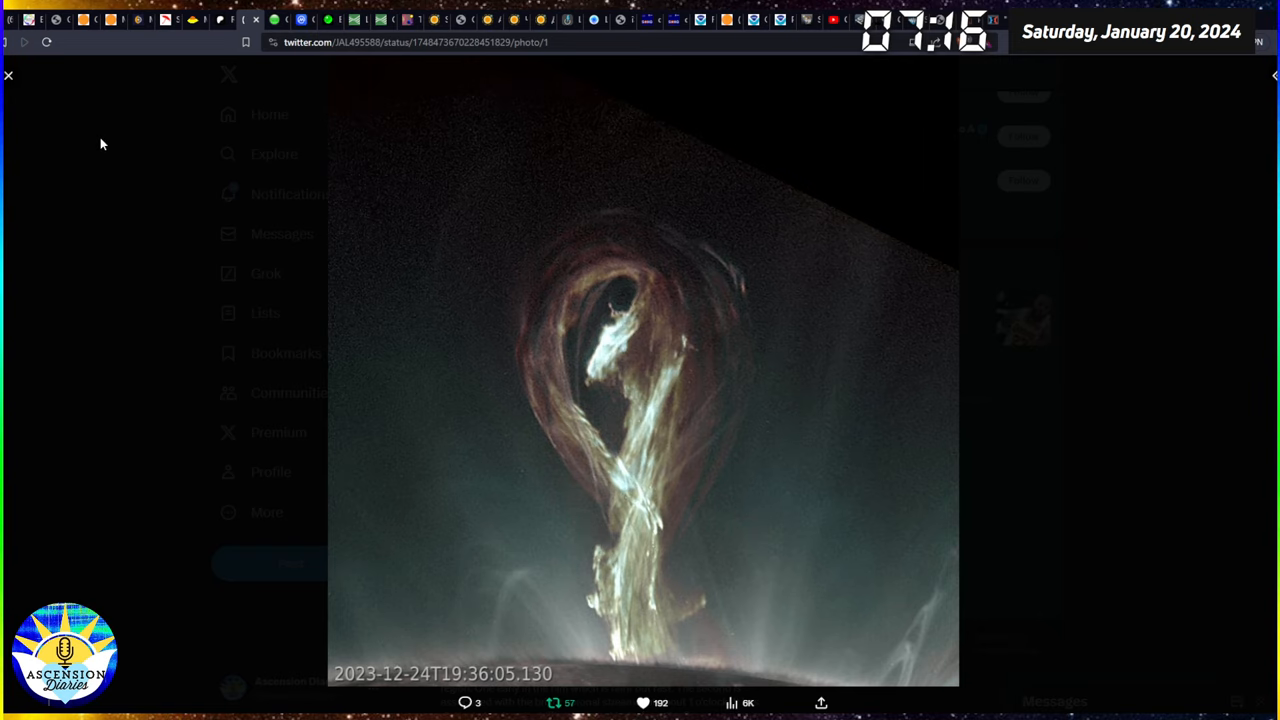
{"action": "mouse_move", "coordinate": [10, 78]}
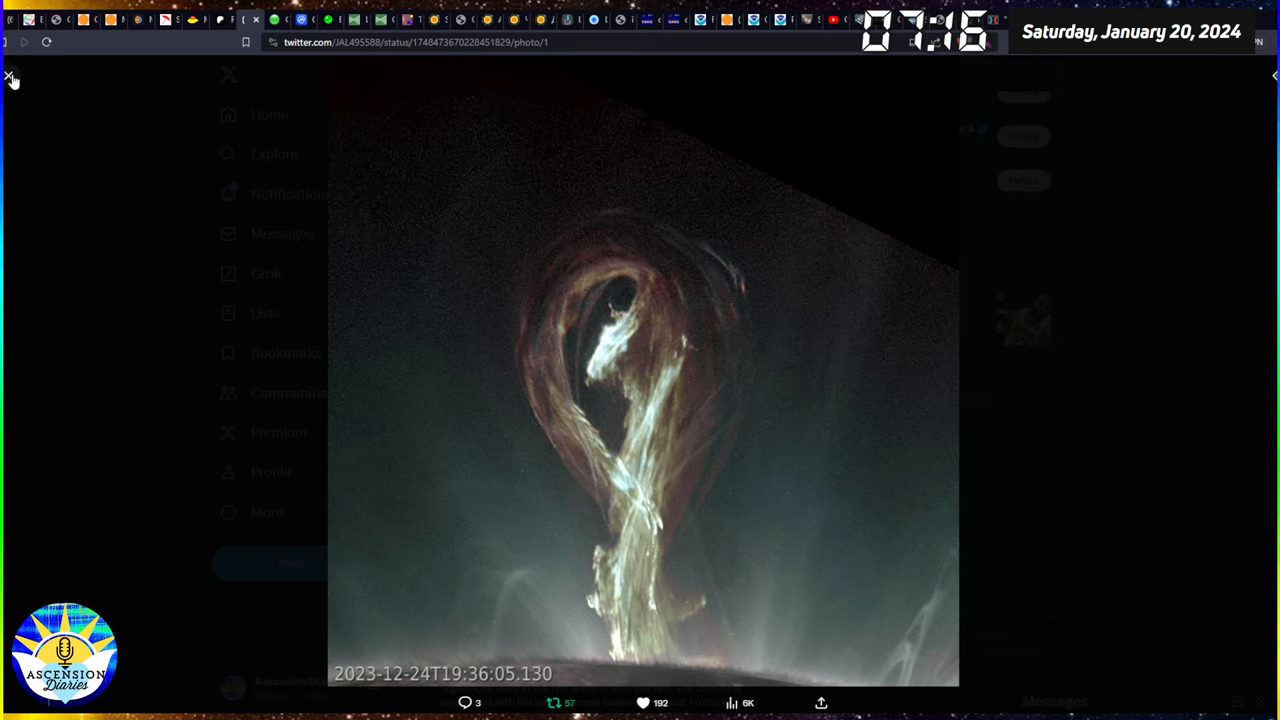
{"action": "mouse_move", "coordinate": [10, 78]}
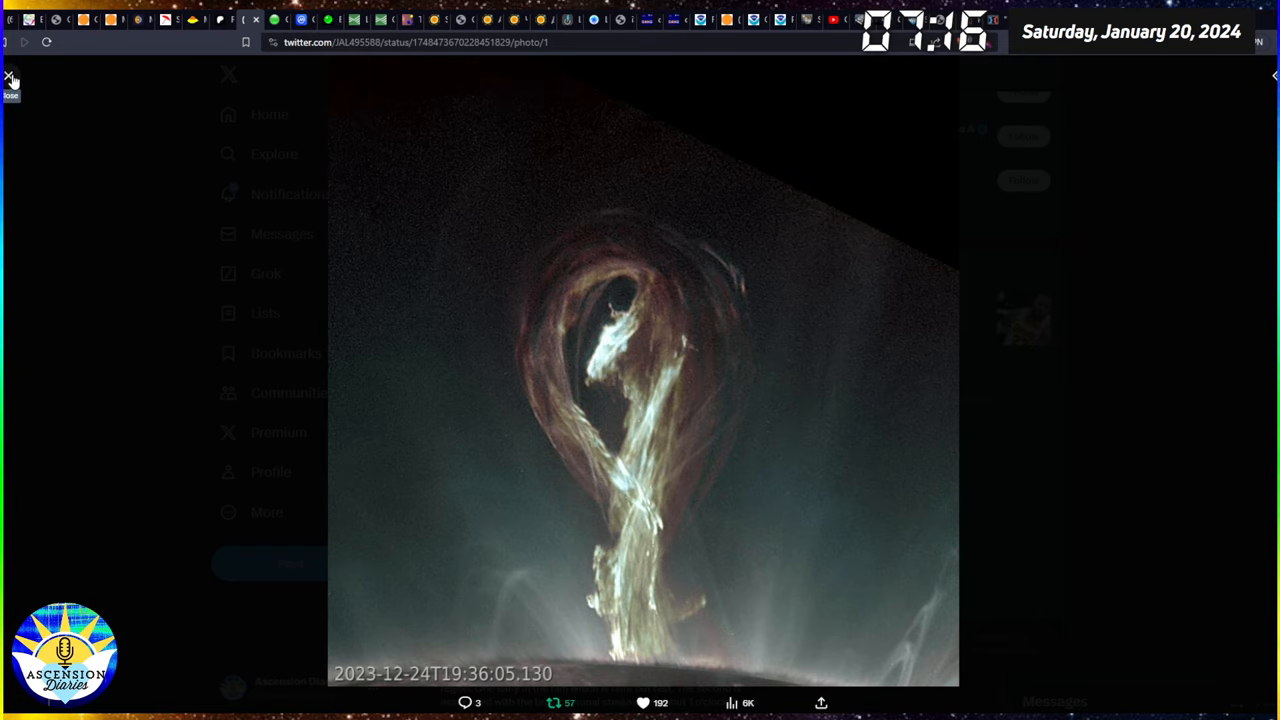
Step: Close the filament photo and play Keith Strong's CME WATCH coronagraph video full screen
{"action": "left_click", "coordinate": [9, 76]}
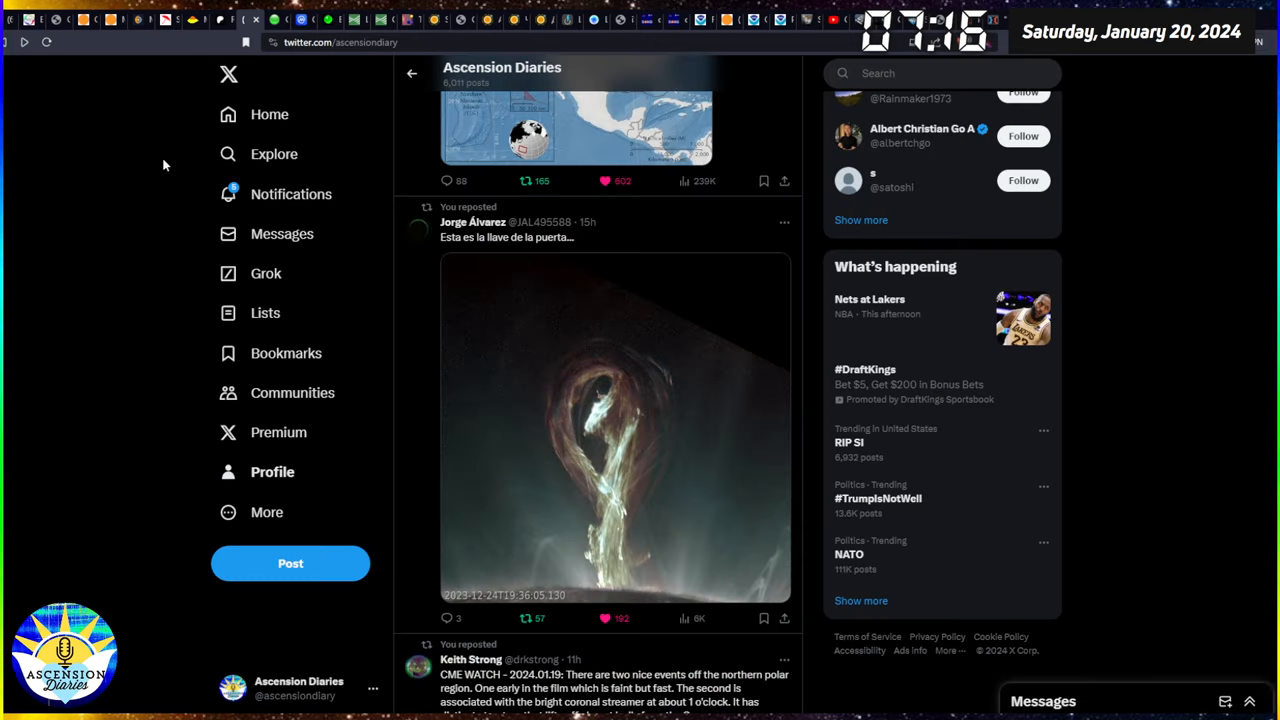
{"action": "scroll", "scroll_direction": "down", "scroll_amount": 3}
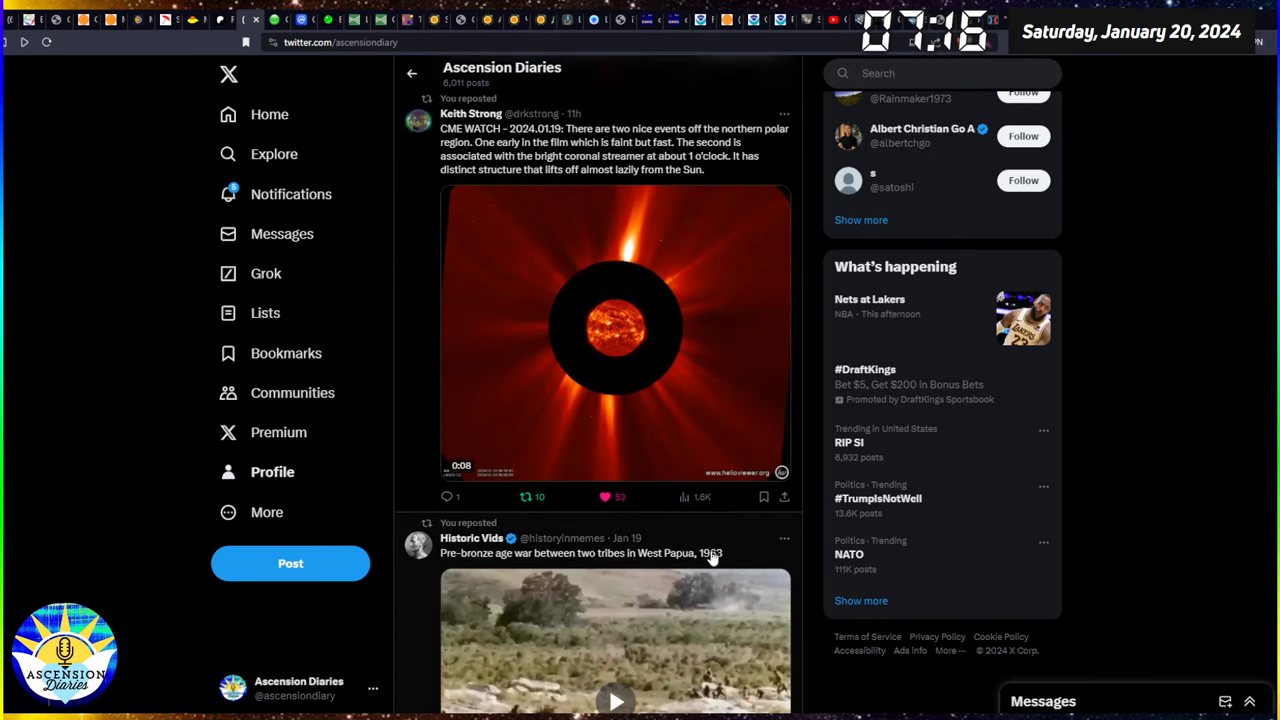
{"action": "mouse_move", "coordinate": [737, 529]}
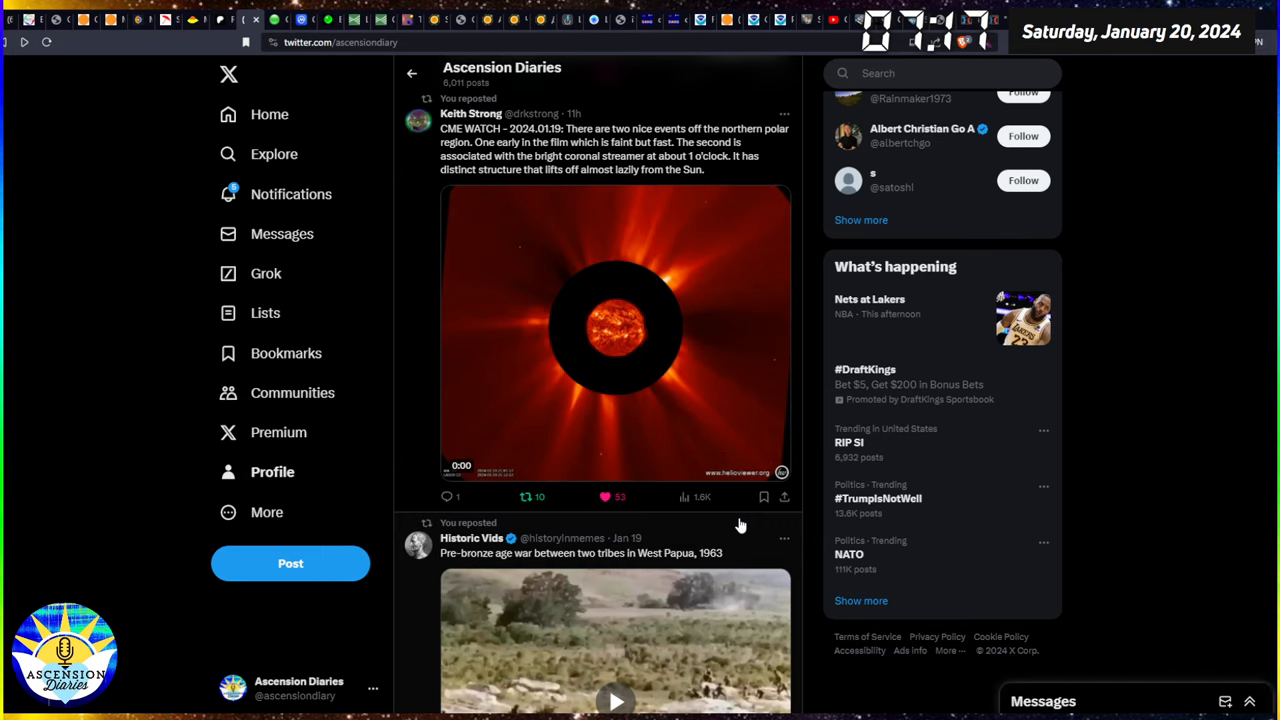
{"action": "left_click", "coordinate": [615, 333]}
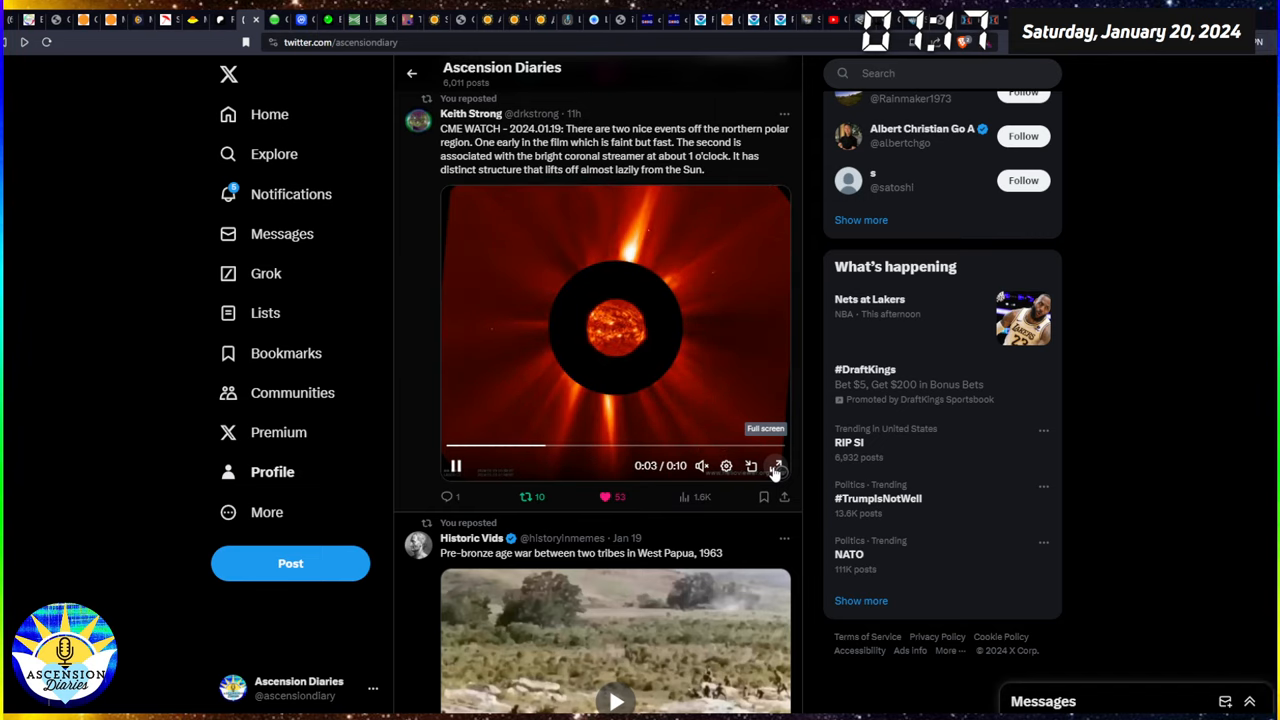
{"action": "left_click", "coordinate": [778, 465]}
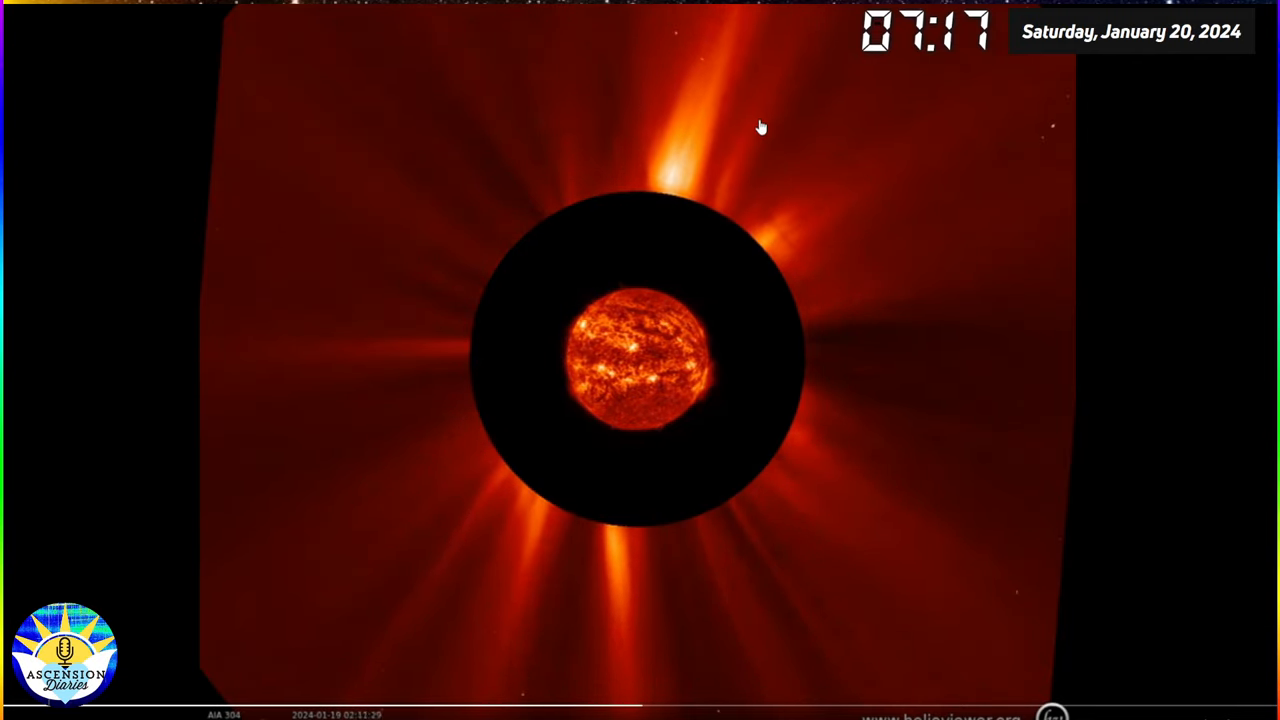
{"action": "mouse_move", "coordinate": [706, 156]}
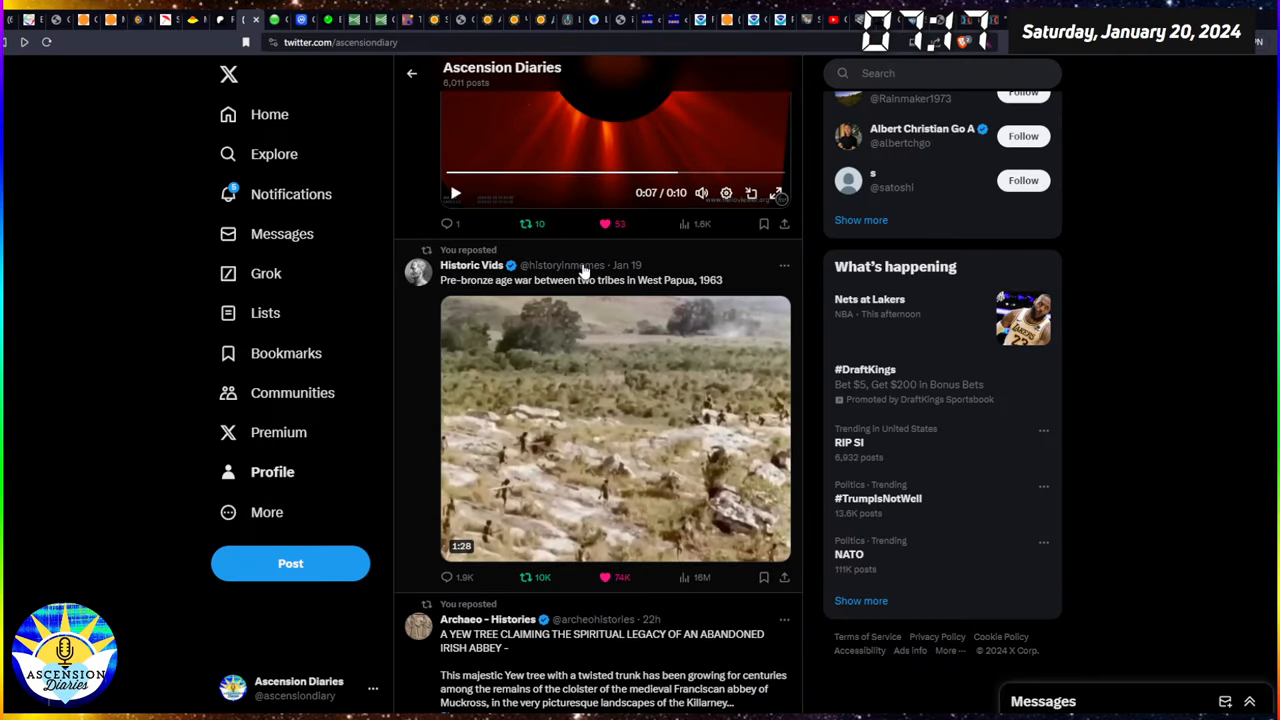
Step: Scroll past the Schumann chart to Collin Gross's Lake Michigan snow-band mesovortices GIF
{"action": "scroll", "scroll_direction": "down", "scroll_amount": 3}
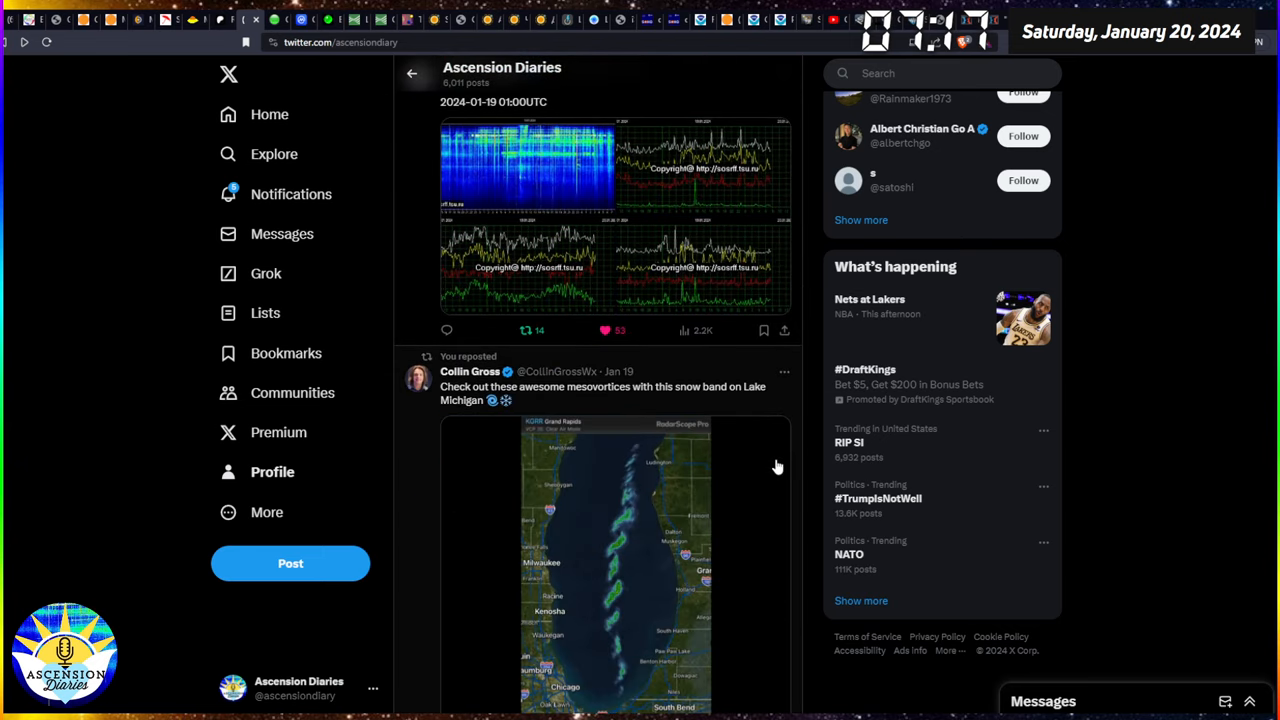
{"action": "scroll", "scroll_direction": "down", "scroll_amount": 3}
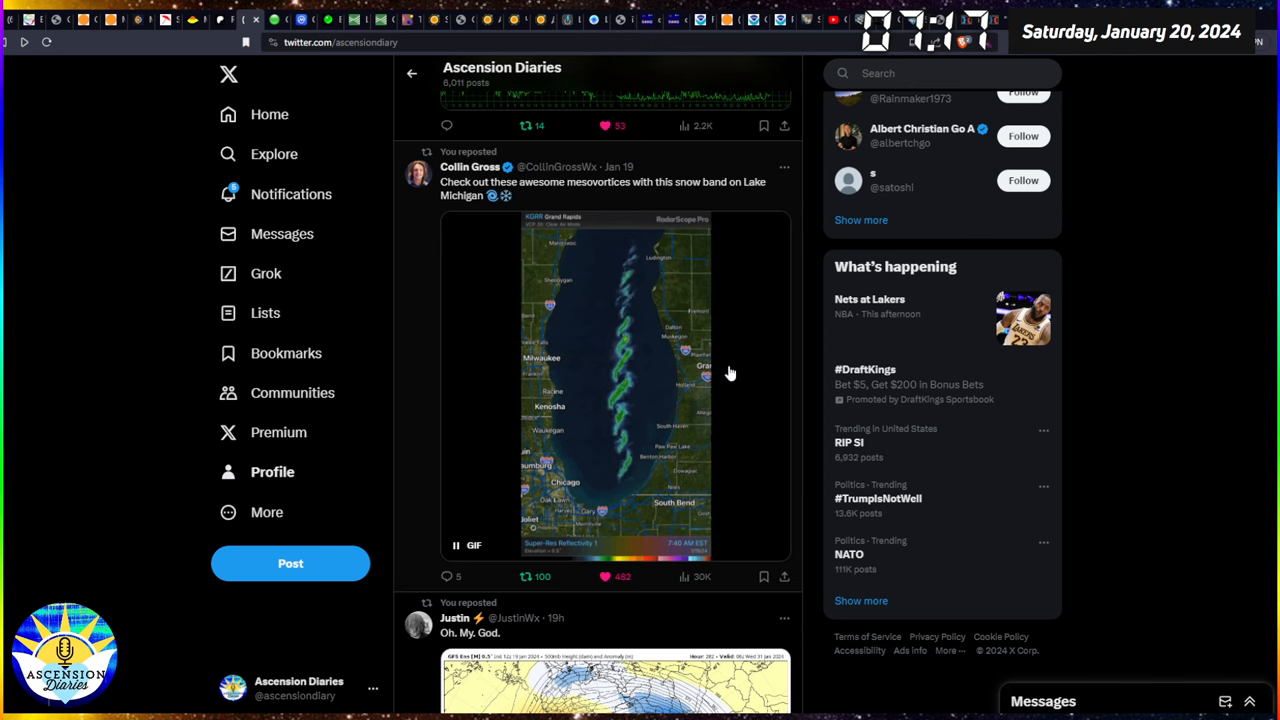
{"action": "scroll", "scroll_direction": "down", "scroll_amount": 3}
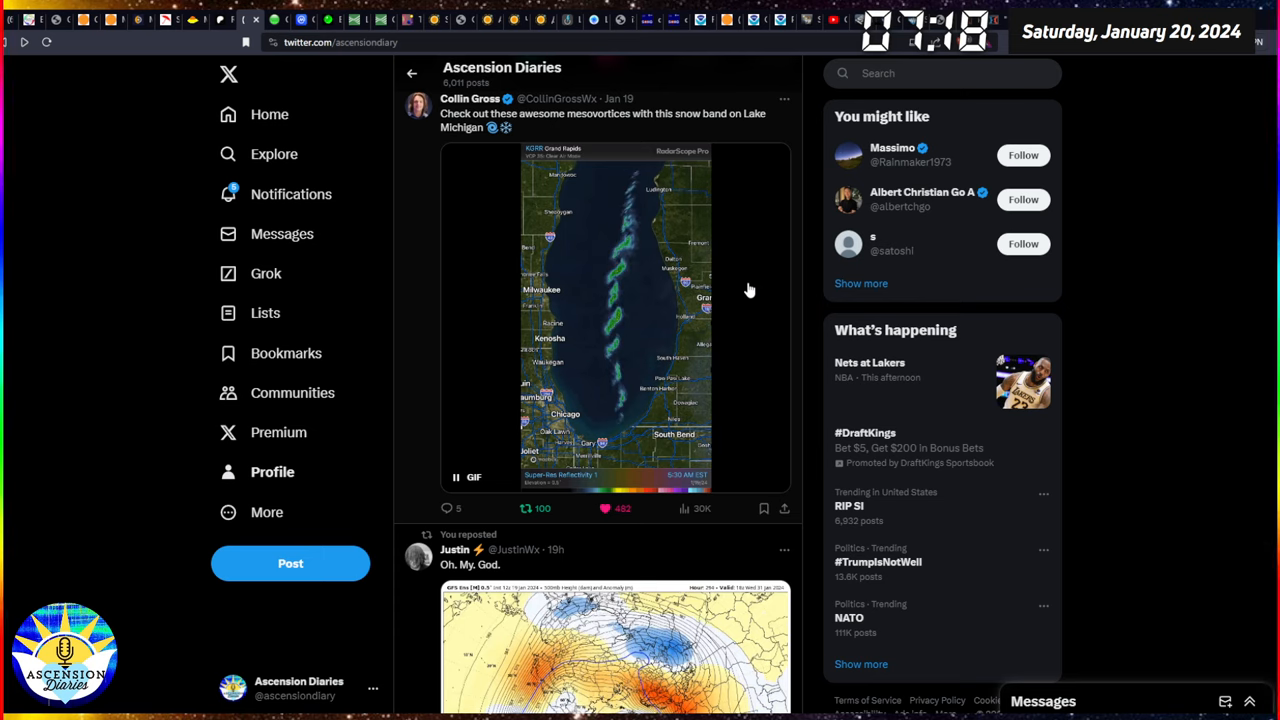
{"action": "mouse_move", "coordinate": [800, 283]}
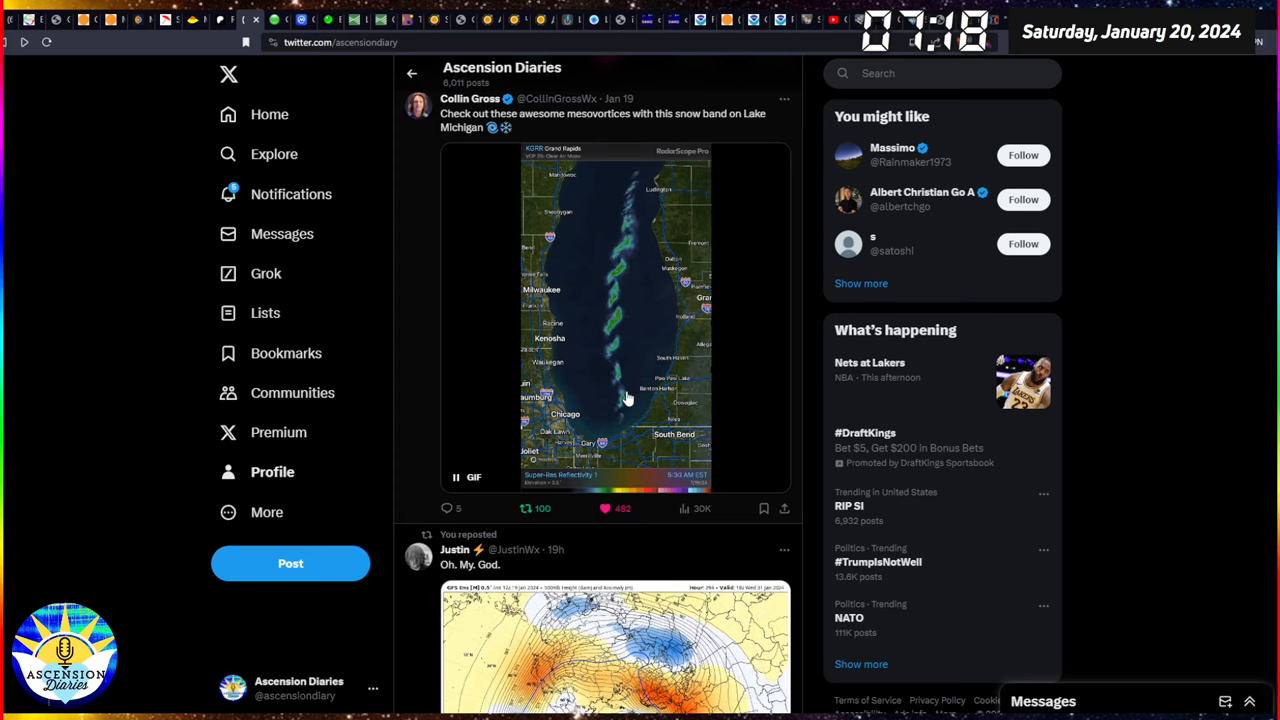
{"action": "scroll", "scroll_direction": "down", "scroll_amount": 3}
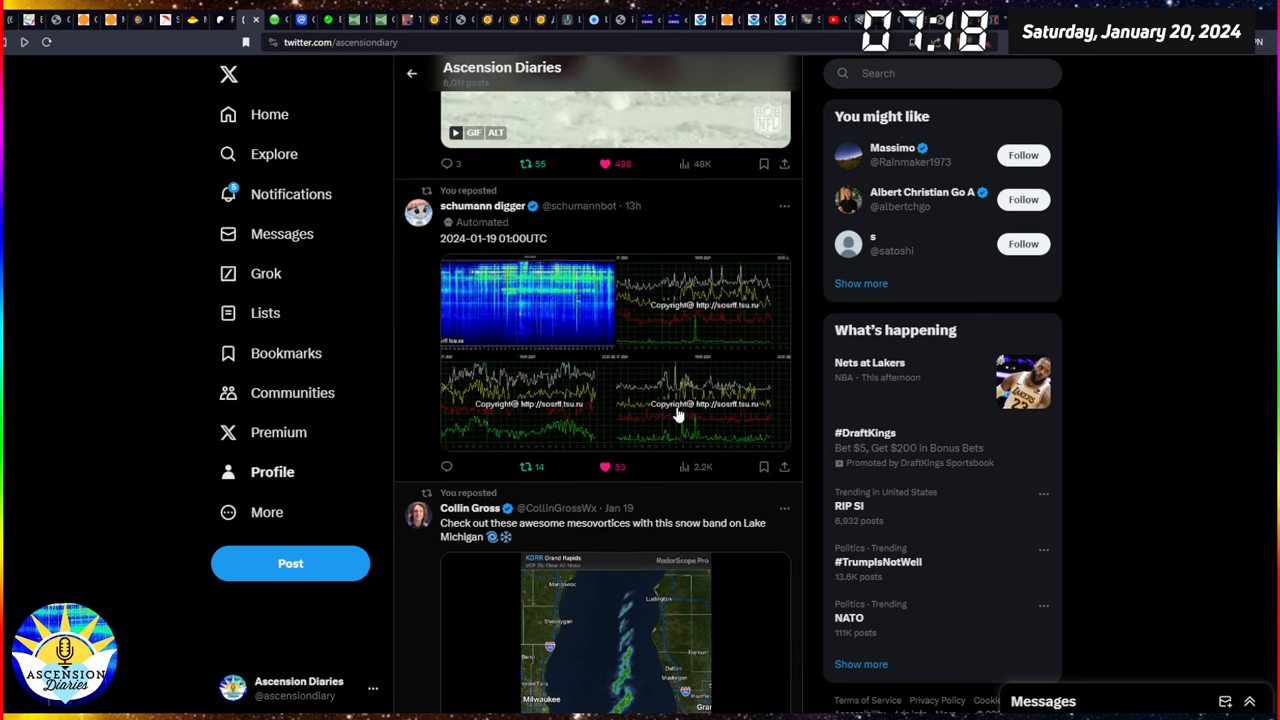
{"action": "scroll", "scroll_direction": "down", "scroll_amount": 3}
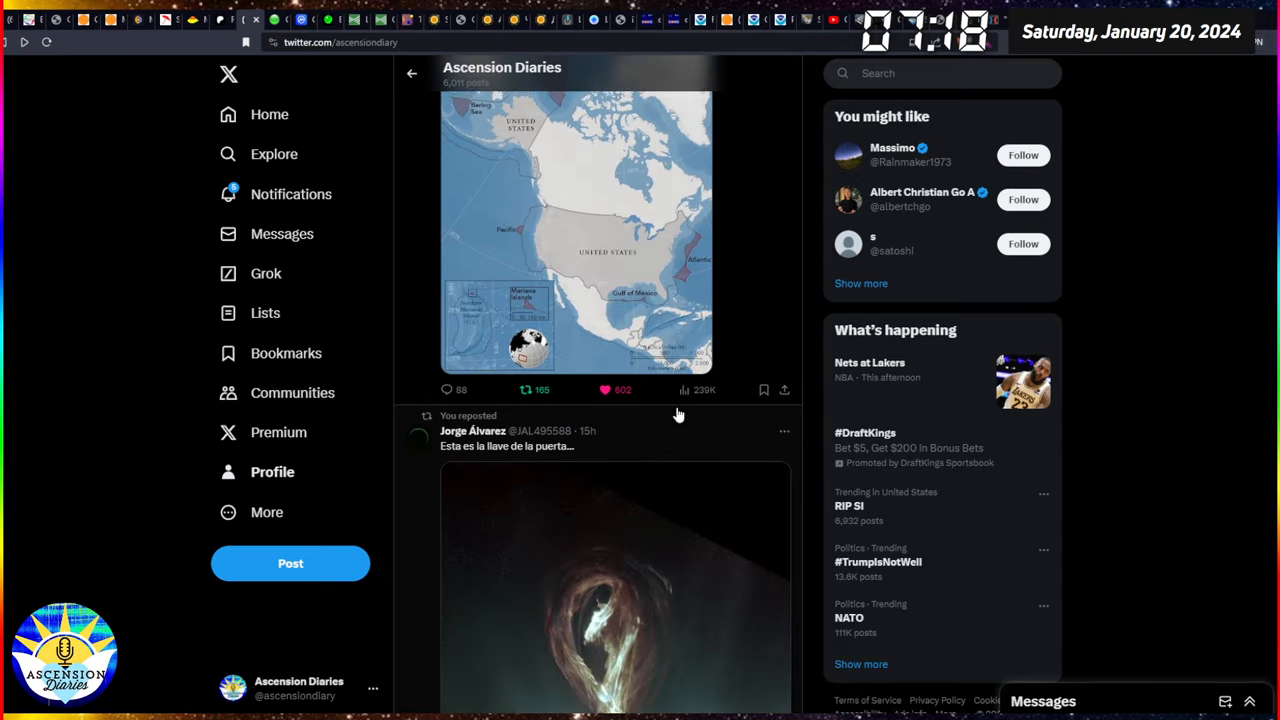
{"action": "scroll", "scroll_direction": "down", "scroll_amount": 3}
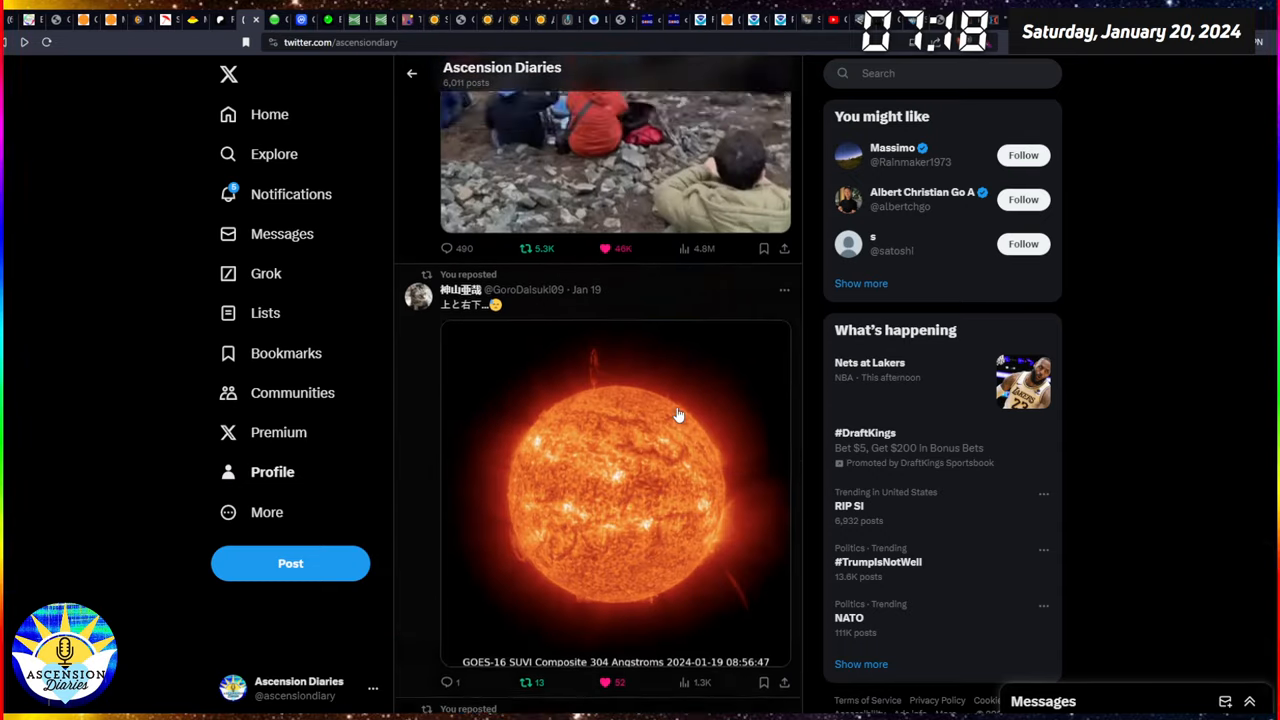
{"action": "scroll", "scroll_direction": "down", "scroll_amount": 3}
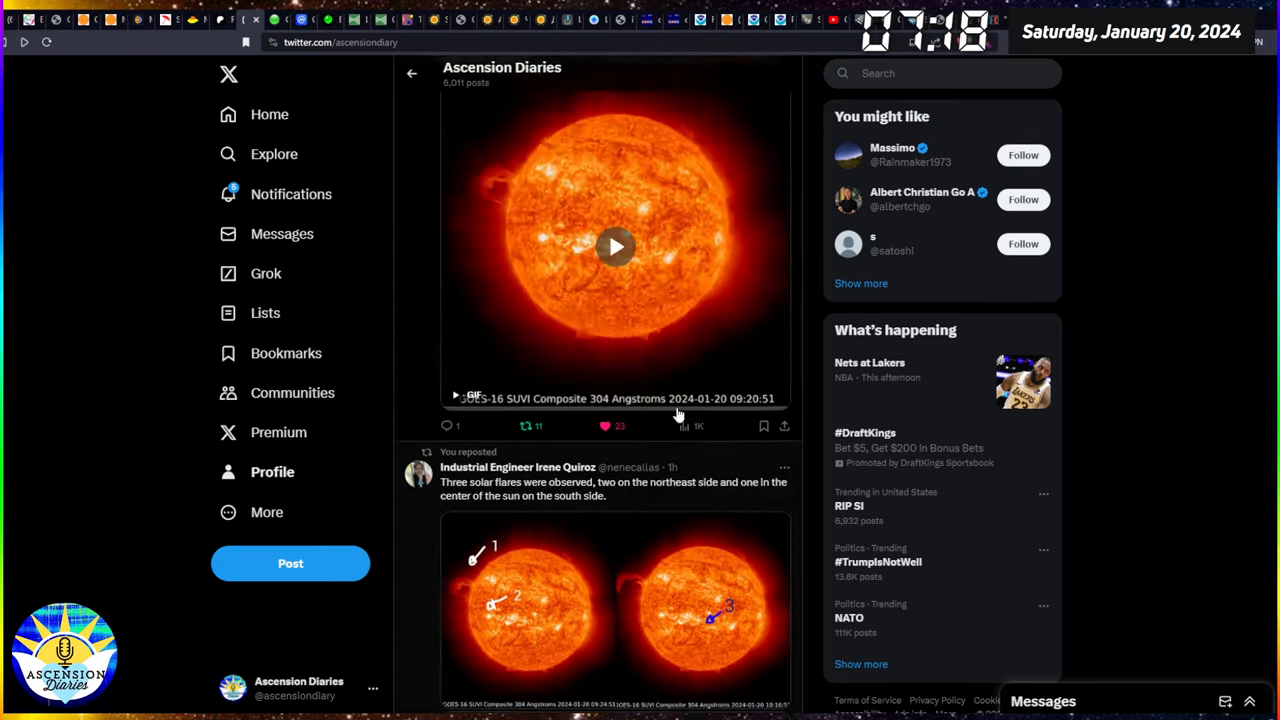
{"action": "scroll", "scroll_direction": "down", "scroll_amount": 3}
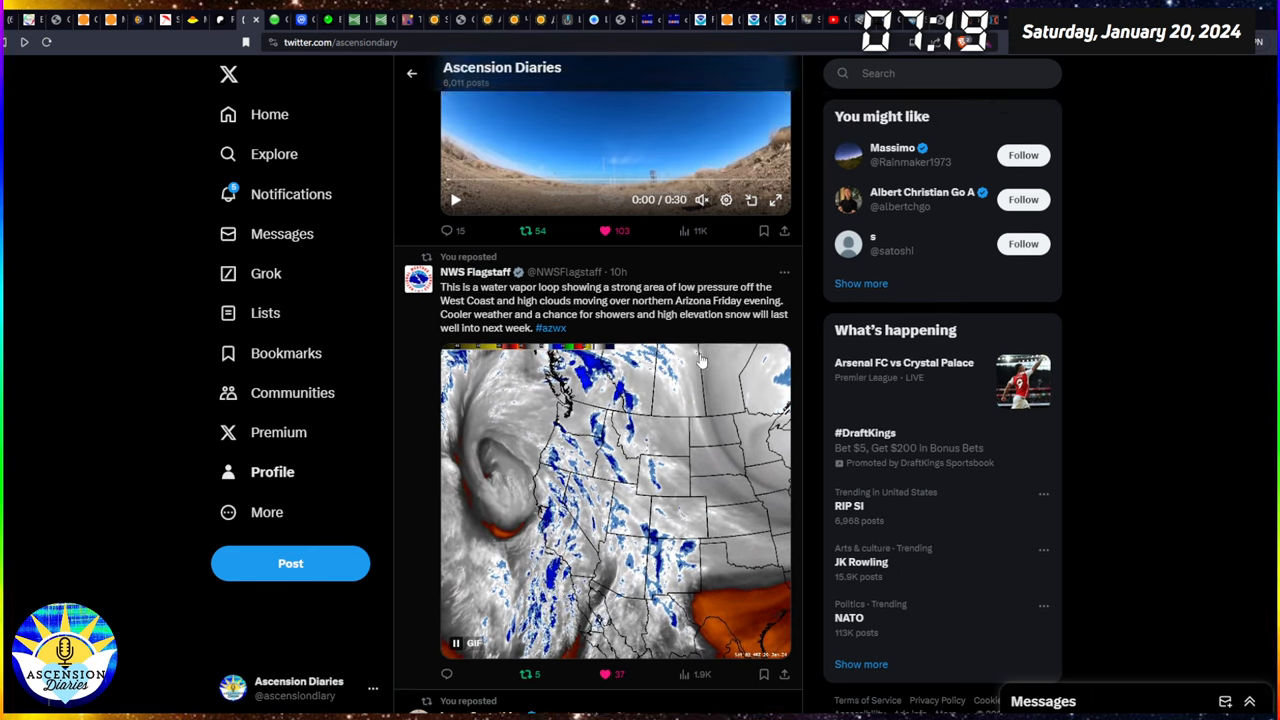
{"action": "scroll", "scroll_direction": "down", "scroll_amount": 3}
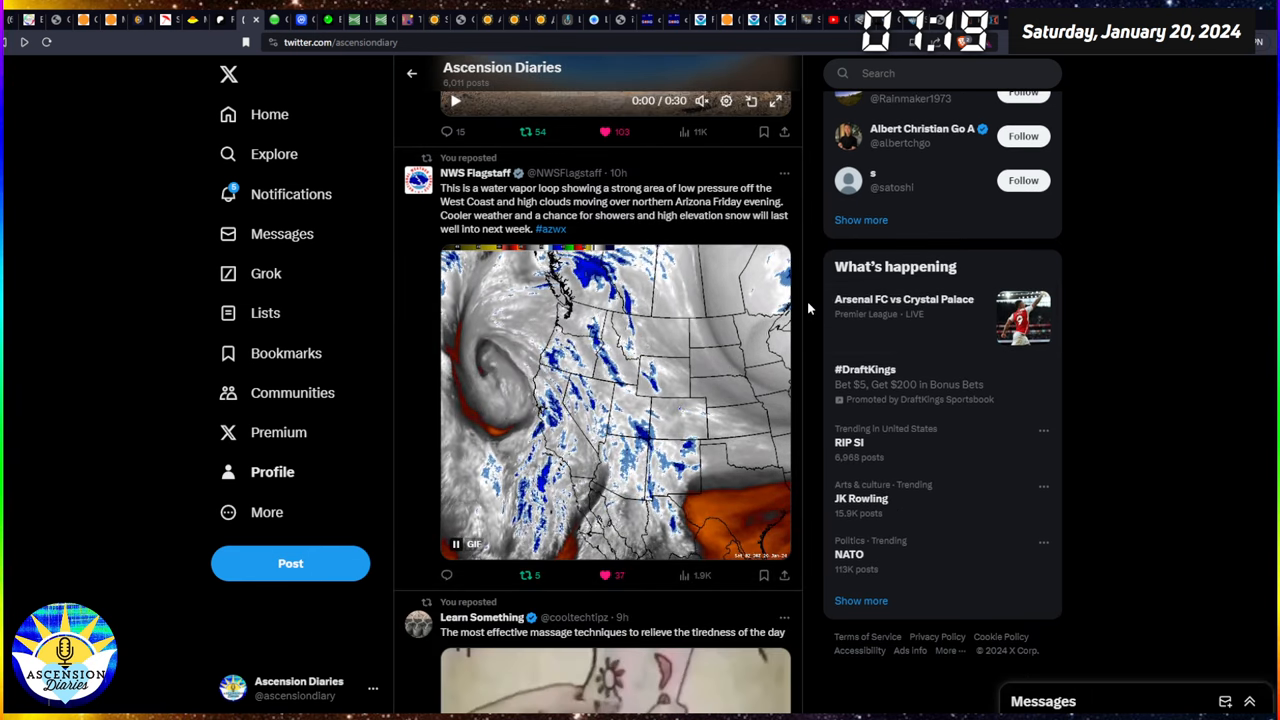
{"action": "scroll", "scroll_direction": "down", "scroll_amount": 3}
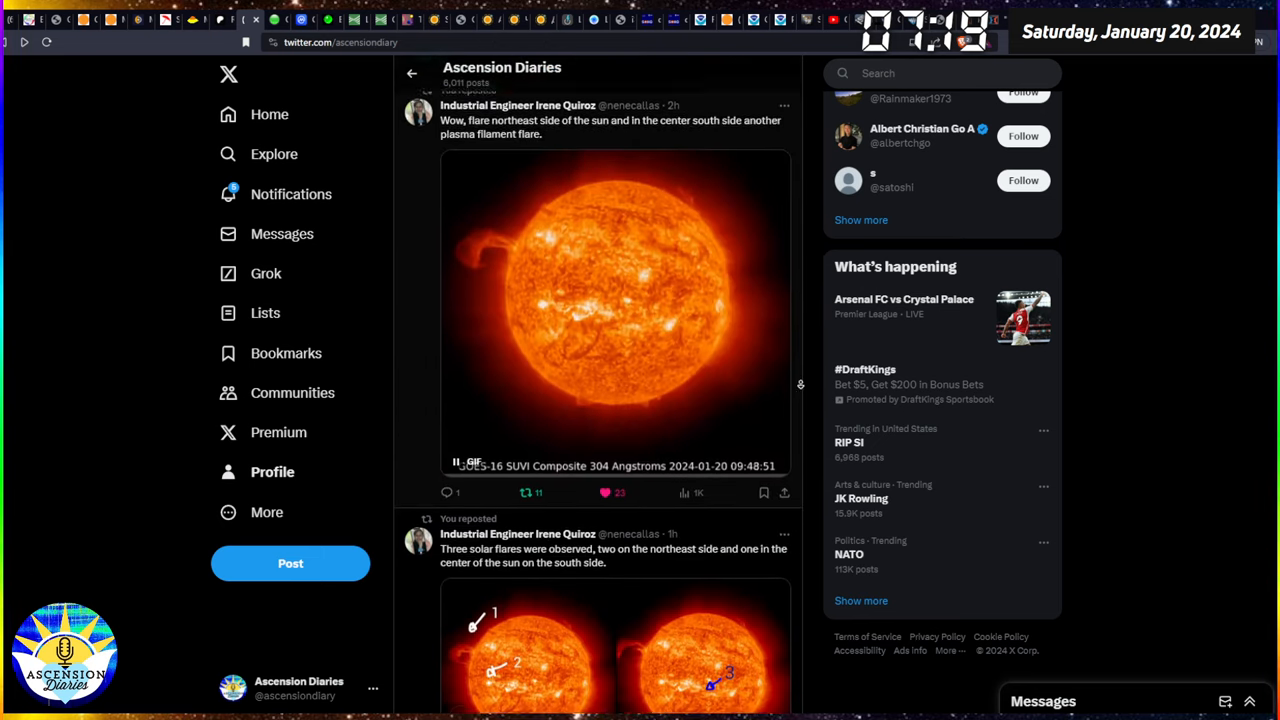
{"action": "scroll", "scroll_direction": "down", "scroll_amount": 3}
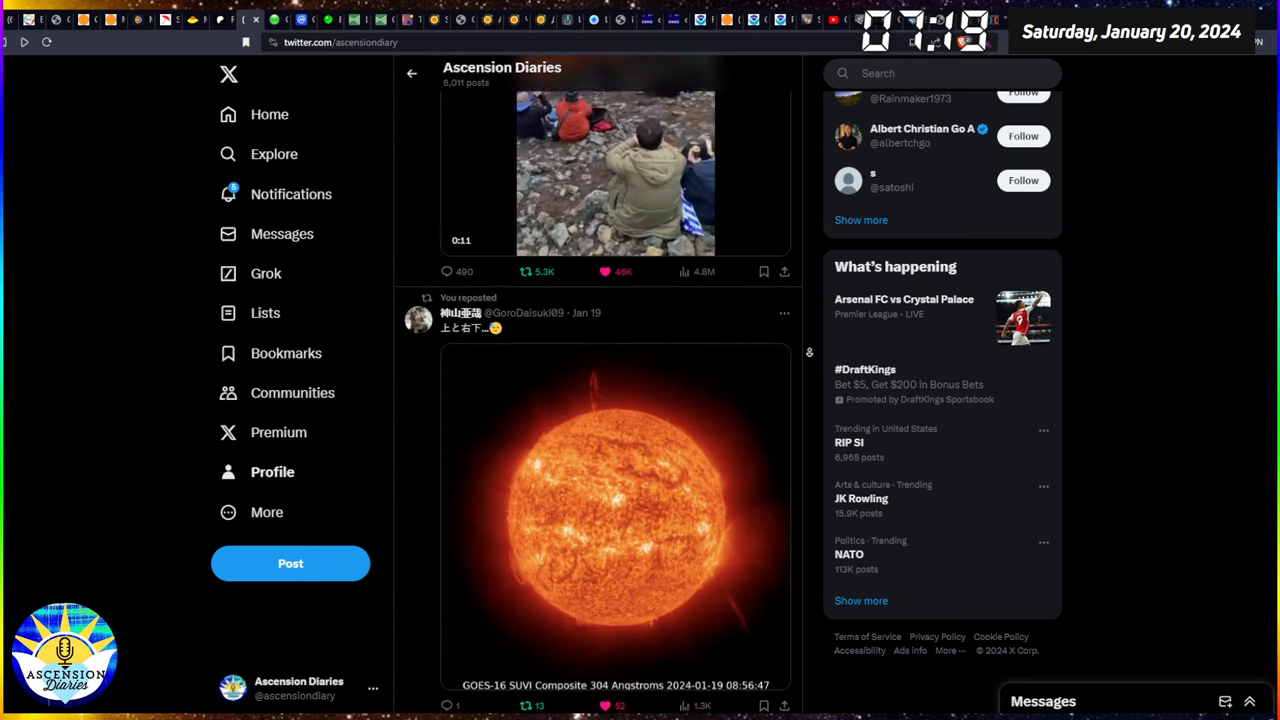
{"action": "scroll", "scroll_direction": "down", "scroll_amount": 3}
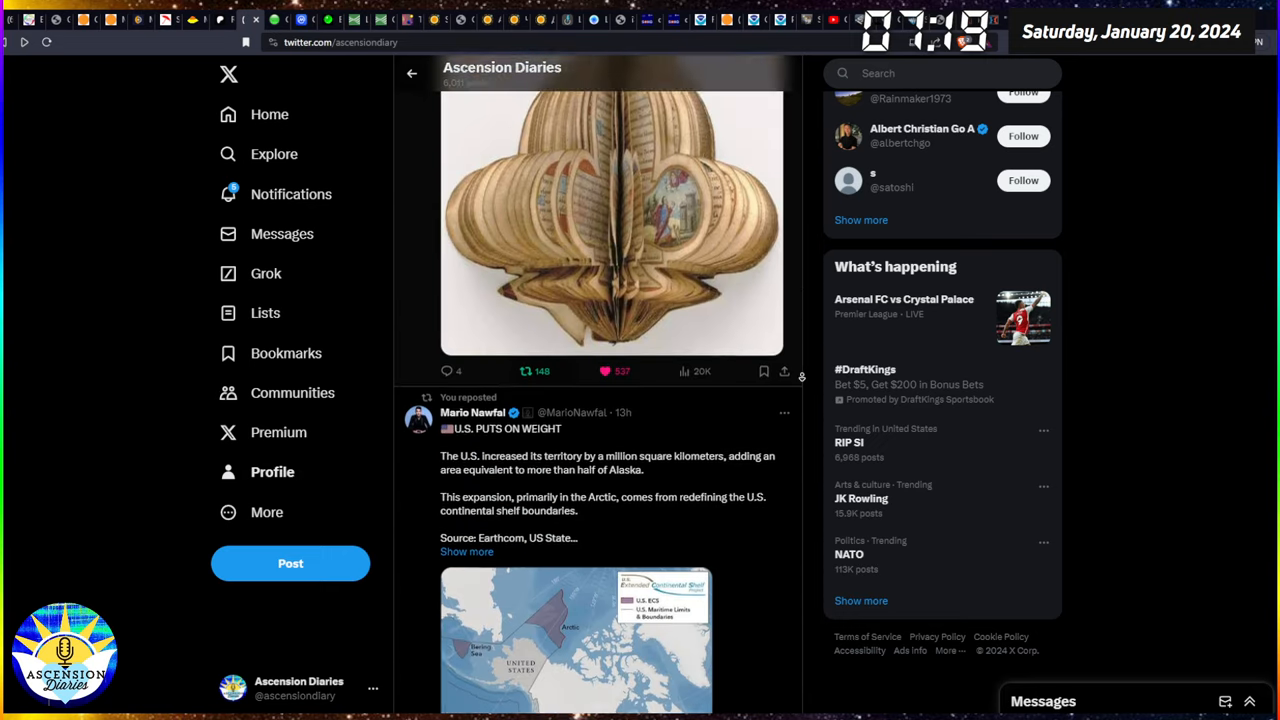
{"action": "scroll", "scroll_direction": "down", "scroll_amount": 3}
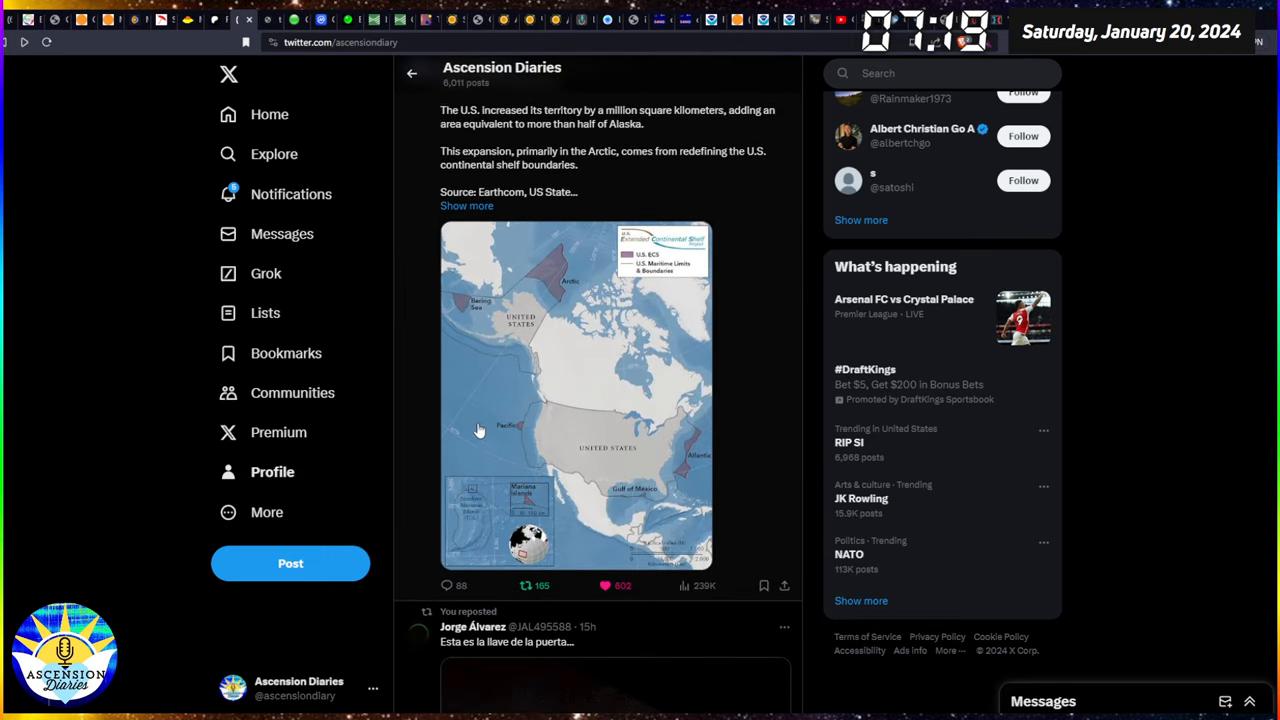
{"action": "left_click", "coordinate": [575, 395]}
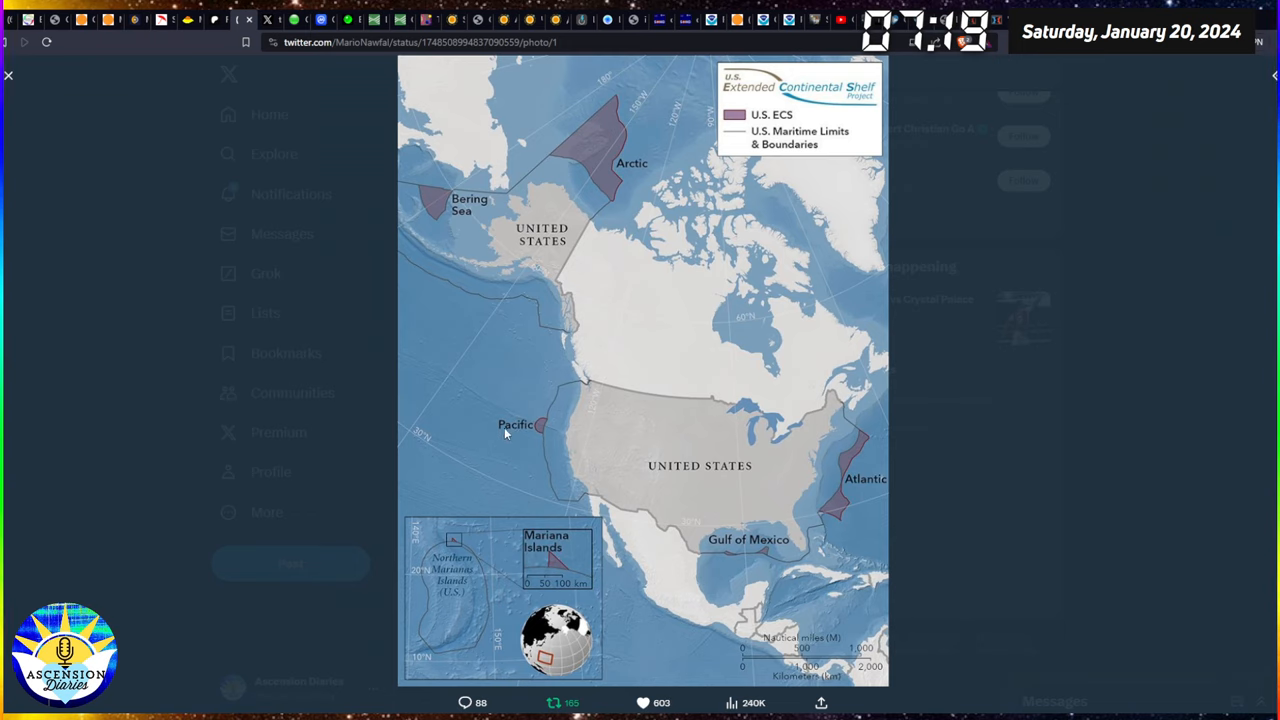
{"action": "mouse_move", "coordinate": [558, 421]}
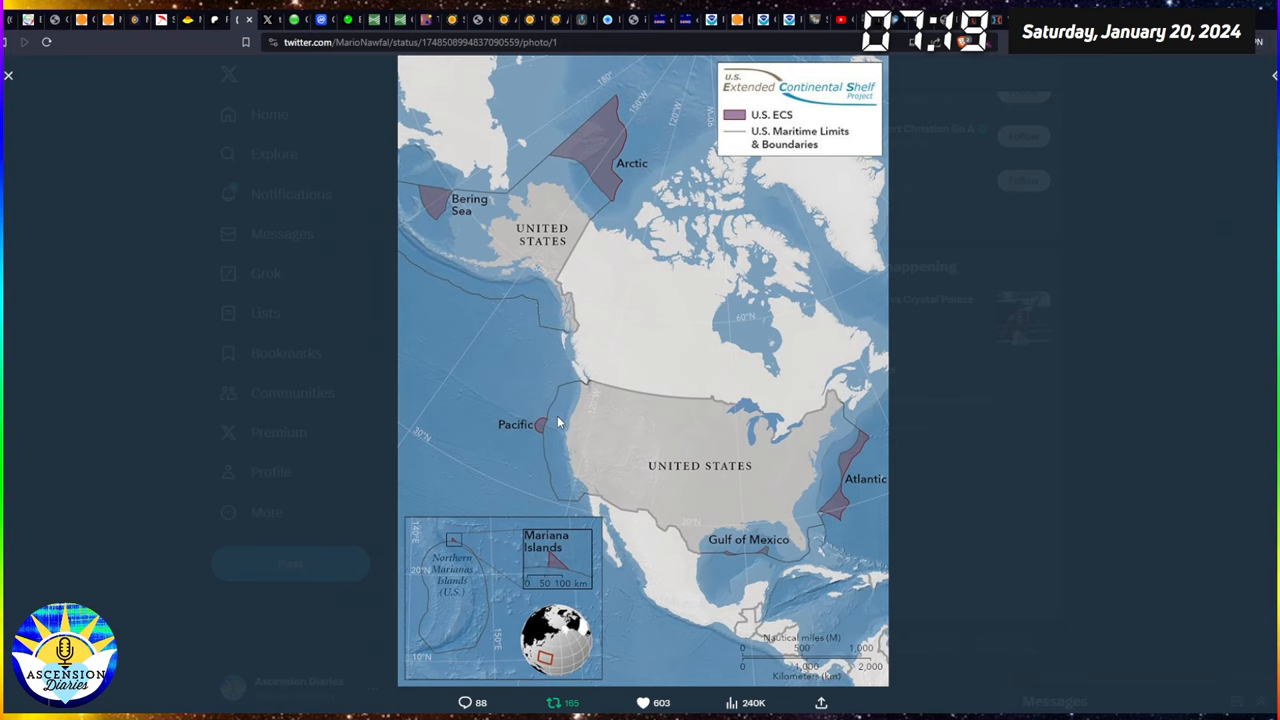
{"action": "mouse_move", "coordinate": [540, 440]}
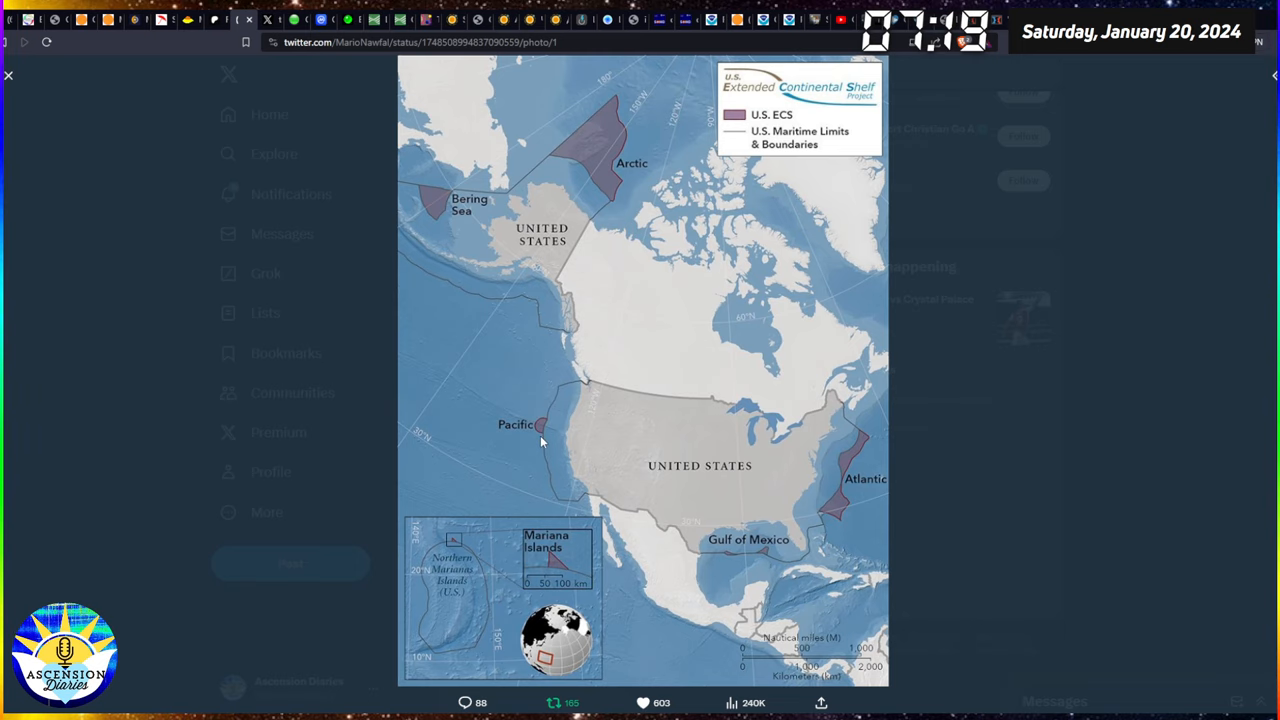
{"action": "mouse_move", "coordinate": [563, 400]}
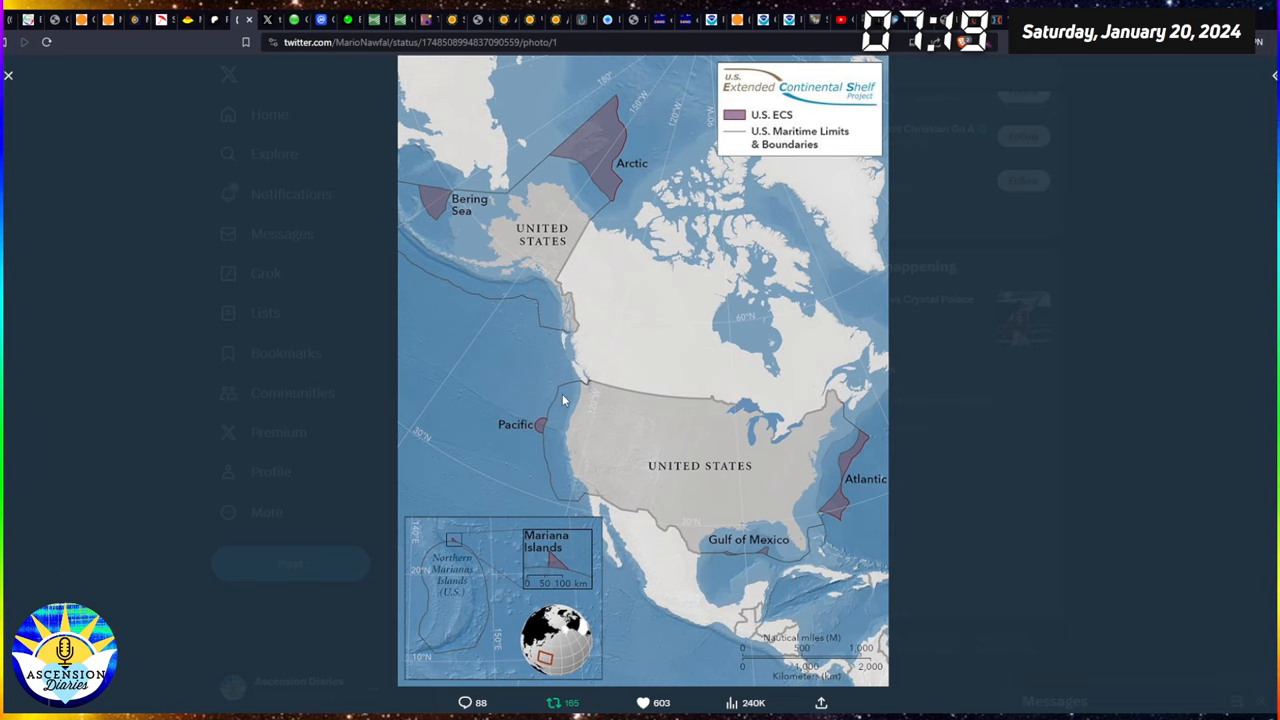
{"action": "mouse_move", "coordinate": [24, 64]}
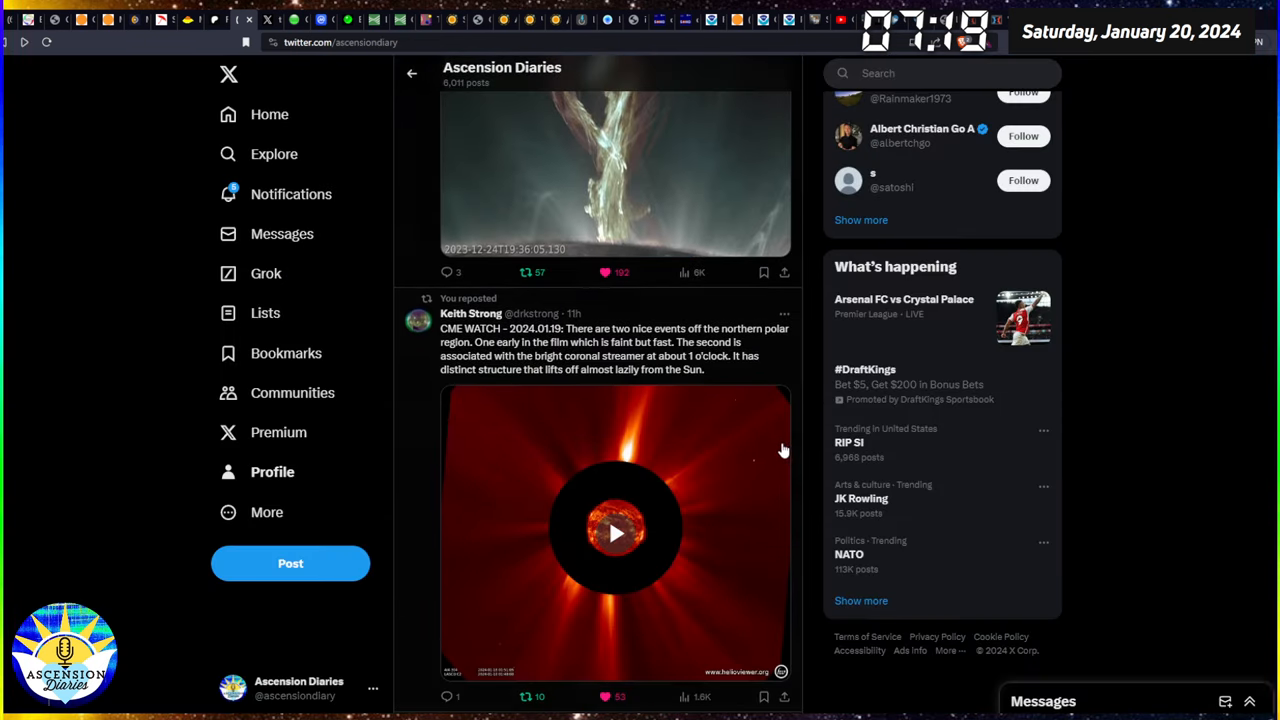
Step: Scroll down the timeline past the Guardian Debrief post and play the reposted Apophis asteroid video
{"action": "scroll", "scroll_direction": "down", "scroll_amount": 3}
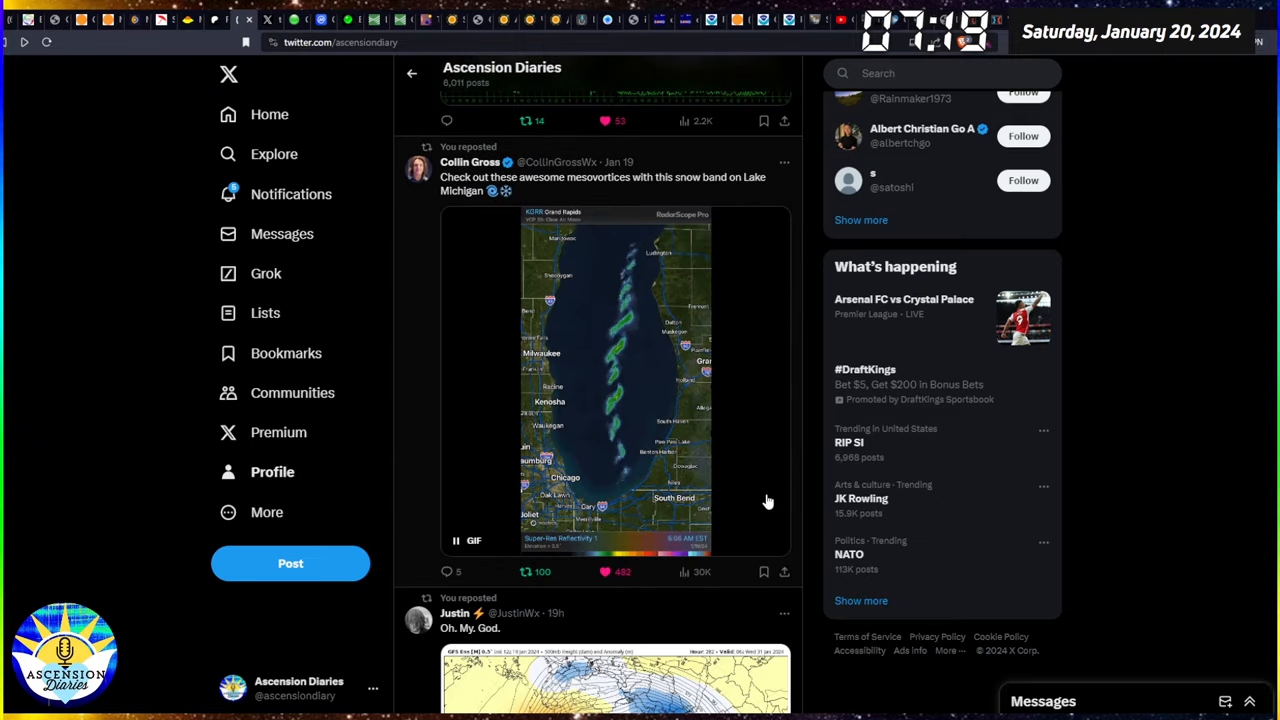
{"action": "scroll", "scroll_direction": "down", "scroll_amount": 3}
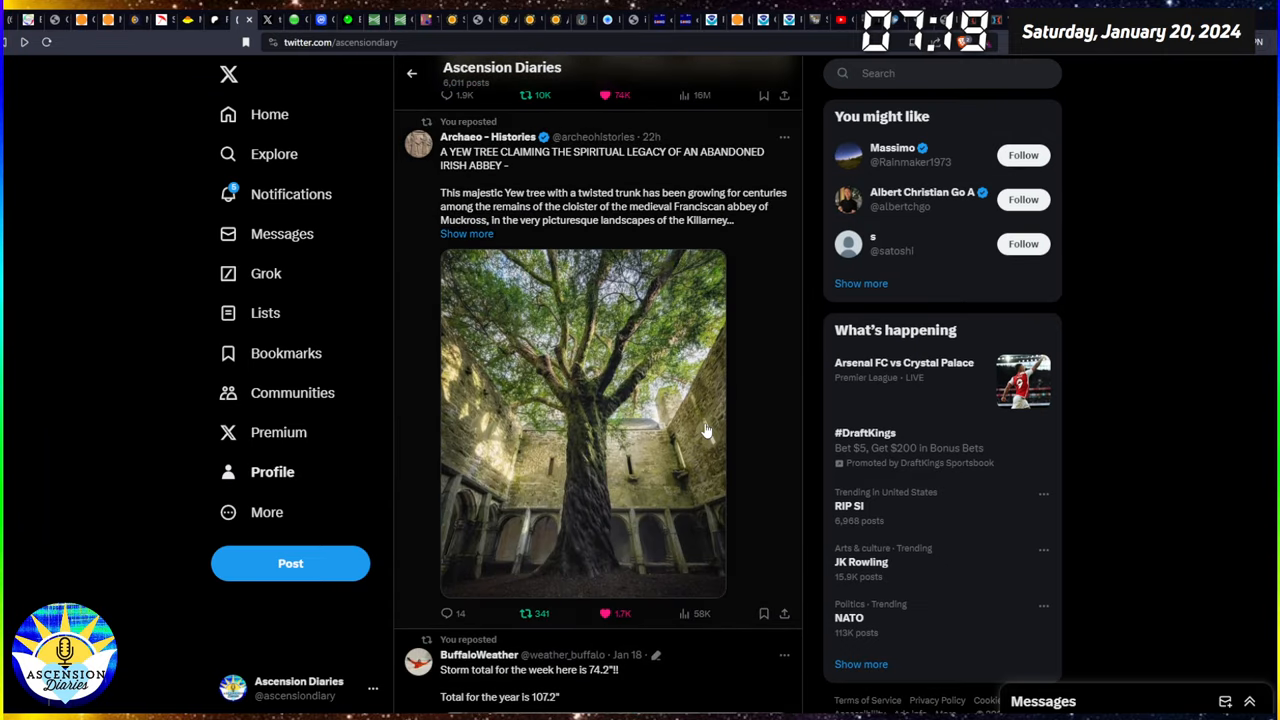
{"action": "scroll", "scroll_direction": "down", "scroll_amount": 3}
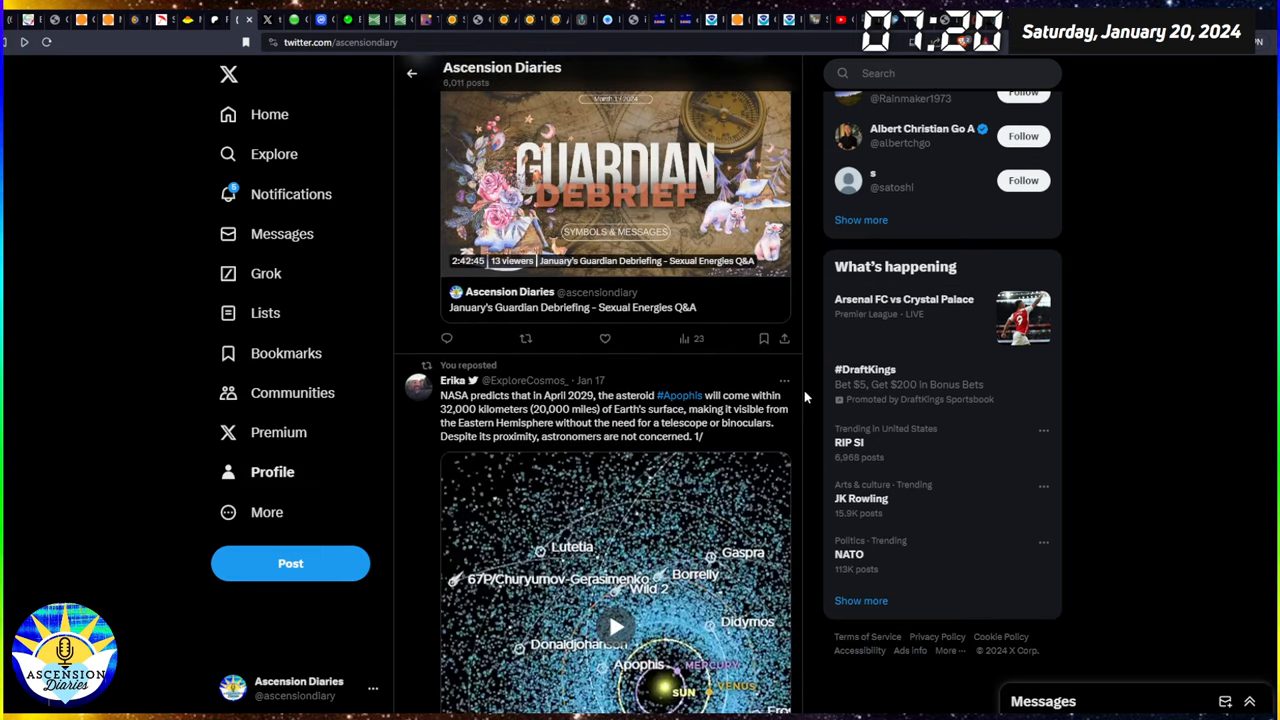
{"action": "scroll", "scroll_direction": "down", "scroll_amount": 3}
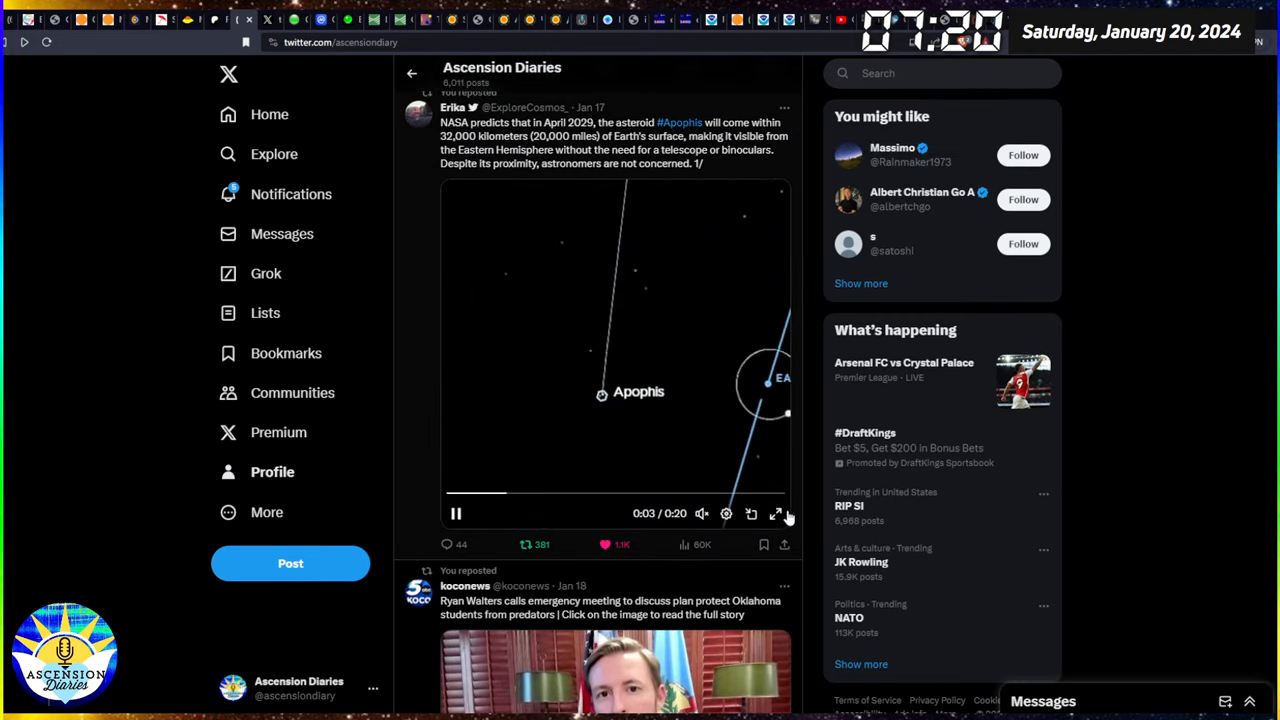
{"action": "left_click", "coordinate": [776, 513]}
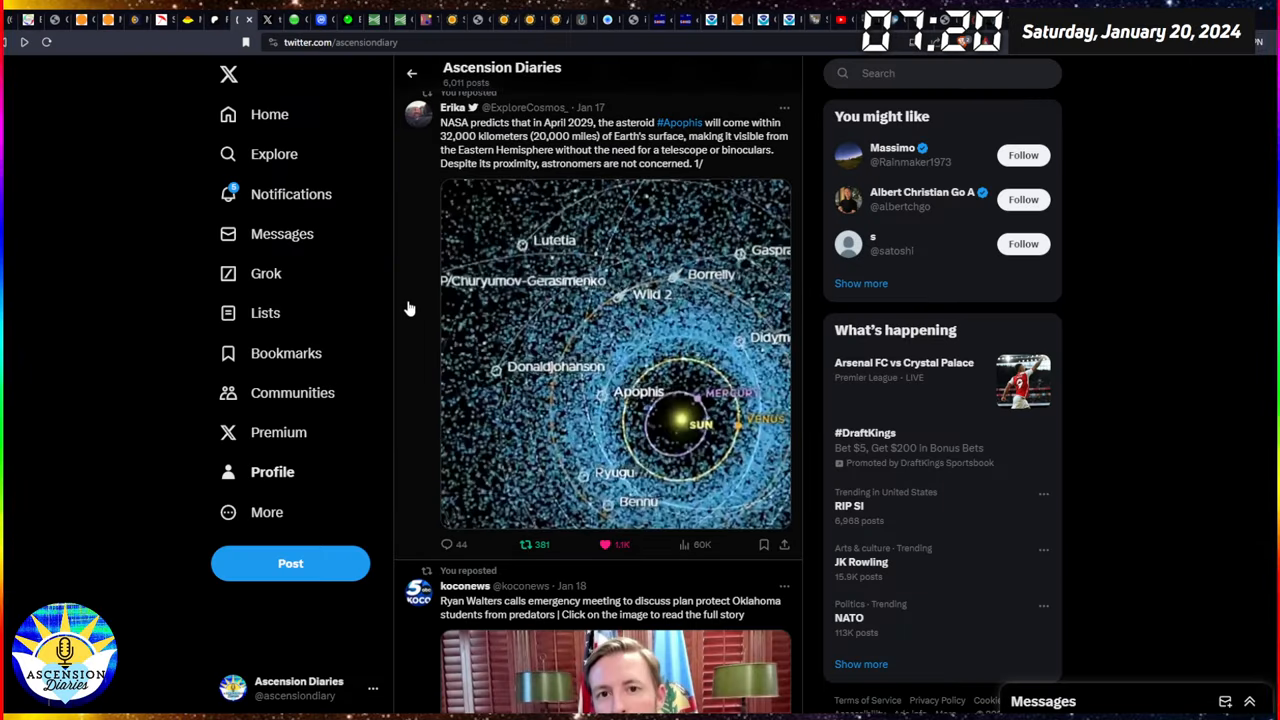
Step: Watch AccuWeather's Oregon ice-storm video full screen, then return it to the feed
{"action": "scroll", "scroll_direction": "down", "scroll_amount": 3}
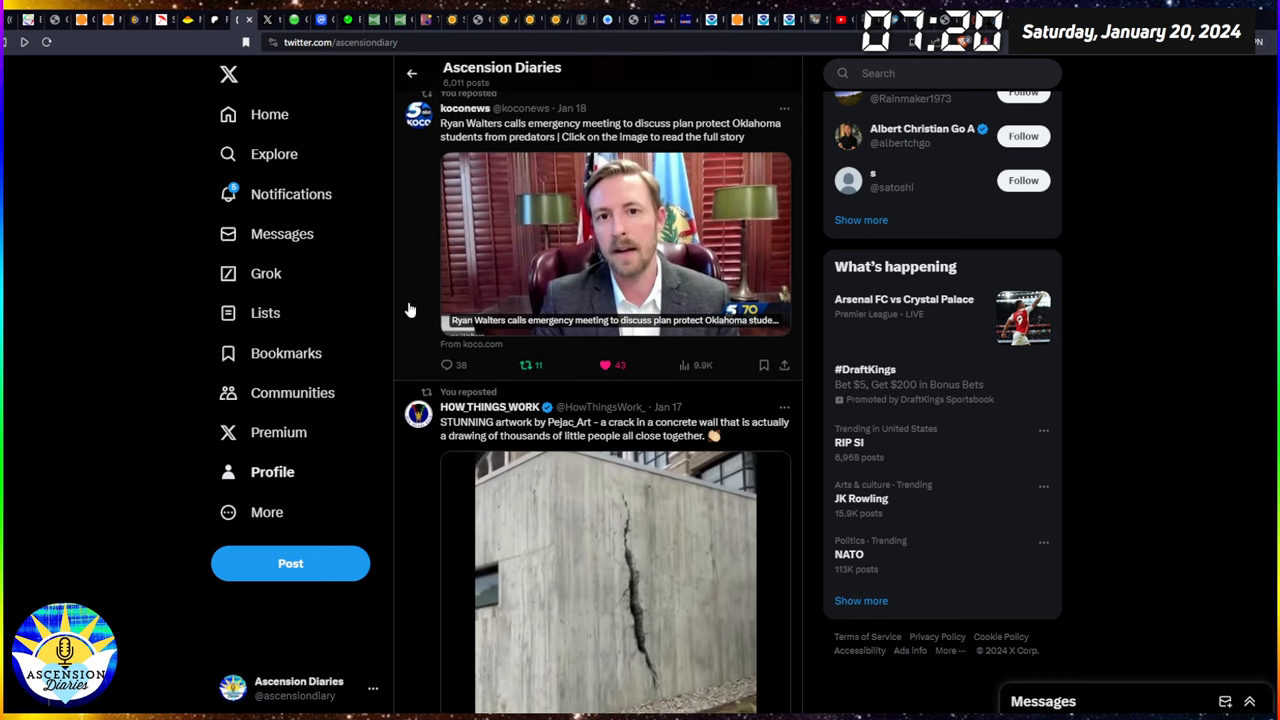
{"action": "scroll", "scroll_direction": "down", "scroll_amount": 3}
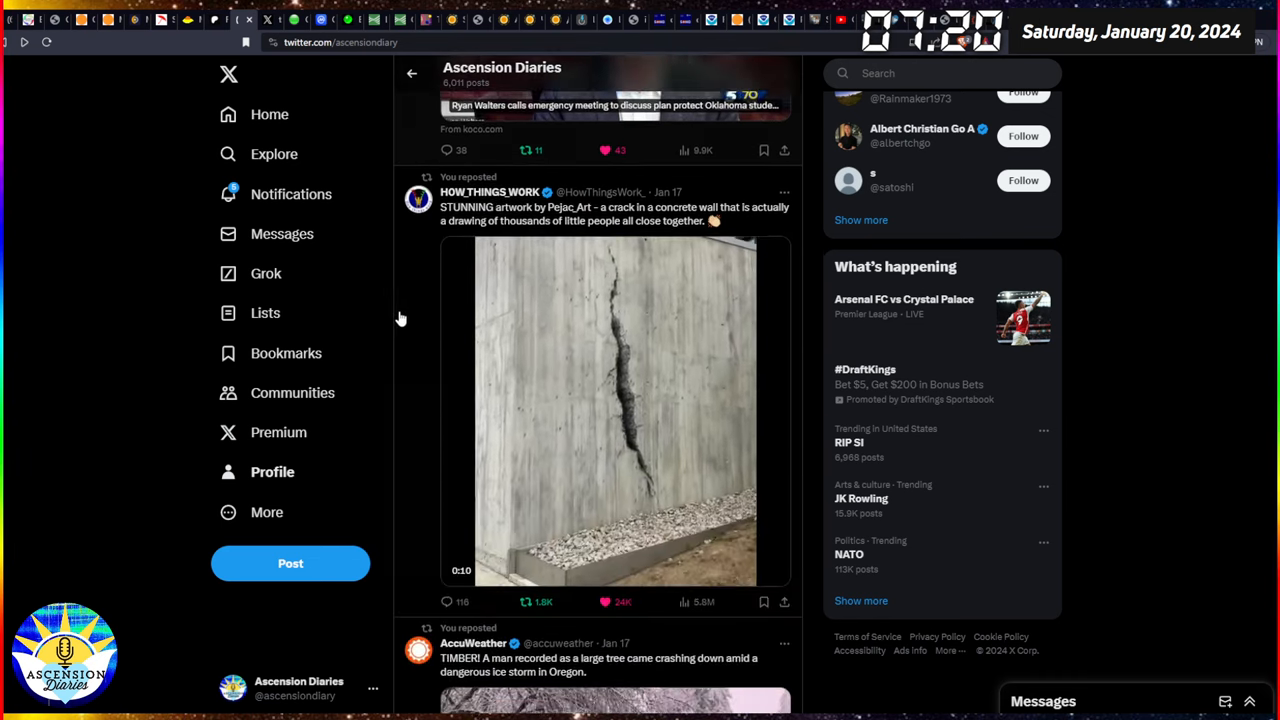
{"action": "scroll", "scroll_direction": "down", "scroll_amount": 3}
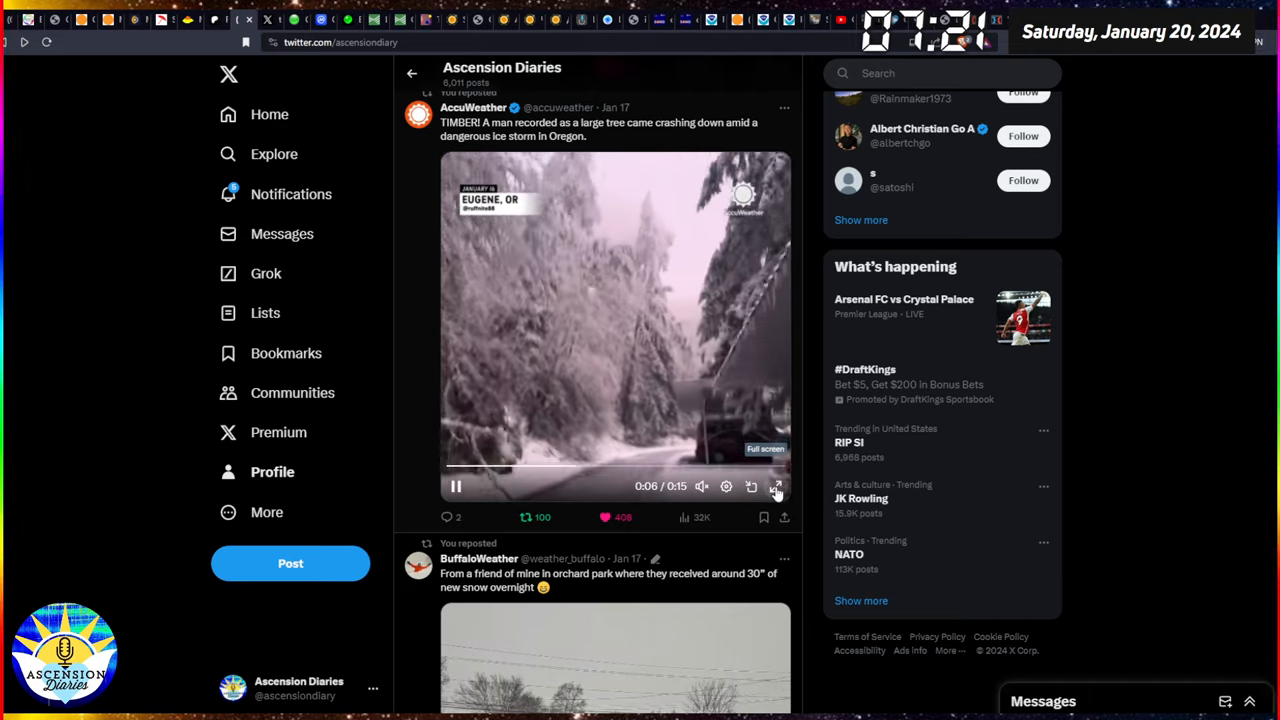
{"action": "left_click", "coordinate": [777, 486]}
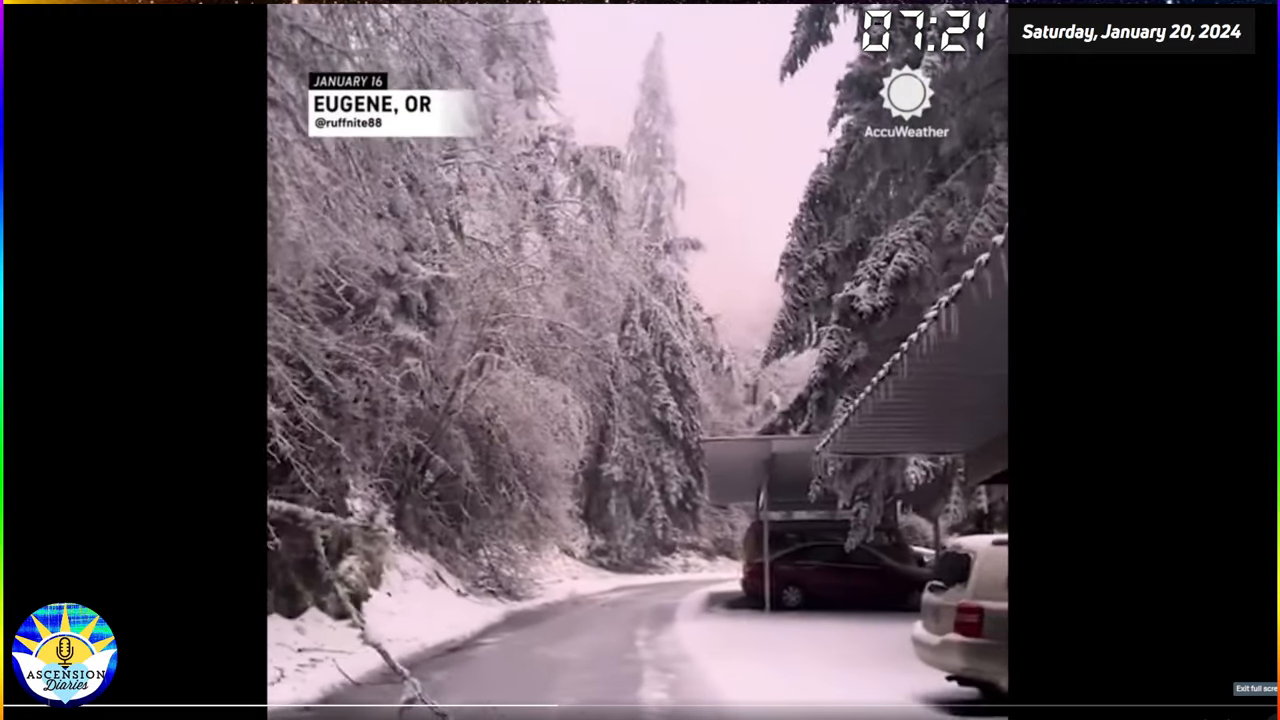
{"action": "left_click", "coordinate": [1255, 689]}
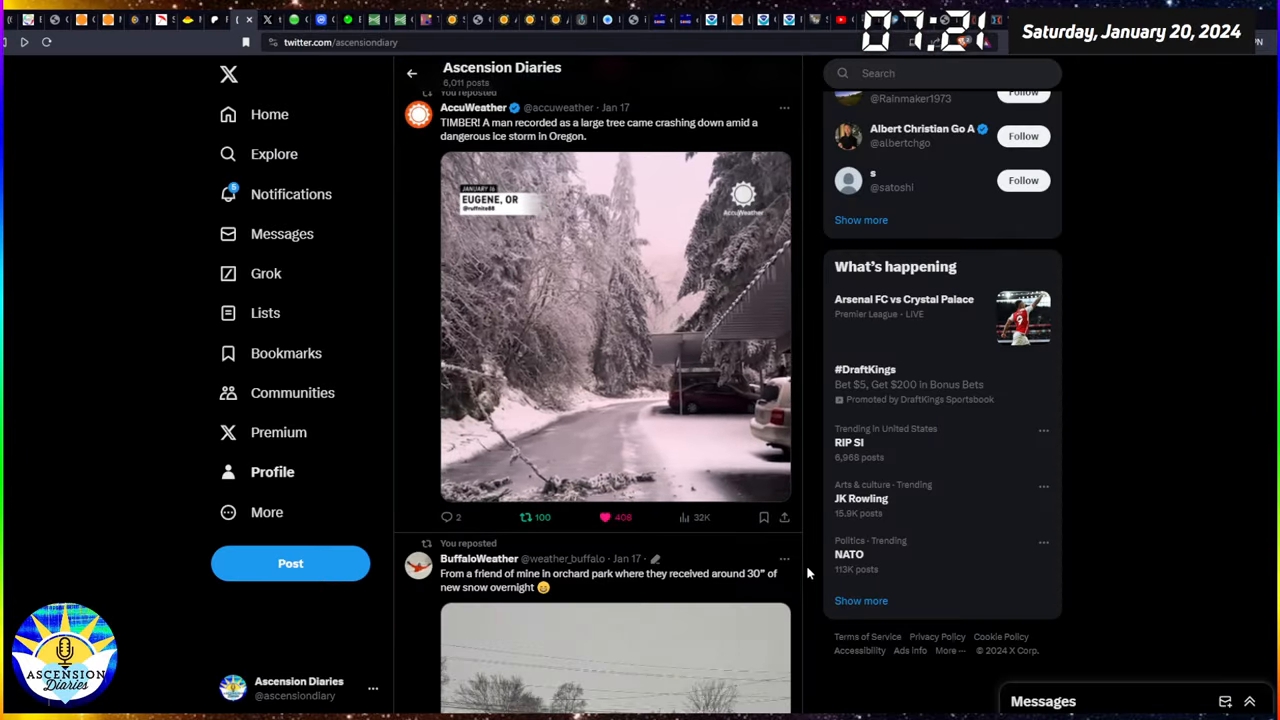
Step: Scroll the feed past the snowstorm and solar posts down to Insider Paper's Iran satellite launch post
{"action": "scroll", "scroll_direction": "down", "scroll_amount": 3}
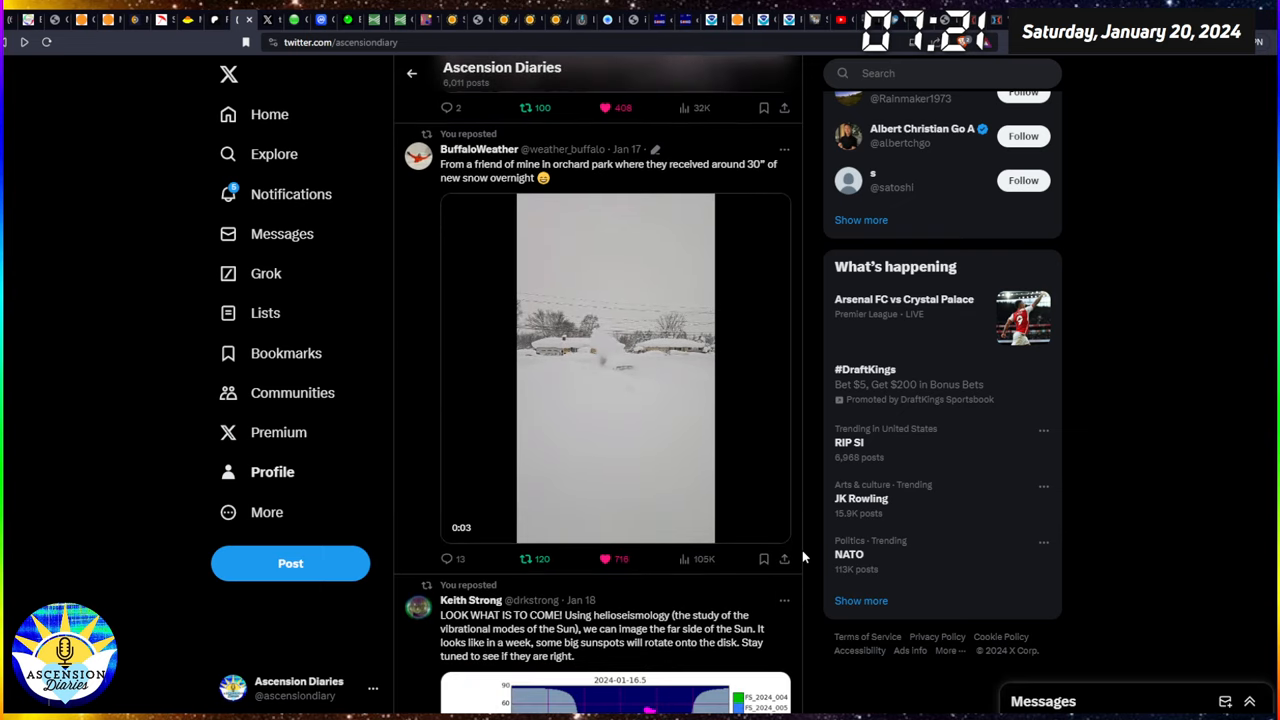
{"action": "scroll", "scroll_direction": "down", "scroll_amount": 3}
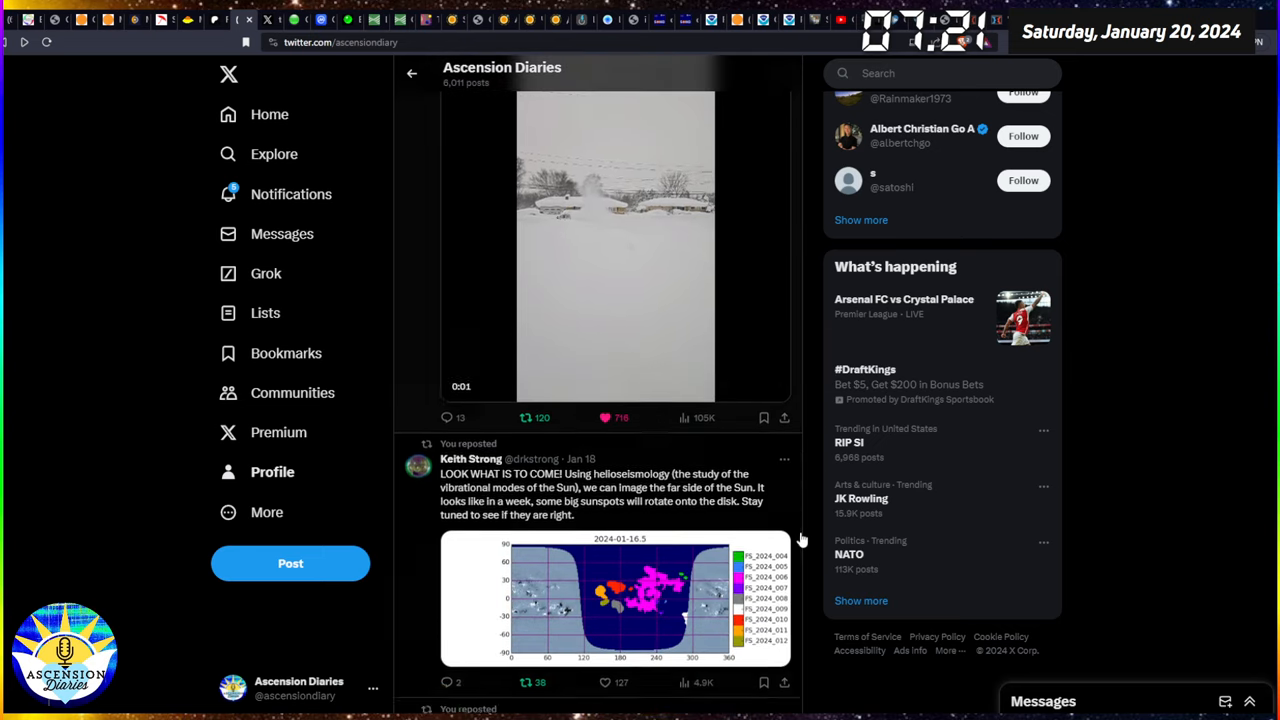
{"action": "scroll", "scroll_direction": "down", "scroll_amount": 3}
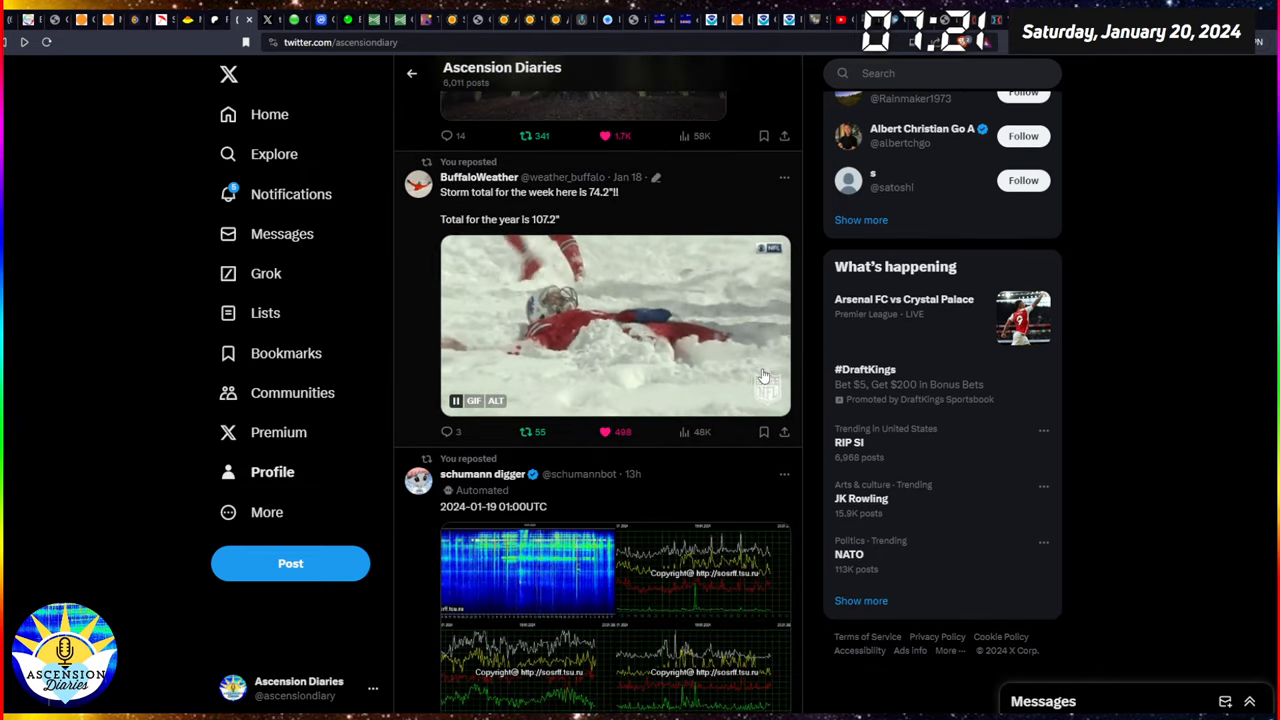
{"action": "scroll", "scroll_direction": "down", "scroll_amount": 3}
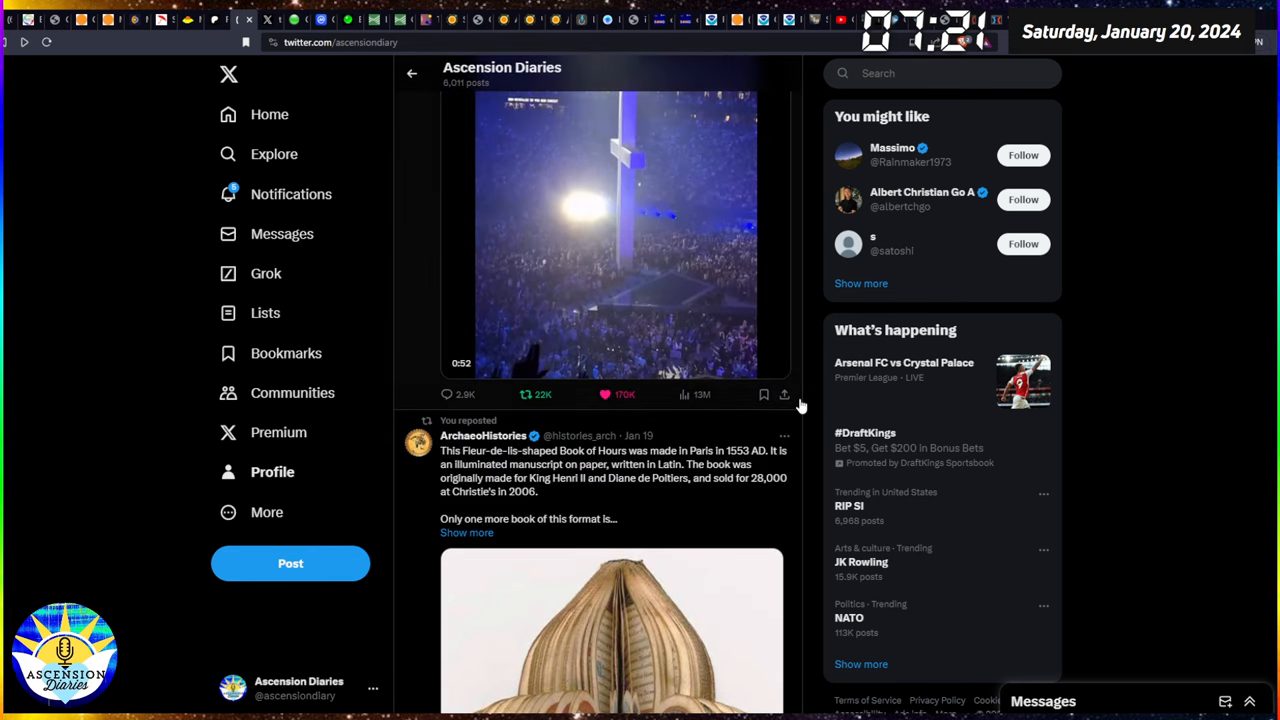
{"action": "scroll", "scroll_direction": "down", "scroll_amount": 3}
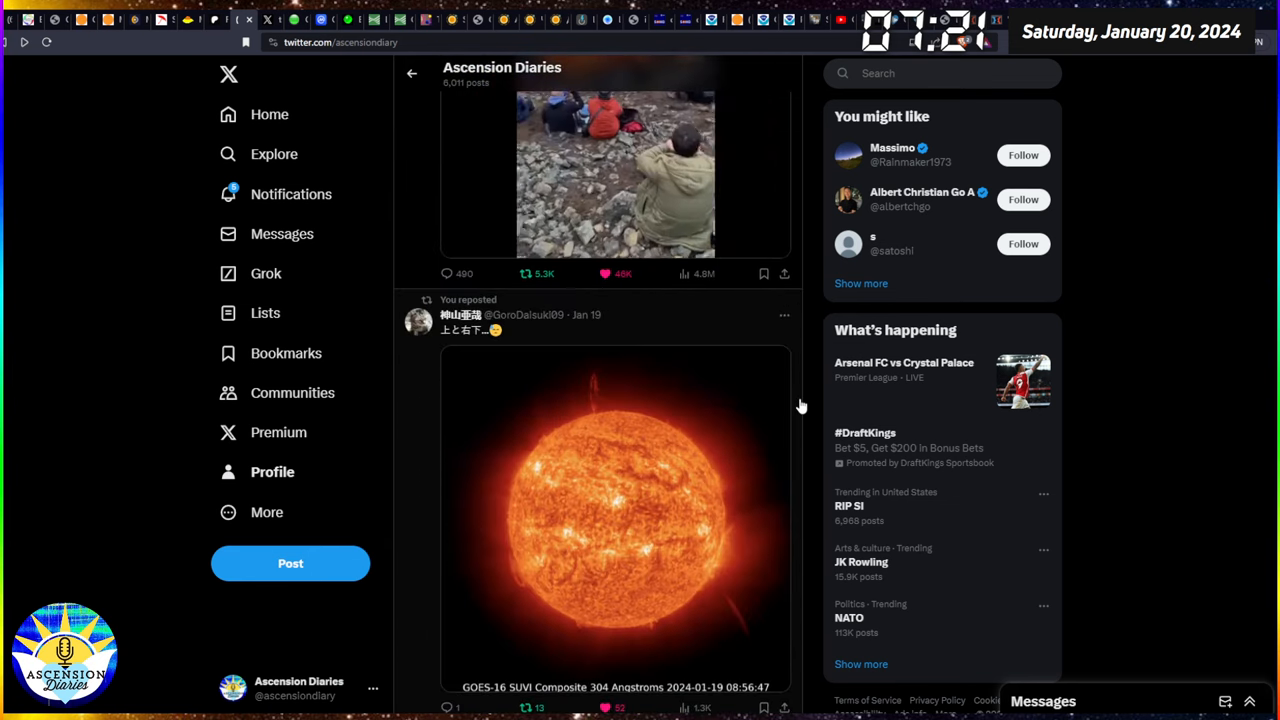
{"action": "scroll", "scroll_direction": "down", "scroll_amount": 3}
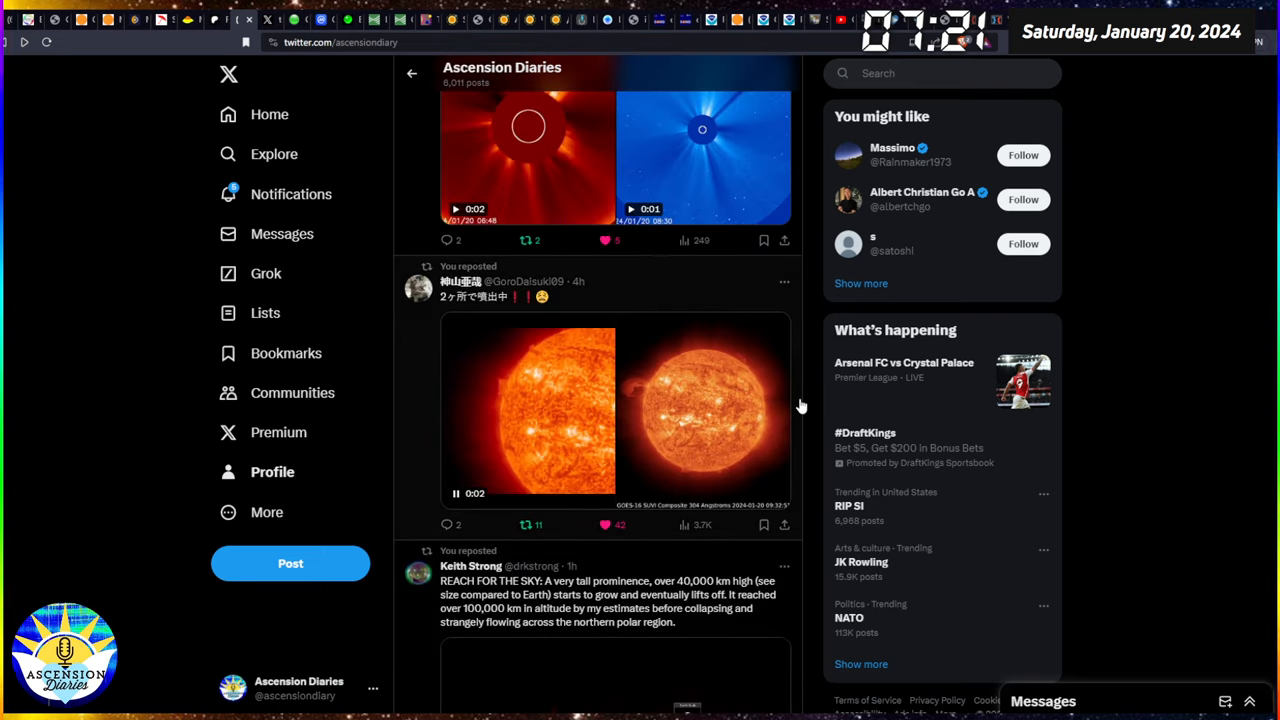
{"action": "scroll", "scroll_direction": "down", "scroll_amount": 3}
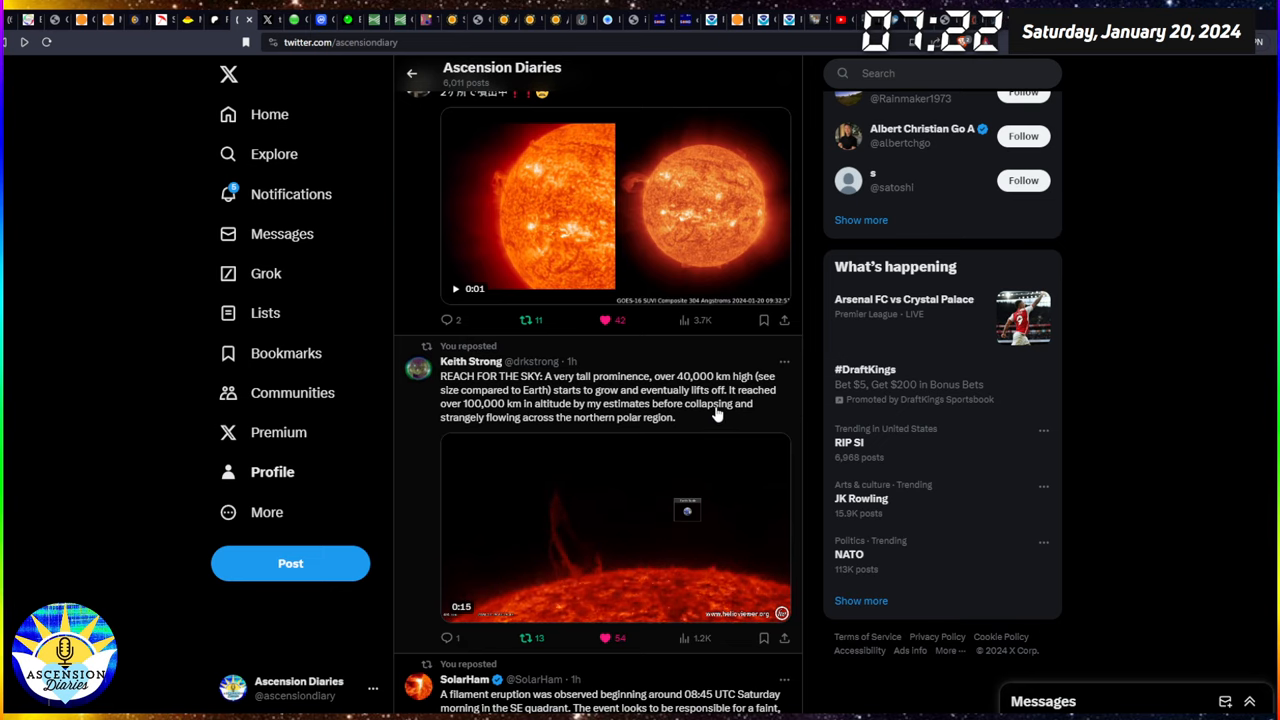
{"action": "mouse_move", "coordinate": [790, 413]}
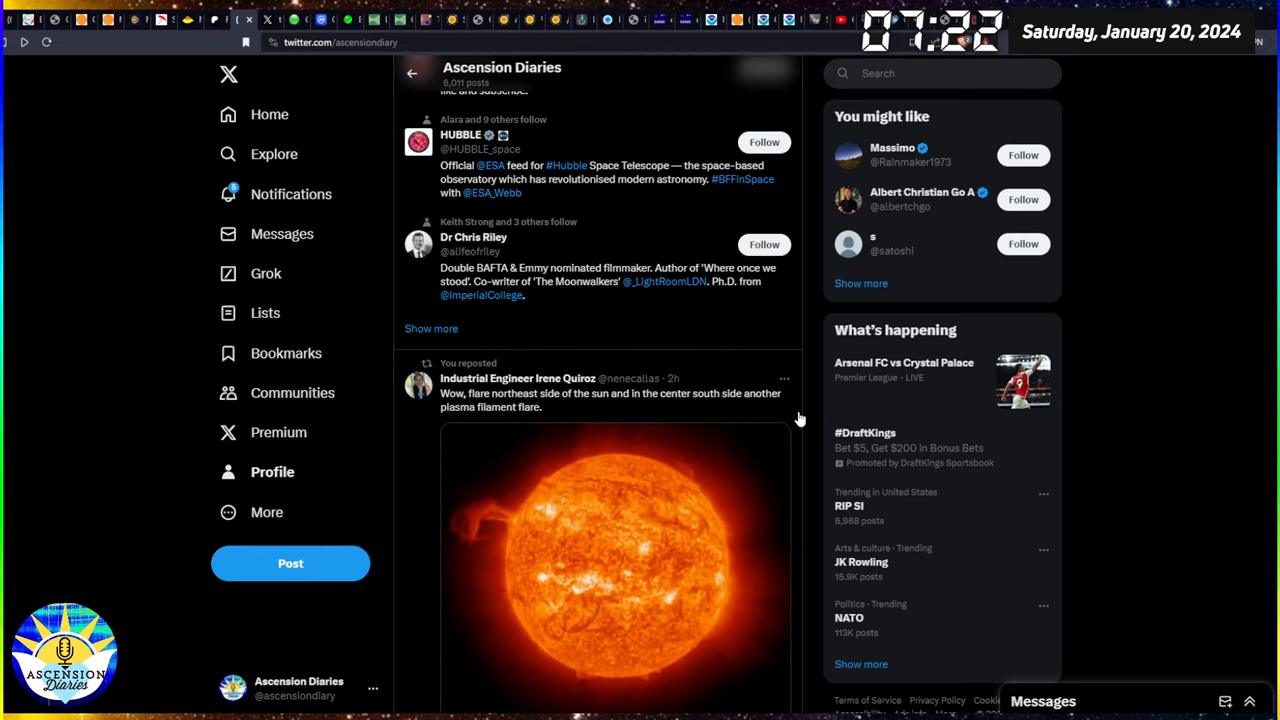
{"action": "scroll", "scroll_direction": "down", "scroll_amount": 3}
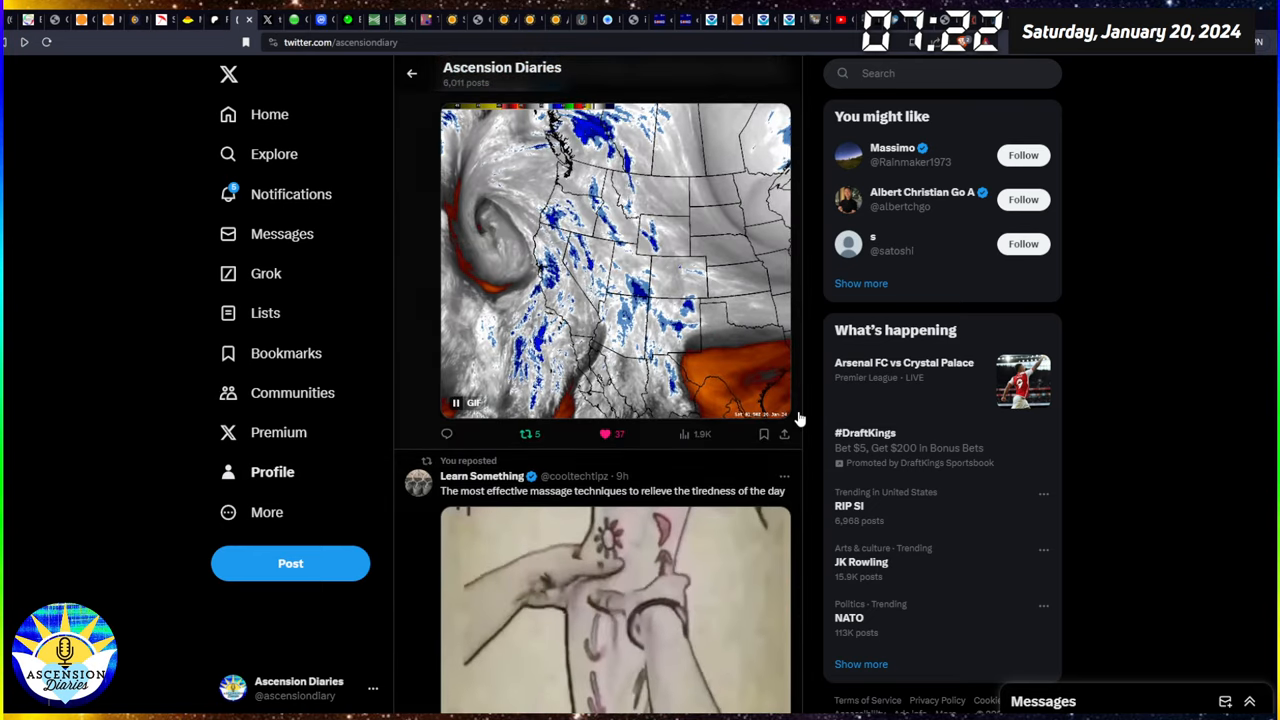
{"action": "scroll", "scroll_direction": "down", "scroll_amount": 3}
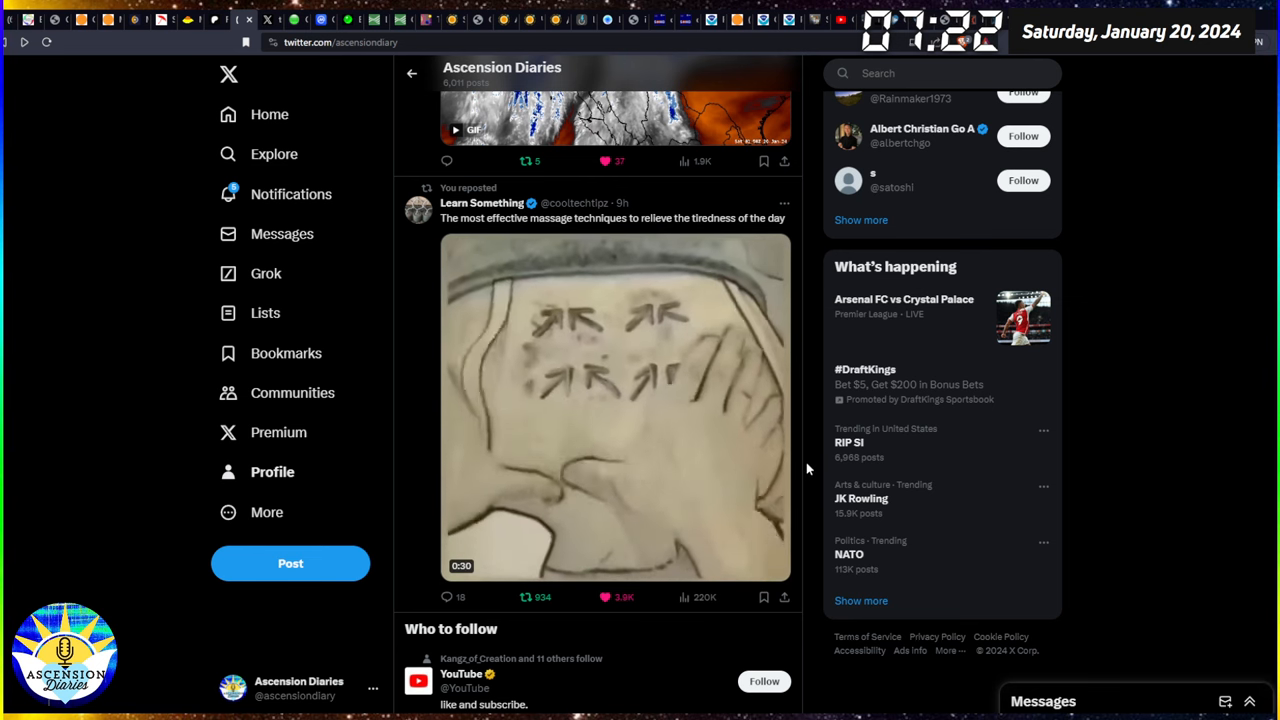
{"action": "scroll", "scroll_direction": "down", "scroll_amount": 3}
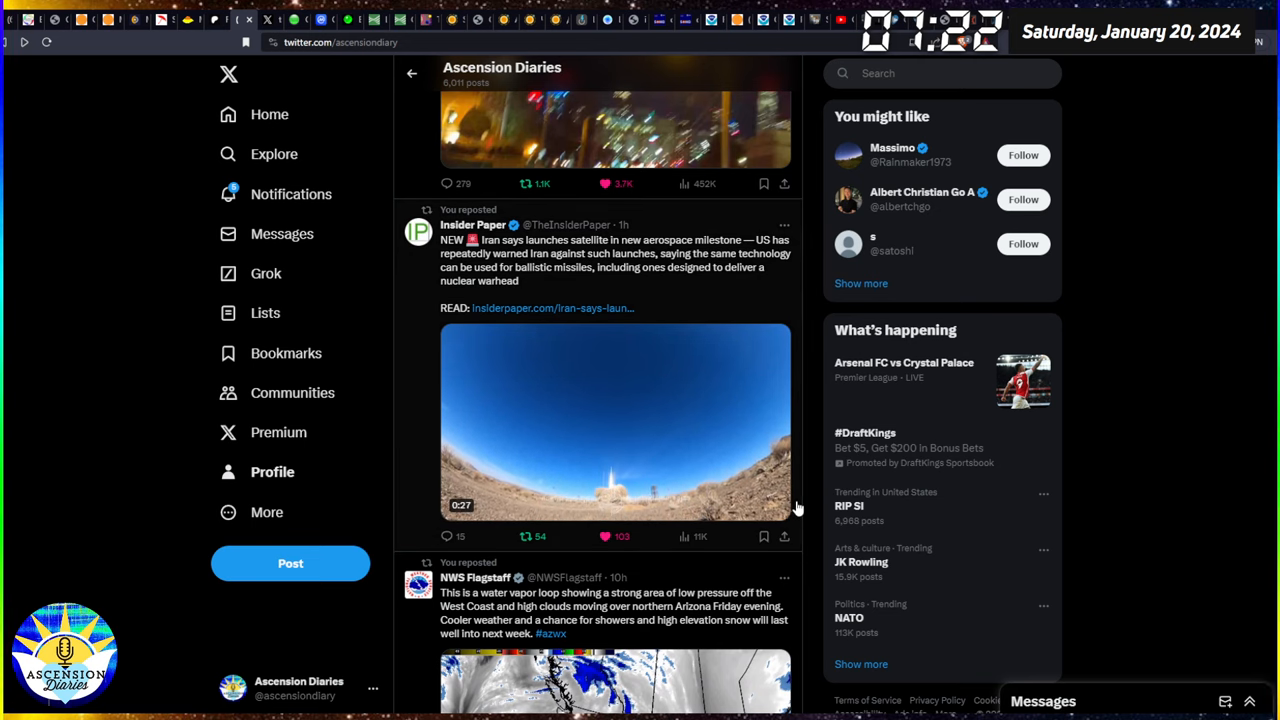
Step: Play the Iran satellite launch video, then return to the top of the Ascension Diaries profile
{"action": "left_click", "coordinate": [615, 420]}
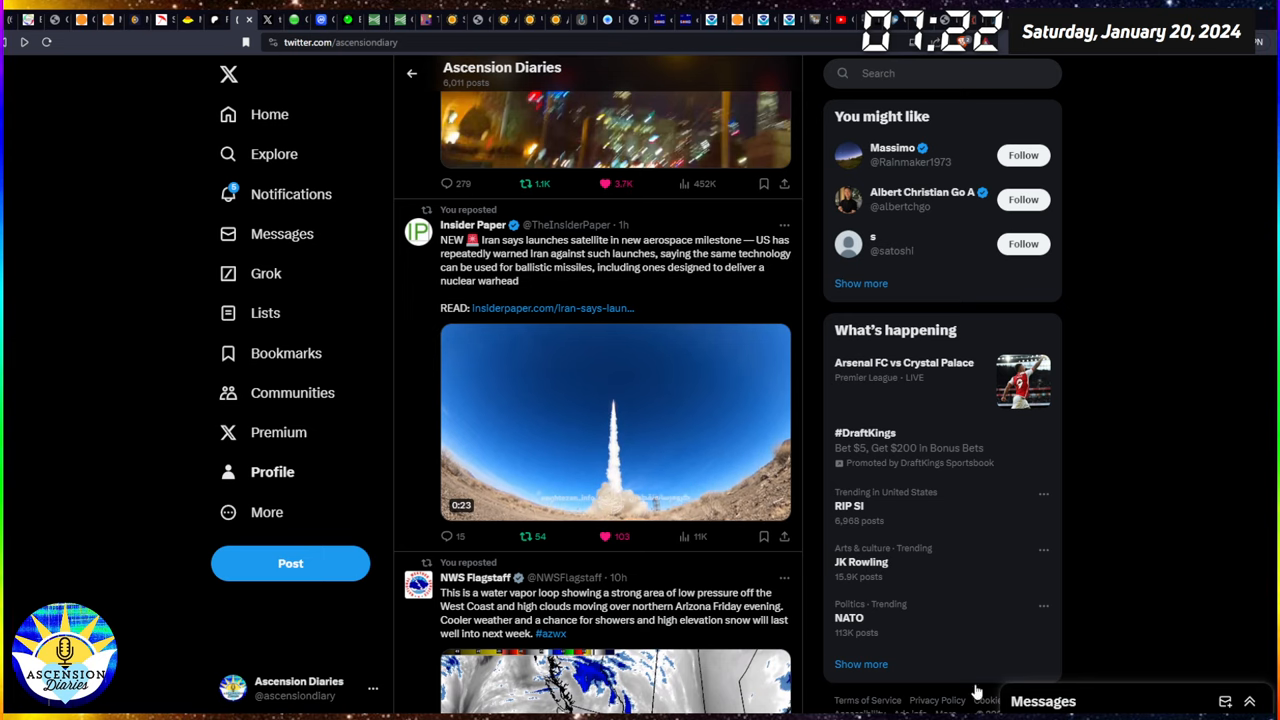
{"action": "left_click", "coordinate": [615, 420]}
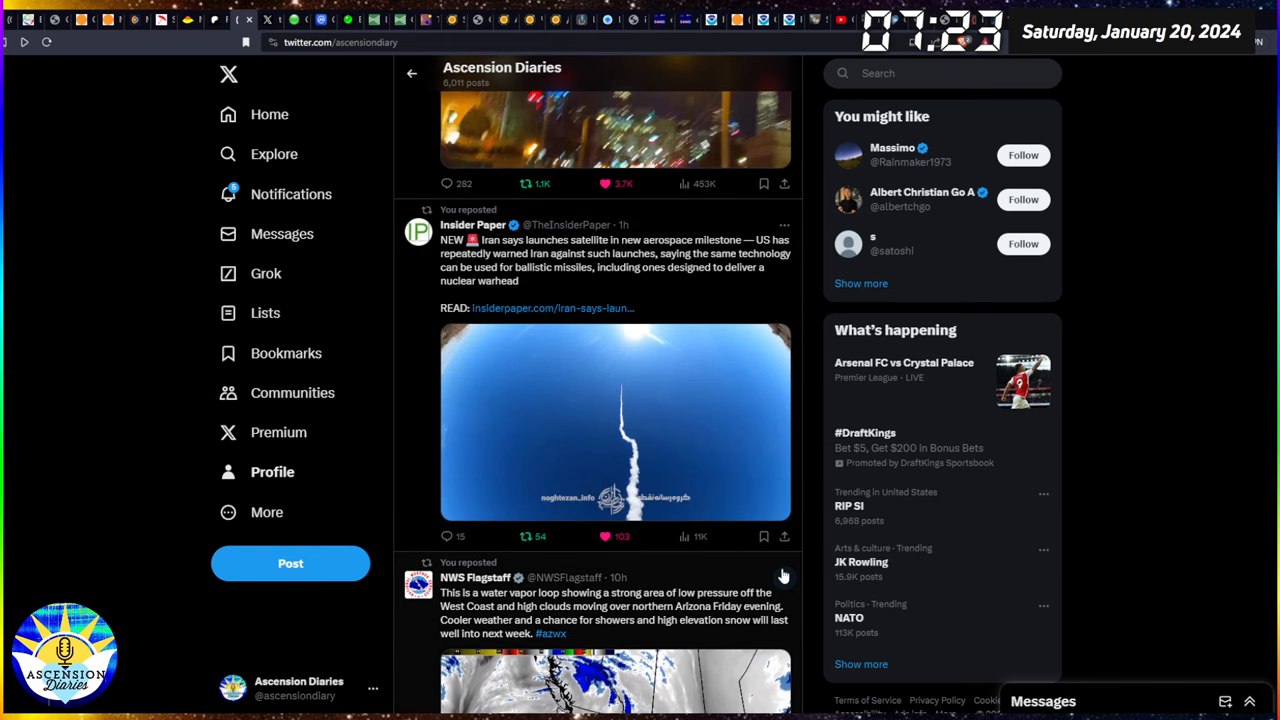
{"action": "scroll", "scroll_direction": "down", "scroll_amount": 3}
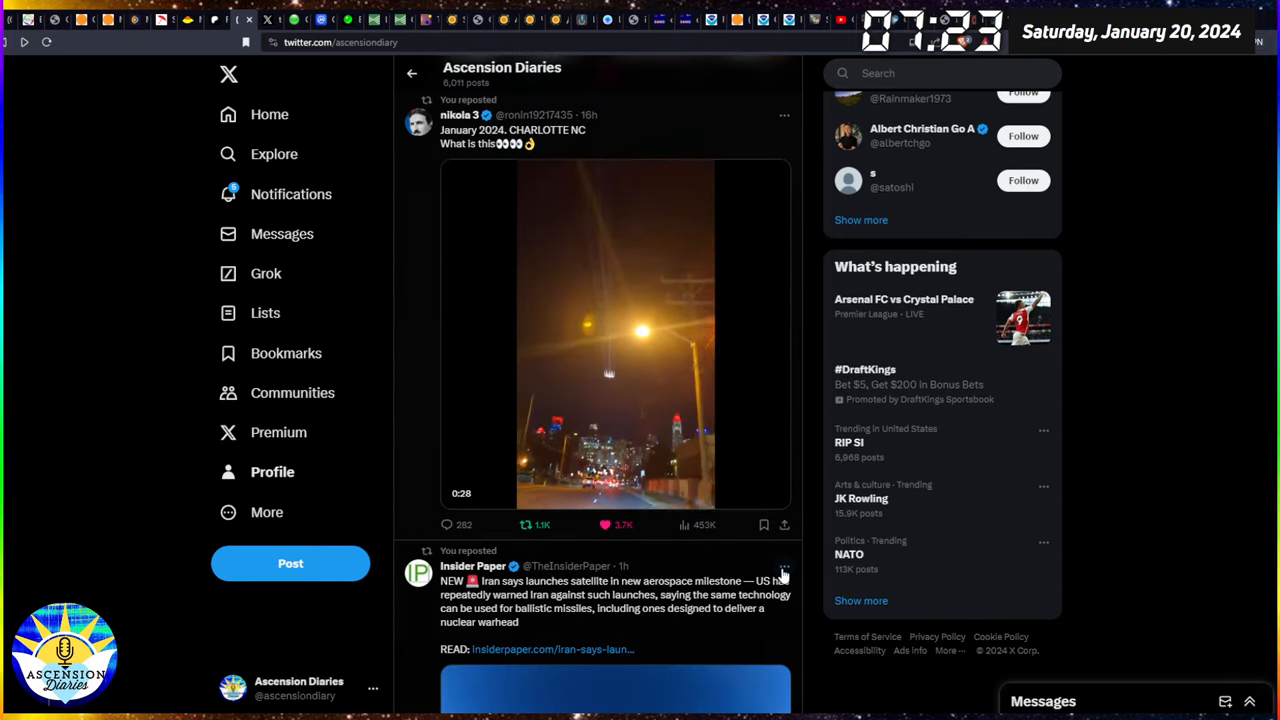
{"action": "left_click", "coordinate": [615, 335]}
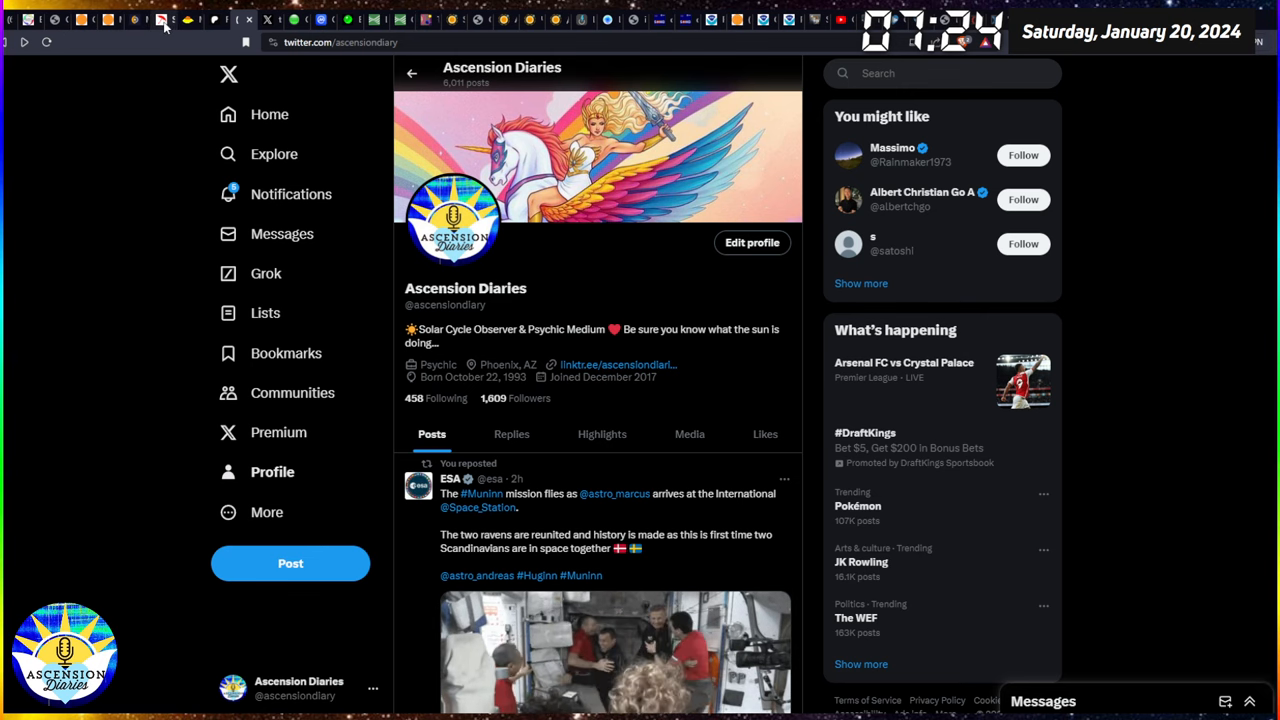
Step: Review spaceweather.com's January 20 front page and open NOAA SWPC's real-time solar wind plots
{"action": "left_click", "coordinate": [160, 20]}
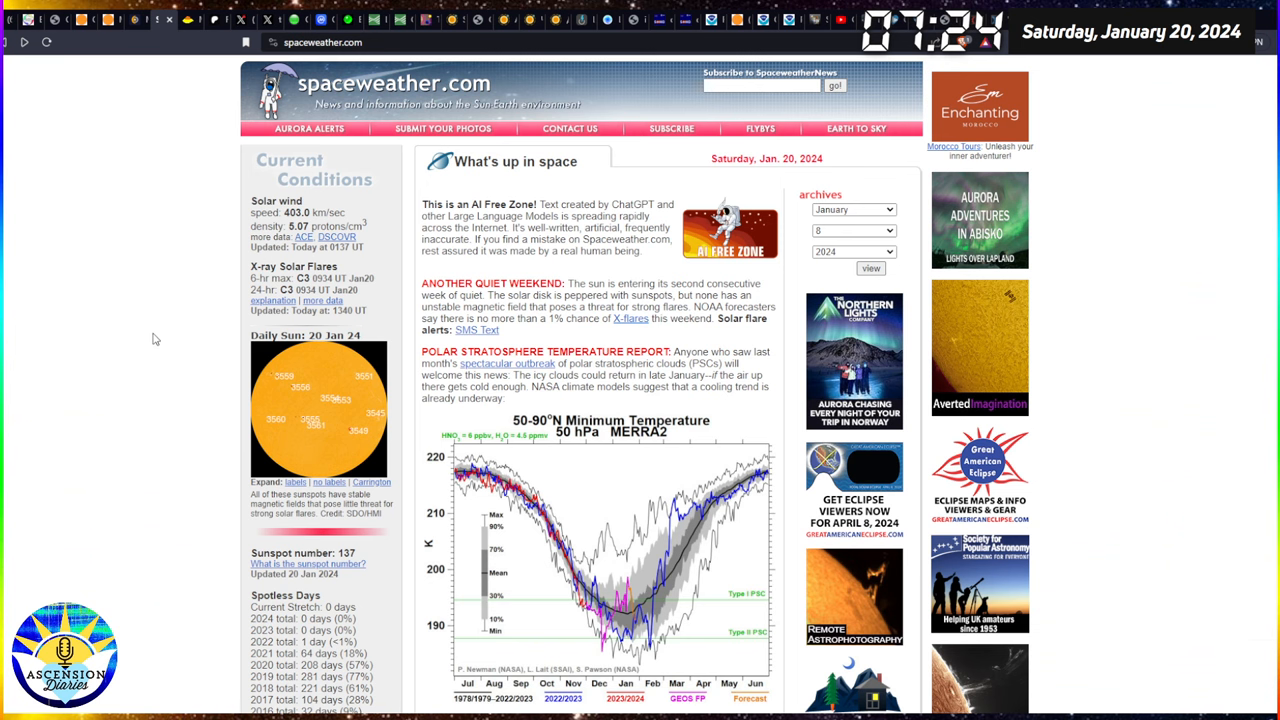
{"action": "mouse_move", "coordinate": [315, 213]}
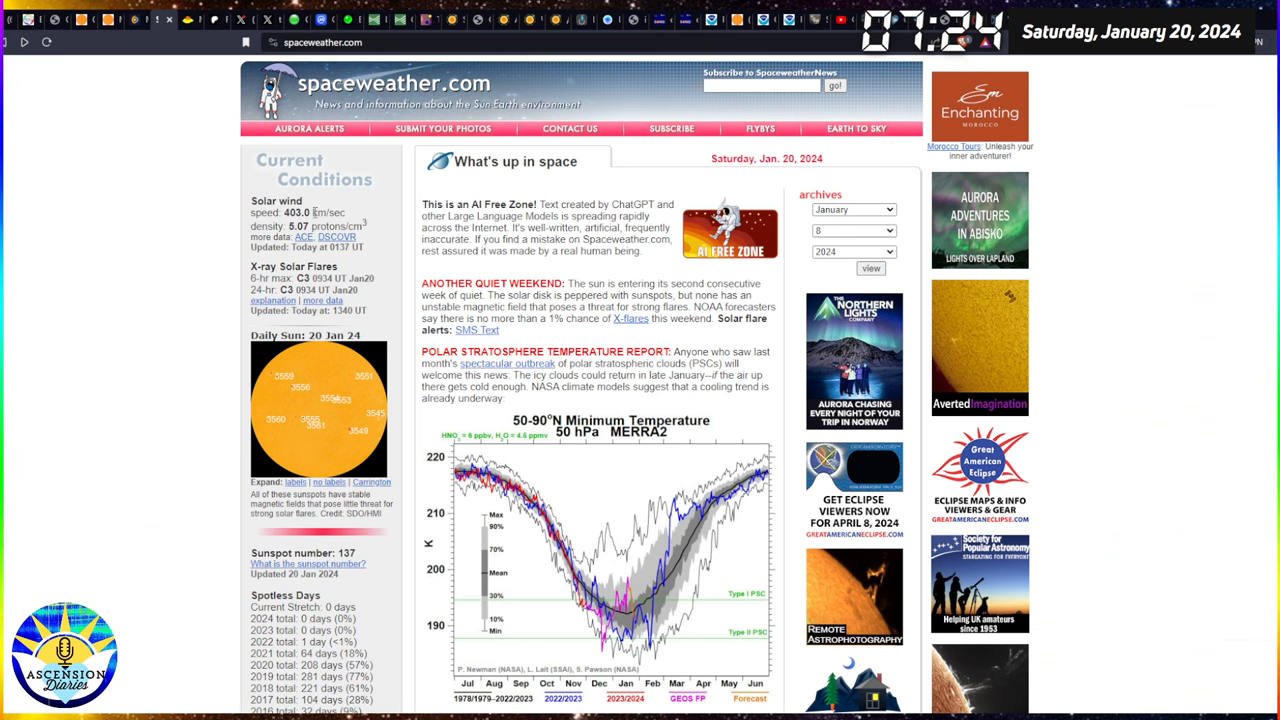
{"action": "double_click", "coordinate": [297, 212]}
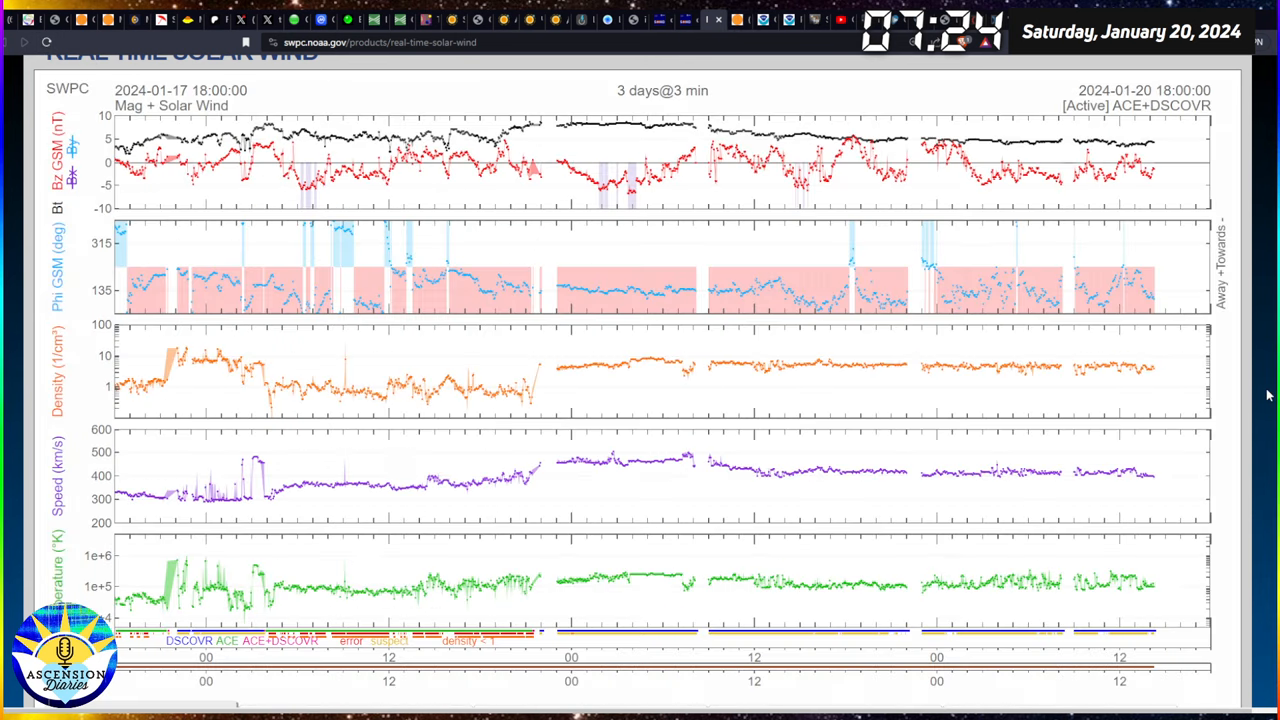
{"action": "mouse_move", "coordinate": [1201, 374]}
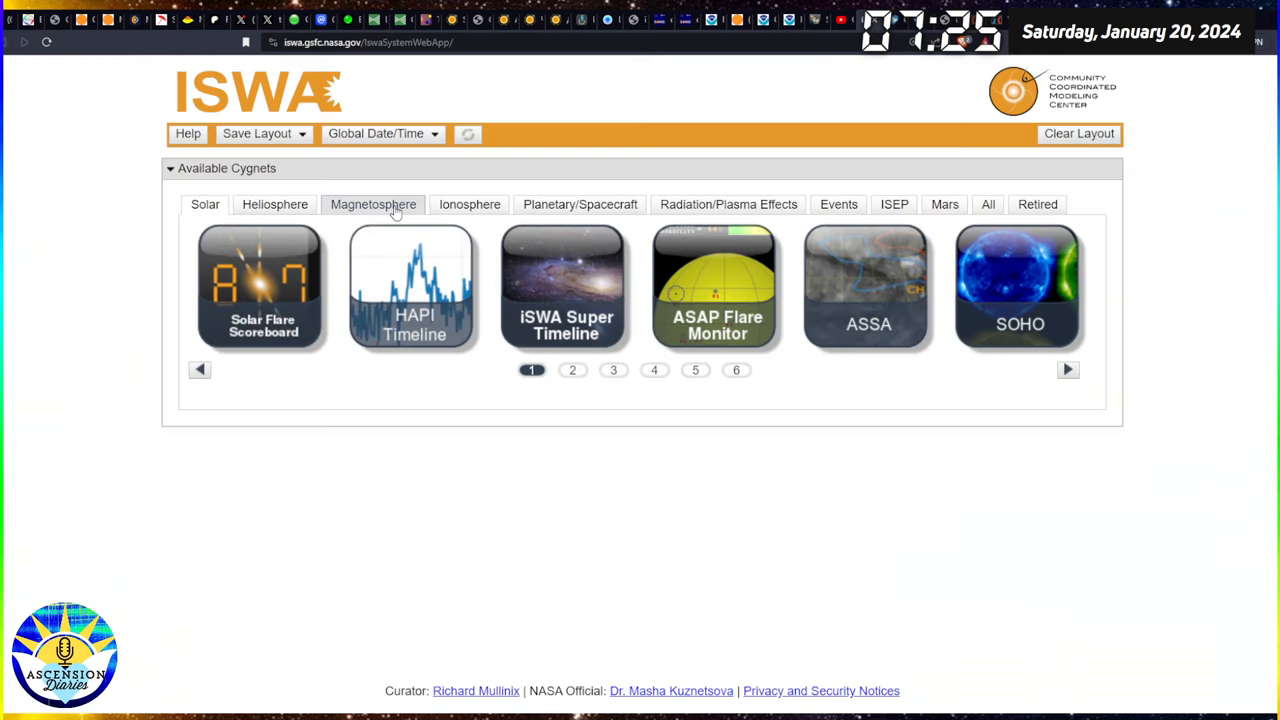
Step: Show the Magnetosphere models and animate the magnetopause position model over time
{"action": "left_click", "coordinate": [373, 204]}
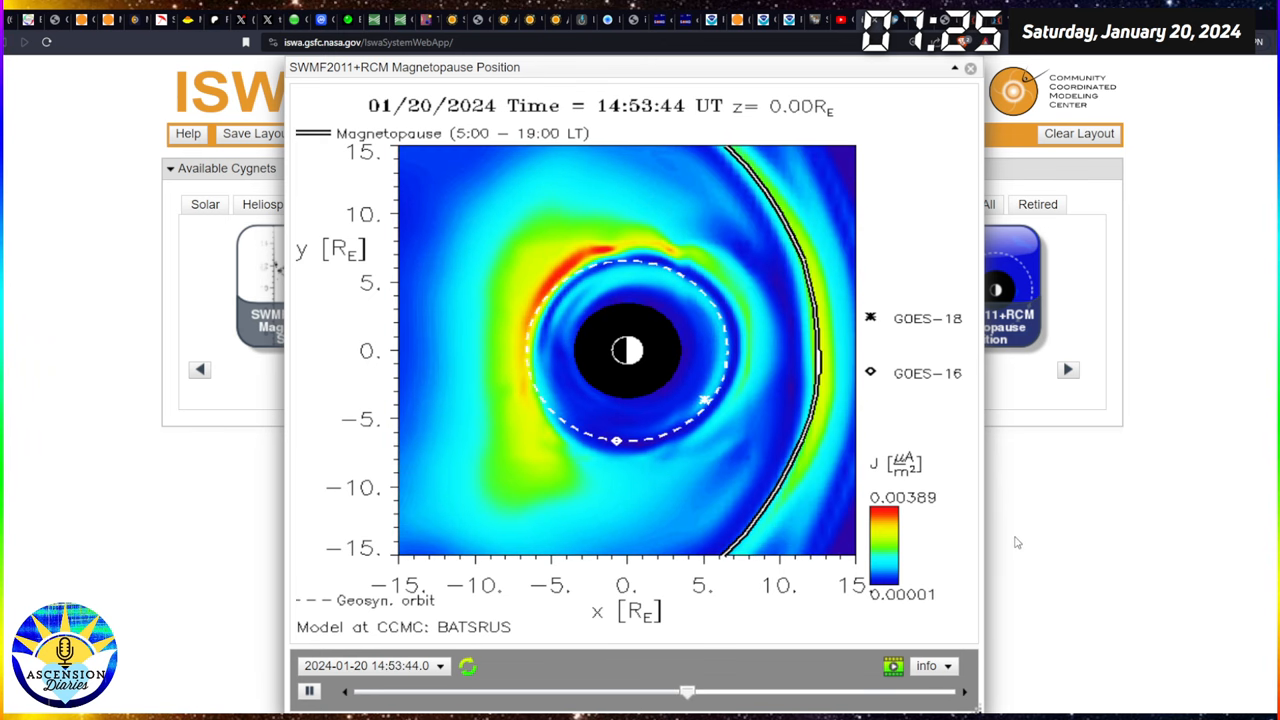
{"action": "left_click_drag", "start_coordinate": [688, 691], "coordinate": [428, 691]}
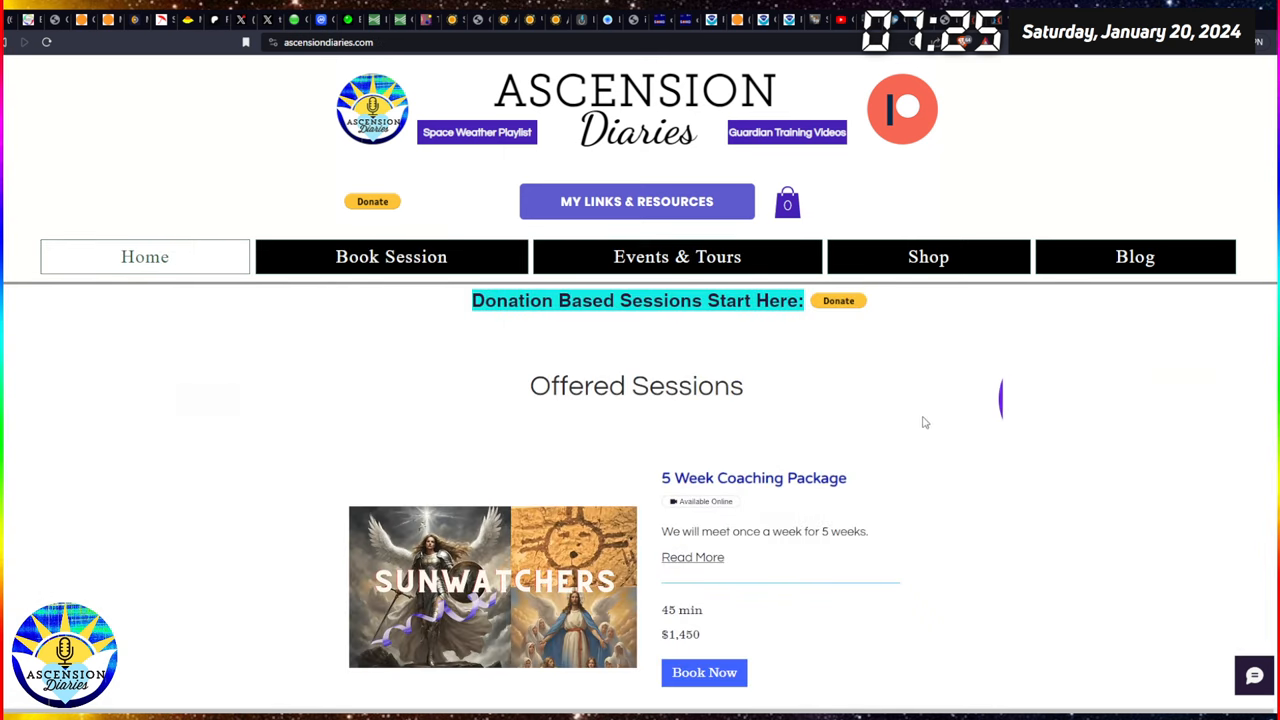
Step: Scroll the Offered Sessions list and dismiss the Patreon sign-up popup
{"action": "scroll", "scroll_direction": "down", "scroll_amount": 3}
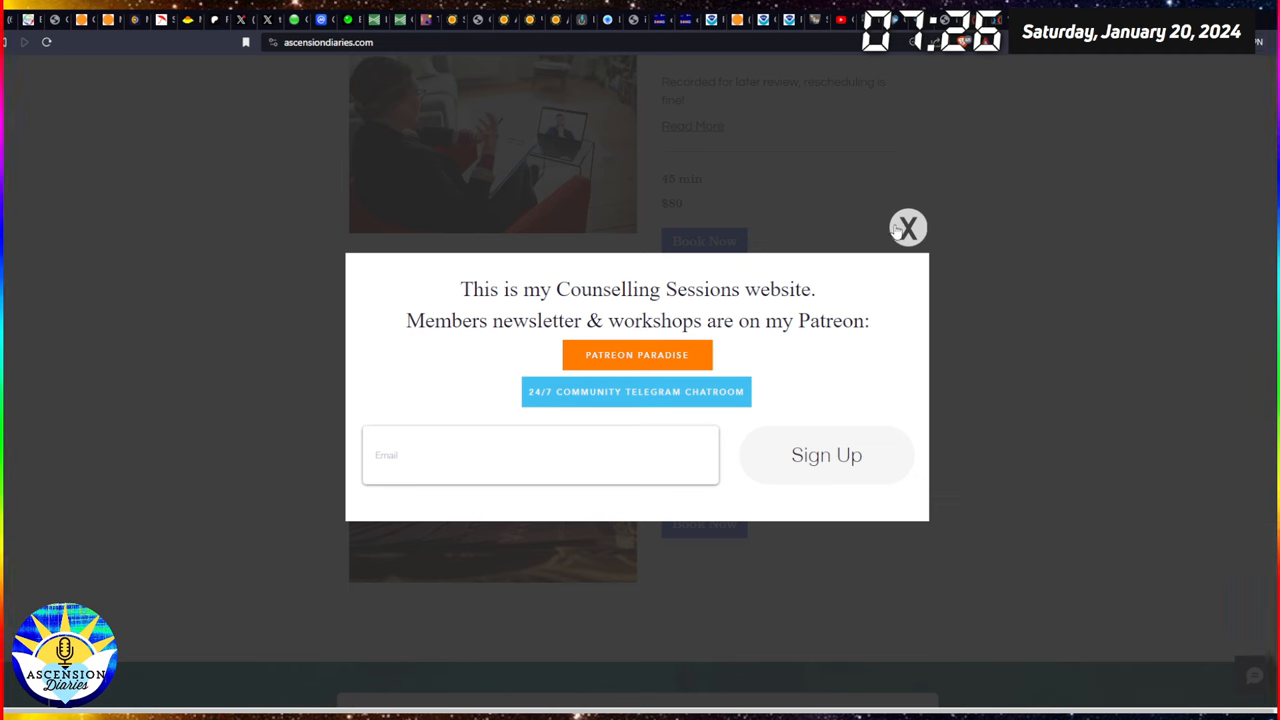
{"action": "left_click", "coordinate": [907, 227]}
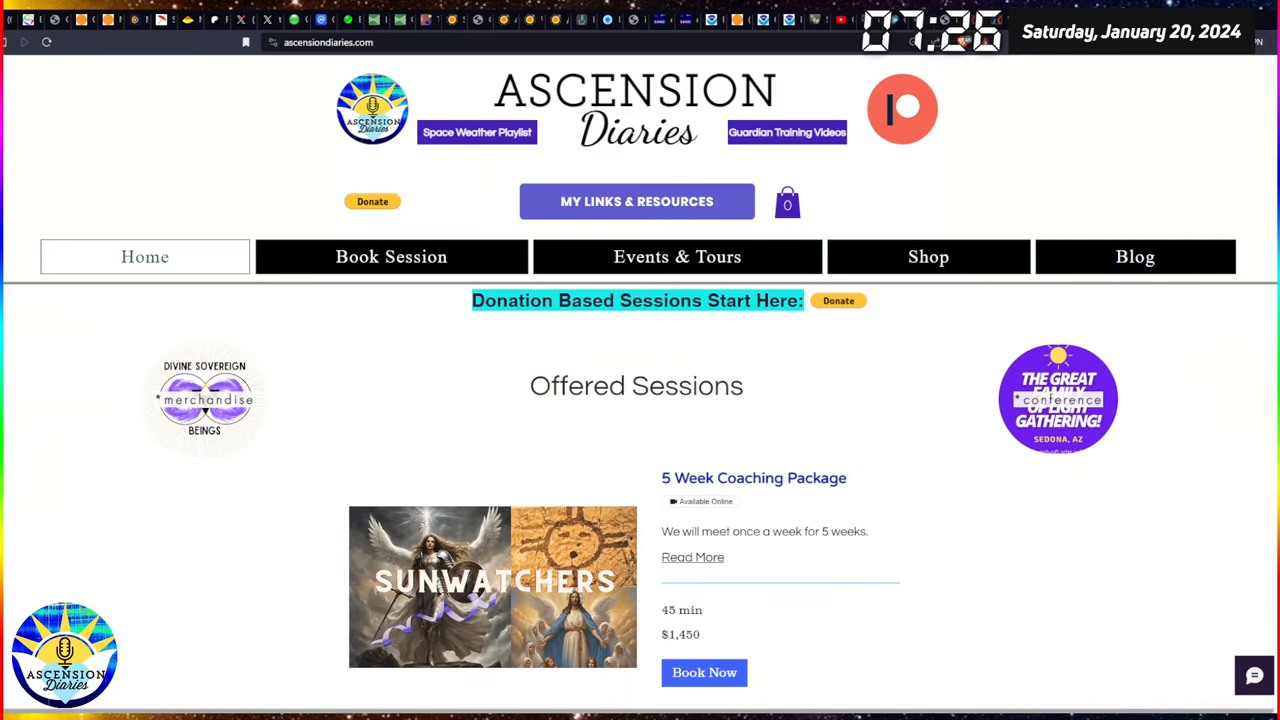